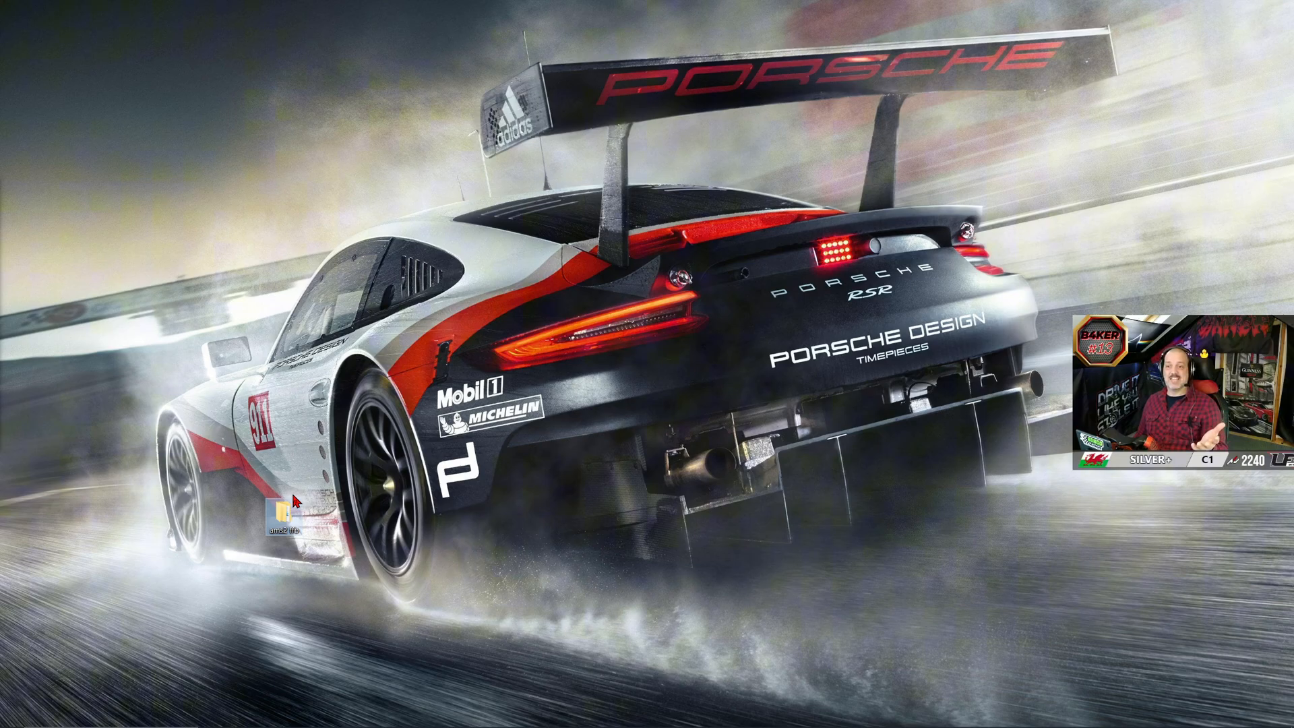
Open the ams2 ffb folder from the desktop and dismiss Steam's jump list
{"action": "left_click_drag", "start_coordinate": [289, 503], "coordinate": [95, 614]}
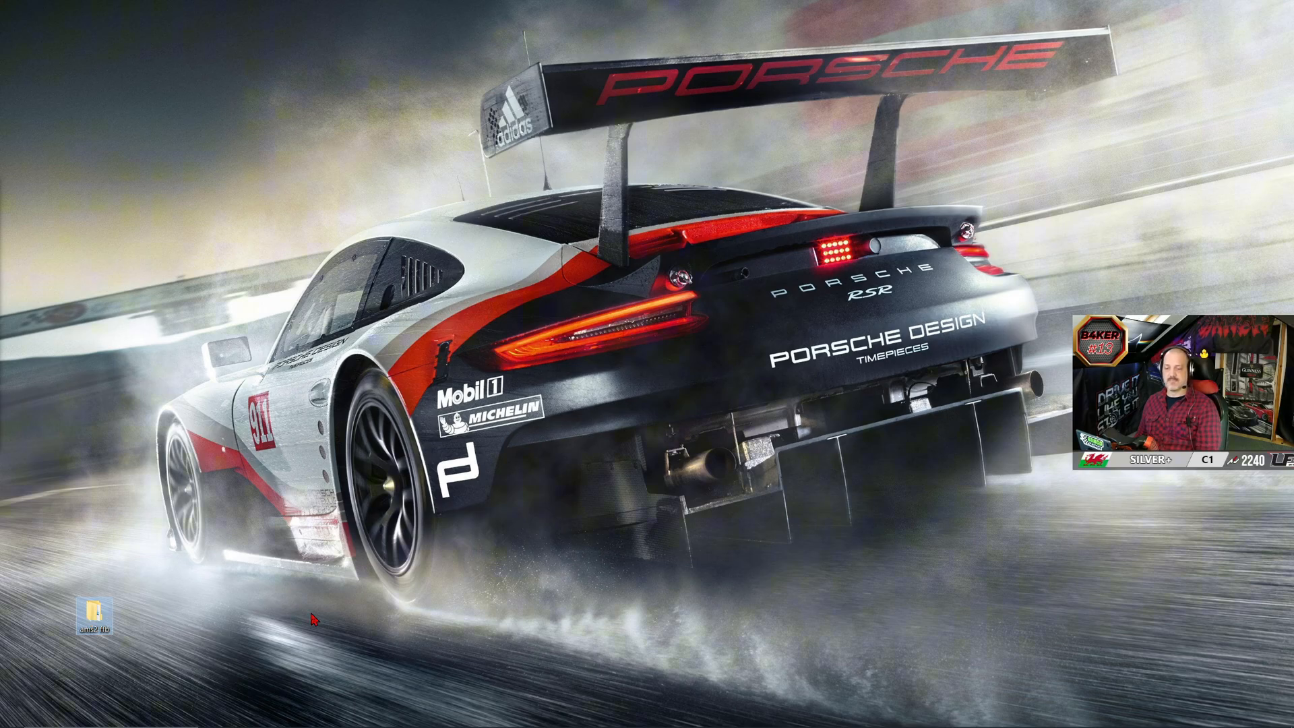
{"action": "double_click", "coordinate": [94, 603]}
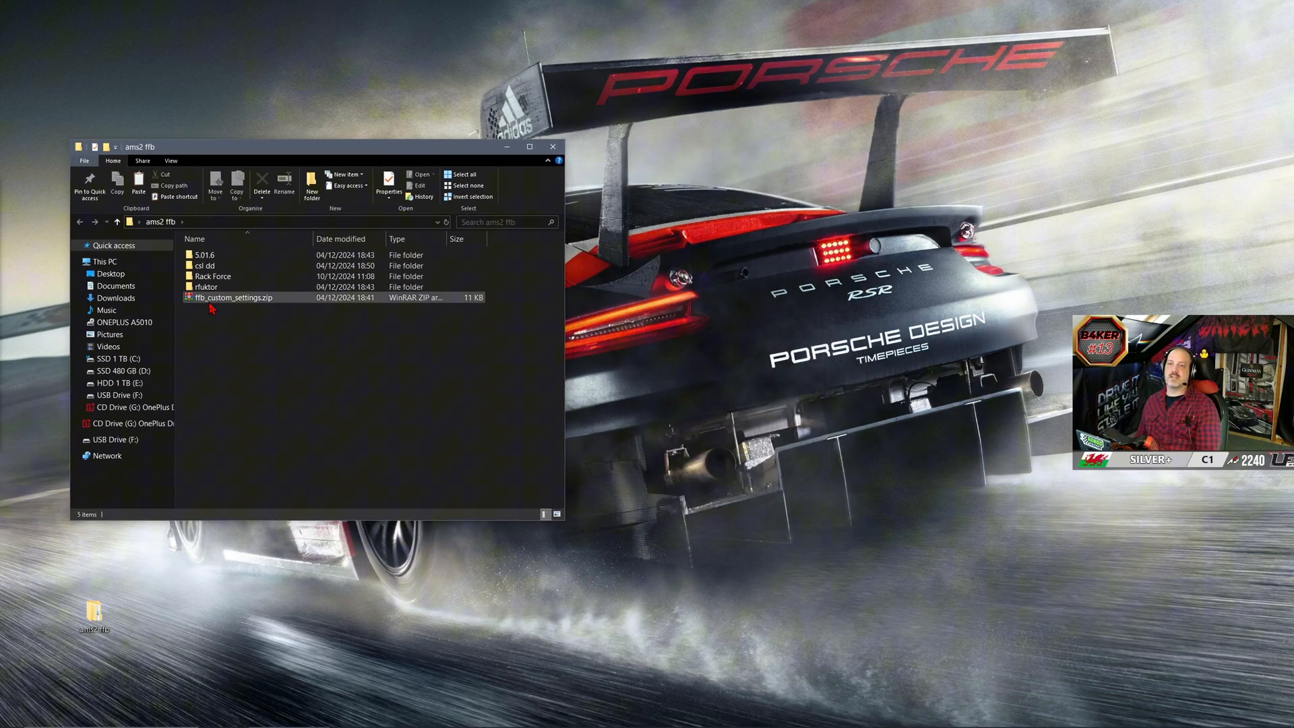
{"action": "mouse_move", "coordinate": [213, 297]}
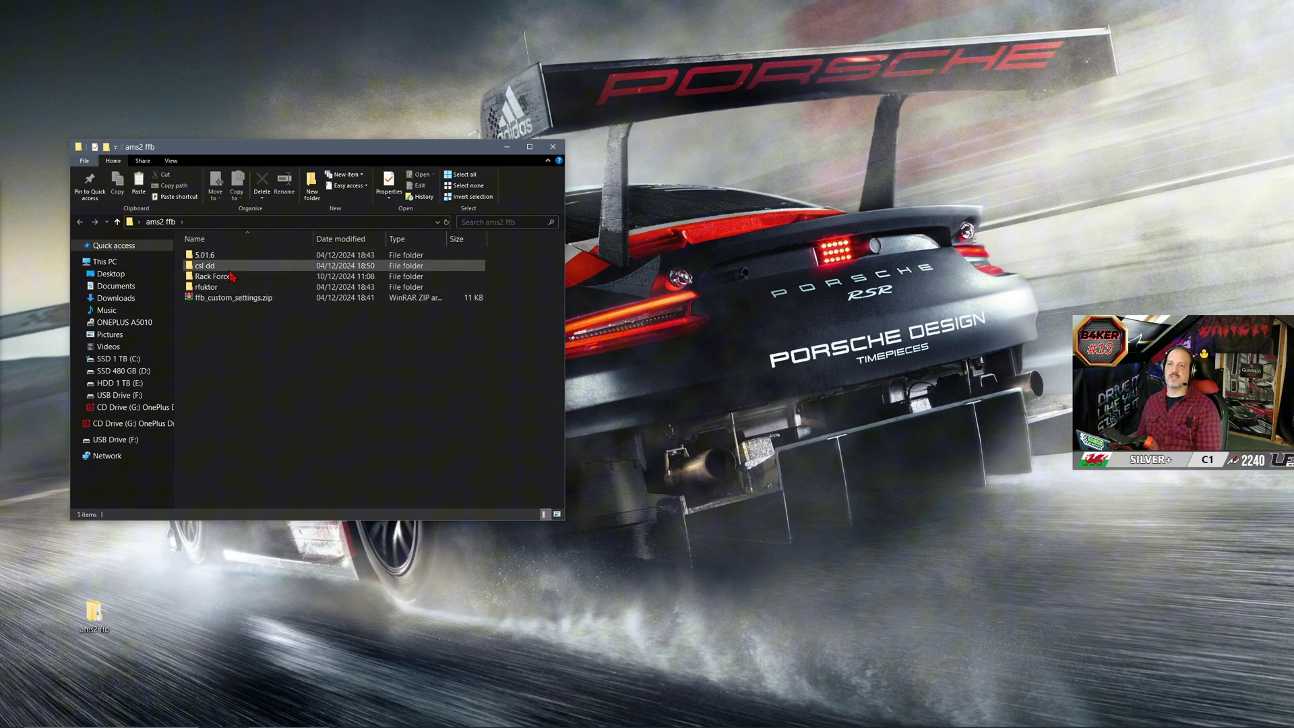
{"action": "mouse_move", "coordinate": [216, 266]}
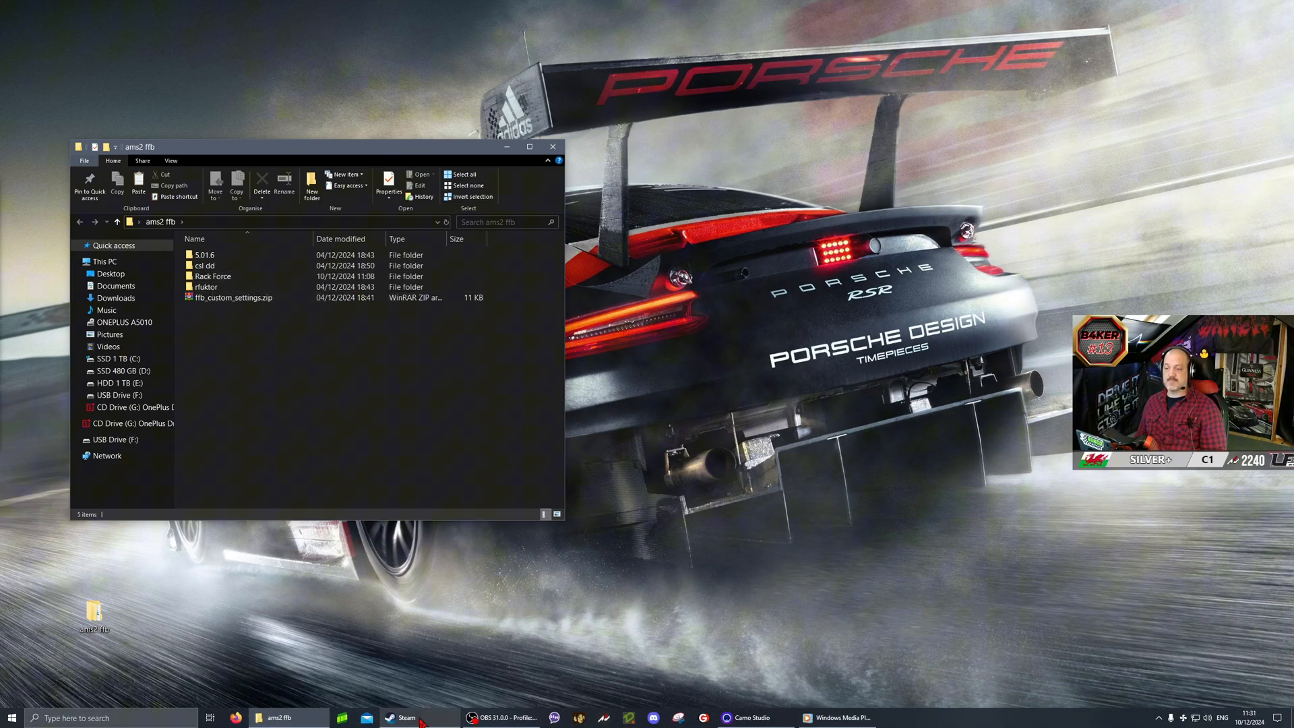
{"action": "right_click", "coordinate": [404, 717]}
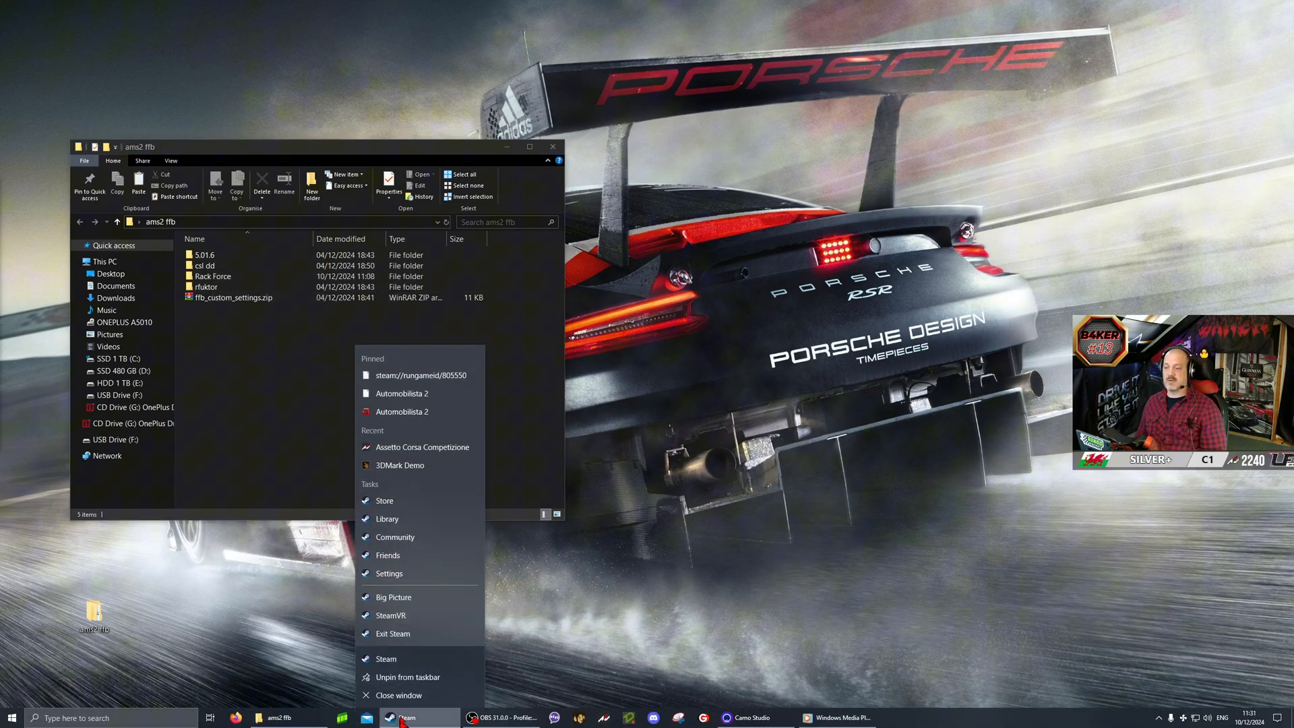
{"action": "left_click", "coordinate": [277, 718]}
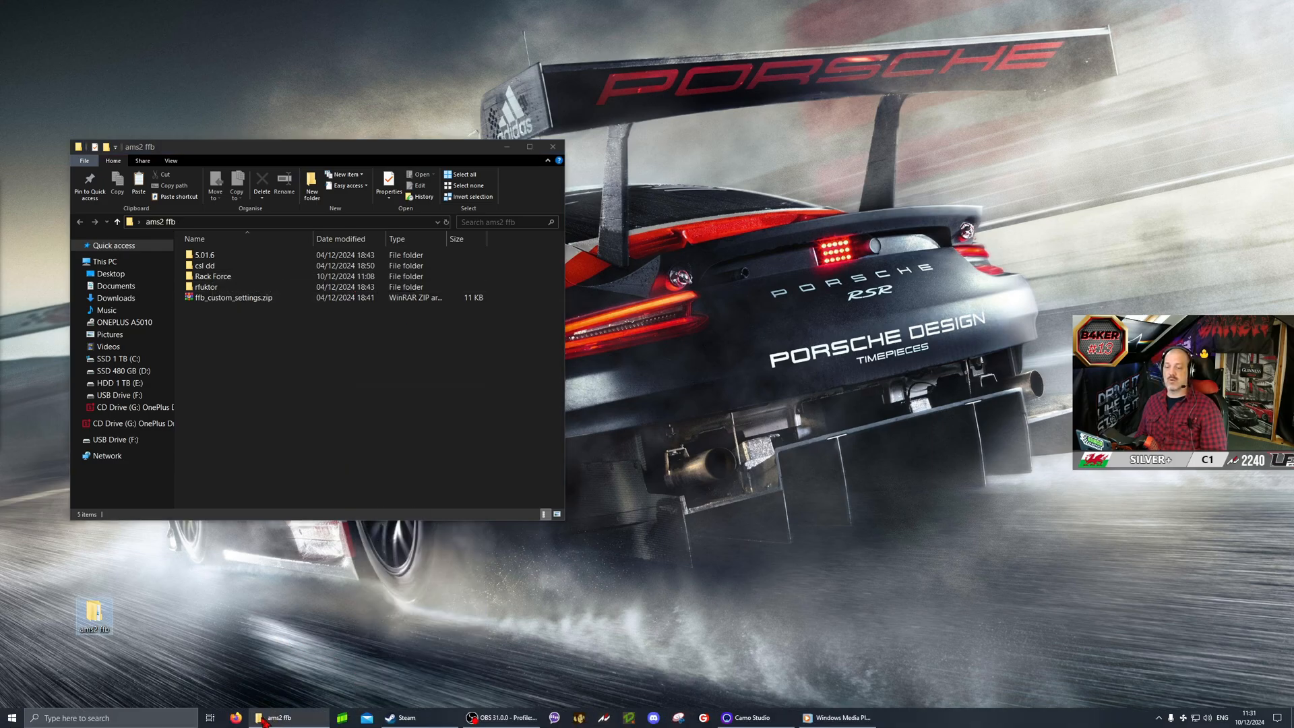
In a second Explorer window, open Documents > Automobilista 2 > ffb_custom_settings.txt
{"action": "right_click", "coordinate": [278, 717]}
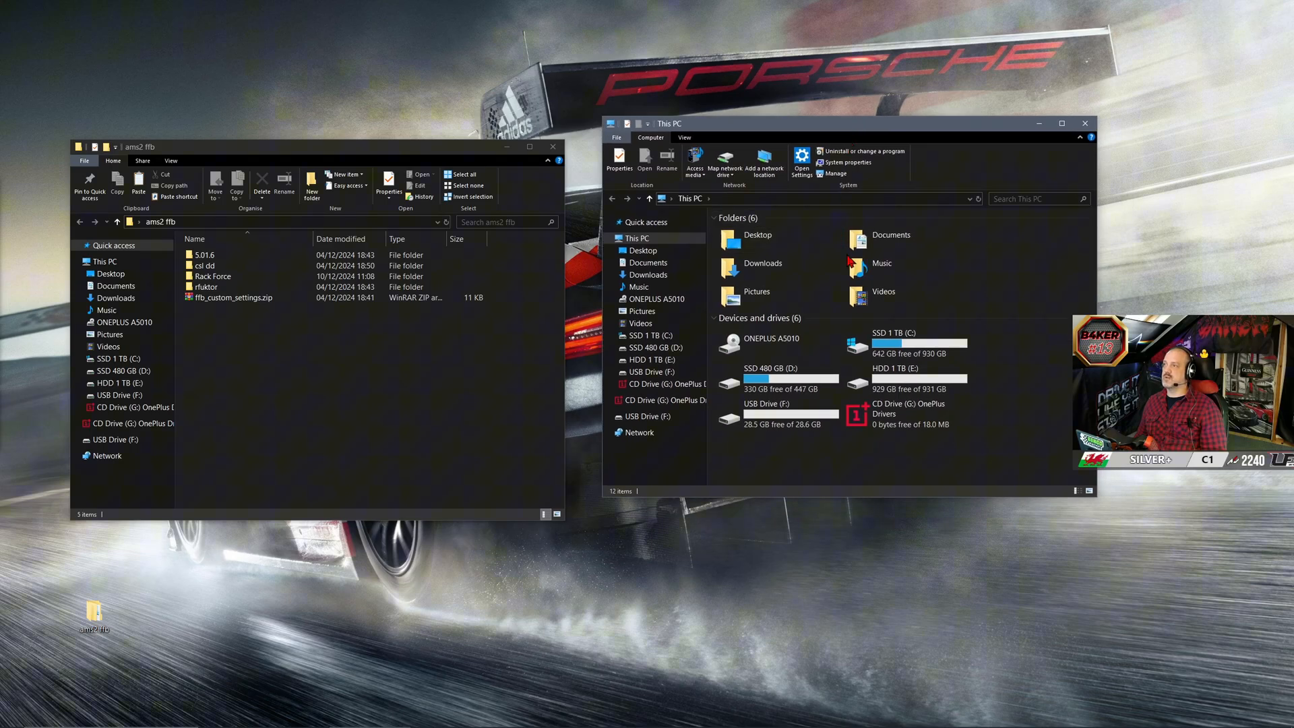
{"action": "double_click", "coordinate": [649, 263]}
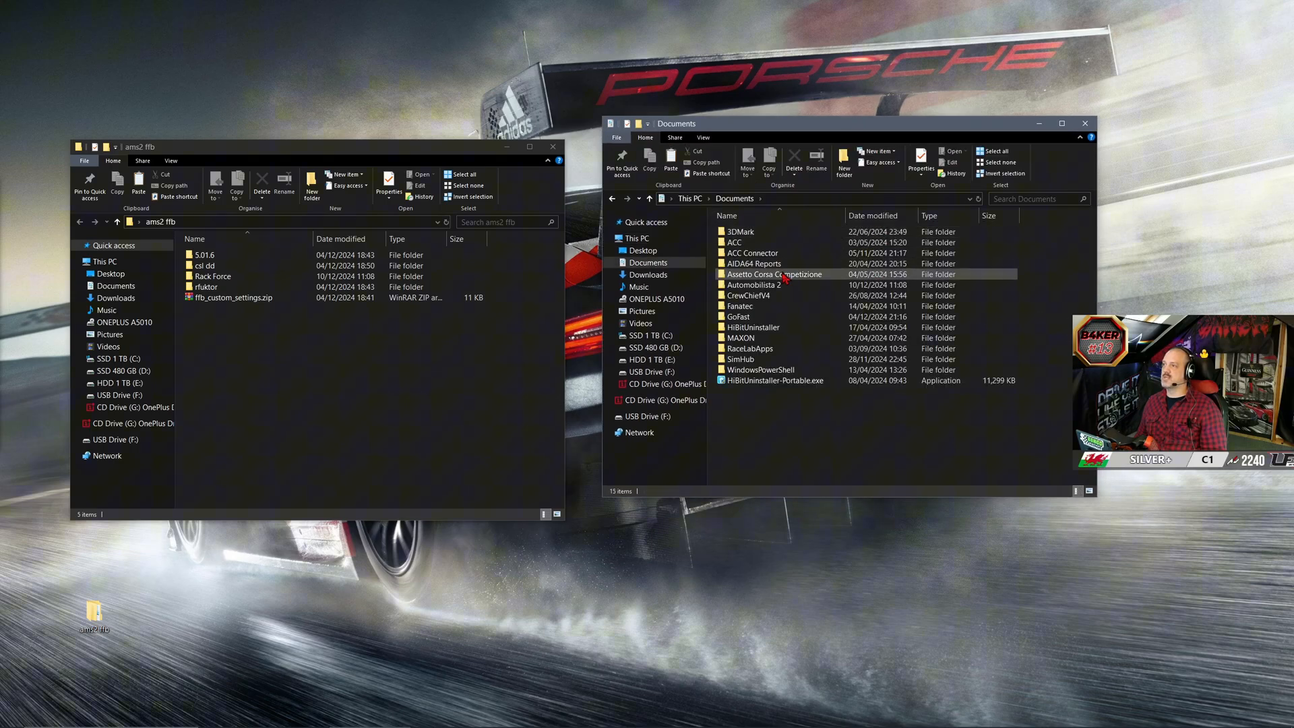
{"action": "double_click", "coordinate": [755, 284]}
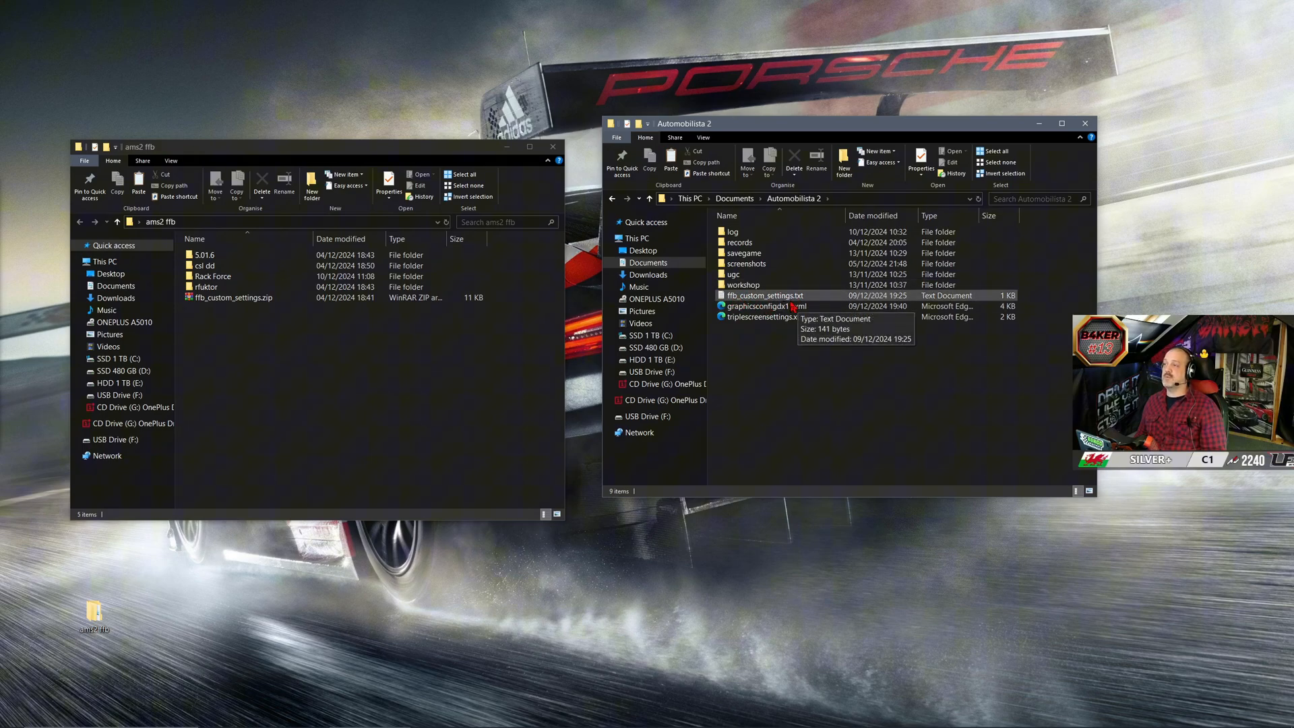
{"action": "left_click", "coordinate": [762, 295]}
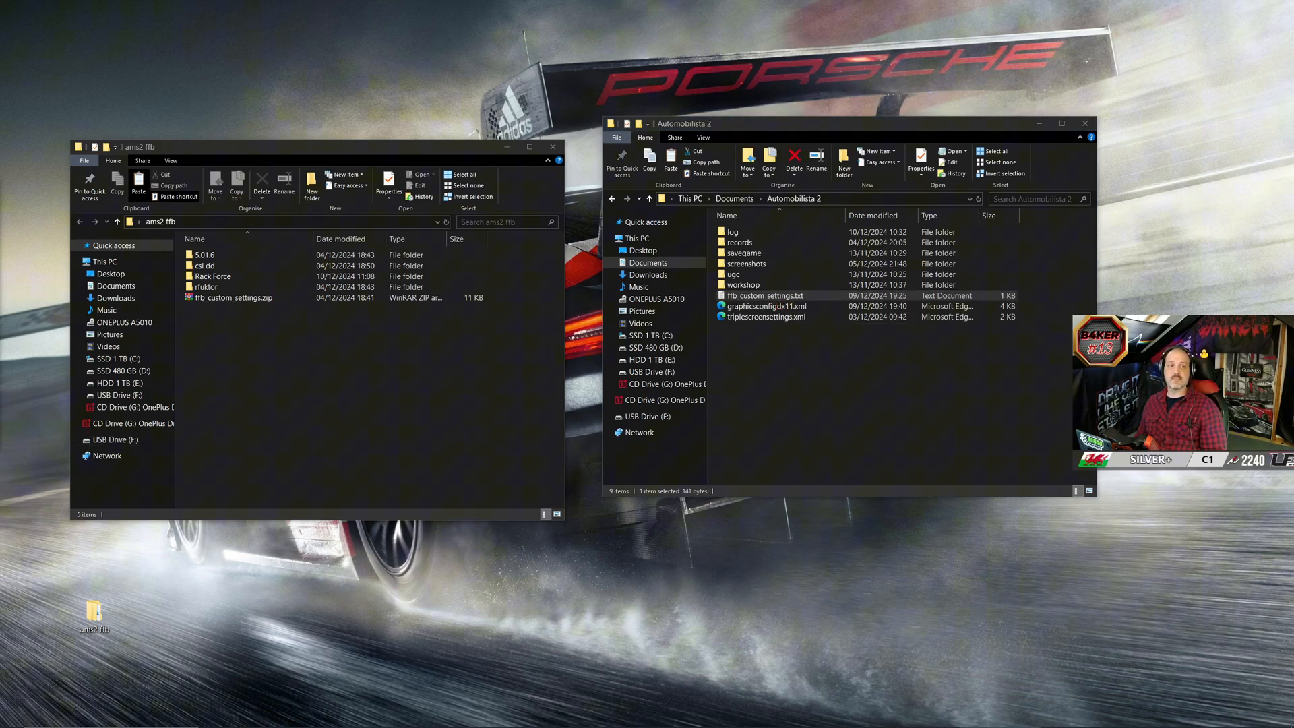
{"action": "double_click", "coordinate": [757, 295]}
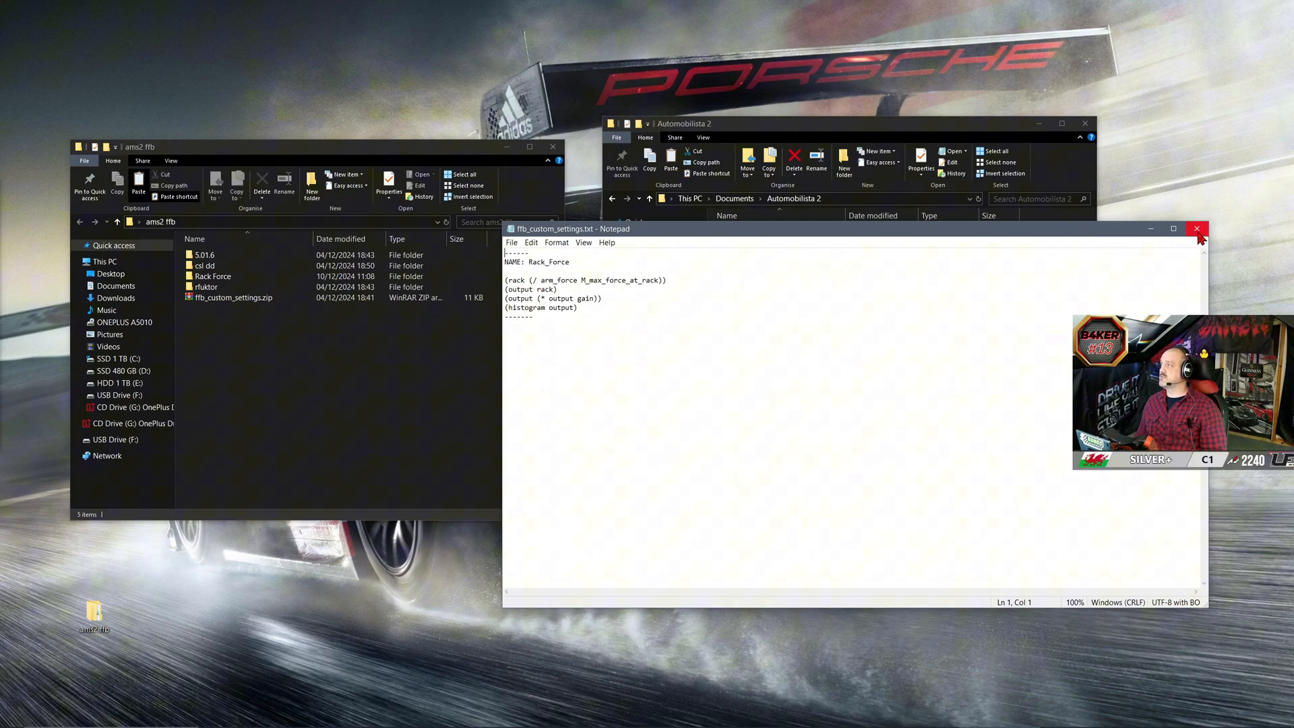
{"action": "mouse_move", "coordinate": [1198, 228]}
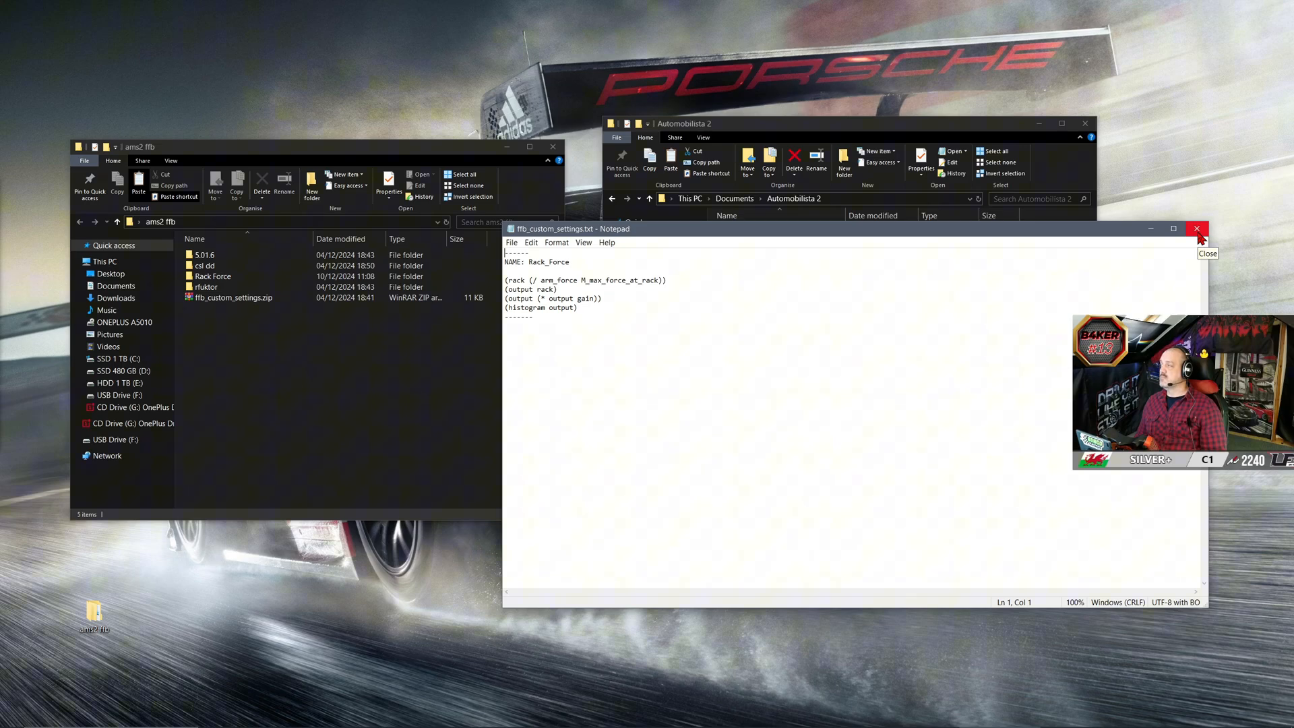
{"action": "mouse_move", "coordinate": [629, 464]}
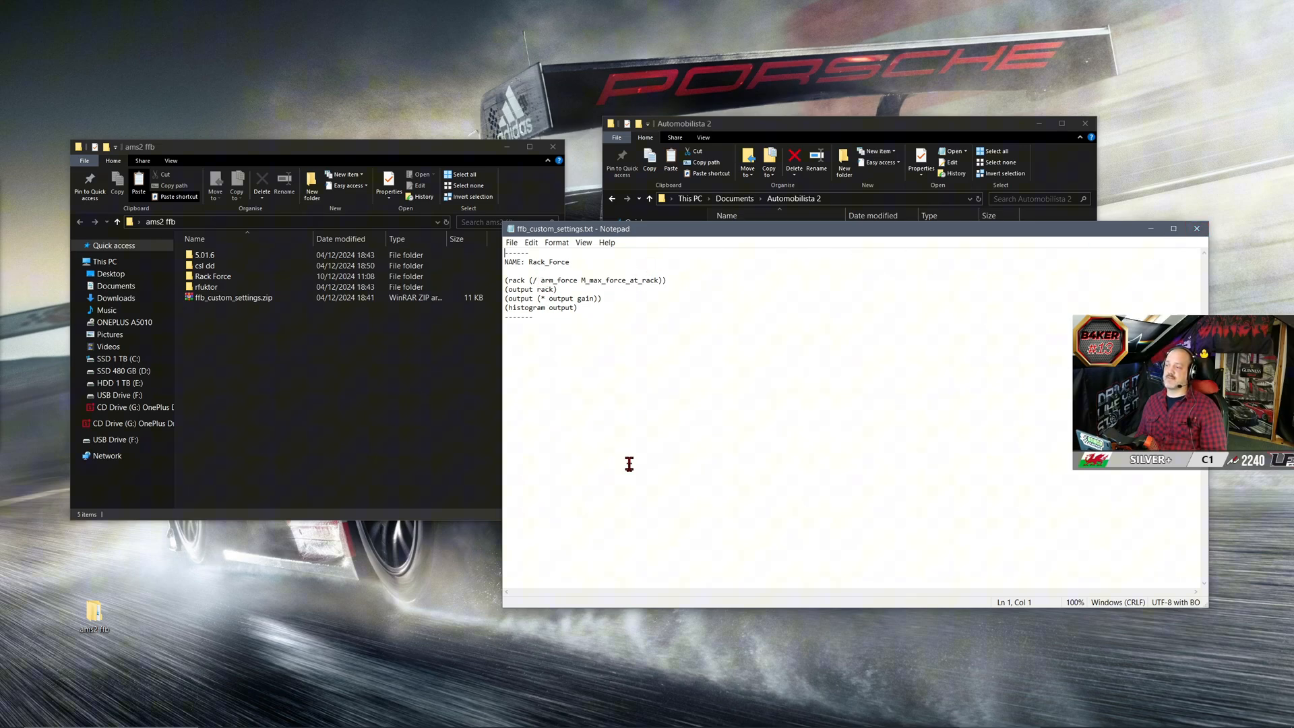
{"action": "mouse_move", "coordinate": [712, 433]}
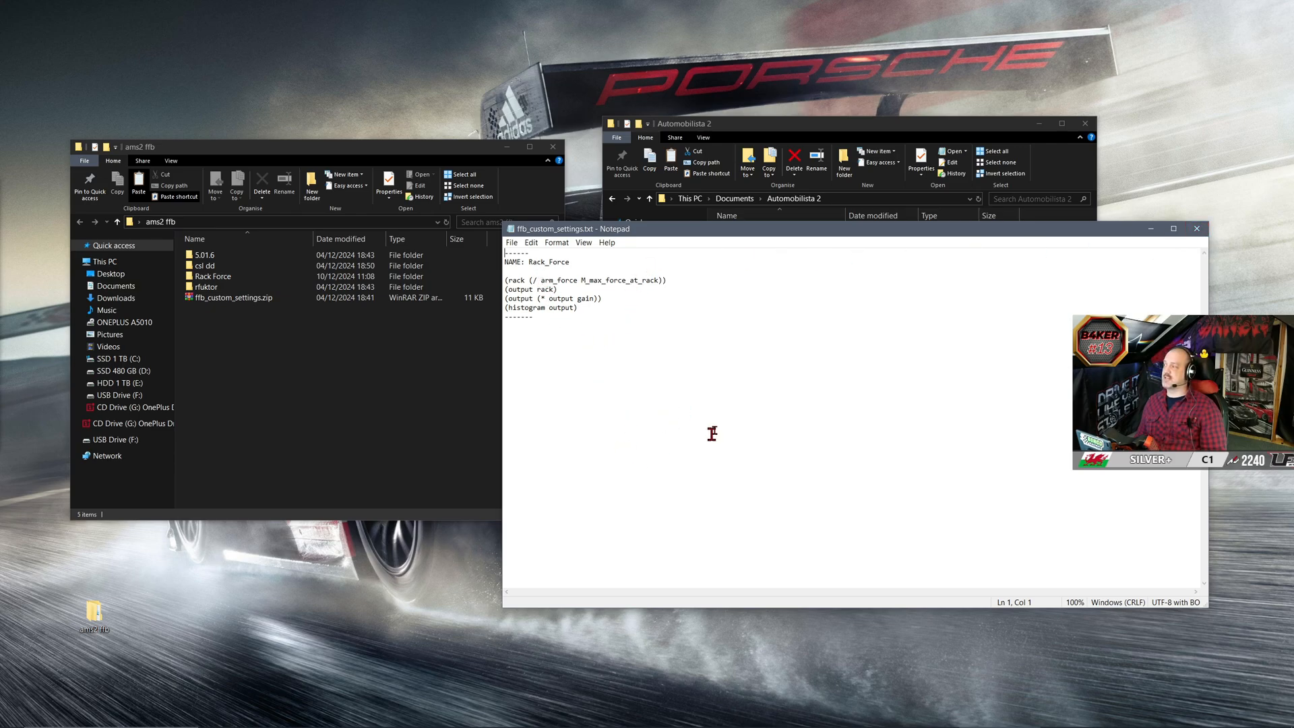
{"action": "mouse_move", "coordinate": [718, 235]}
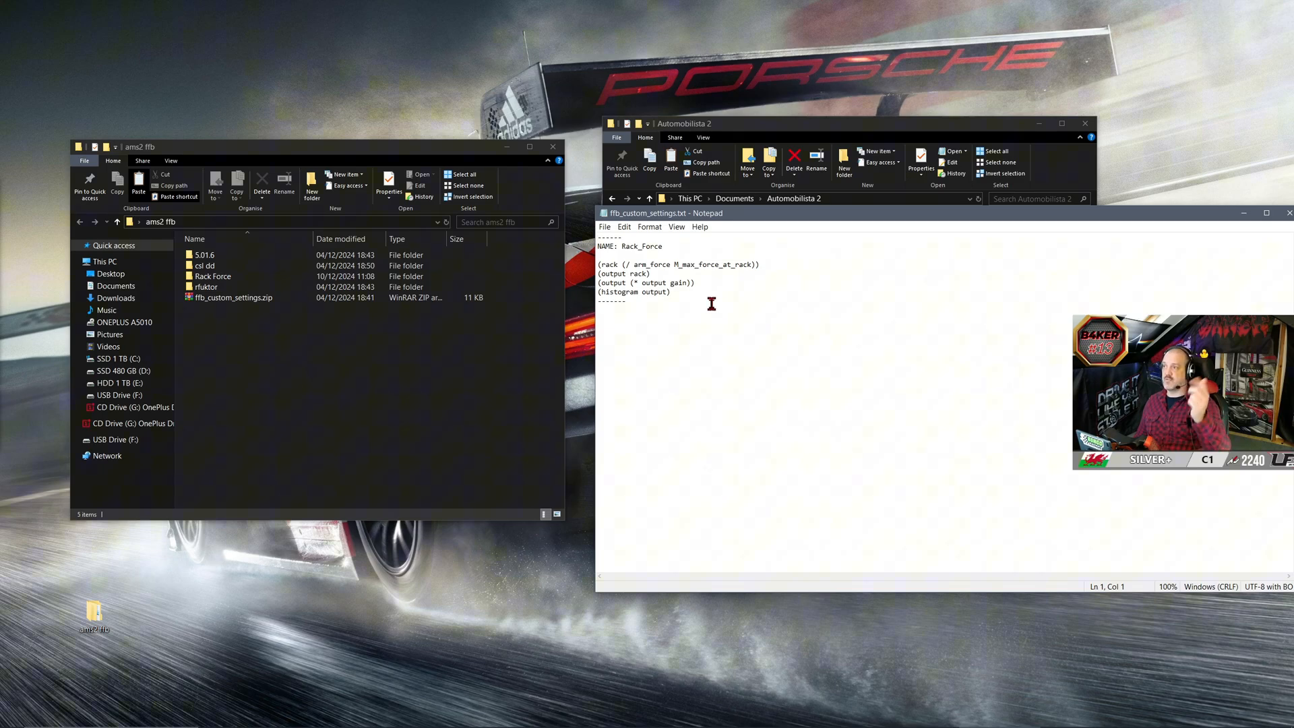
{"action": "mouse_move", "coordinate": [857, 353]}
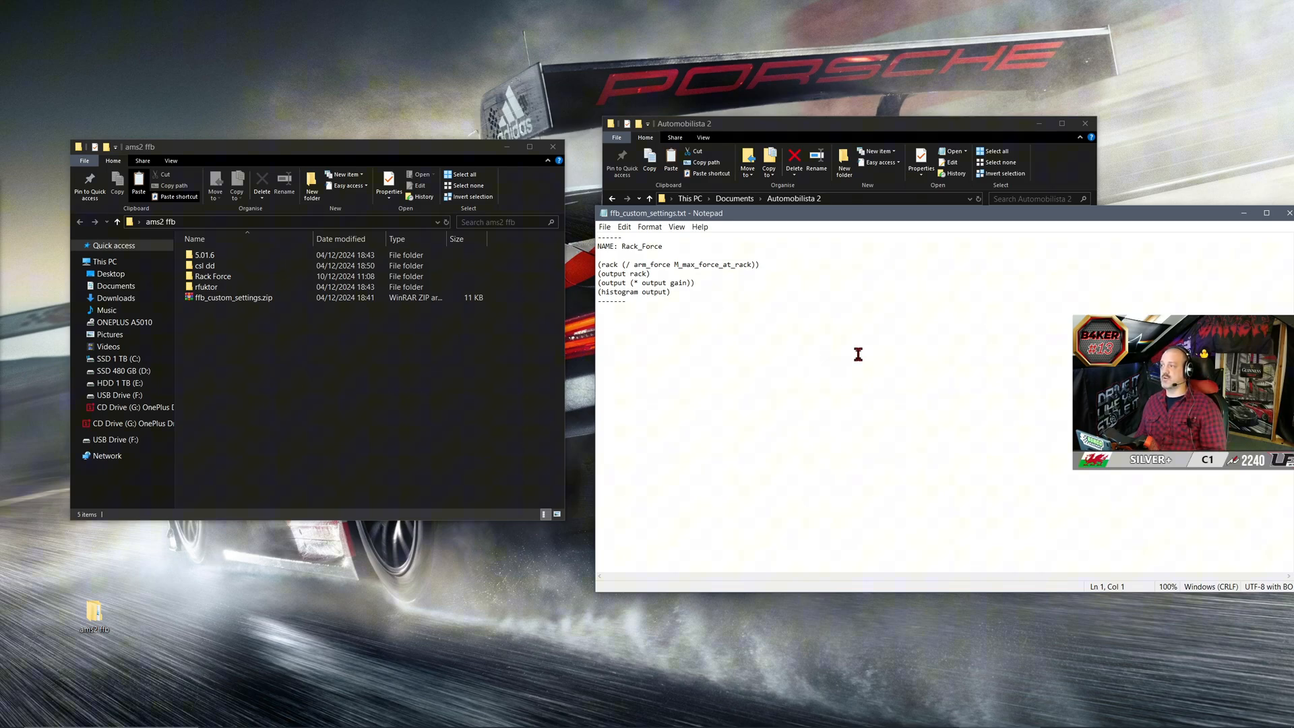
Select all the Rack_Force text in Notepad and delete it
{"action": "key", "text": "ctrl+a"}
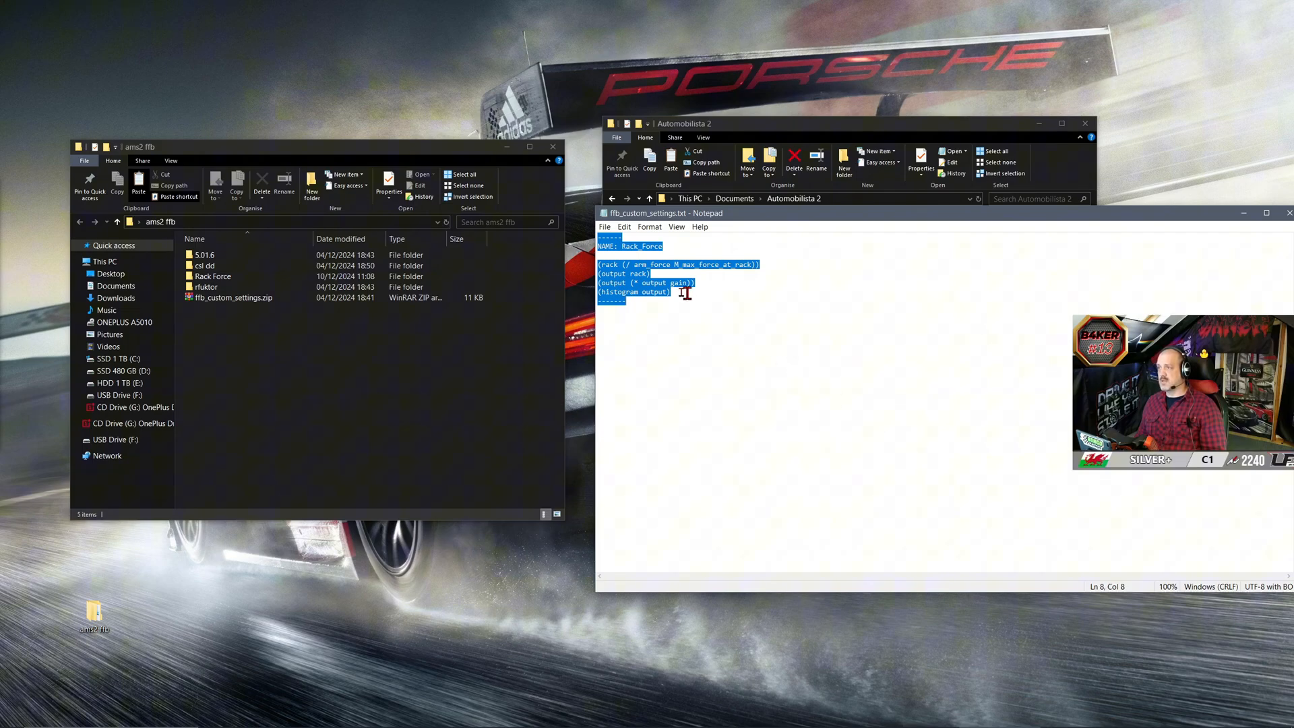
{"action": "right_click", "coordinate": [680, 292]}
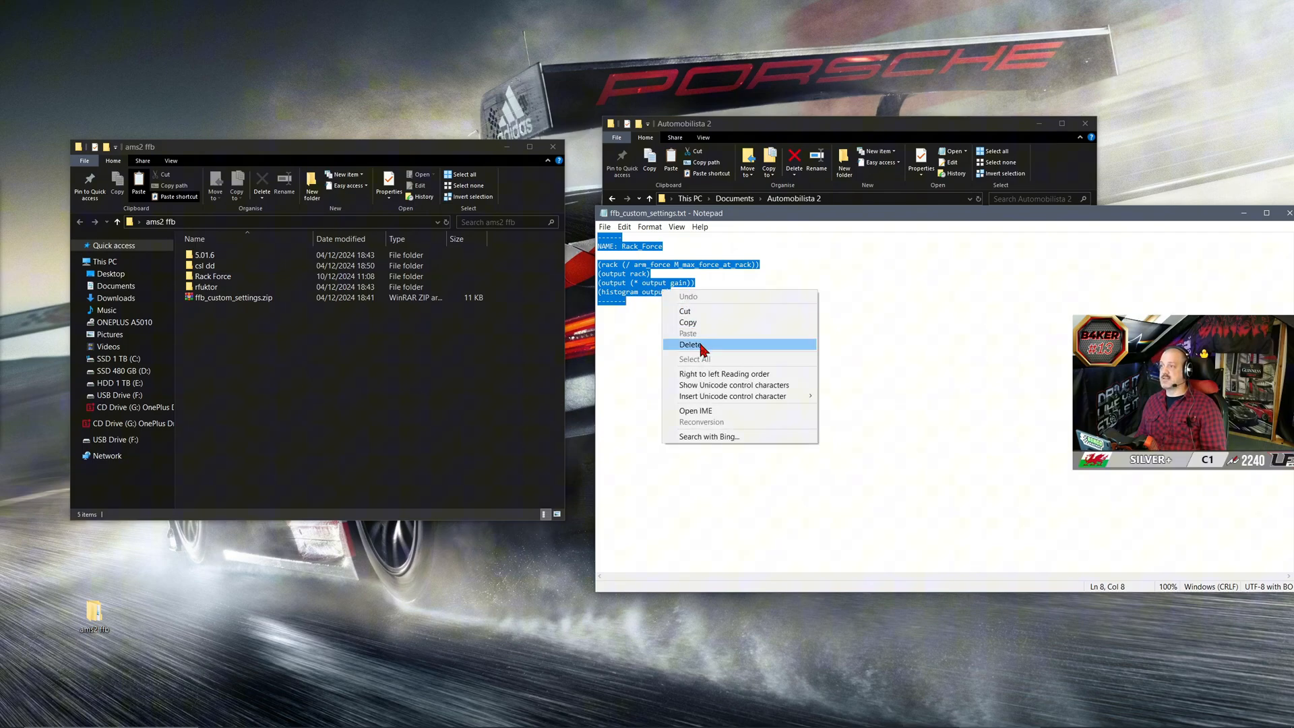
{"action": "left_click", "coordinate": [691, 344]}
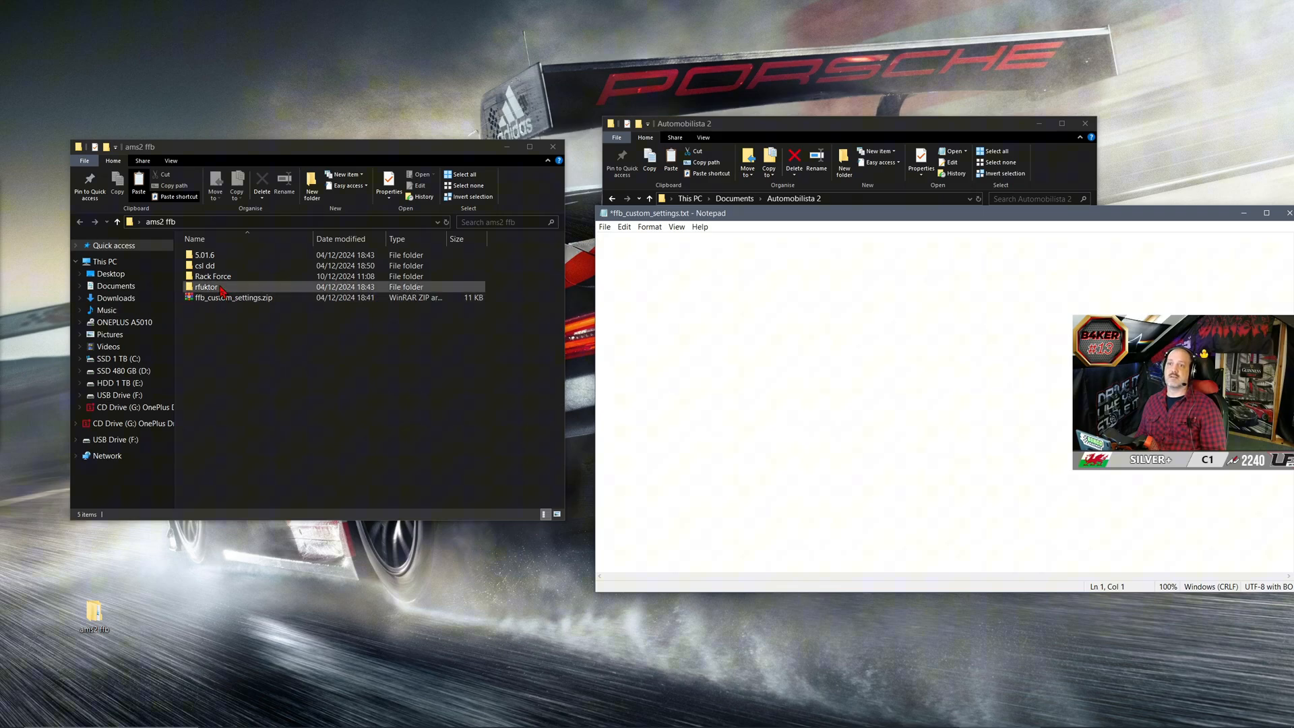
Copy the Rack Force folder's settings into the game's ffb_custom_settings.txt and save it
{"action": "double_click", "coordinate": [213, 276]}
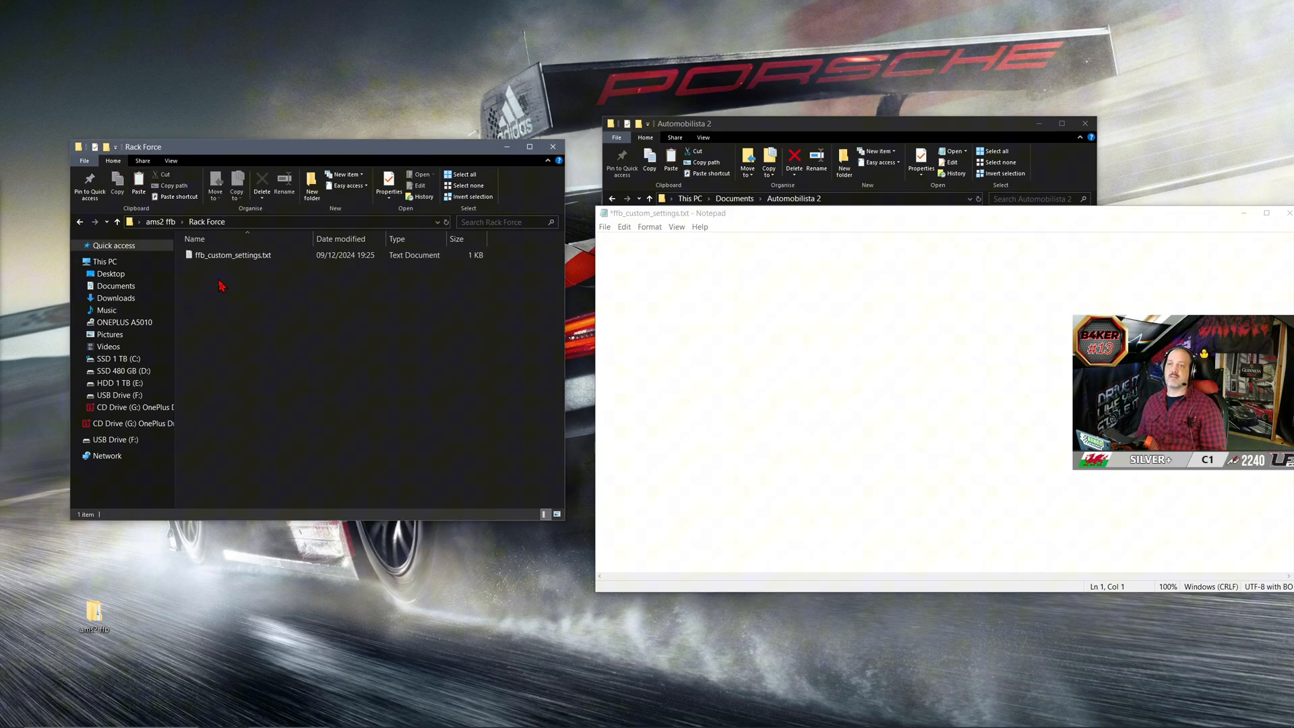
{"action": "left_click", "coordinate": [232, 254]}
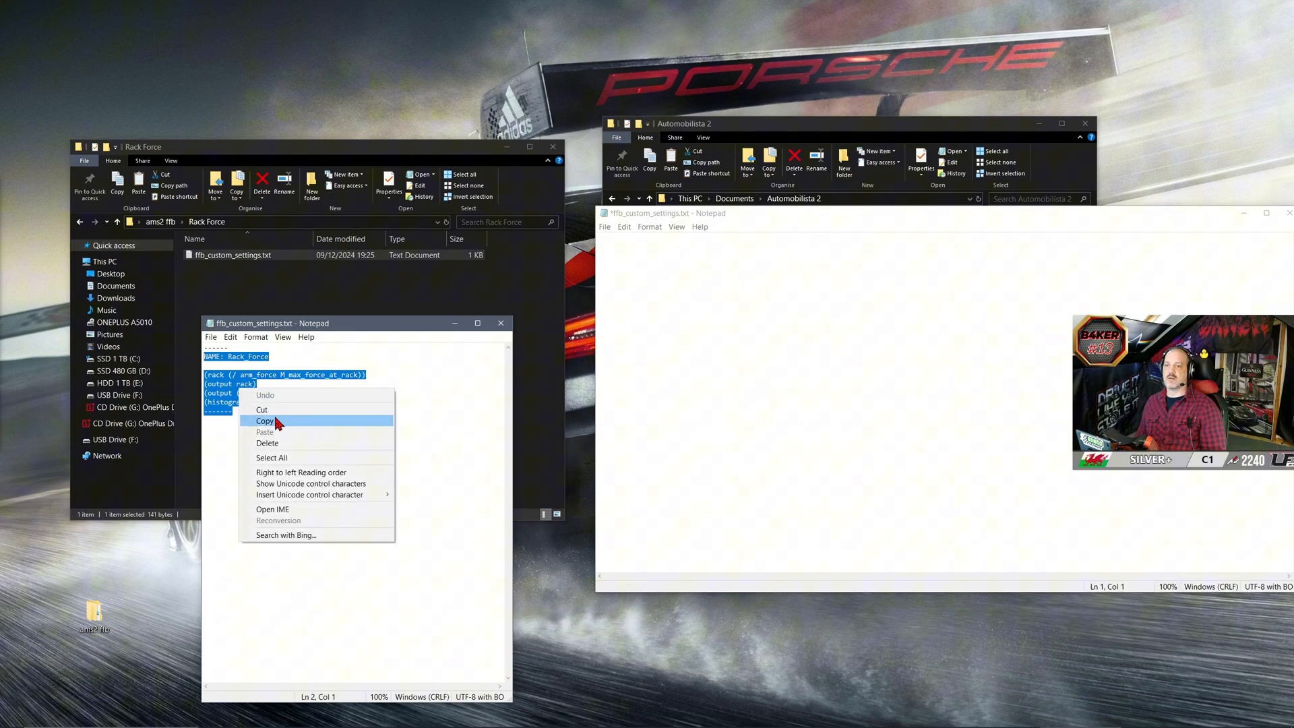
{"action": "left_click", "coordinate": [265, 421]}
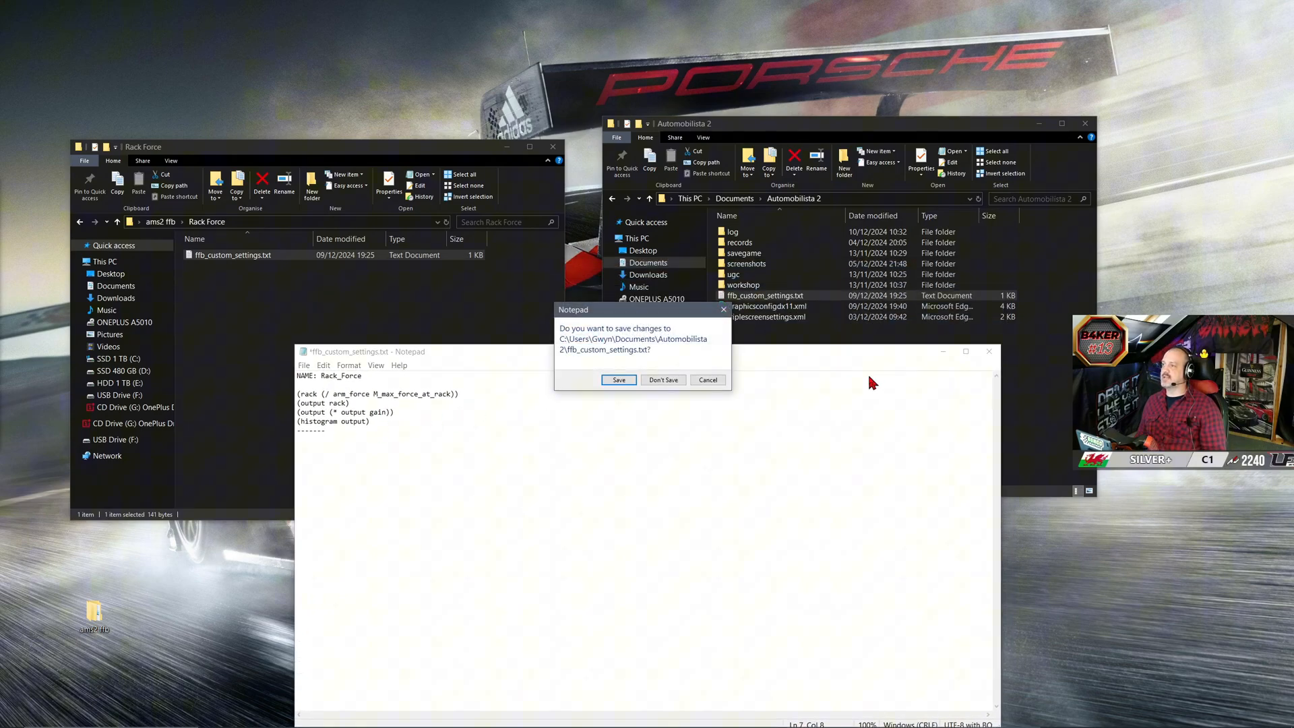
{"action": "left_click", "coordinate": [662, 380]}
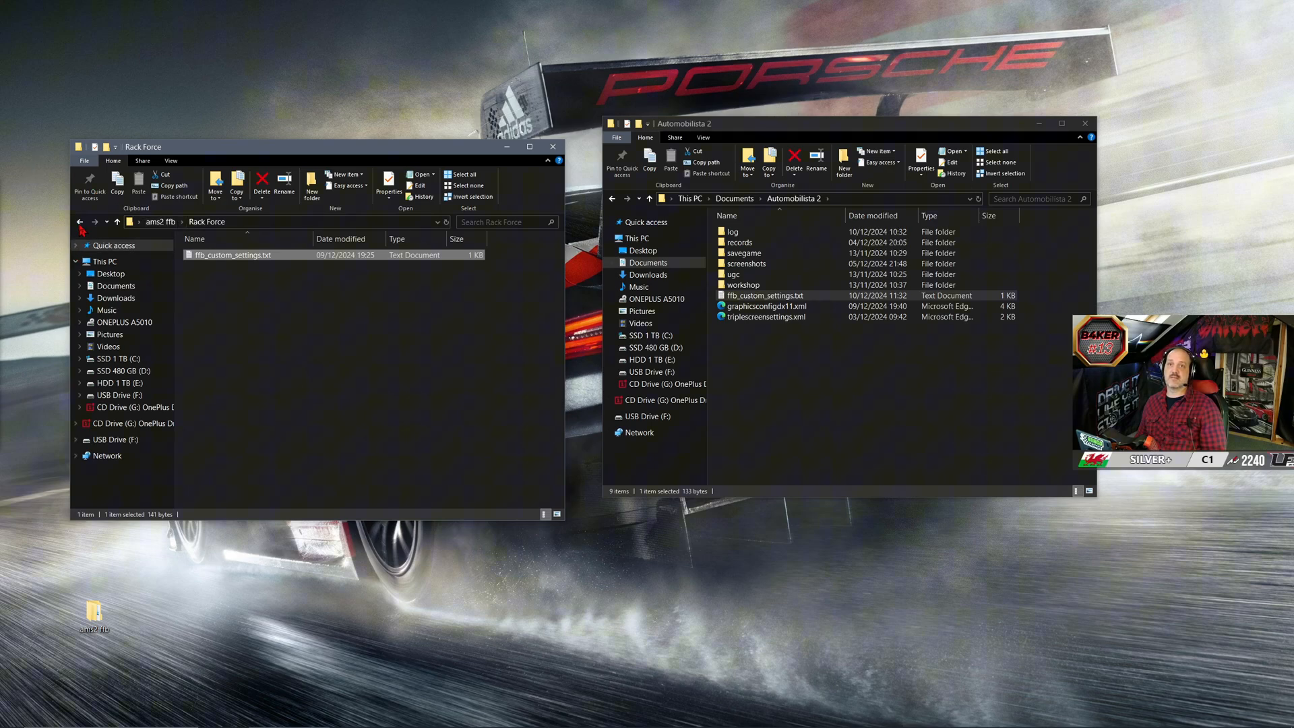
Replace the game's ffb_custom_settings.txt with the csl dd version and open it
{"action": "left_click", "coordinate": [80, 221]}
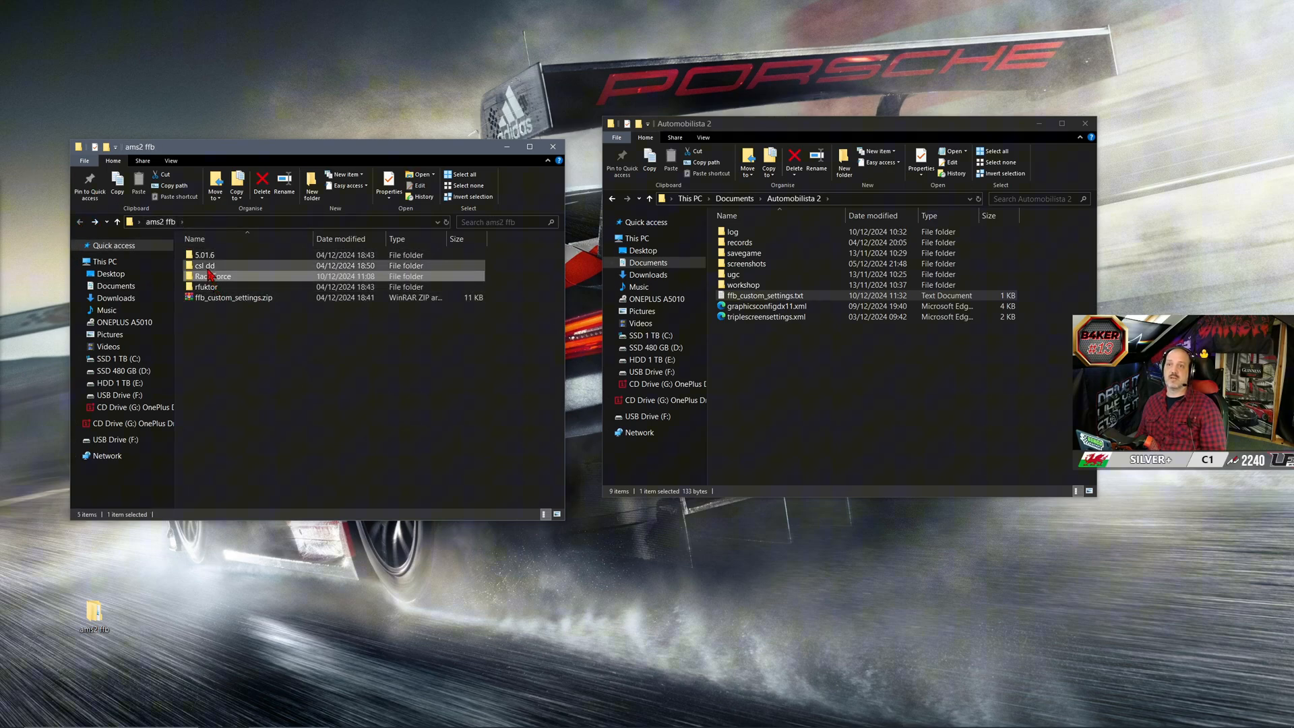
{"action": "double_click", "coordinate": [203, 265]}
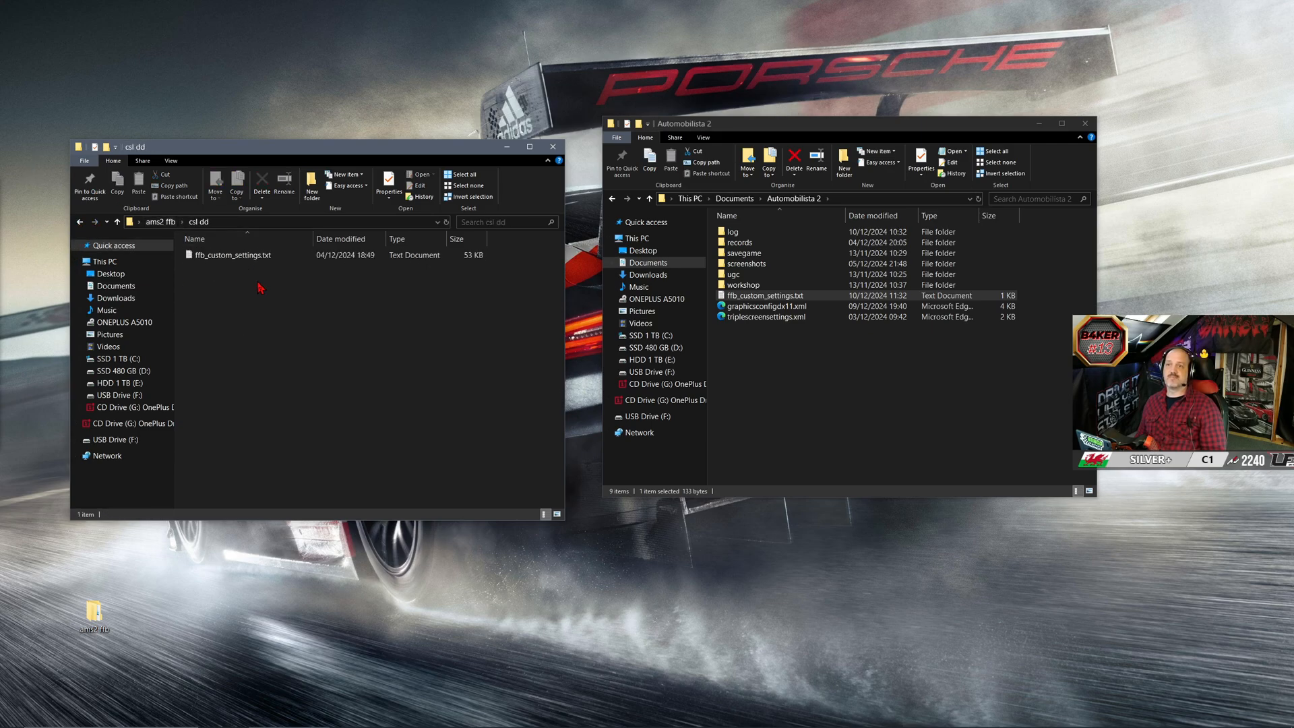
{"action": "mouse_move", "coordinate": [228, 254]}
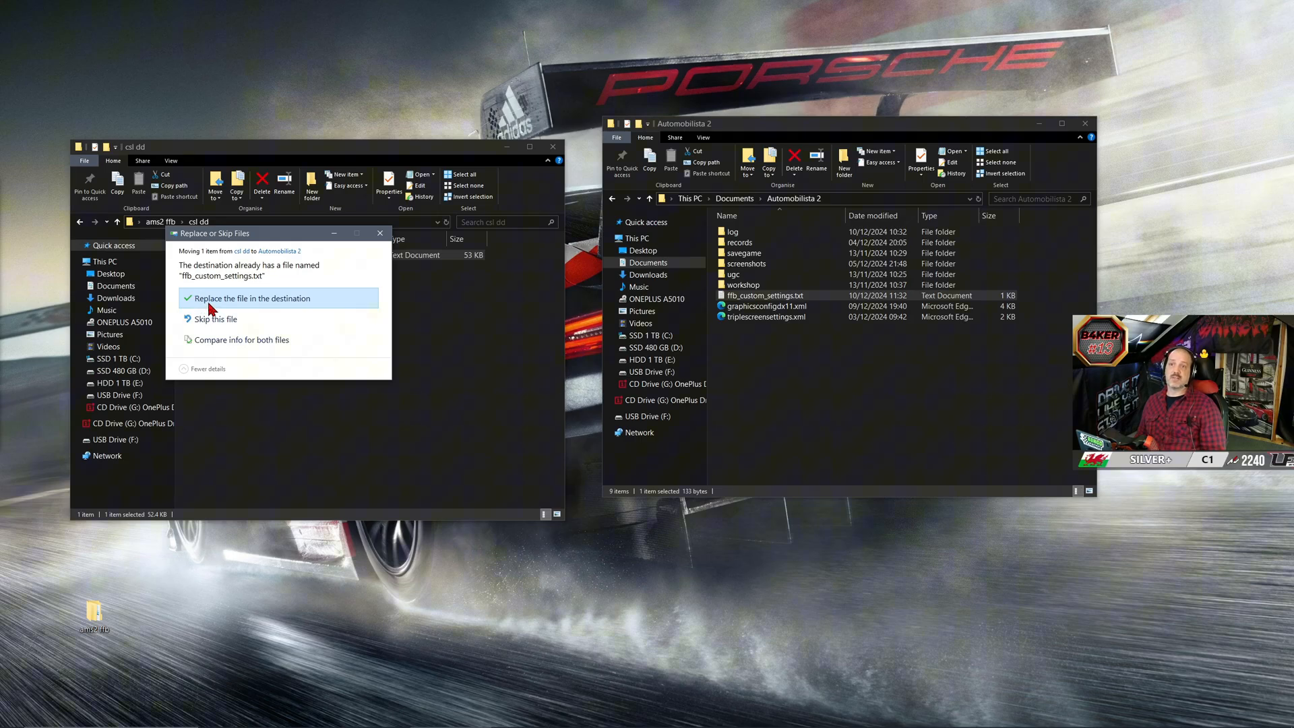
{"action": "left_click", "coordinate": [251, 298]}
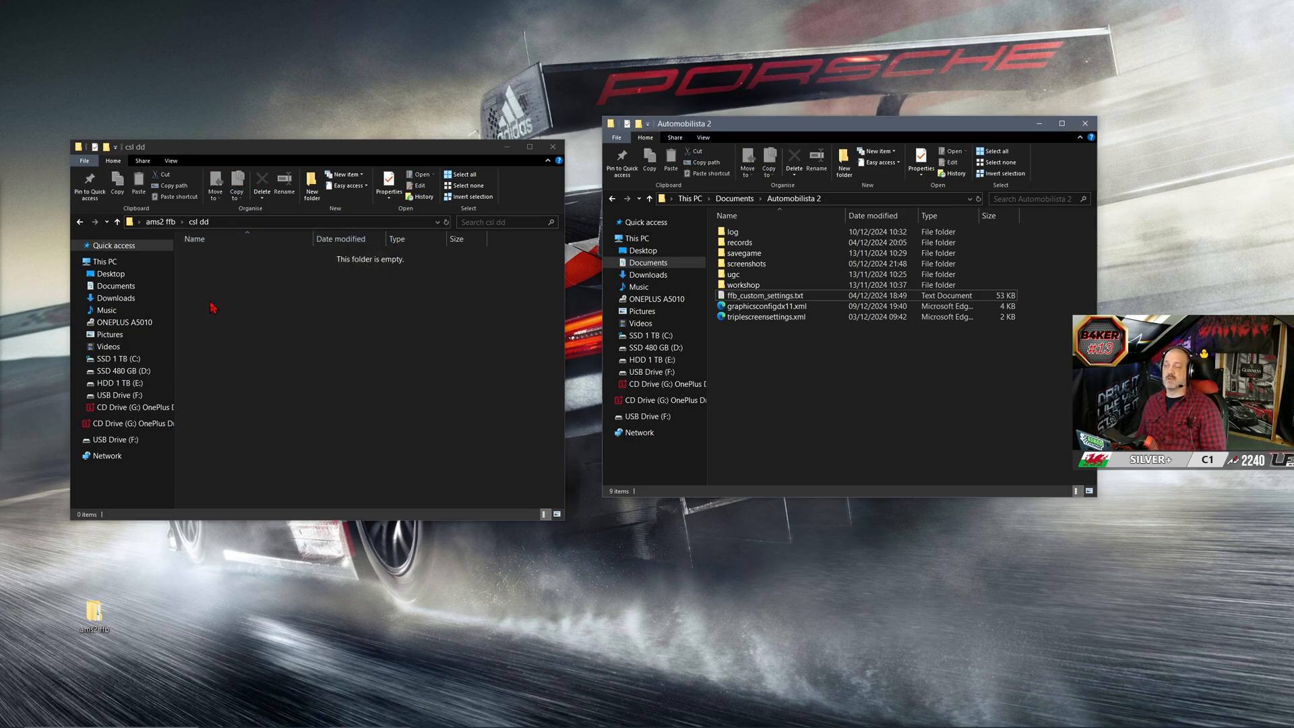
{"action": "mouse_move", "coordinate": [552, 146]}
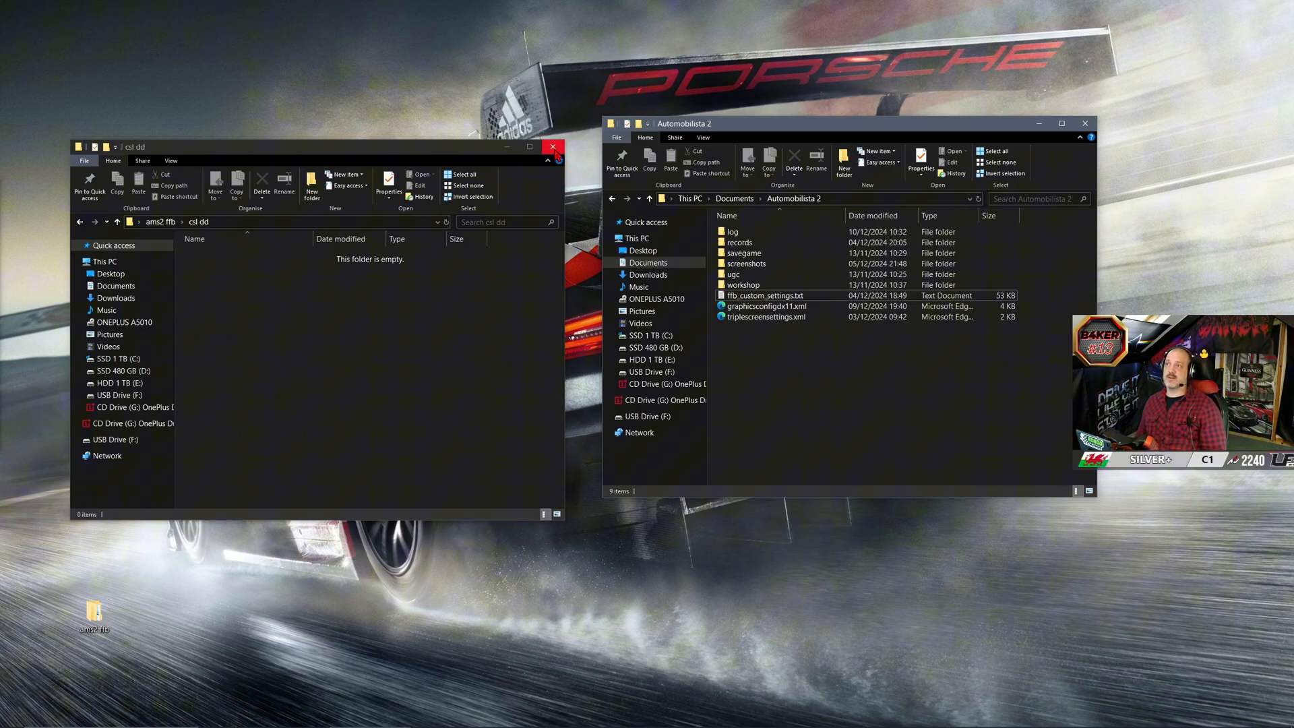
{"action": "double_click", "coordinate": [762, 295]}
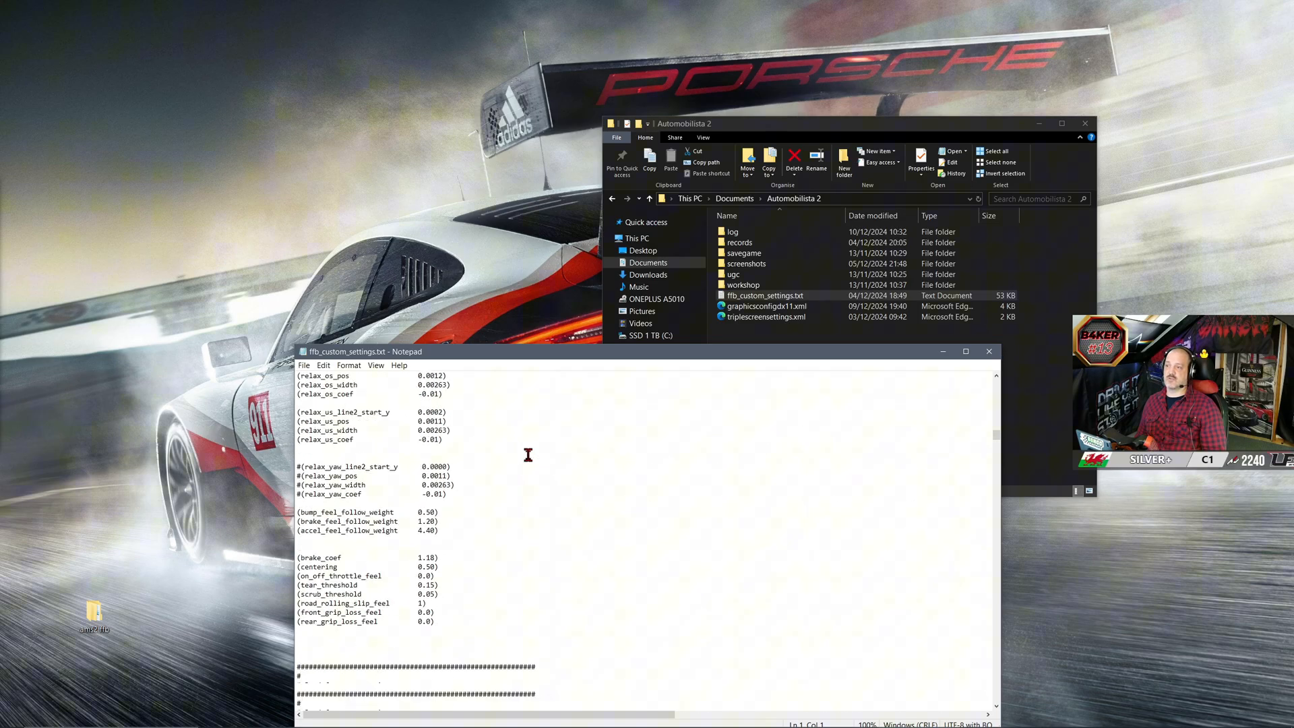
Select and delete all text in the game's ffb_custom_settings.txt, leaving it empty
{"action": "scroll", "scroll_direction": "down", "scroll_amount": 3}
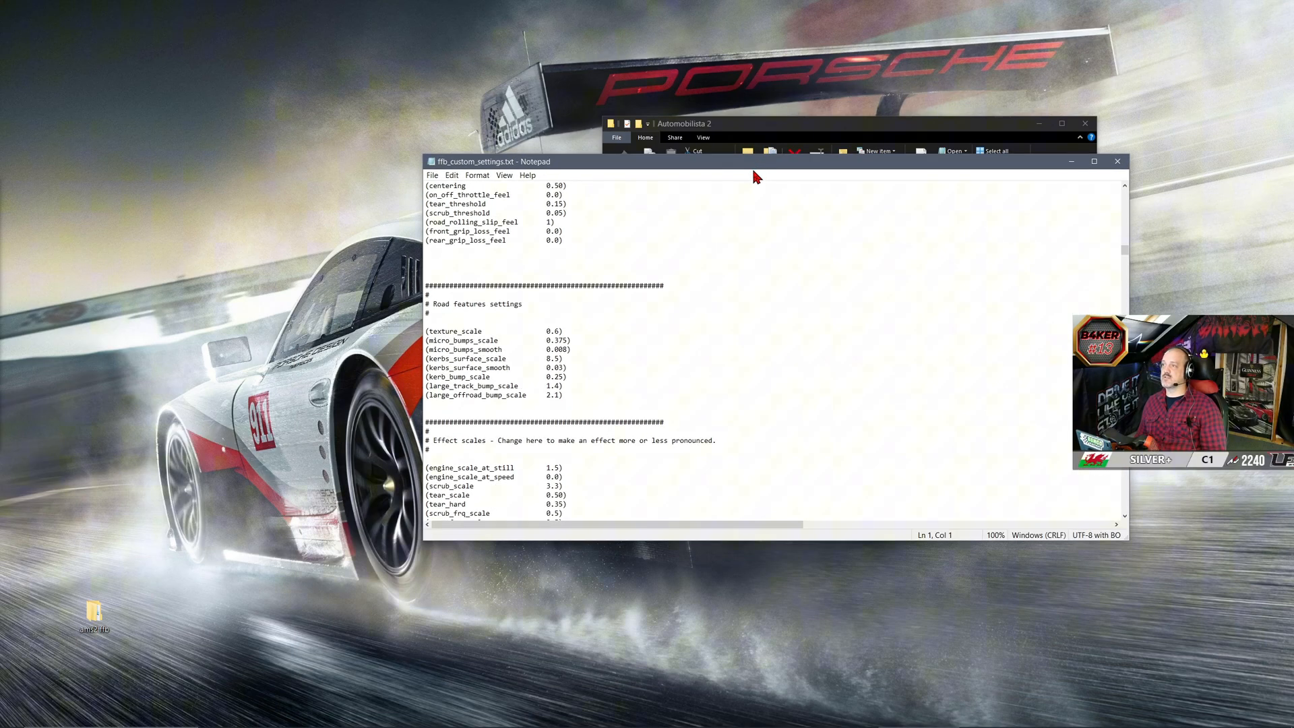
{"action": "right_click", "coordinate": [586, 377]}
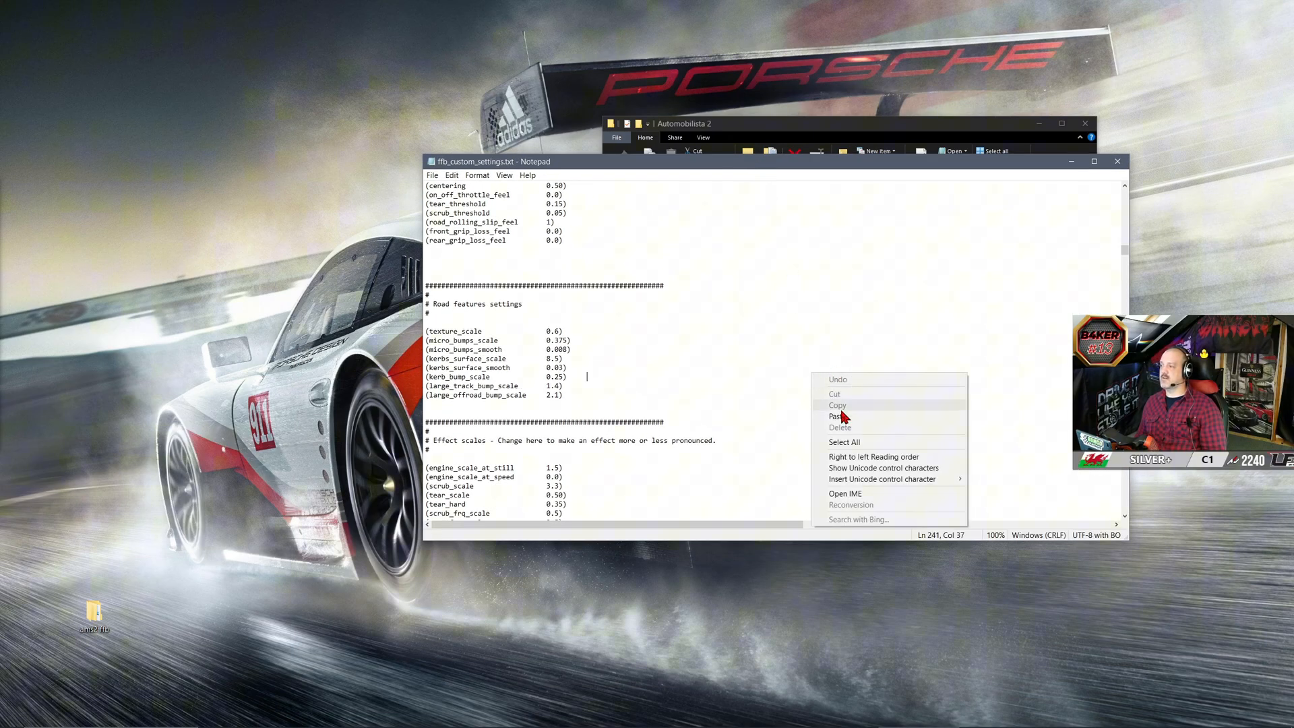
{"action": "left_click", "coordinate": [843, 442]}
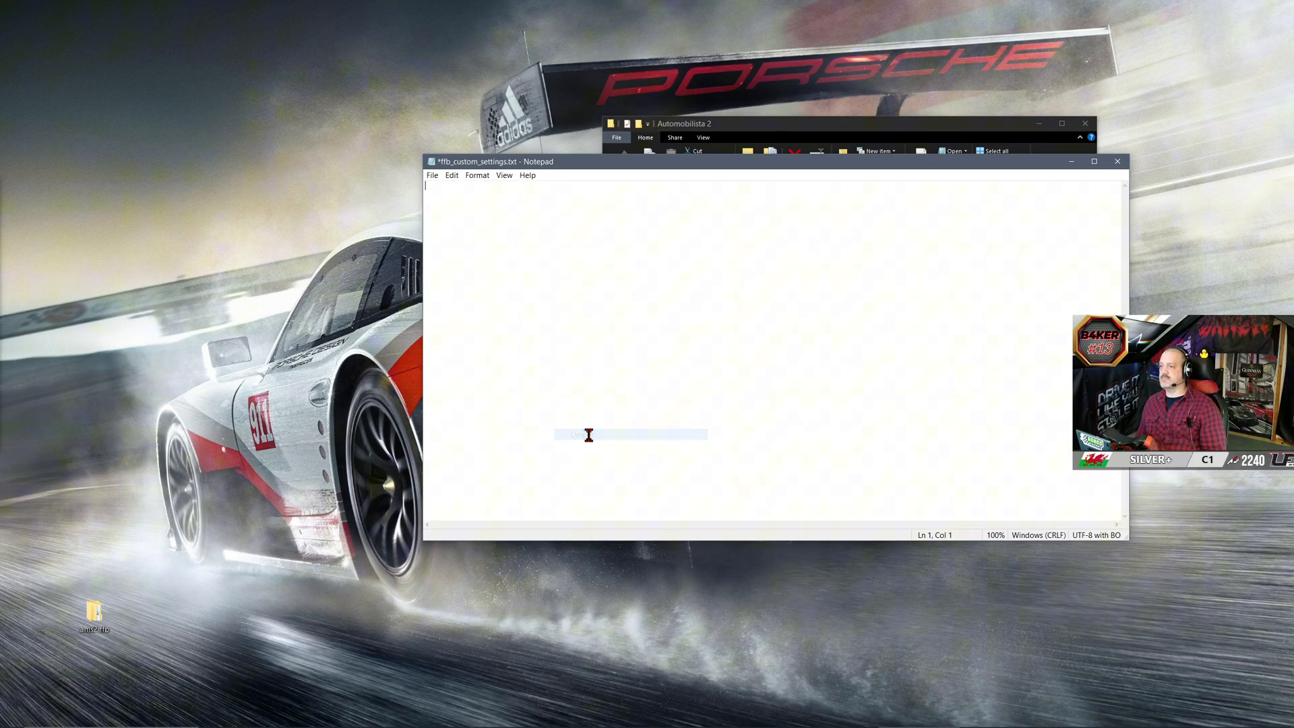
{"action": "left_click", "coordinate": [1117, 161]}
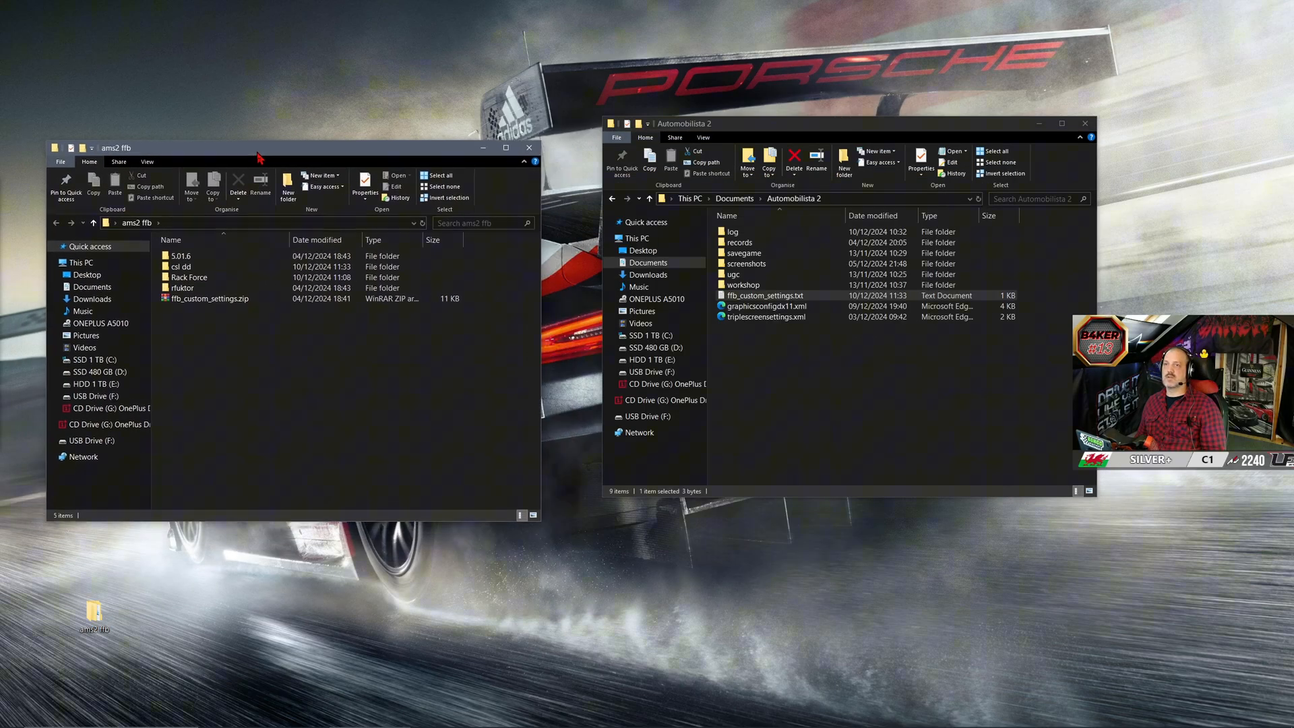
Paste the Rack Force settings text into the game's emptied file and close Notepad
{"action": "double_click", "coordinate": [190, 276]}
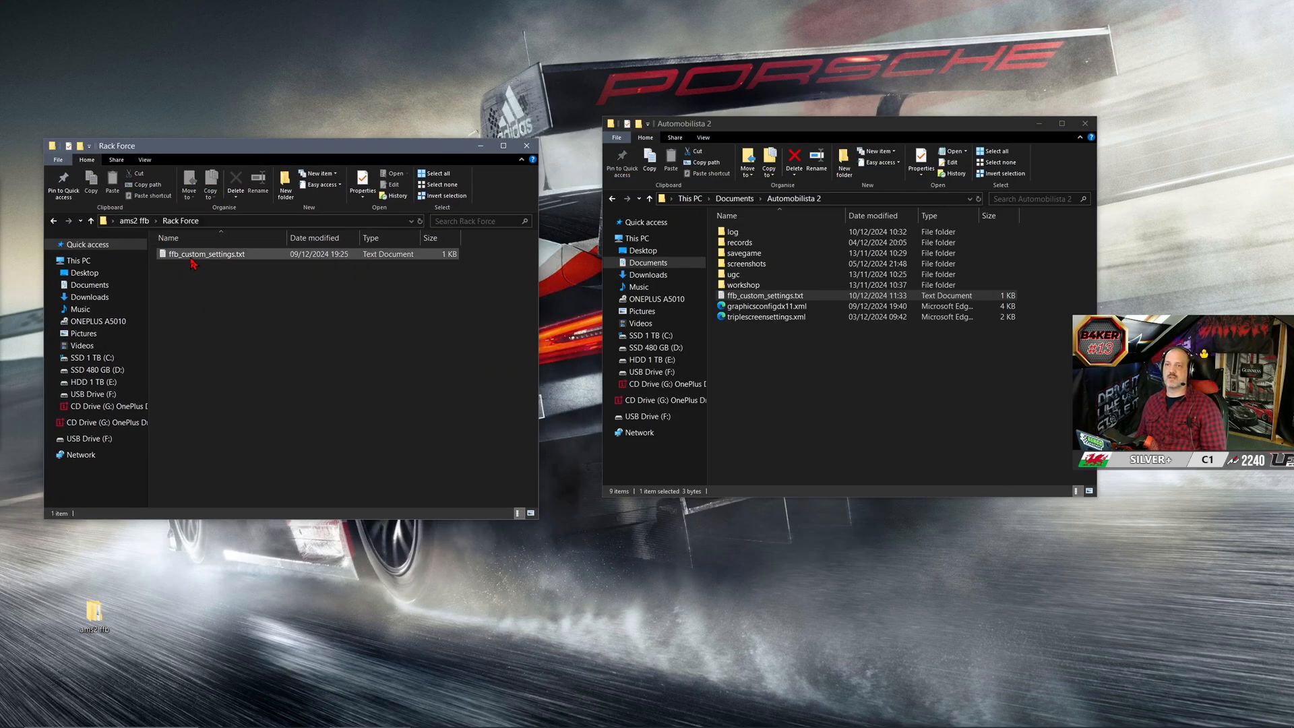
{"action": "double_click", "coordinate": [206, 253]}
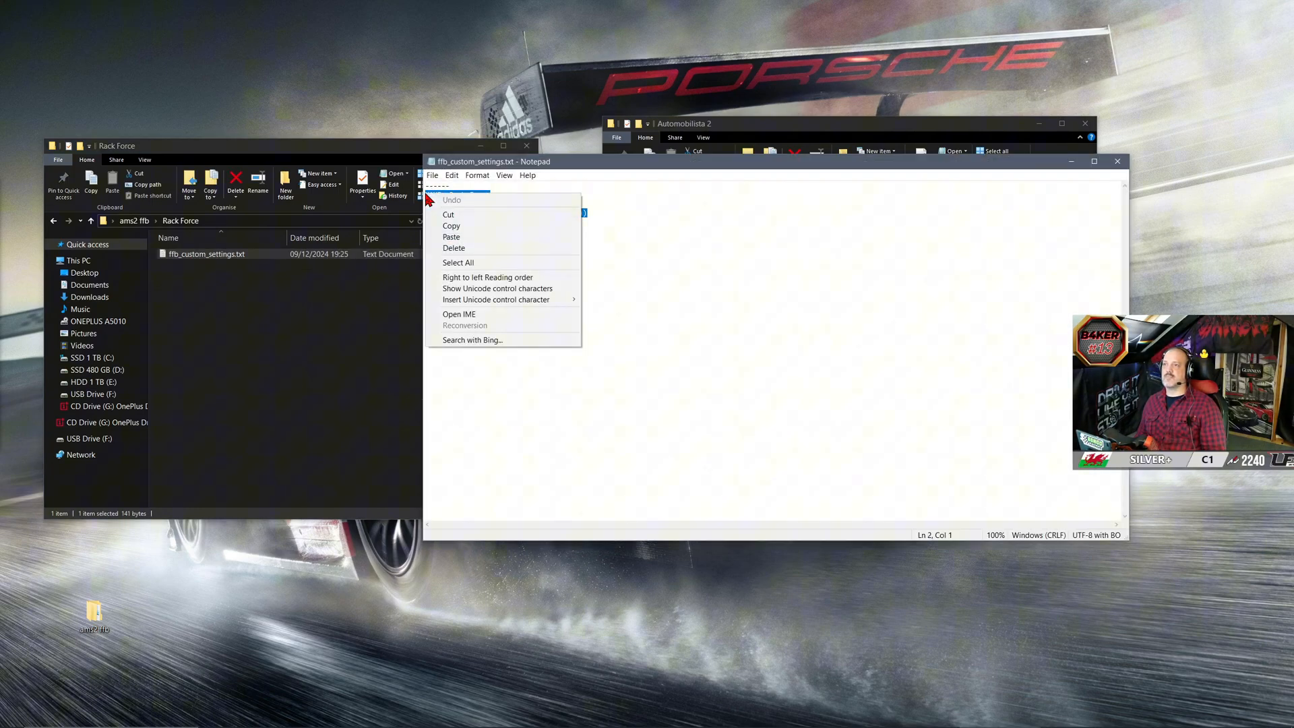
{"action": "left_click", "coordinate": [458, 262]}
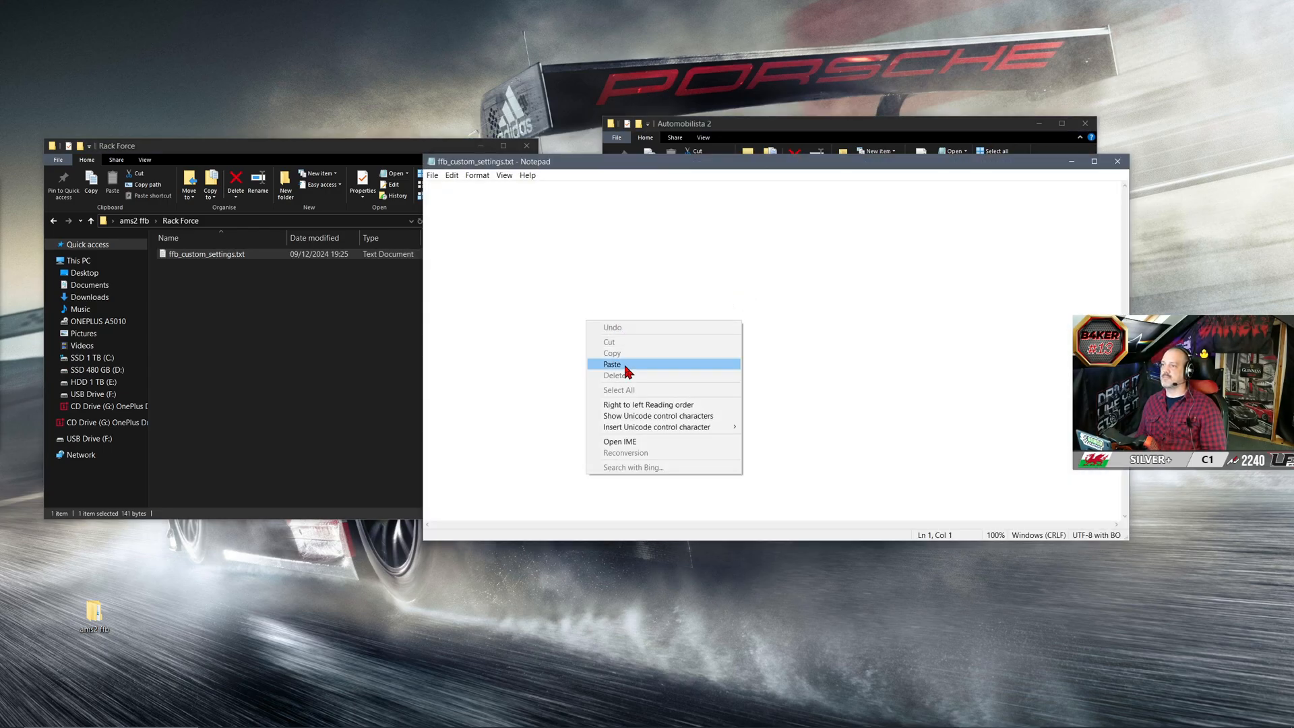
{"action": "left_click", "coordinate": [613, 364]}
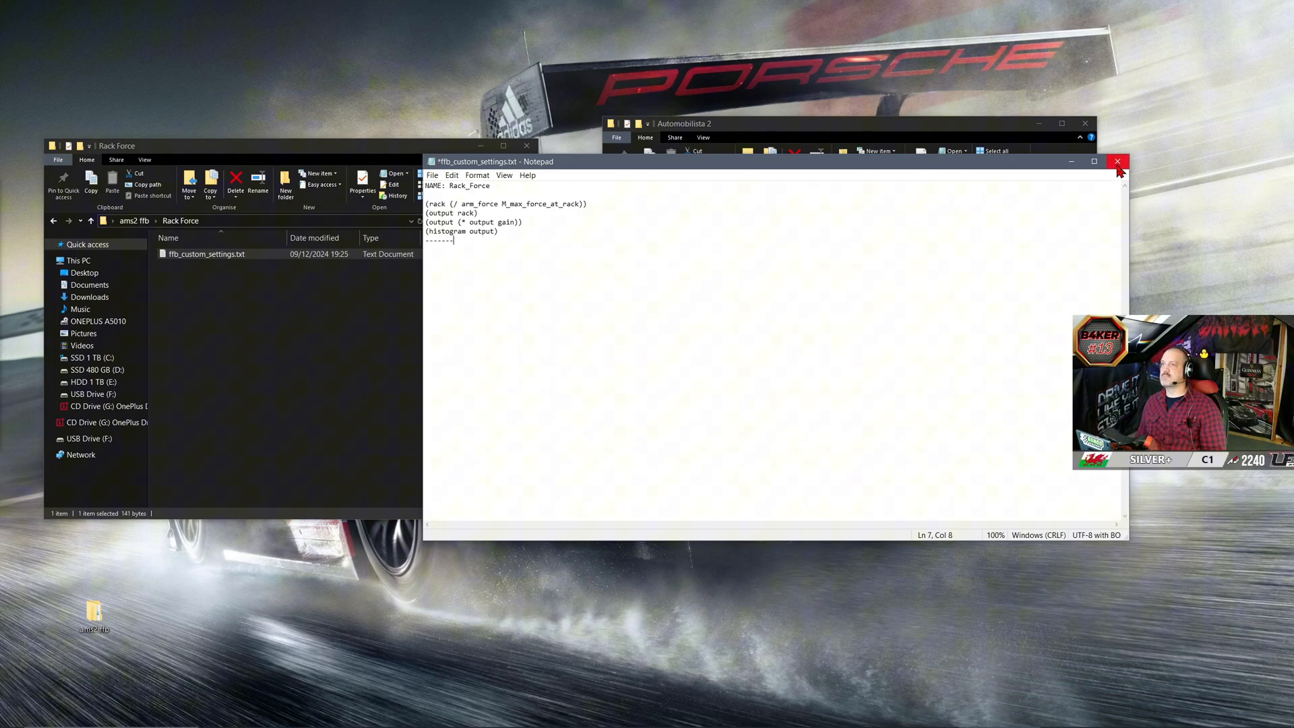
{"action": "left_click", "coordinate": [1118, 161]}
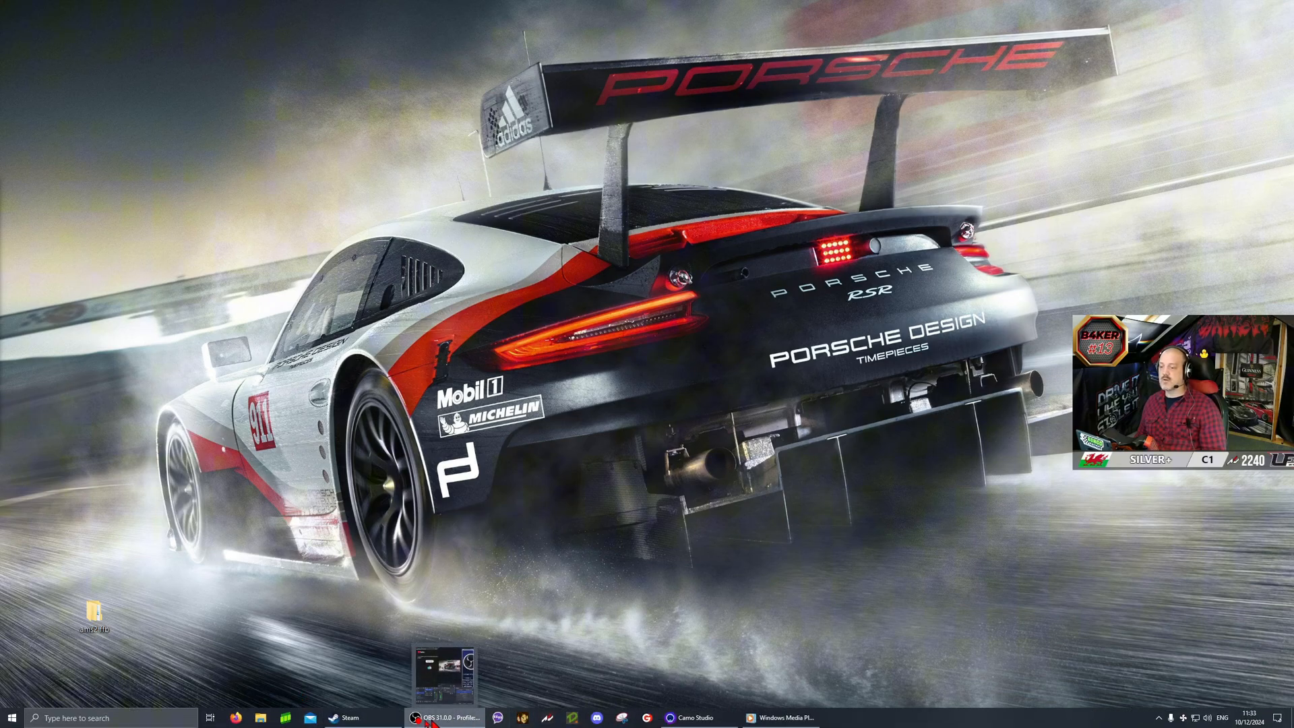
Launch Automobilista 2 from the taskbar and wait for its main menu
{"action": "right_click", "coordinate": [346, 717]}
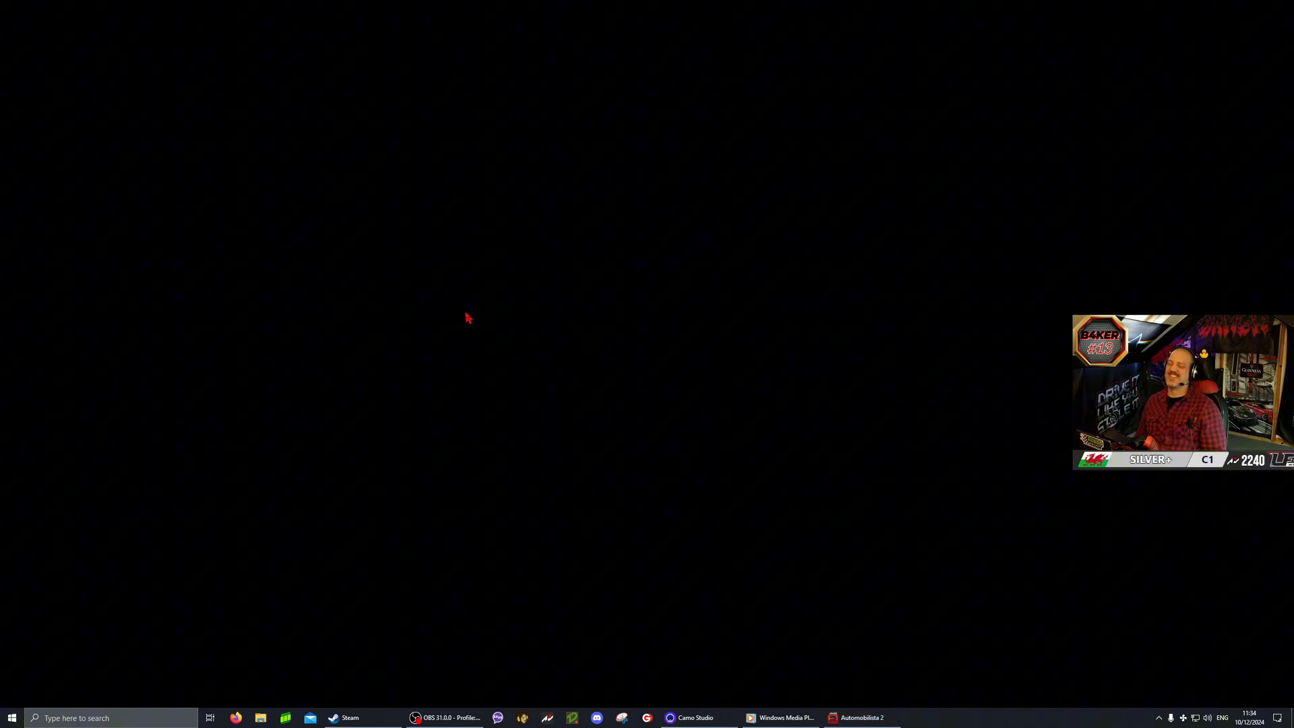
{"action": "left_click", "coordinate": [861, 717]}
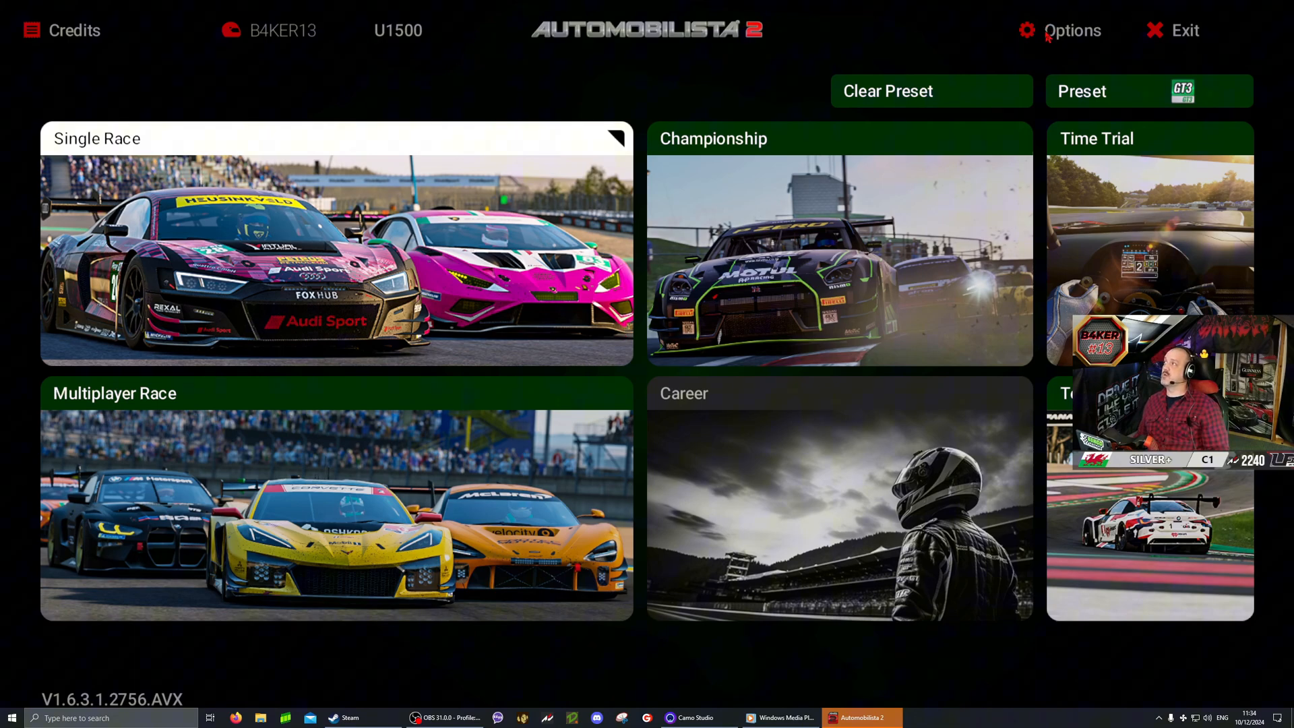
In Options > Controls > Force Feedback, cycle Type back to Custom and set FX to 100
{"action": "left_click", "coordinate": [1073, 31]}
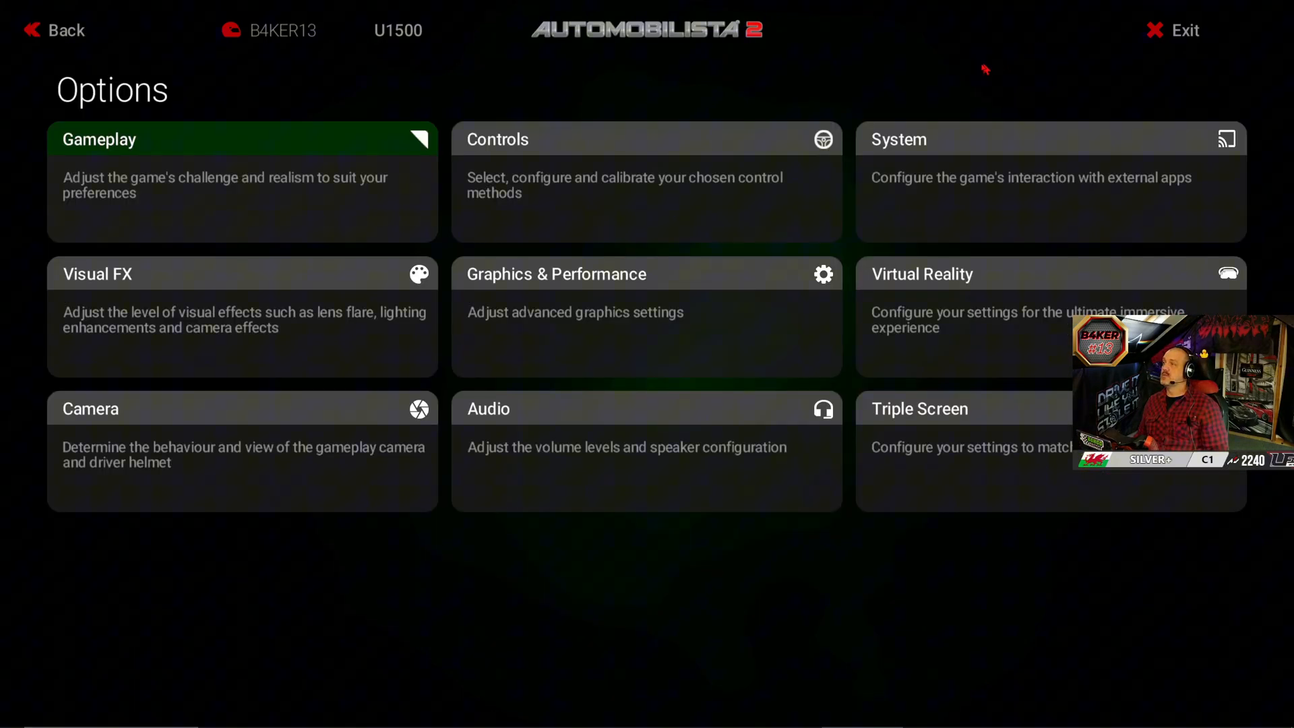
{"action": "left_click", "coordinate": [646, 182]}
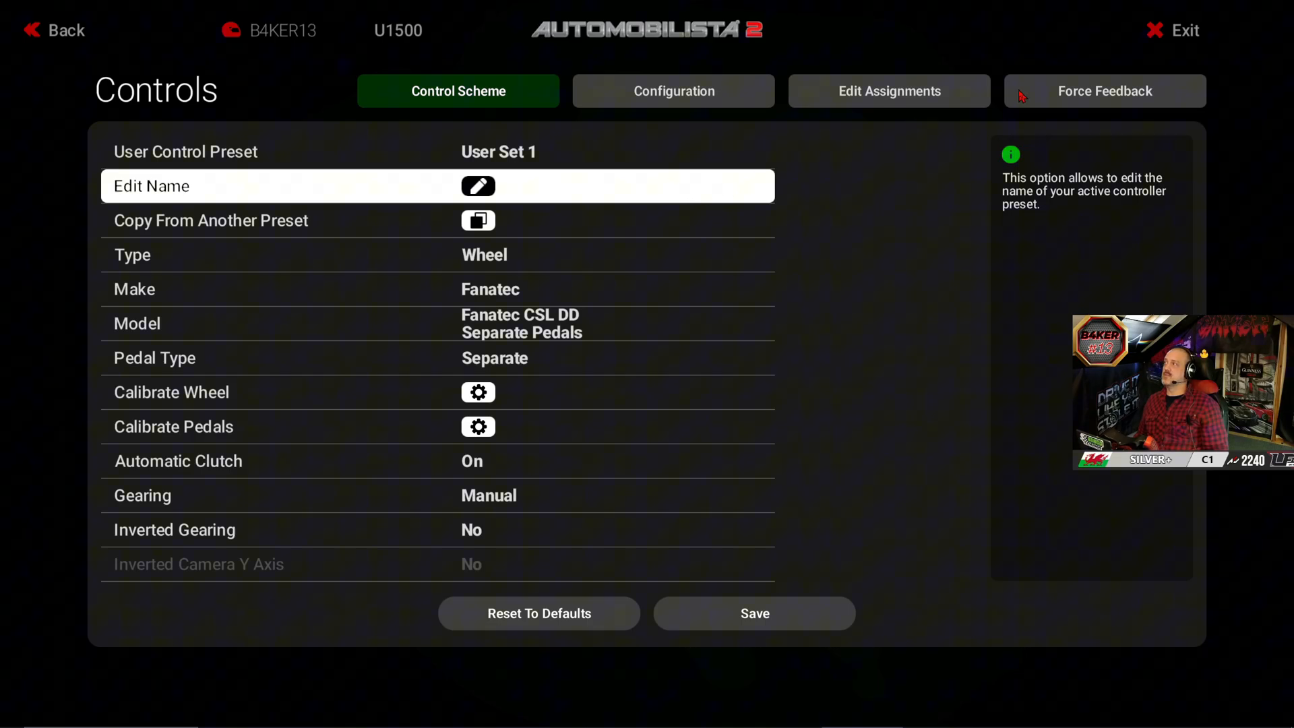
{"action": "left_click", "coordinate": [1103, 91]}
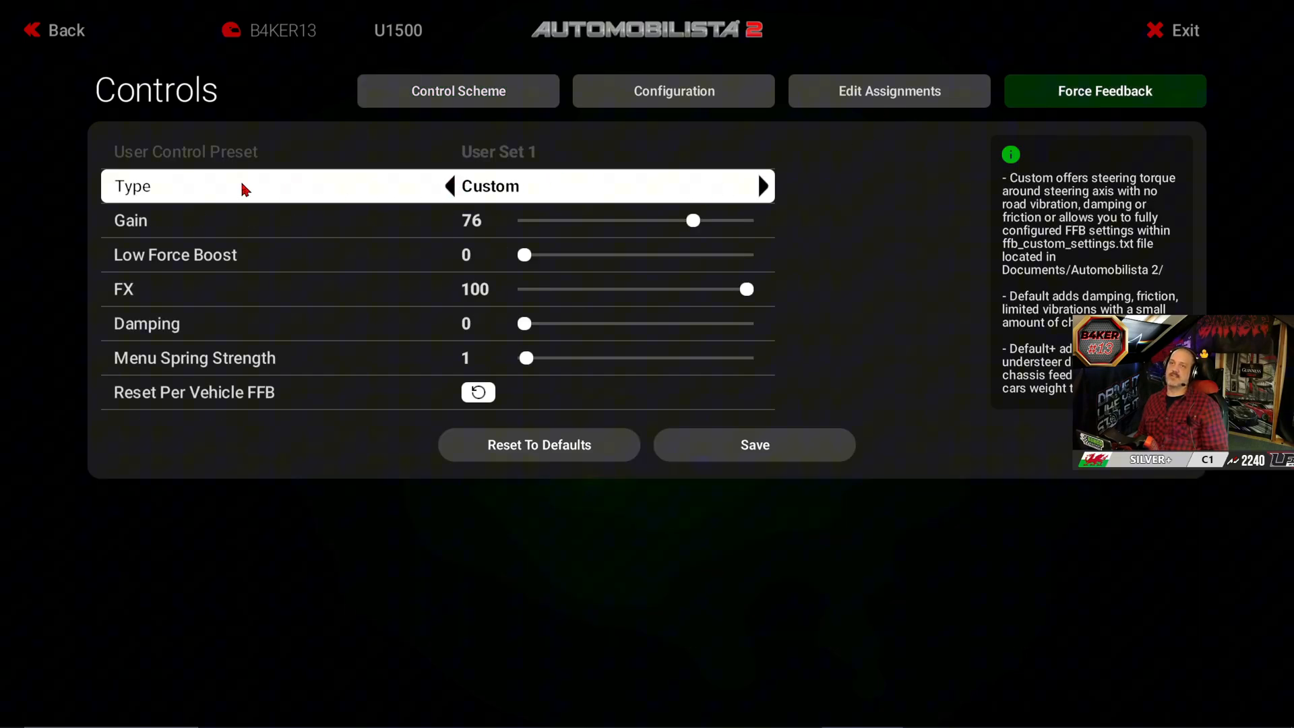
{"action": "left_click", "coordinate": [449, 186]}
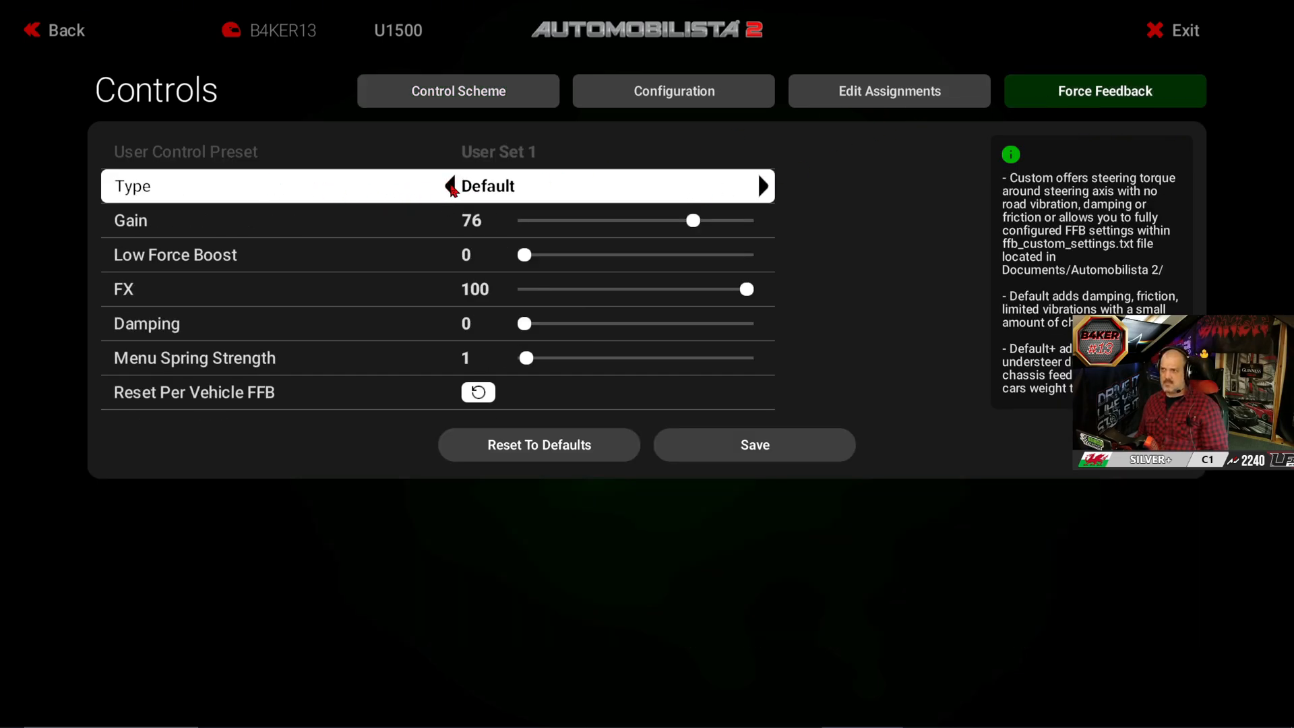
{"action": "left_click", "coordinate": [762, 186]}
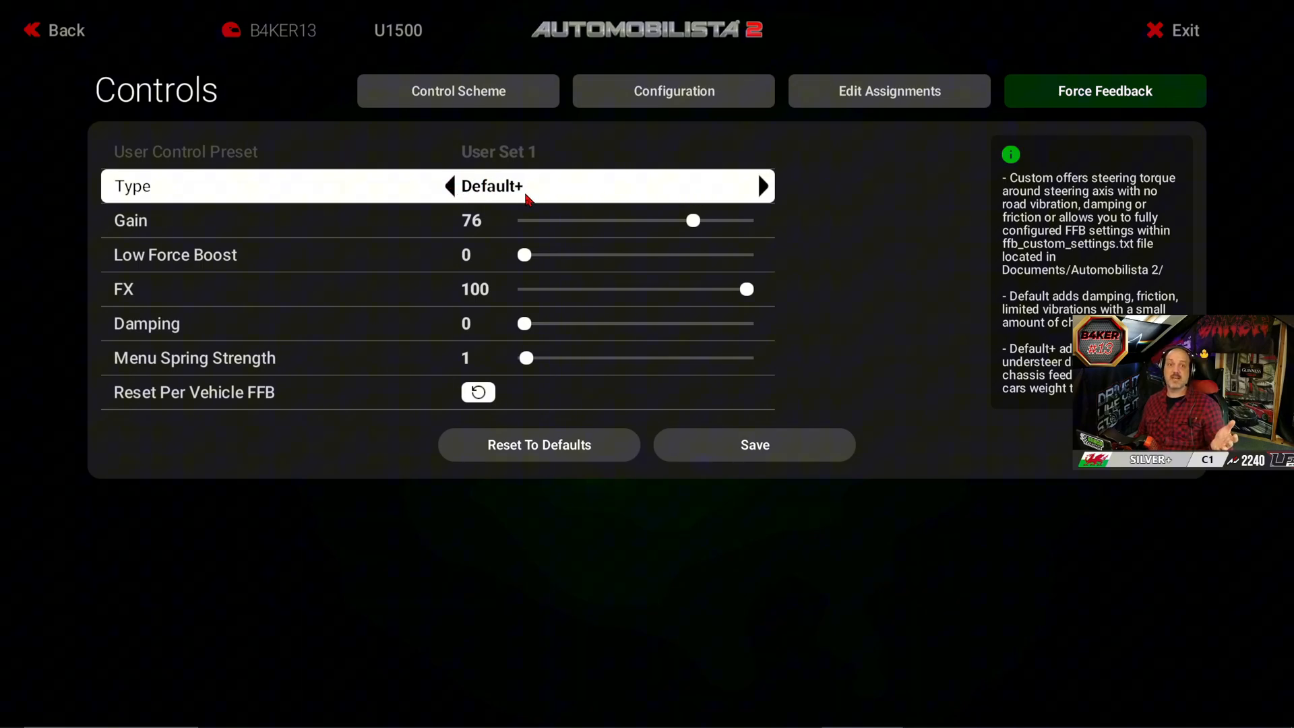
{"action": "mouse_move", "coordinate": [762, 186]}
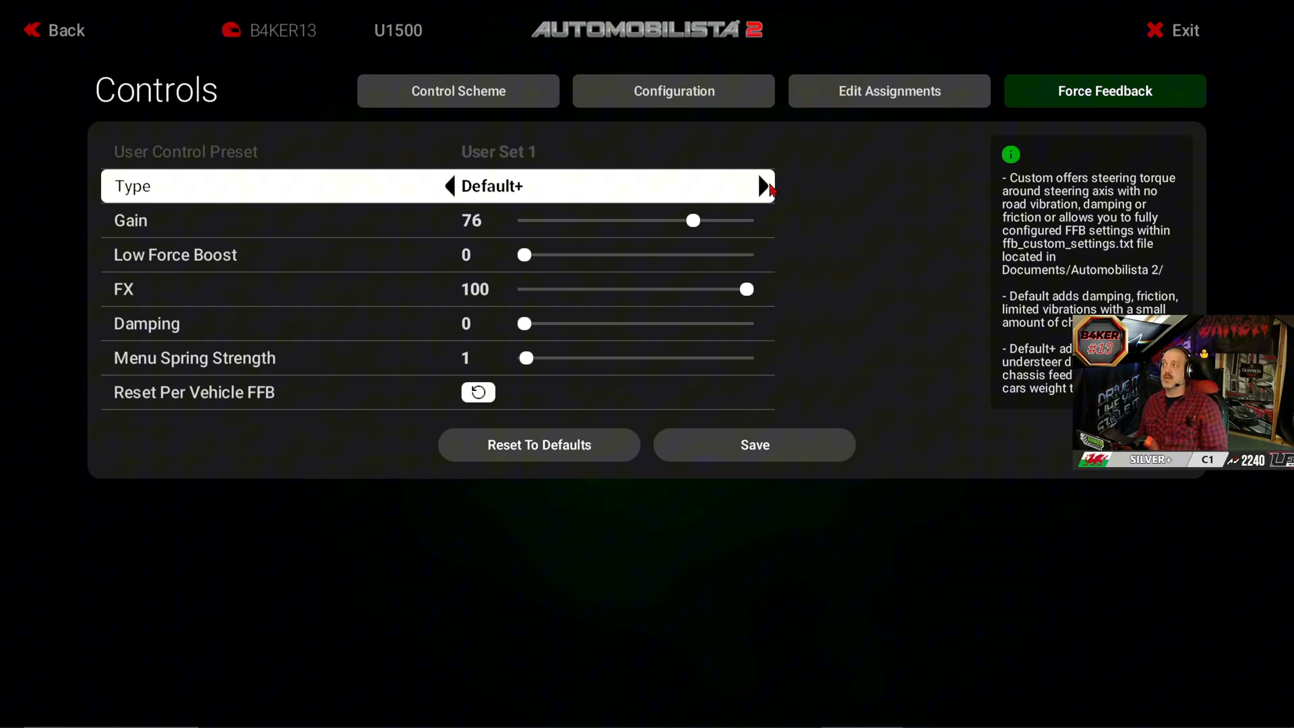
{"action": "left_click", "coordinate": [761, 186]}
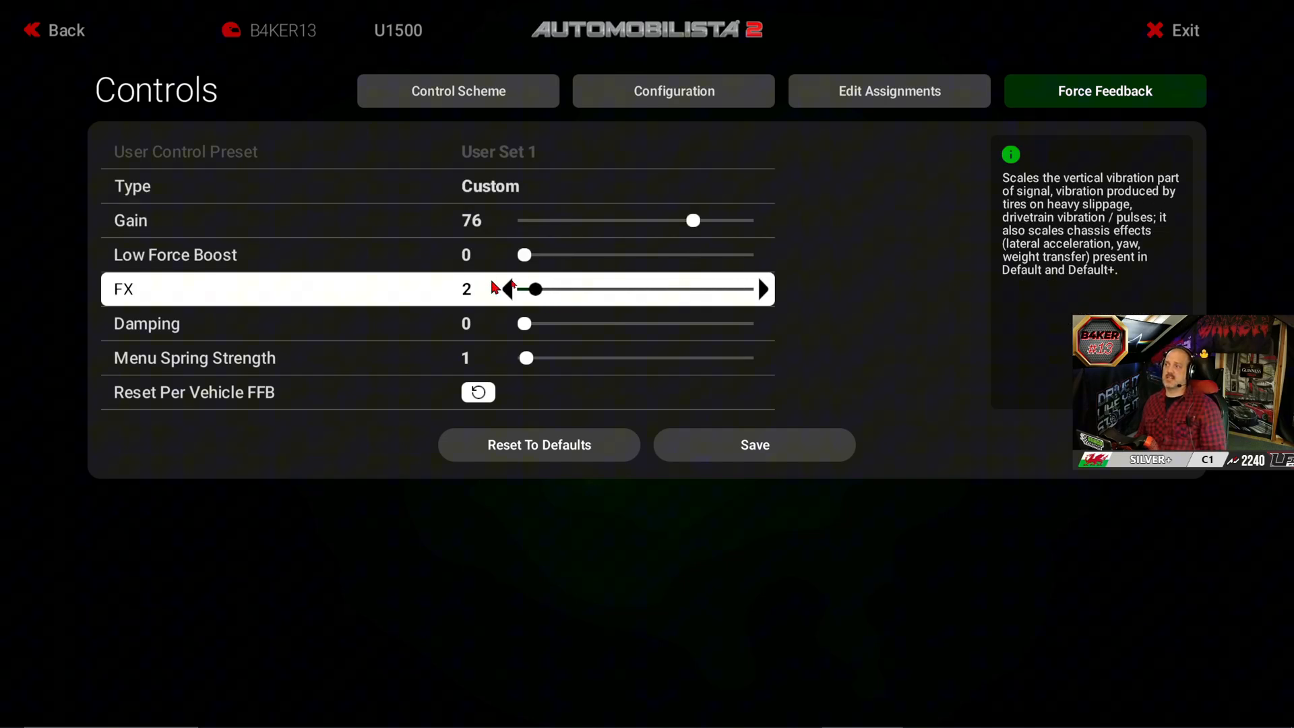
{"action": "left_click_drag", "start_coordinate": [534, 289], "coordinate": [746, 290]}
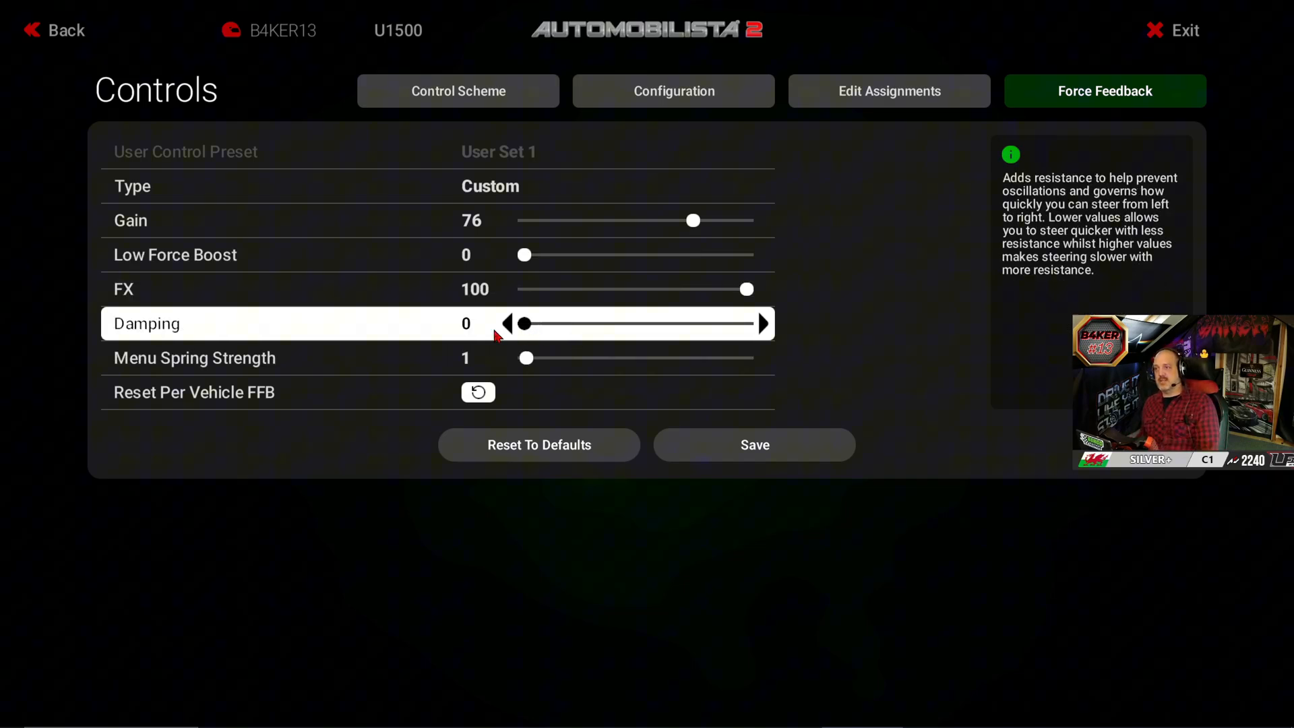
{"action": "mouse_move", "coordinate": [351, 254]}
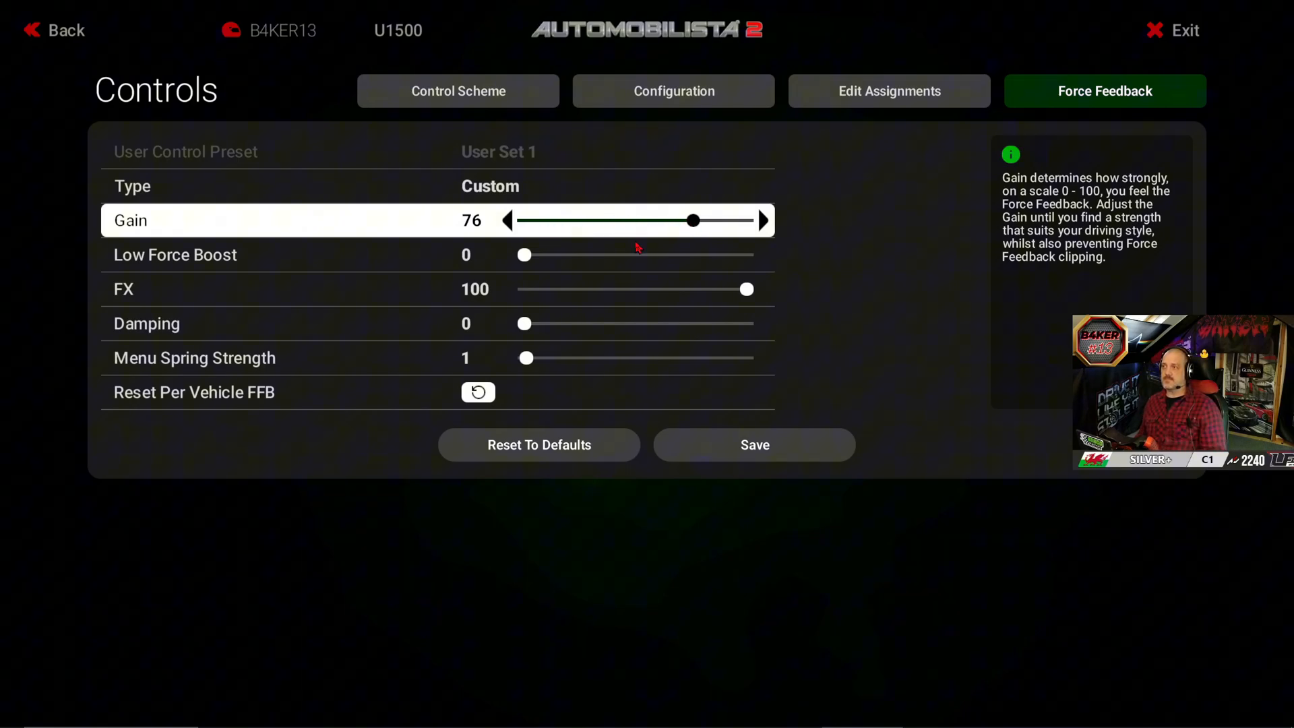
{"action": "mouse_move", "coordinate": [574, 227]}
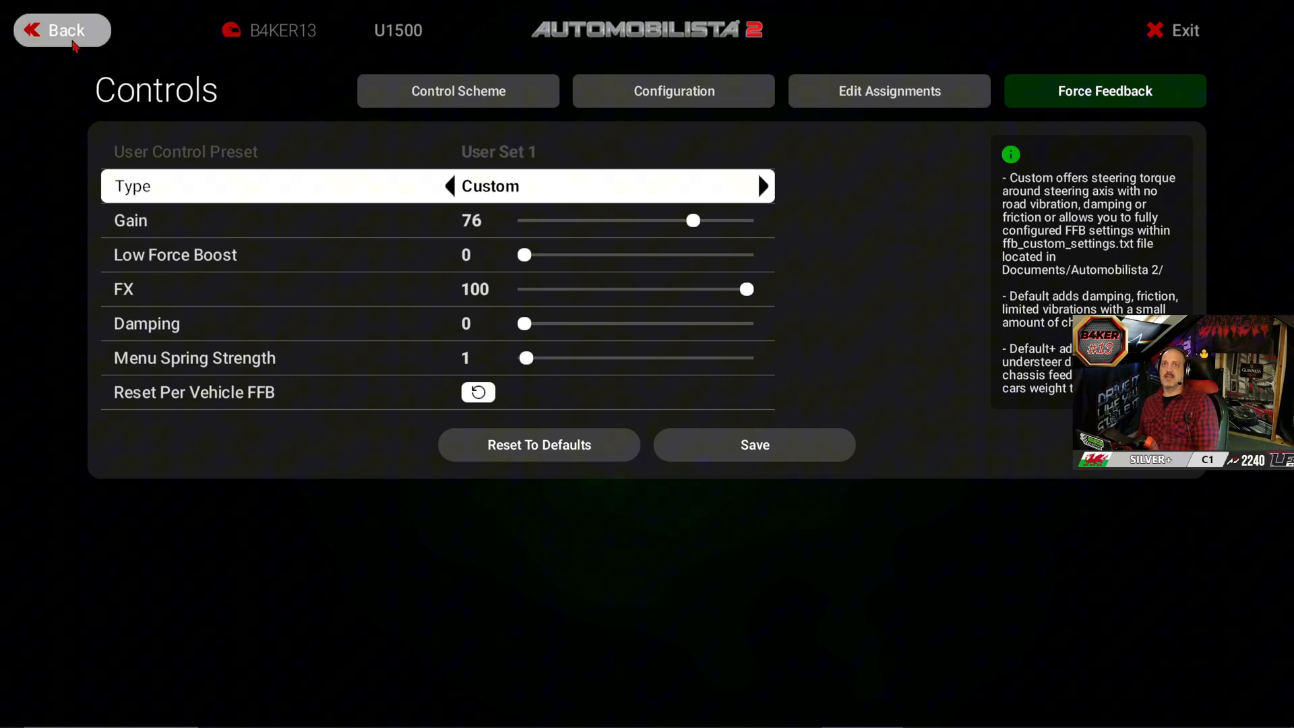
Open the multiplayer lobby browser and save filters with Lobby Name selected
{"action": "left_click", "coordinate": [61, 30]}
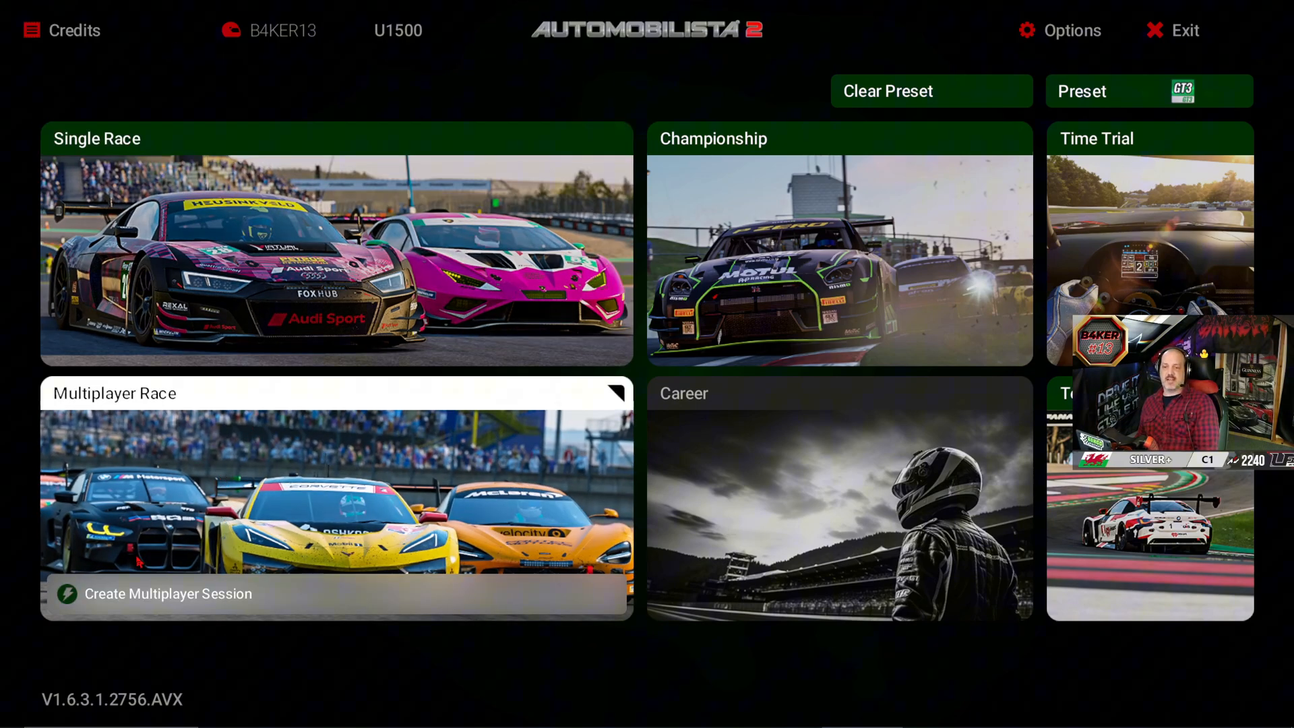
{"action": "mouse_move", "coordinate": [295, 665]}
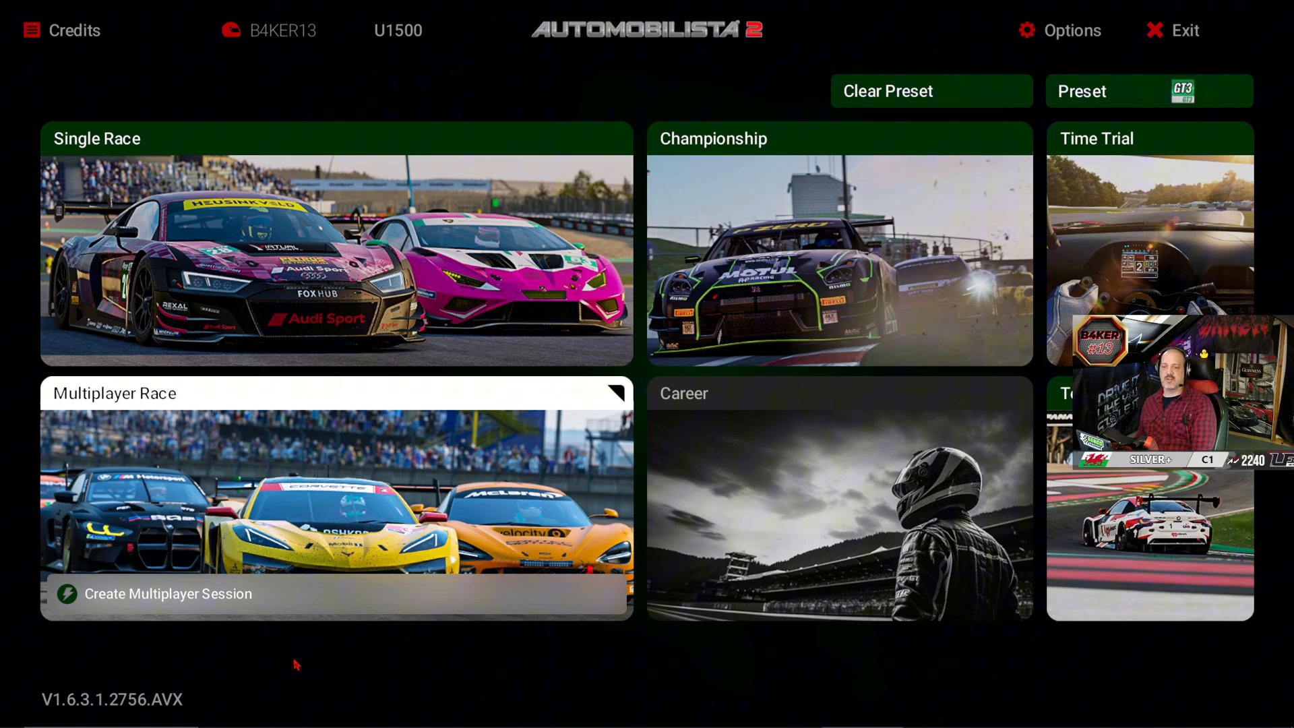
{"action": "mouse_move", "coordinate": [294, 441]}
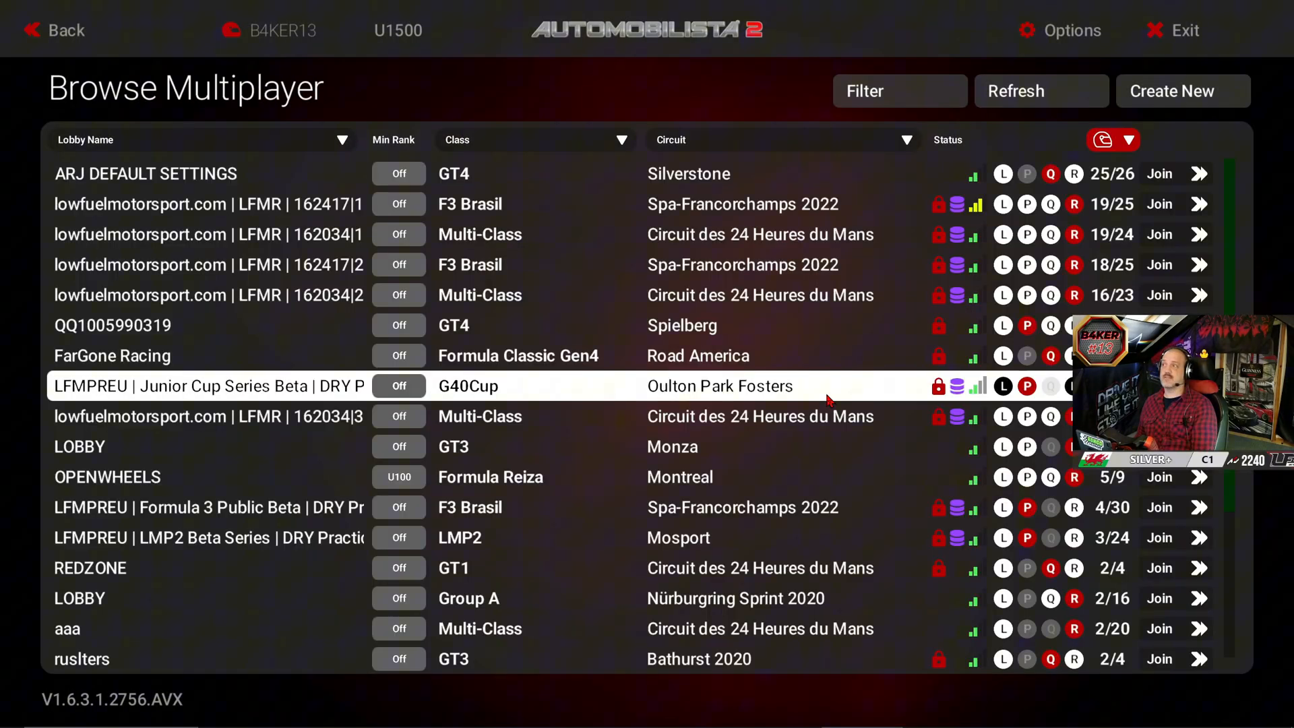
{"action": "left_click", "coordinate": [780, 140]}
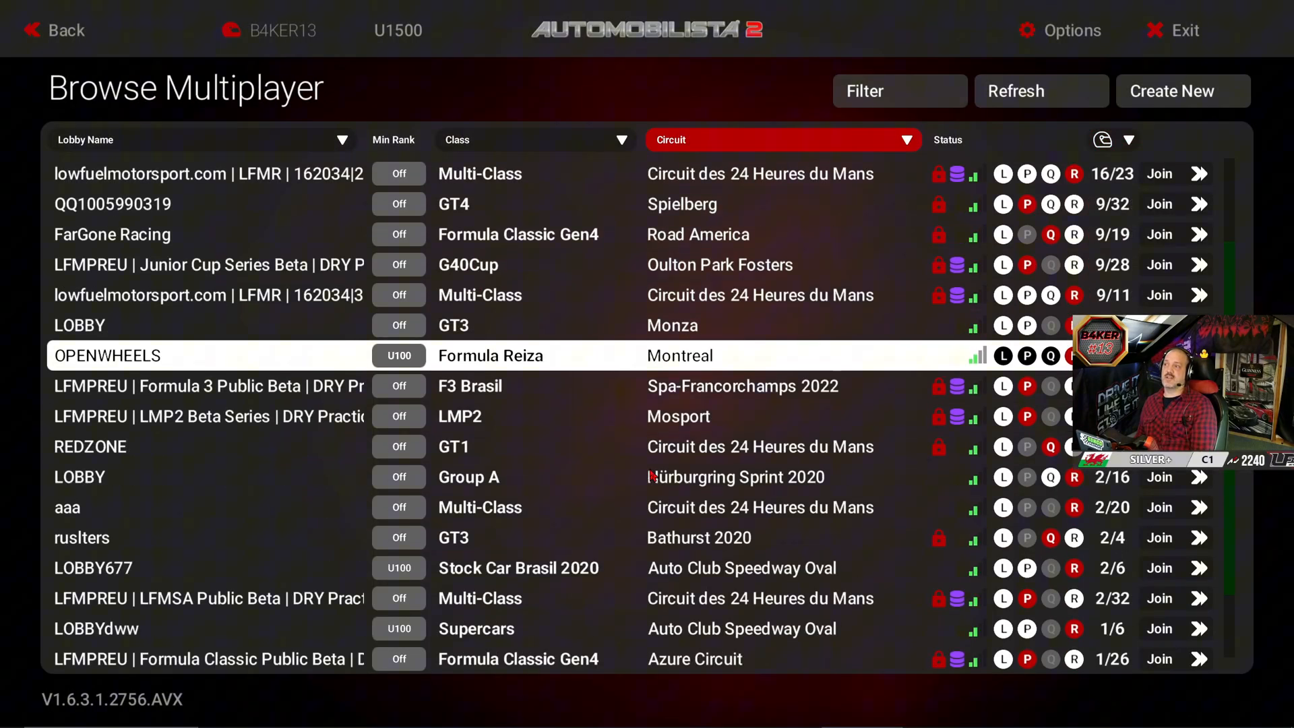
{"action": "left_click", "coordinate": [898, 91]}
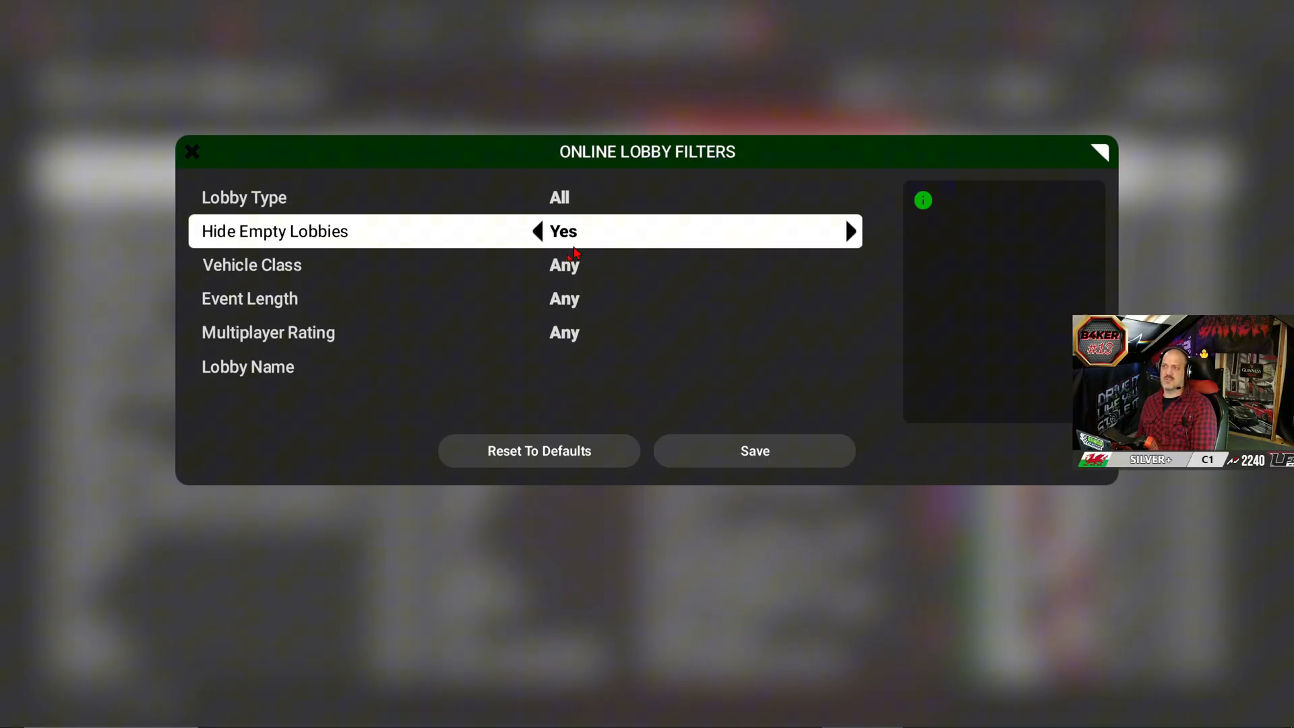
{"action": "left_click", "coordinate": [247, 367]}
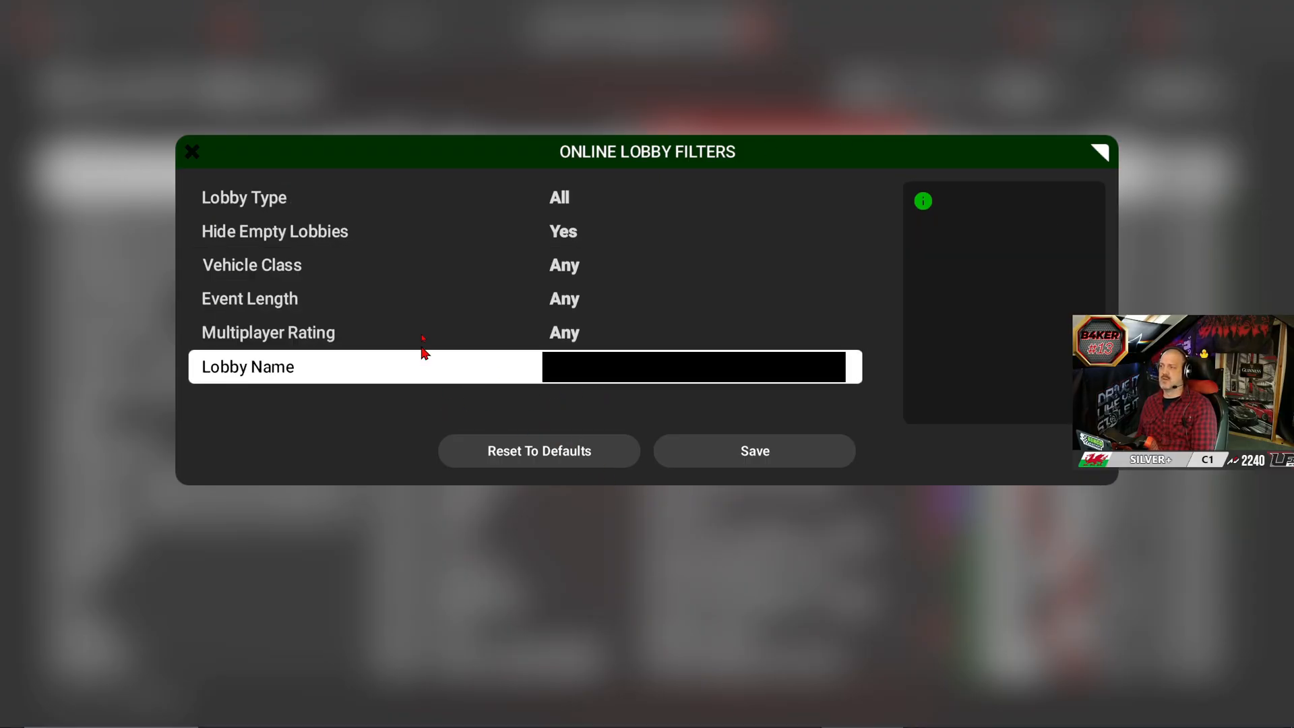
{"action": "mouse_move", "coordinate": [773, 515]}
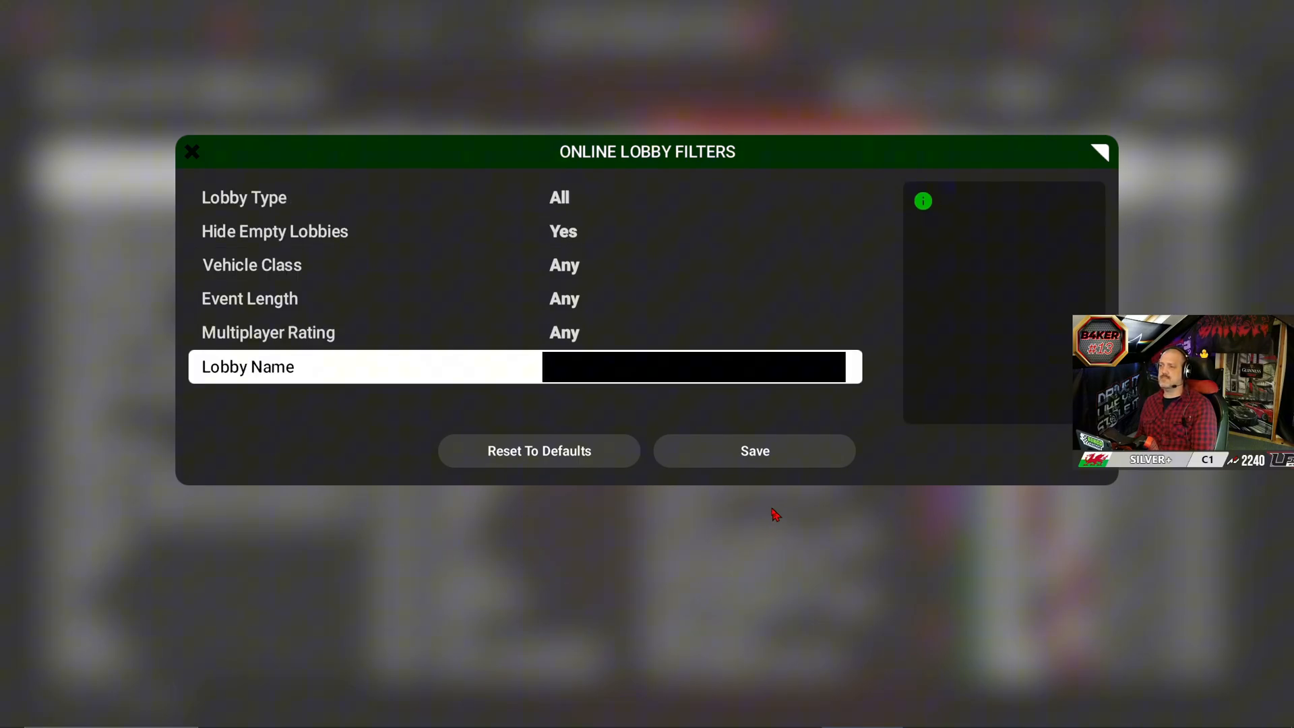
{"action": "left_click", "coordinate": [753, 451]}
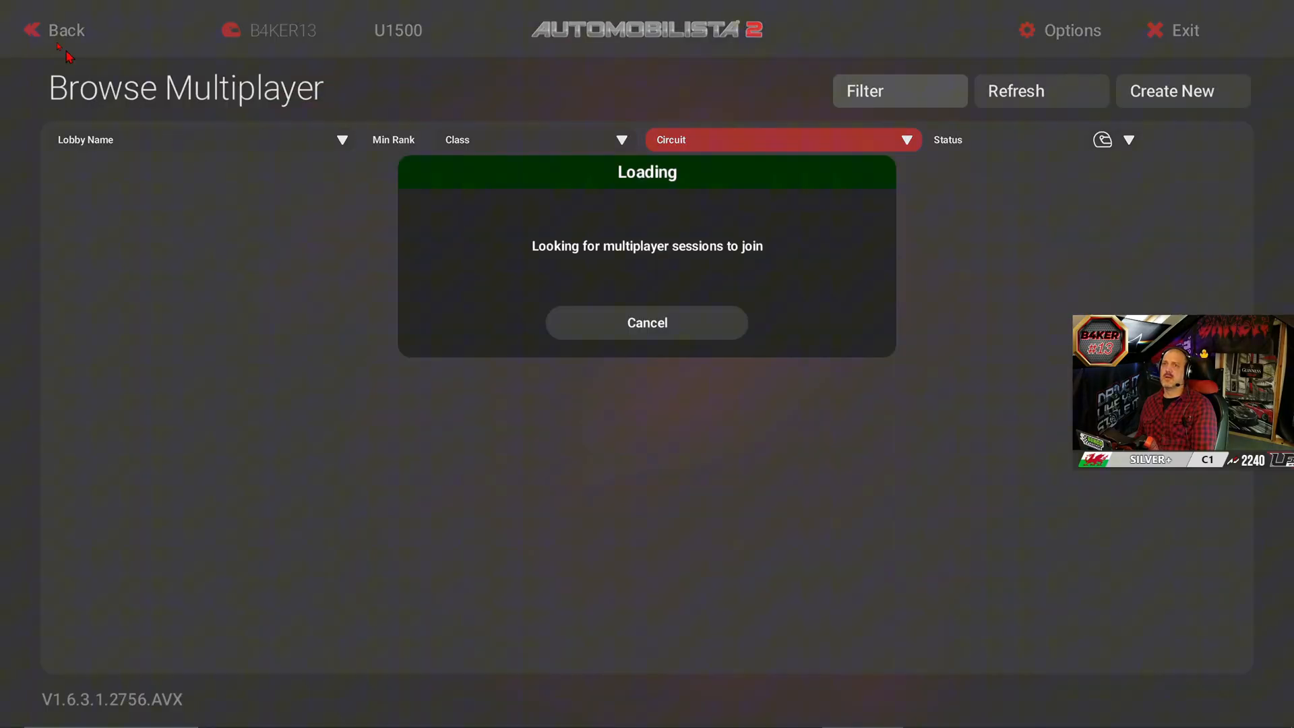
{"action": "mouse_move", "coordinate": [321, 293]}
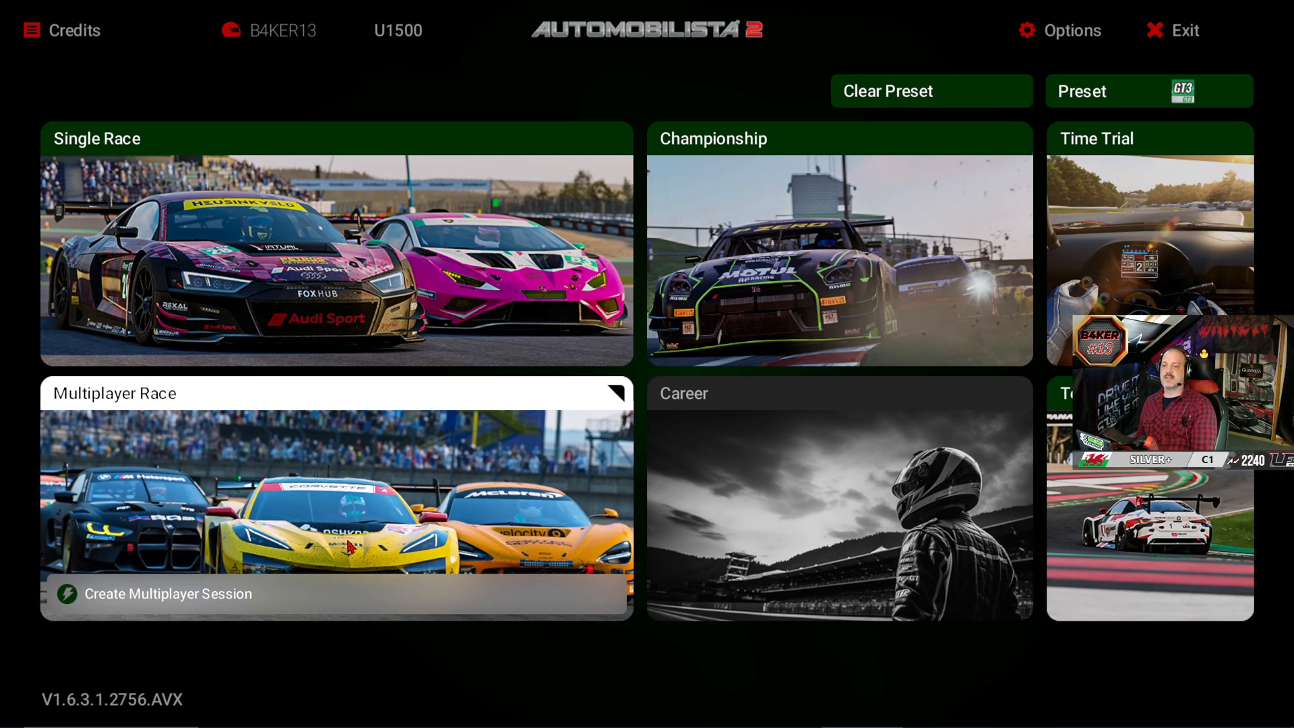
{"action": "mouse_move", "coordinate": [246, 641]}
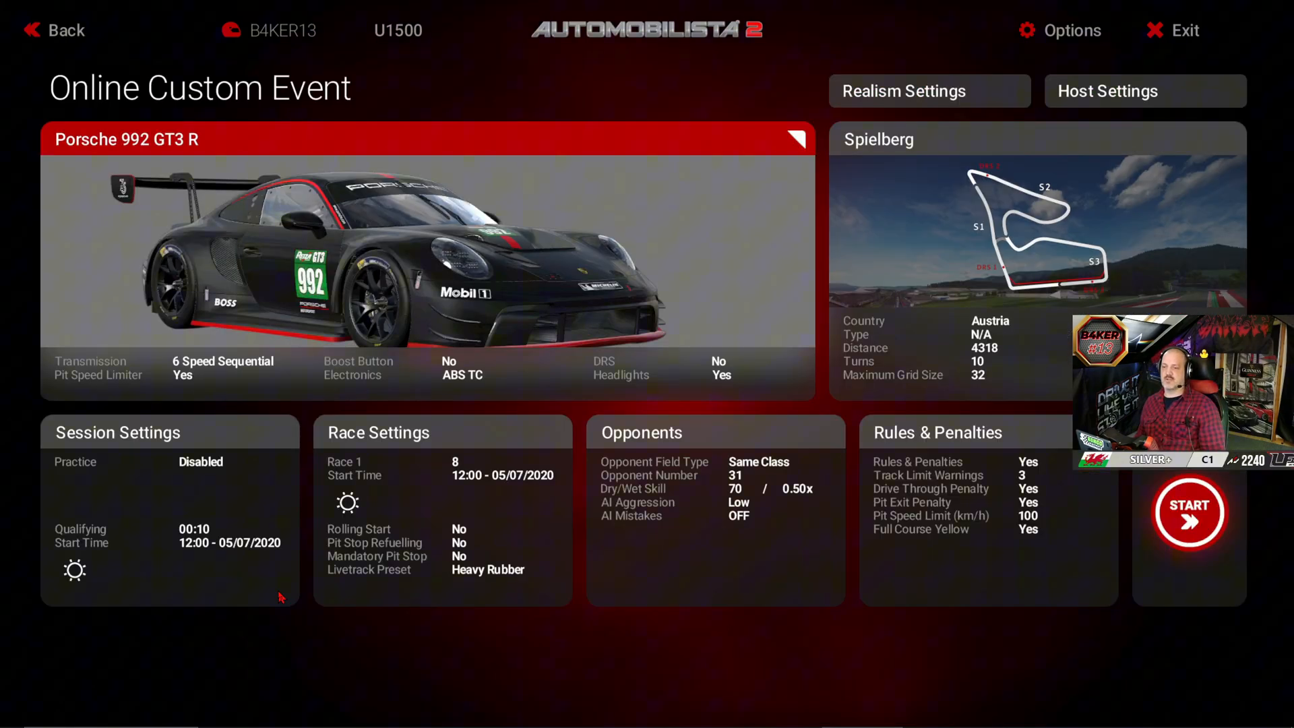
{"action": "mouse_move", "coordinate": [62, 30]}
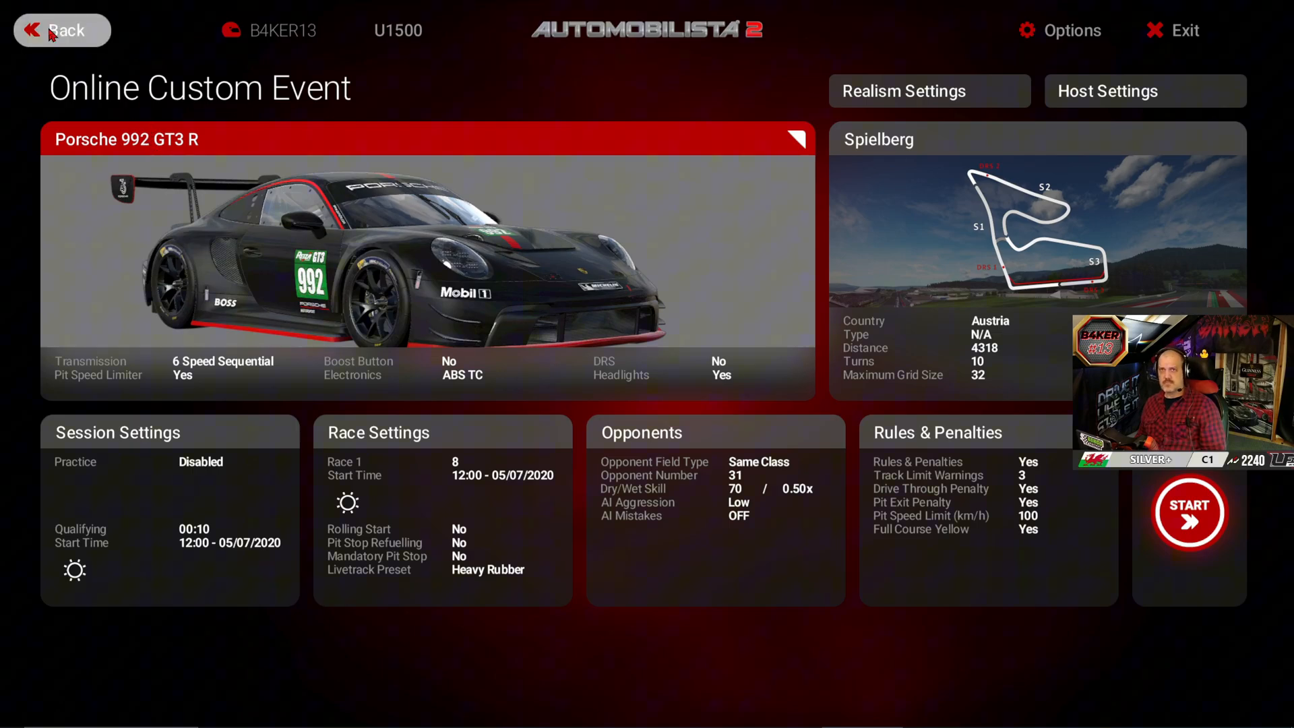
Create a new multiplayer session for the Porsche 992 GT3 R at Spielberg
{"action": "left_click", "coordinate": [61, 31]}
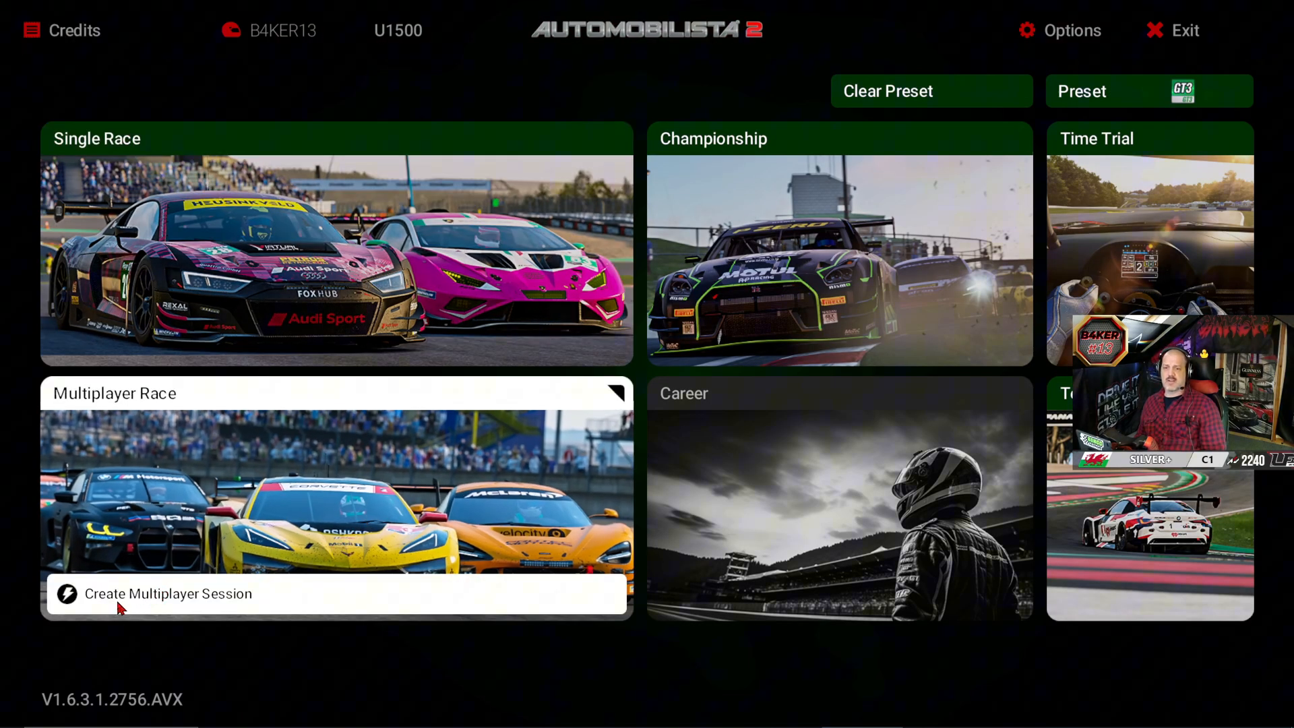
{"action": "left_click", "coordinate": [168, 593]}
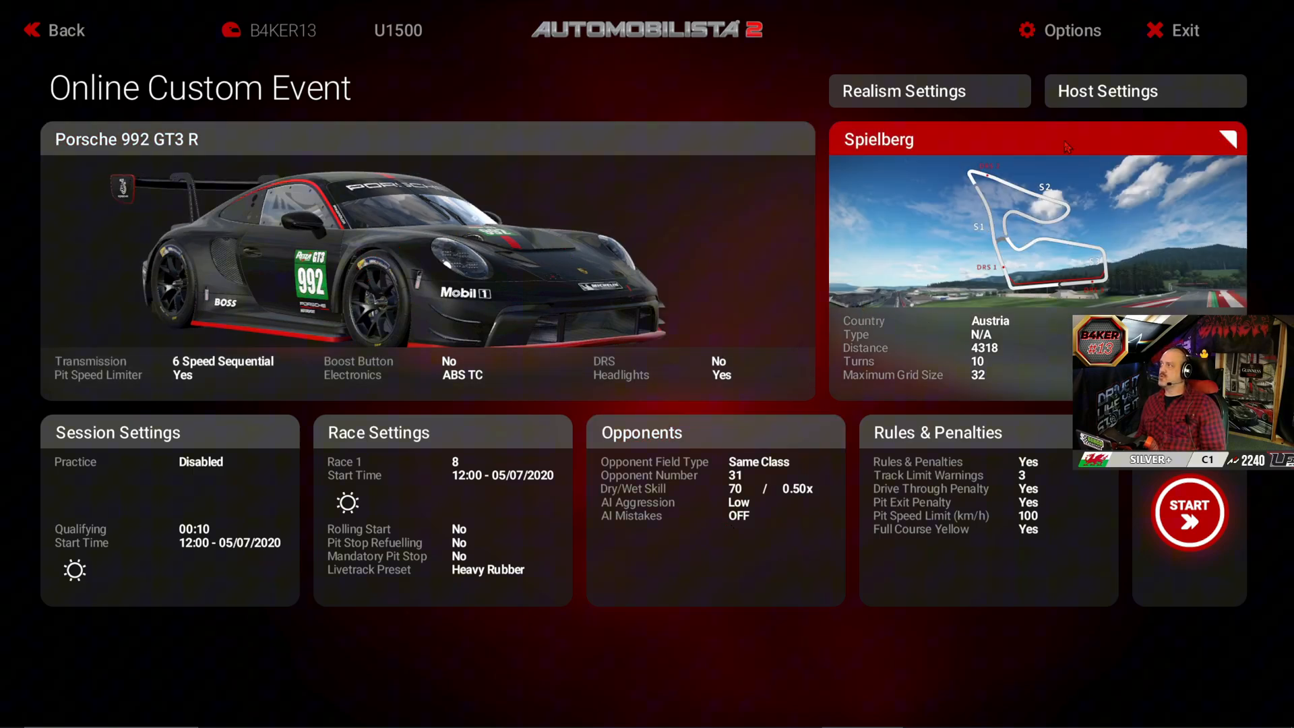
{"action": "left_click", "coordinate": [1143, 91]}
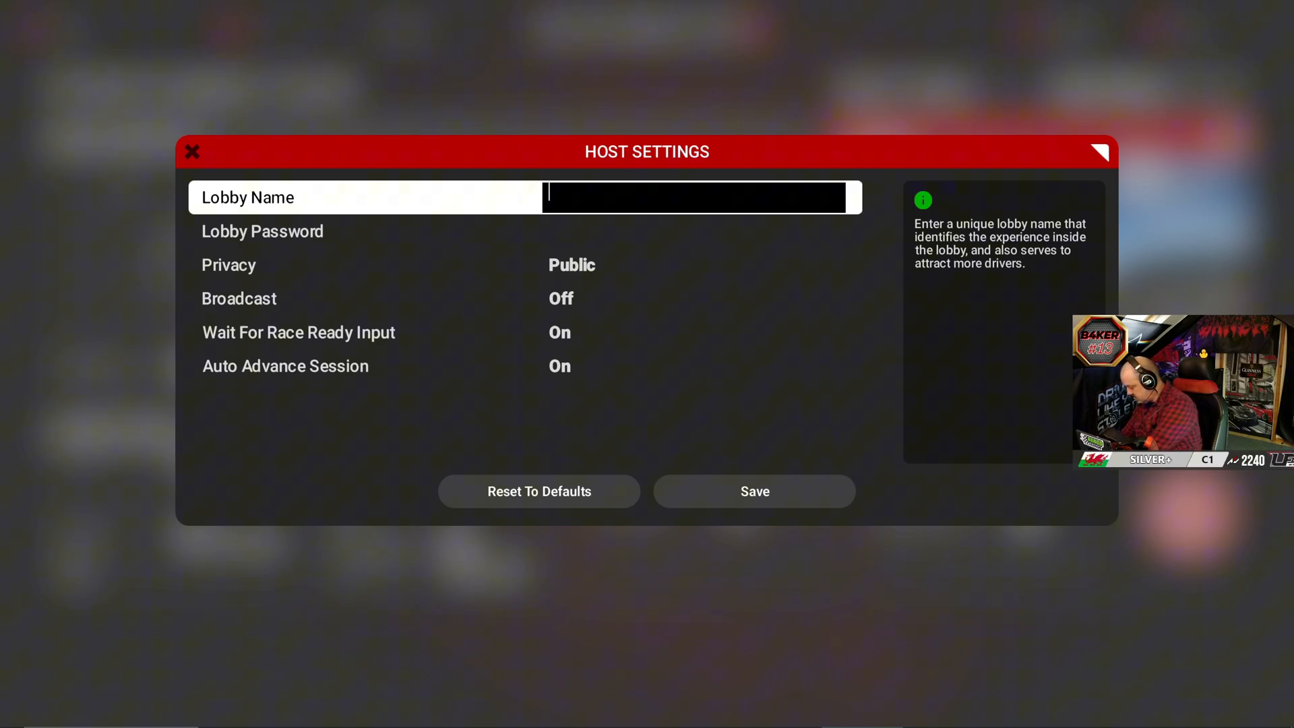
{"action": "type", "text": "gb"}
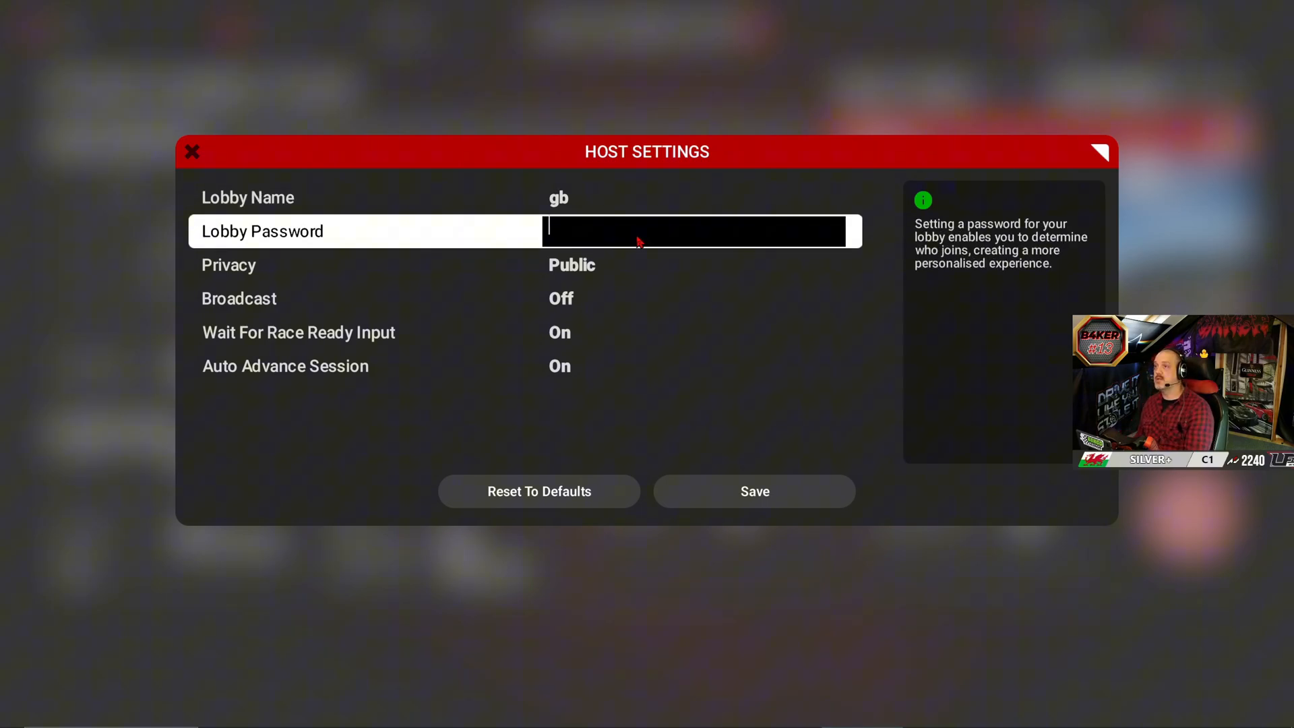
{"action": "type", "text": "13"}
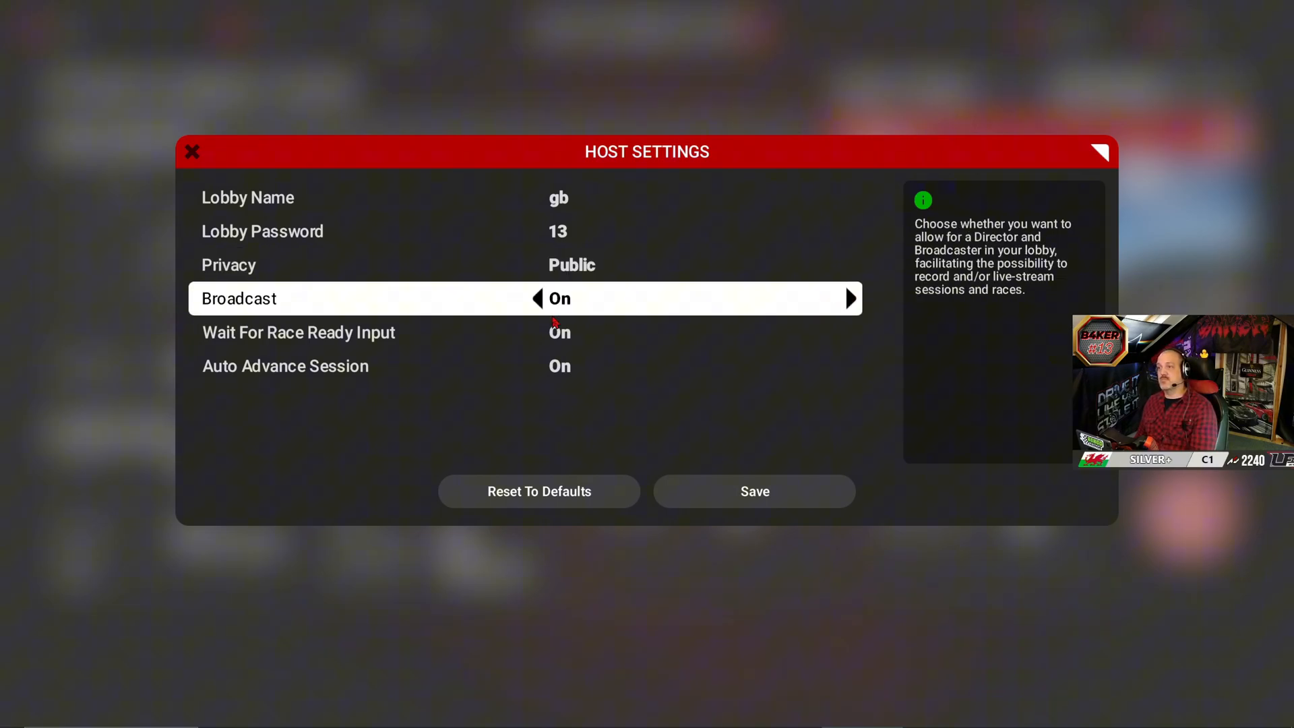
{"action": "left_click", "coordinate": [537, 298]}
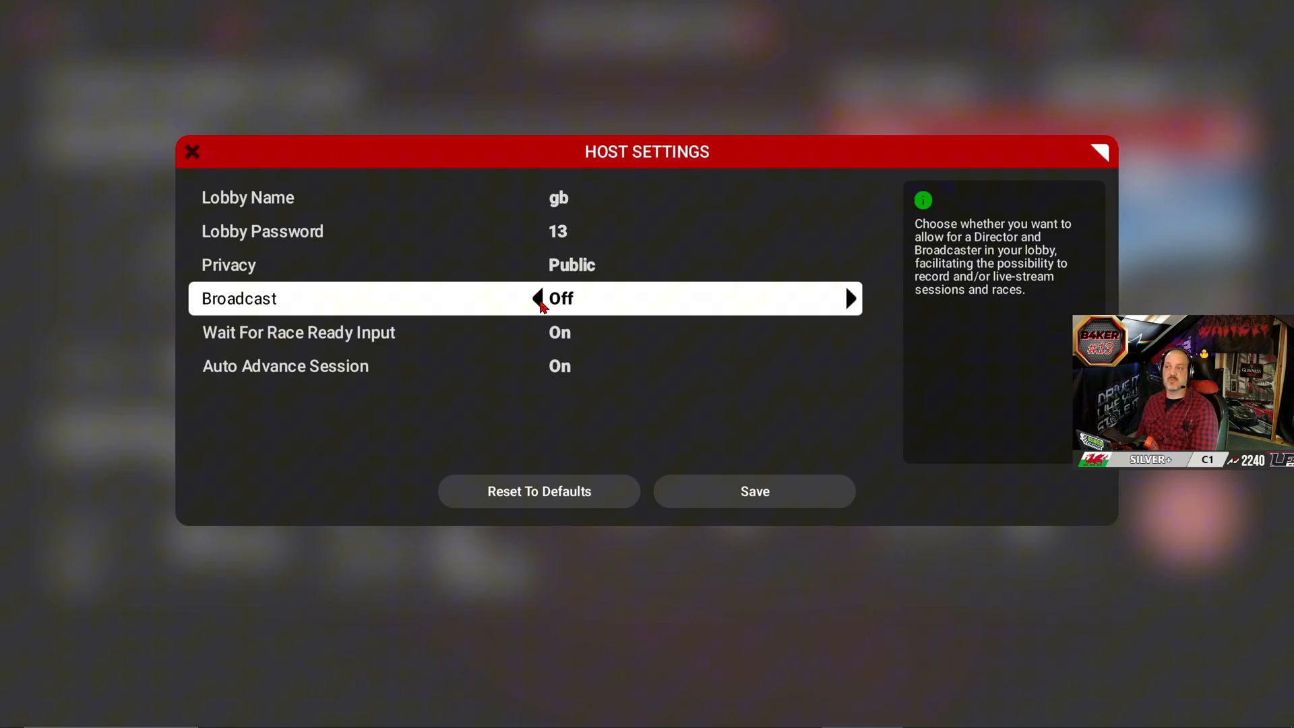
{"action": "left_click", "coordinate": [525, 332]}
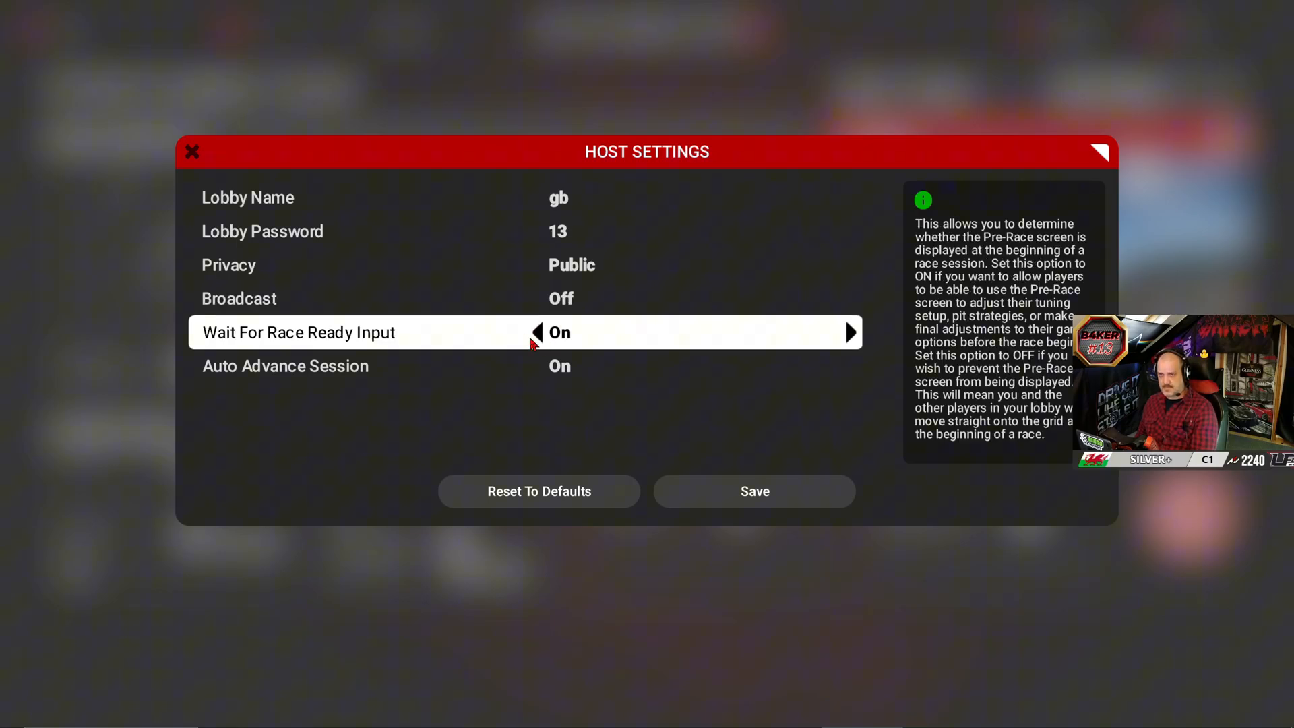
{"action": "mouse_move", "coordinate": [581, 353]}
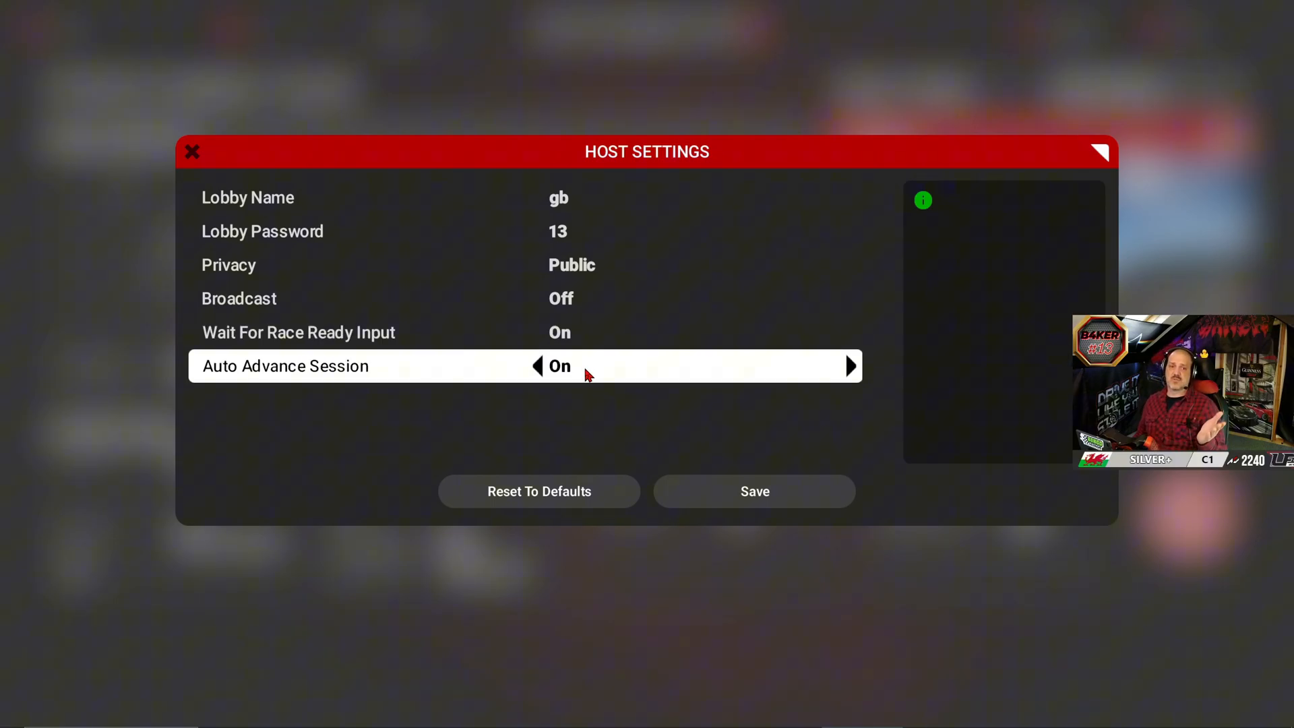
{"action": "mouse_move", "coordinate": [753, 492]}
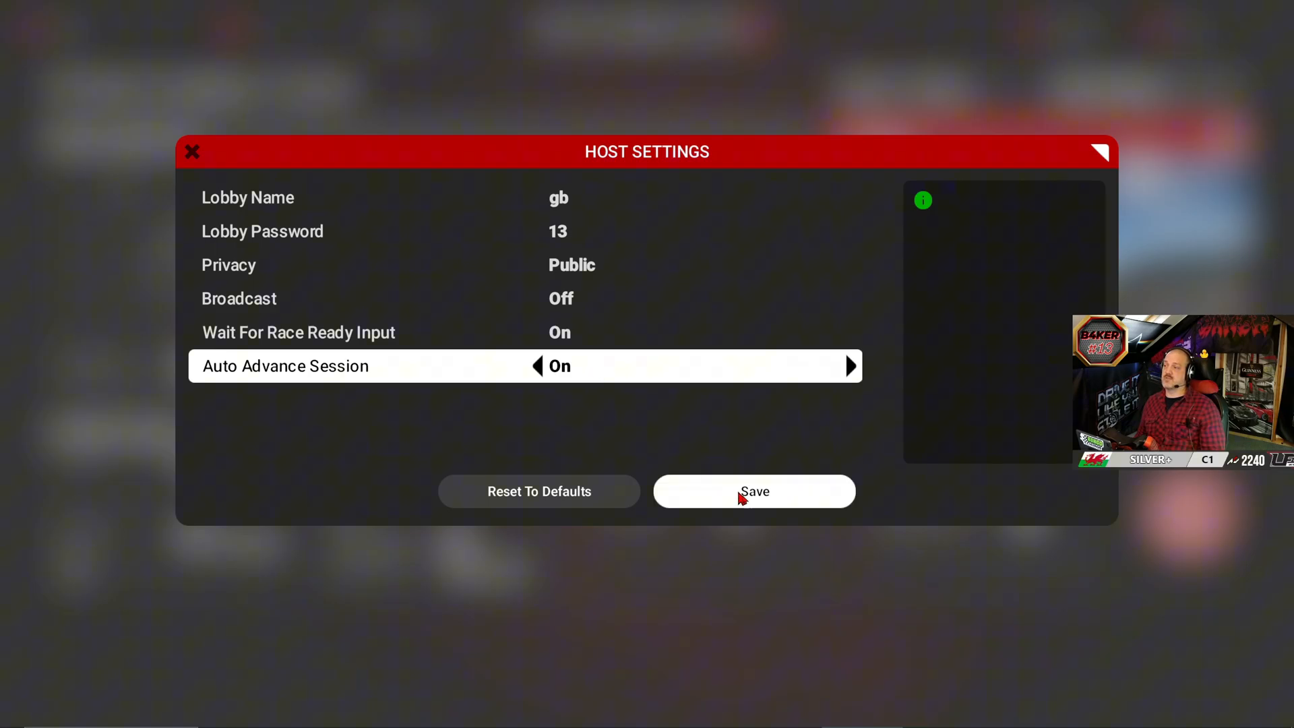
{"action": "left_click", "coordinate": [753, 491]}
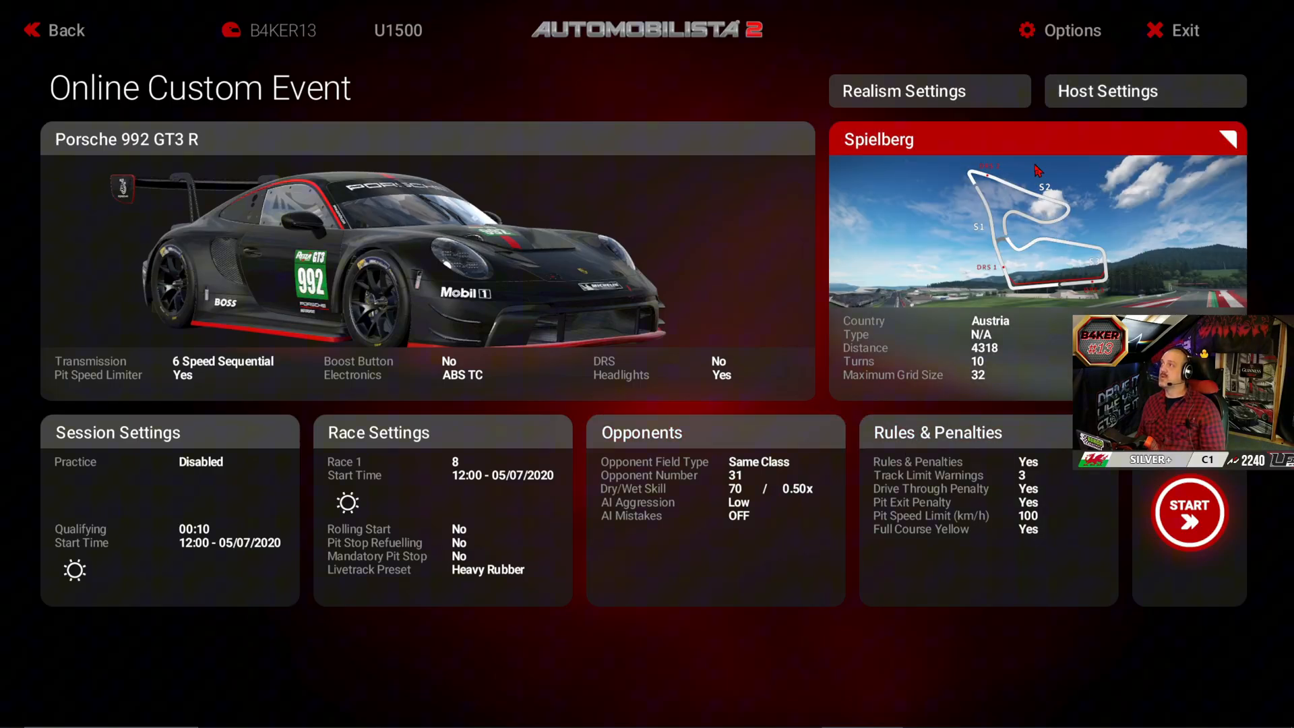
{"action": "left_click", "coordinate": [928, 91]}
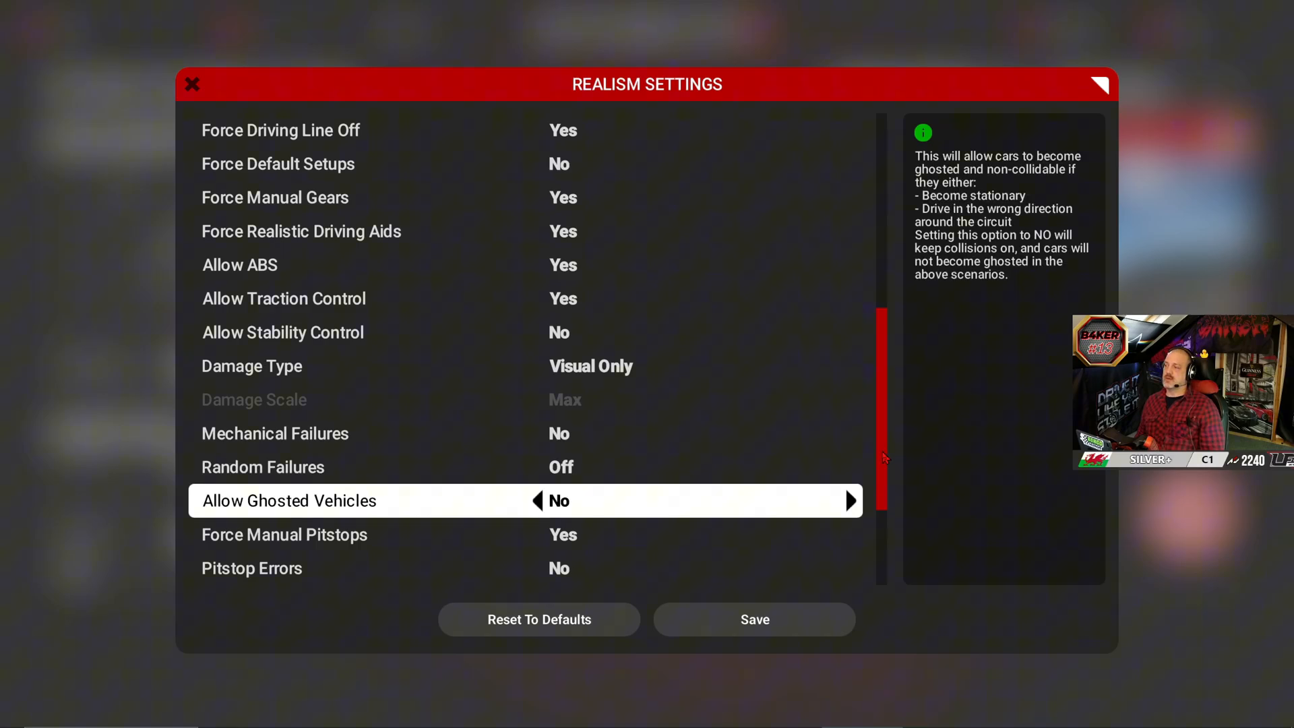
{"action": "scroll", "scroll_direction": "down", "scroll_amount": 3}
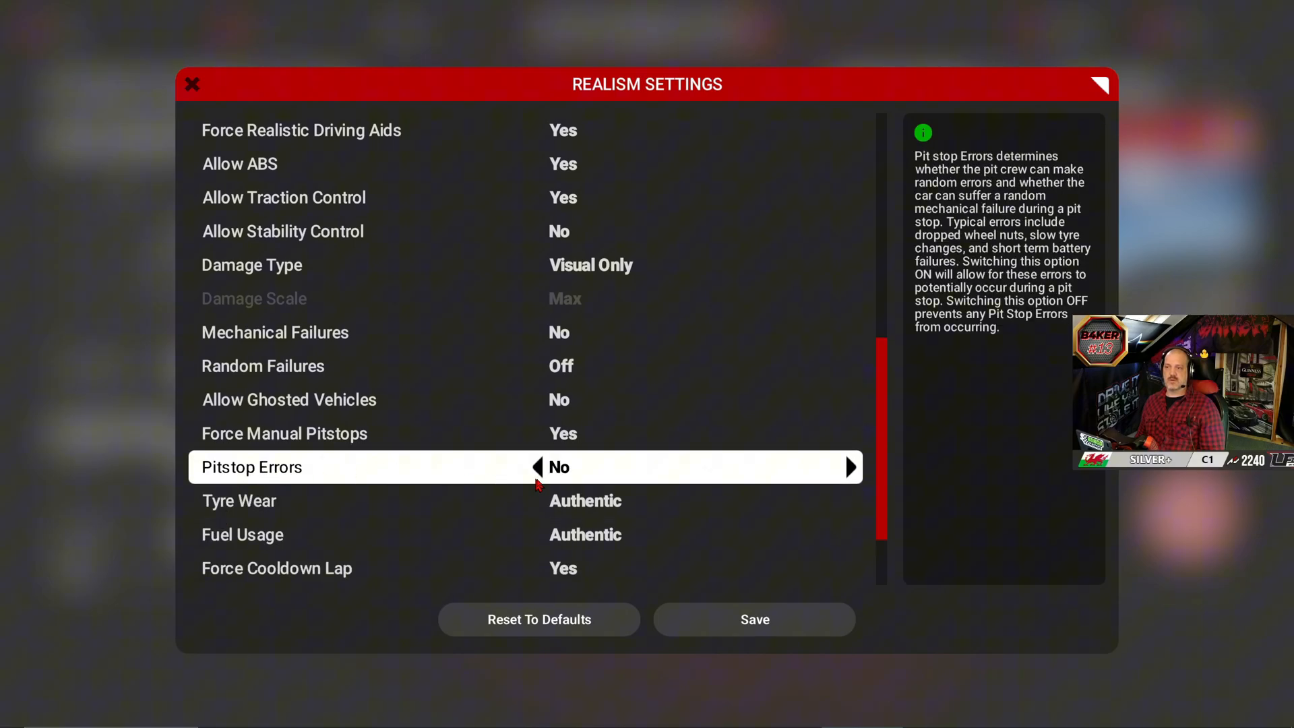
{"action": "mouse_move", "coordinate": [409, 366]}
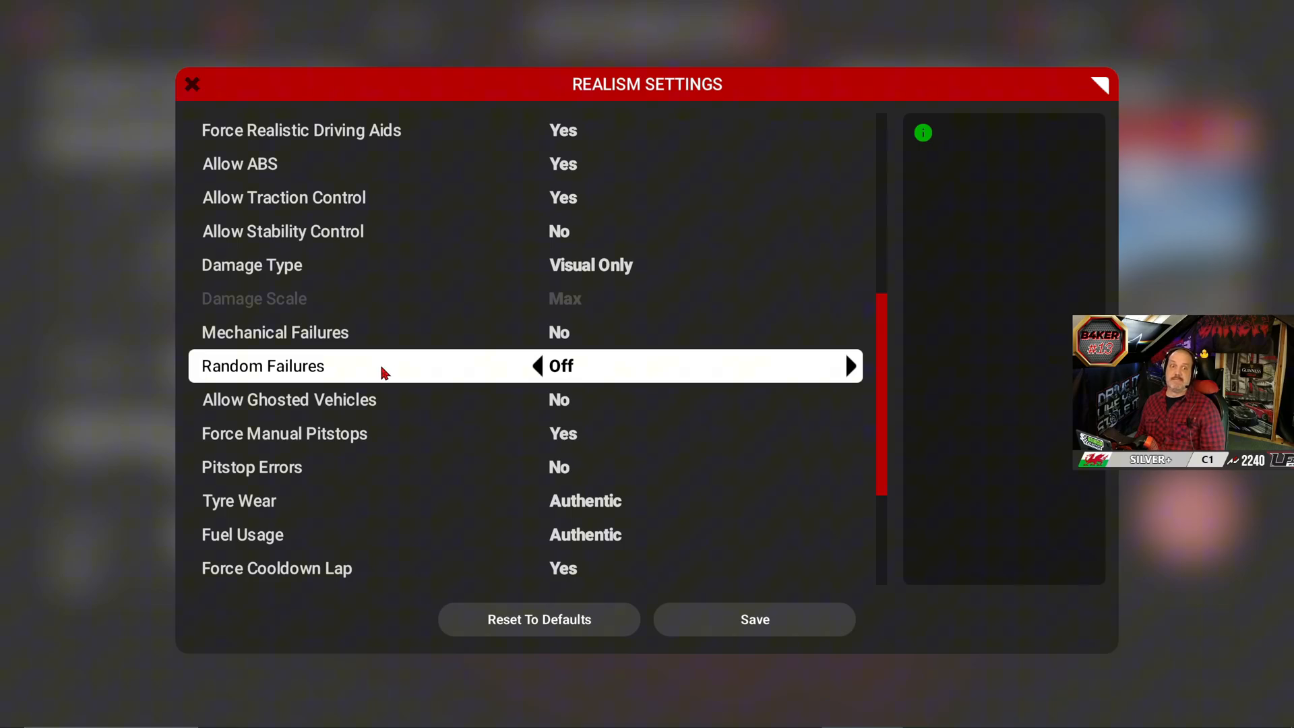
{"action": "mouse_move", "coordinate": [685, 374]}
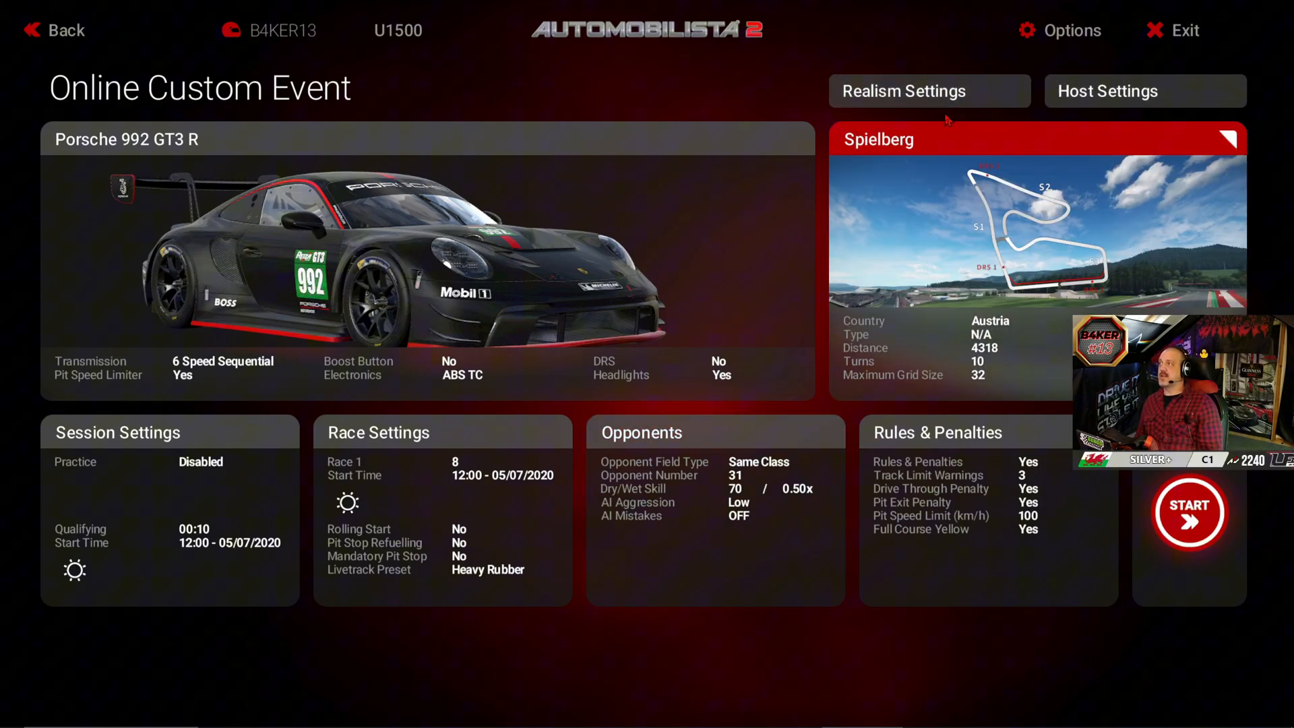
{"action": "mouse_move", "coordinate": [839, 233]}
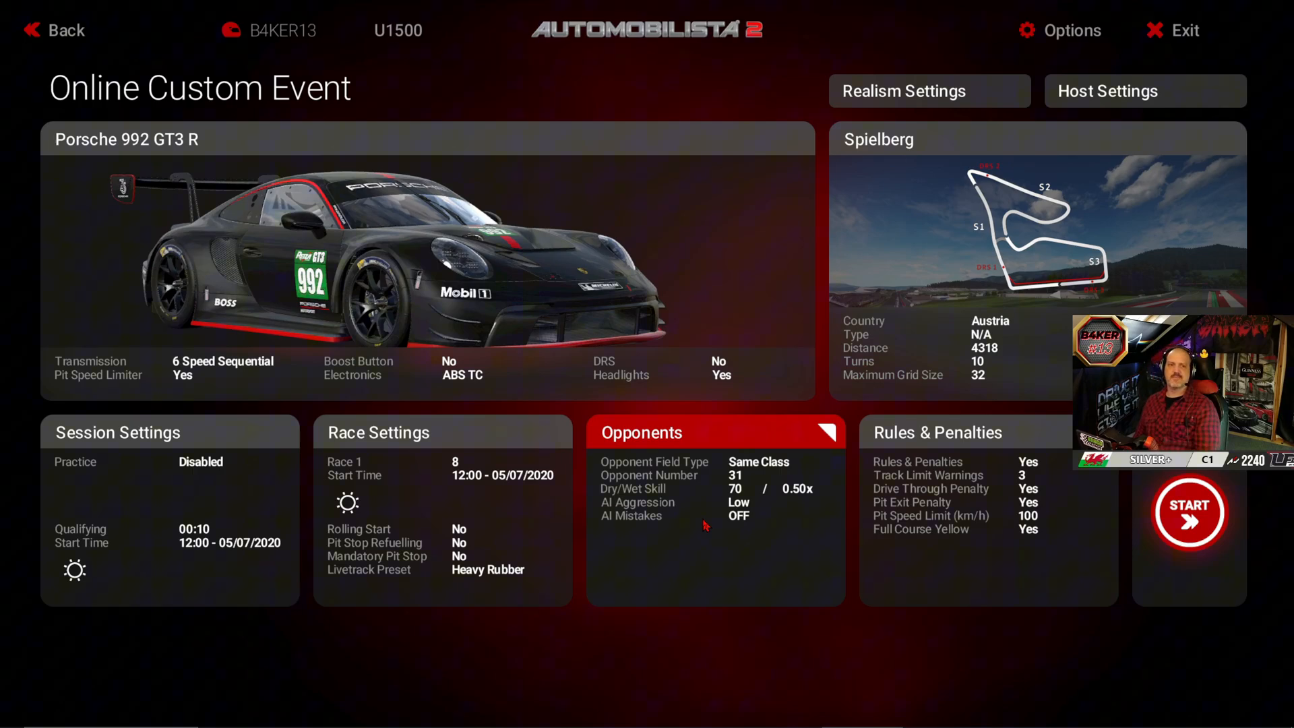
Open Opponent Settings, showing grid size 32, 31 human opponents and skill 70
{"action": "left_click", "coordinate": [709, 431]}
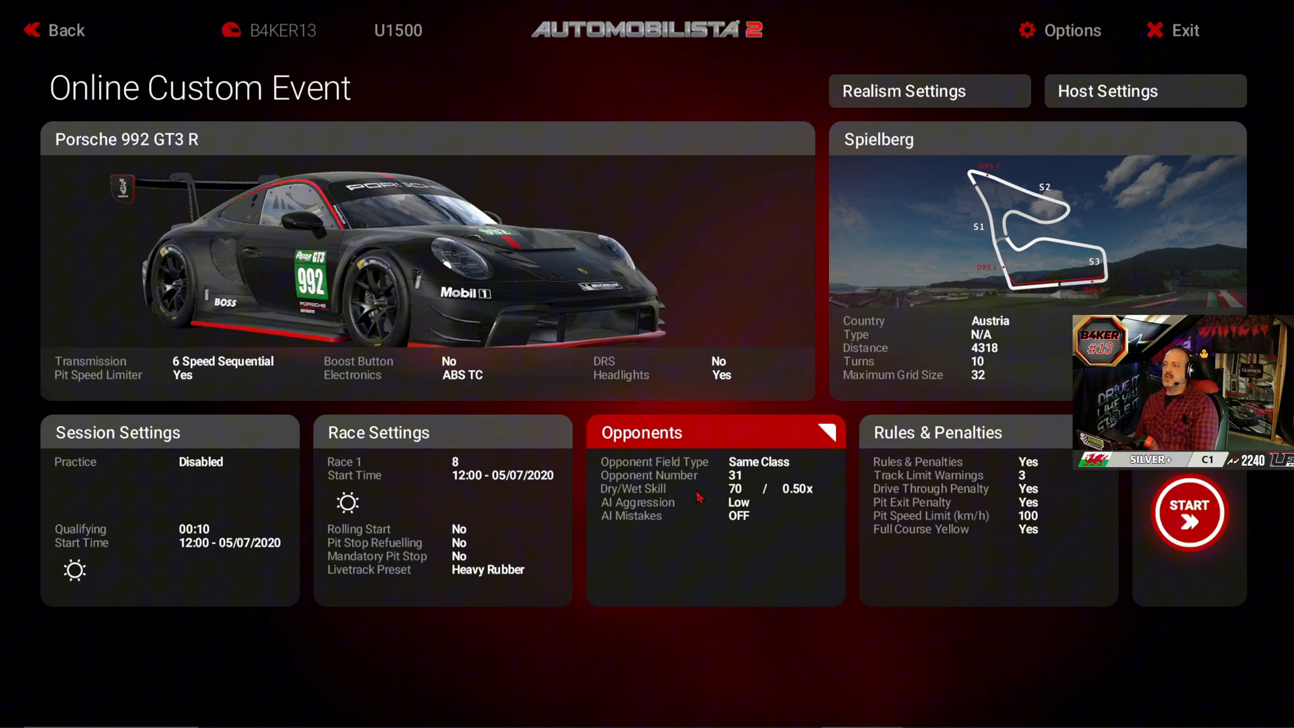
{"action": "left_click", "coordinate": [713, 433]}
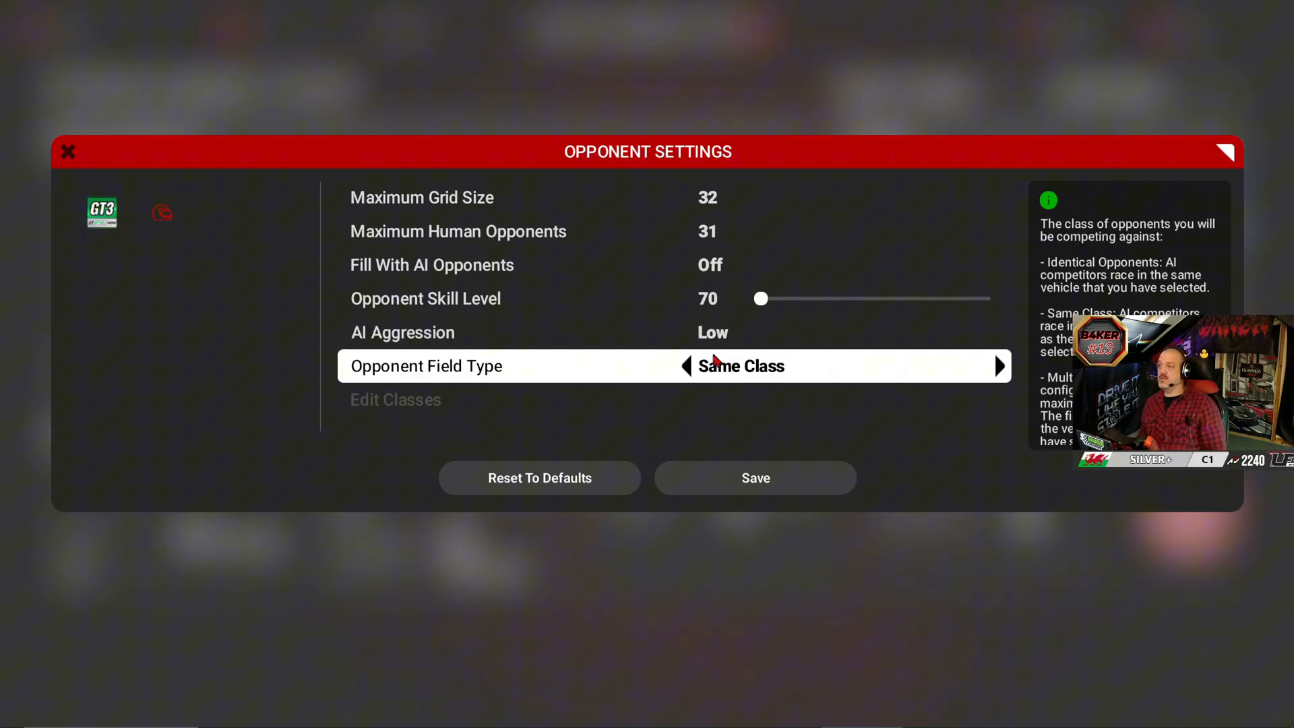
Switch the opponent field type to Identical, then back to Same Class
{"action": "left_click", "coordinate": [683, 365]}
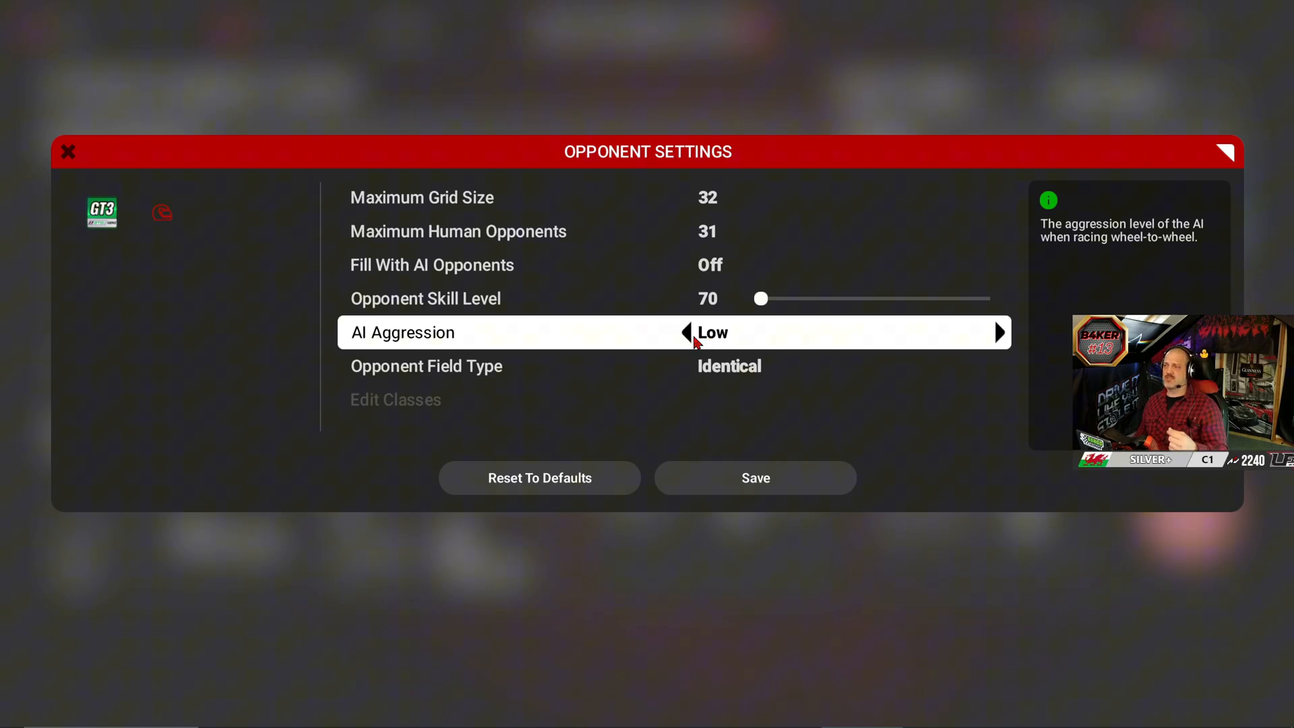
{"action": "left_click", "coordinate": [998, 366]}
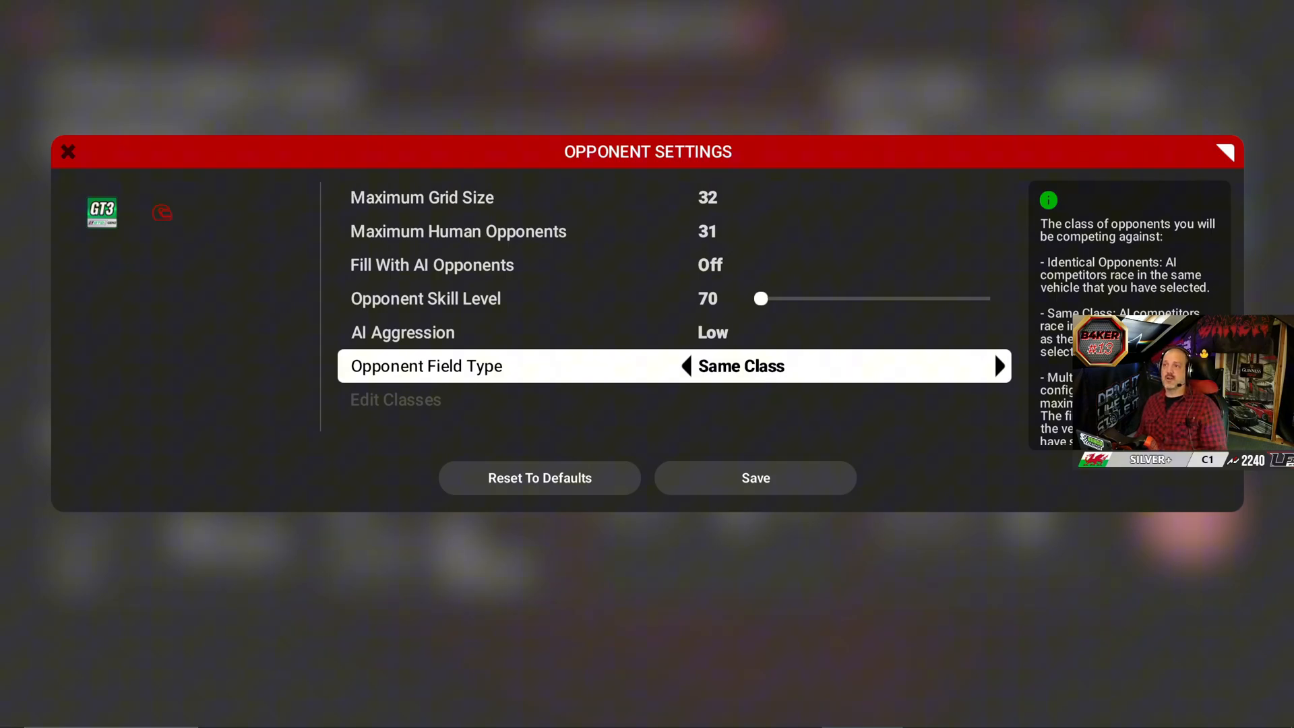
{"action": "mouse_move", "coordinate": [552, 197]}
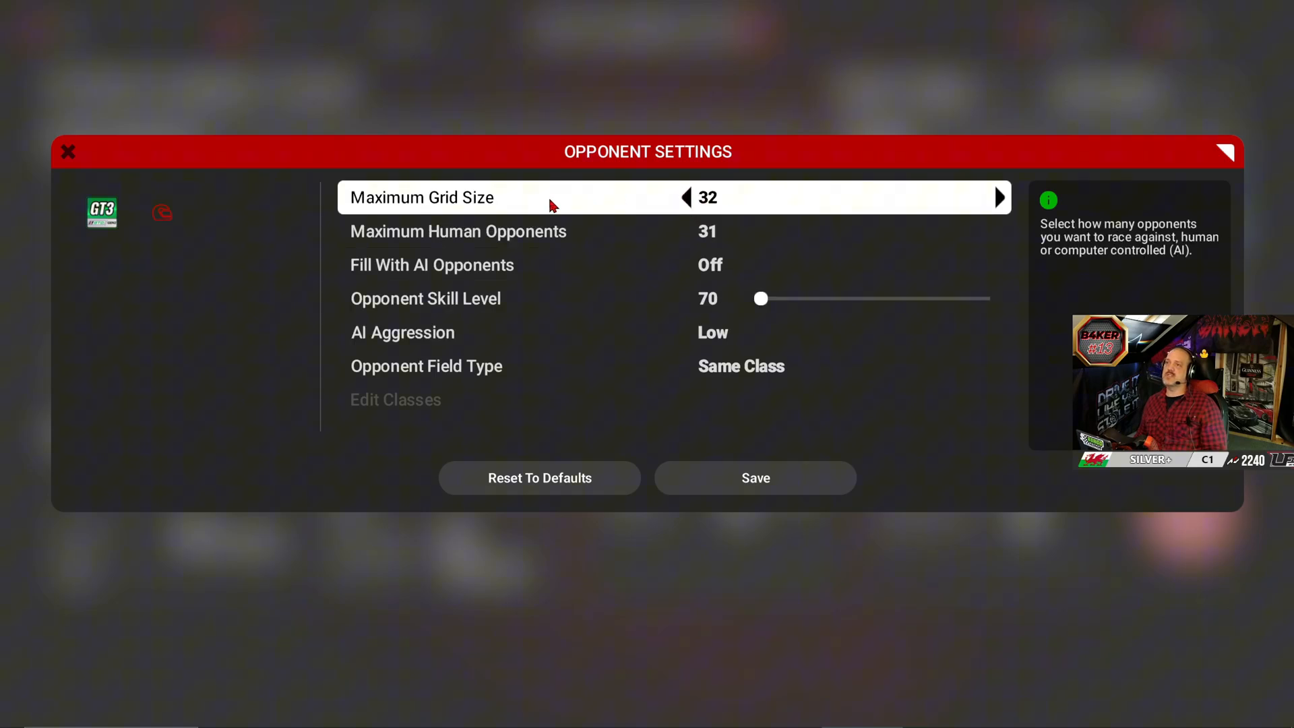
{"action": "mouse_move", "coordinate": [796, 234]}
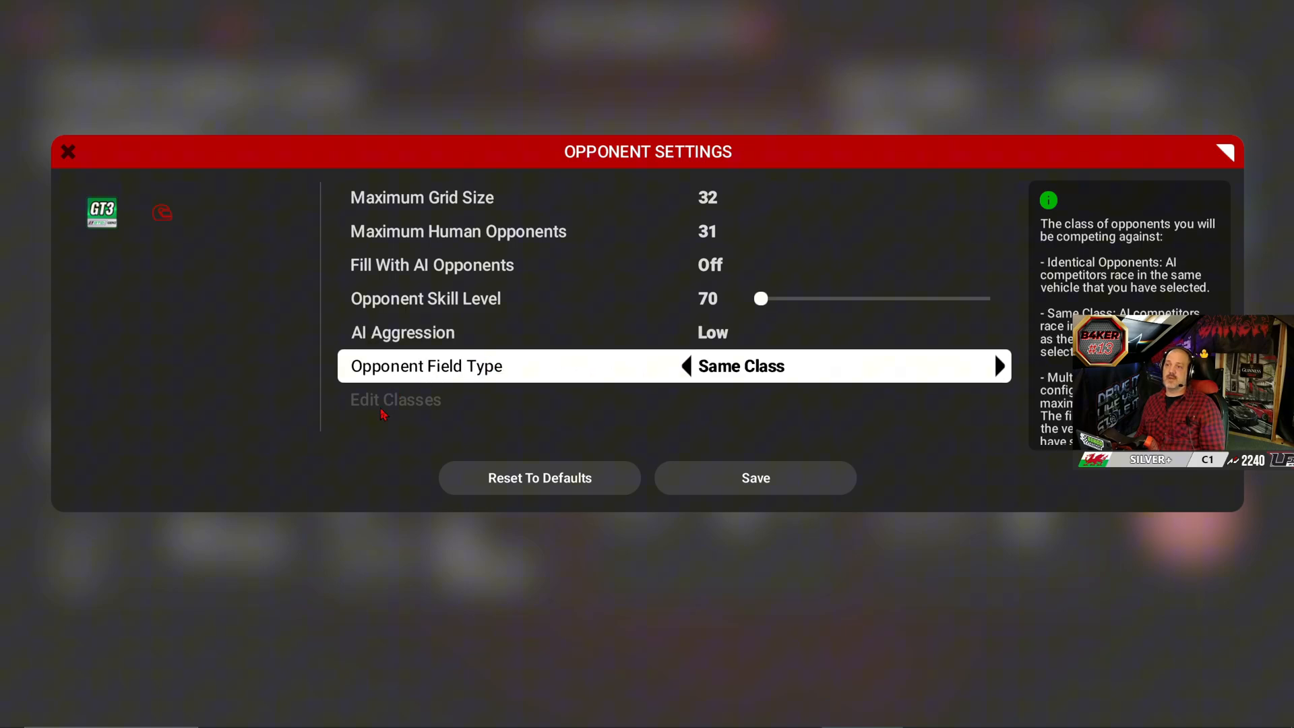
{"action": "mouse_move", "coordinate": [764, 390]}
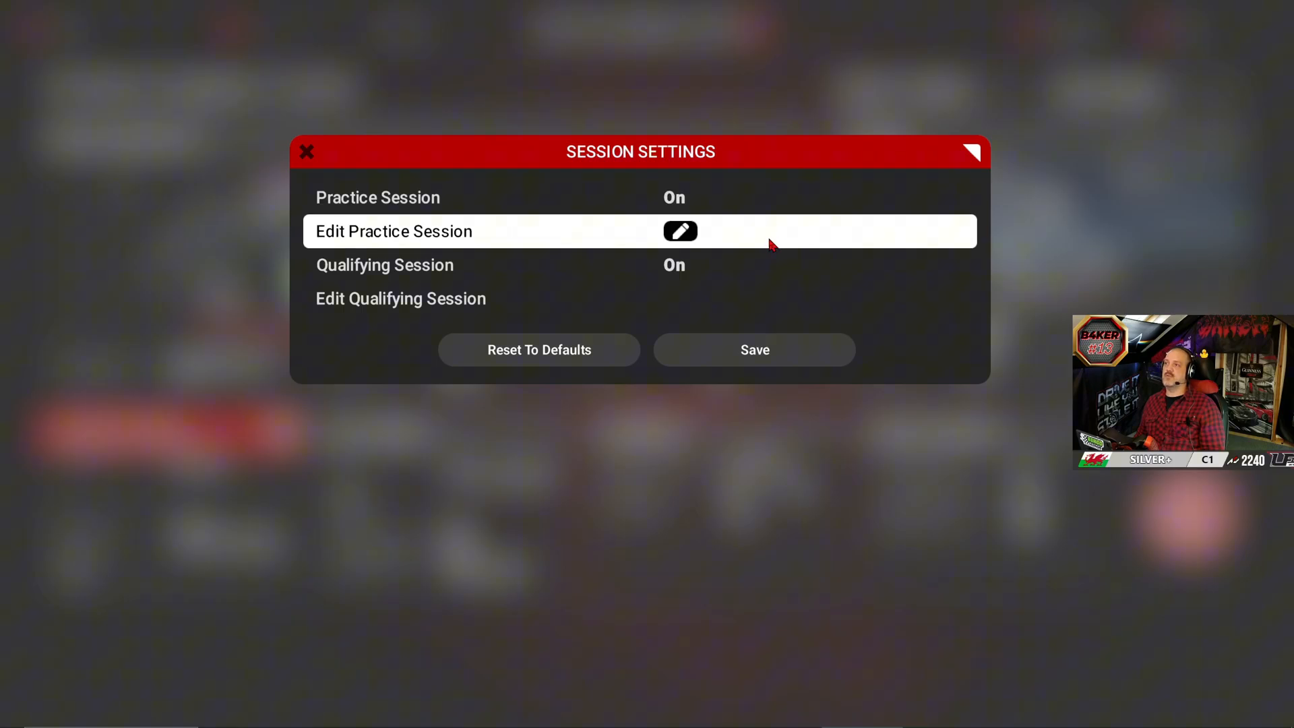
Set the practice session start time to 10:00
{"action": "left_click", "coordinate": [680, 231]}
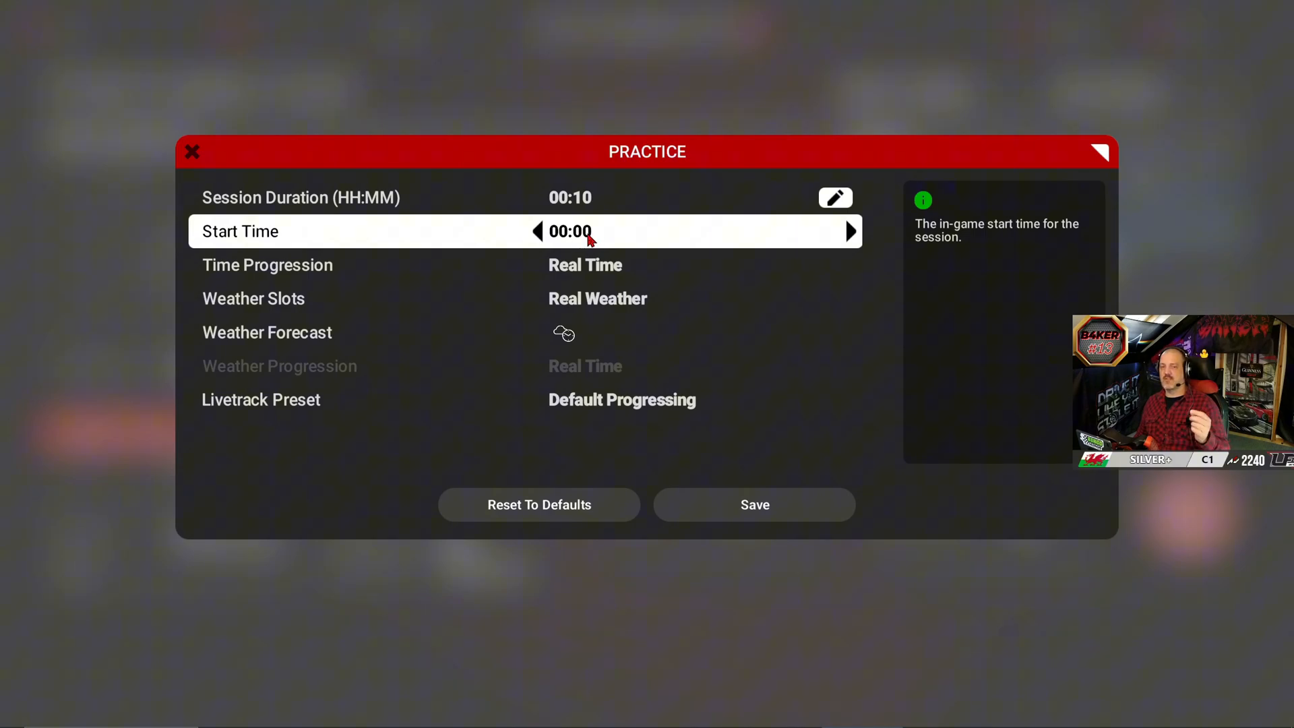
{"action": "mouse_move", "coordinate": [853, 236]}
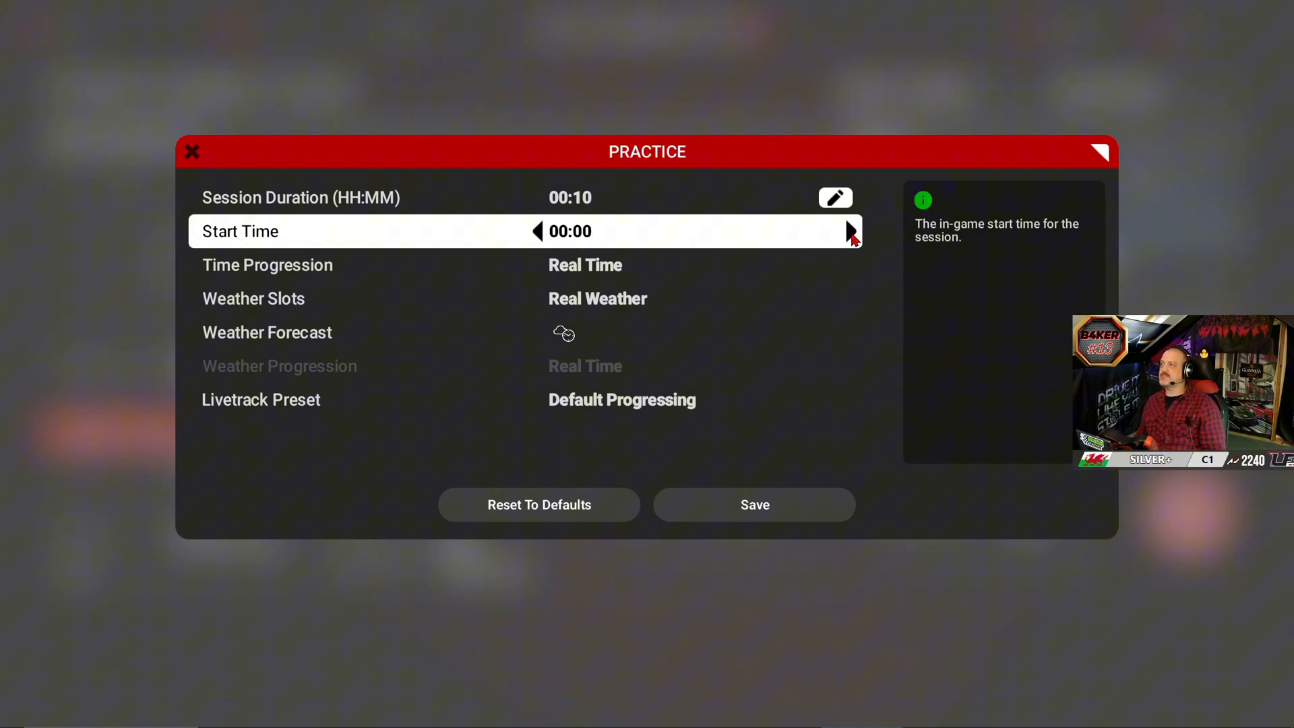
{"action": "left_click", "coordinate": [537, 231]}
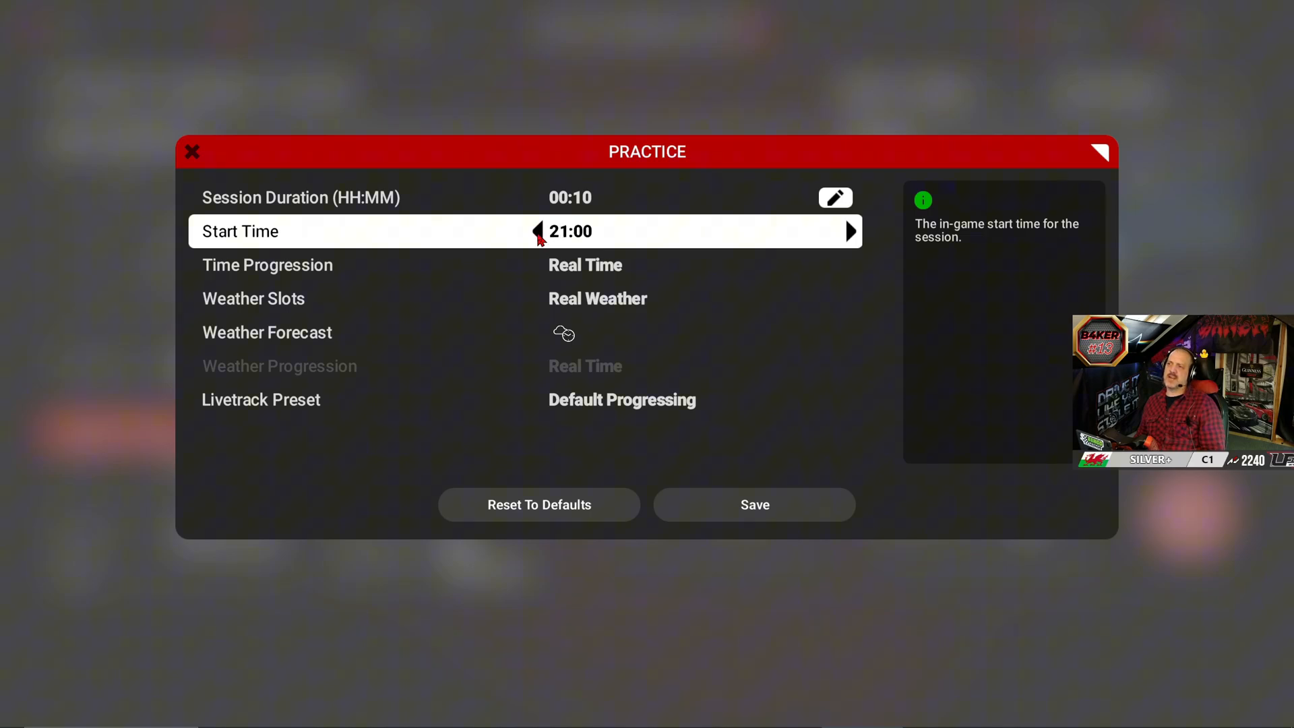
{"action": "left_click", "coordinate": [537, 231]}
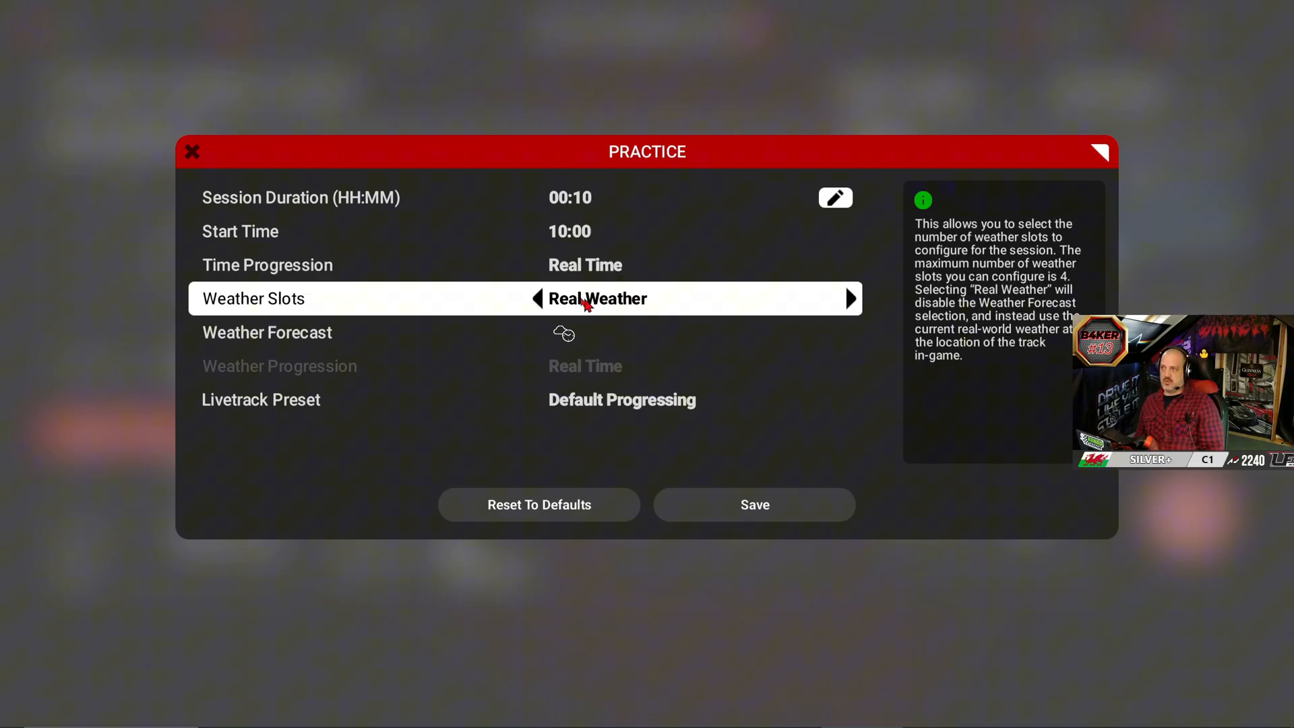
{"action": "mouse_move", "coordinate": [569, 308]}
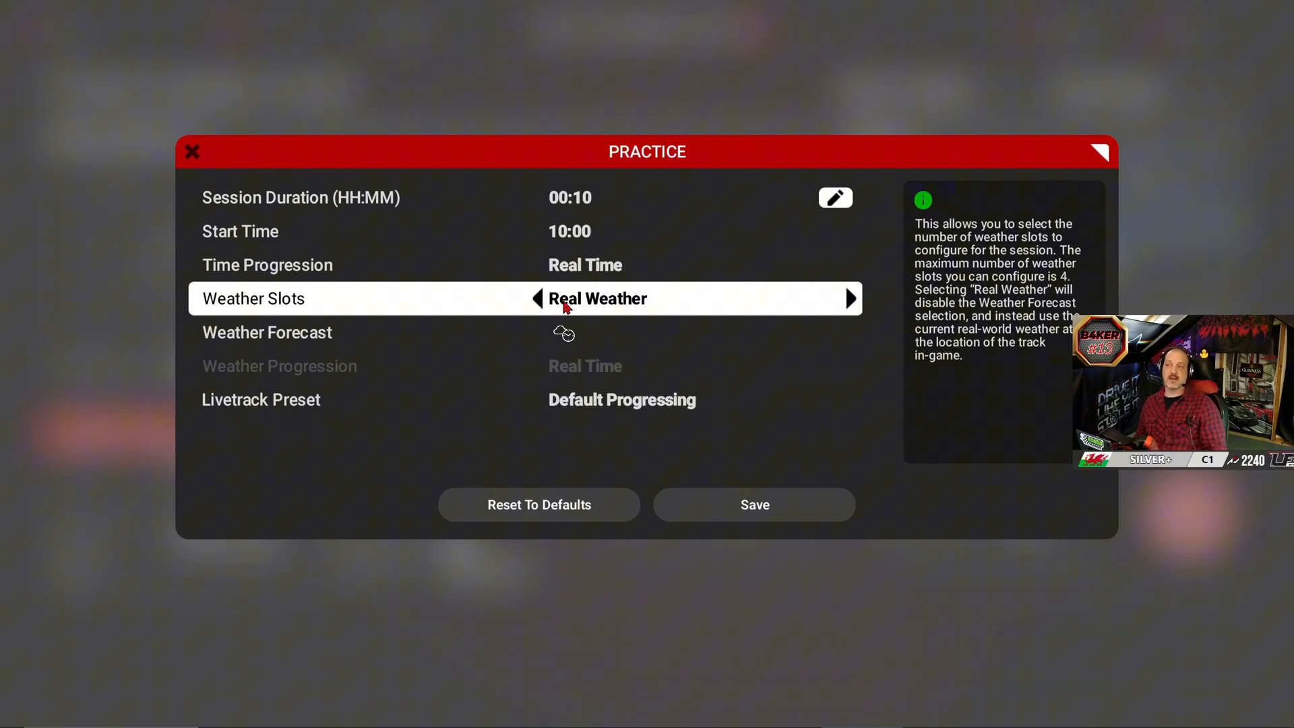
Give practice a single weather slot set to Clear
{"action": "left_click", "coordinate": [537, 297]}
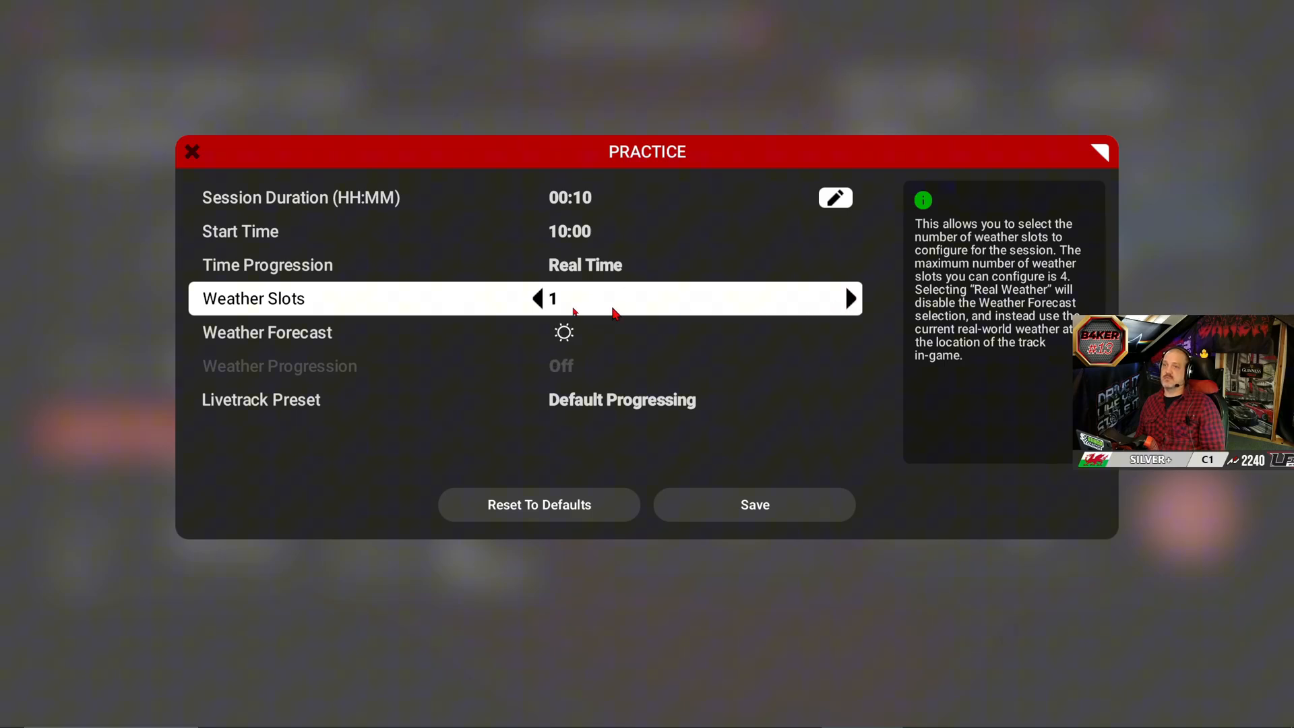
{"action": "left_click", "coordinate": [563, 332]}
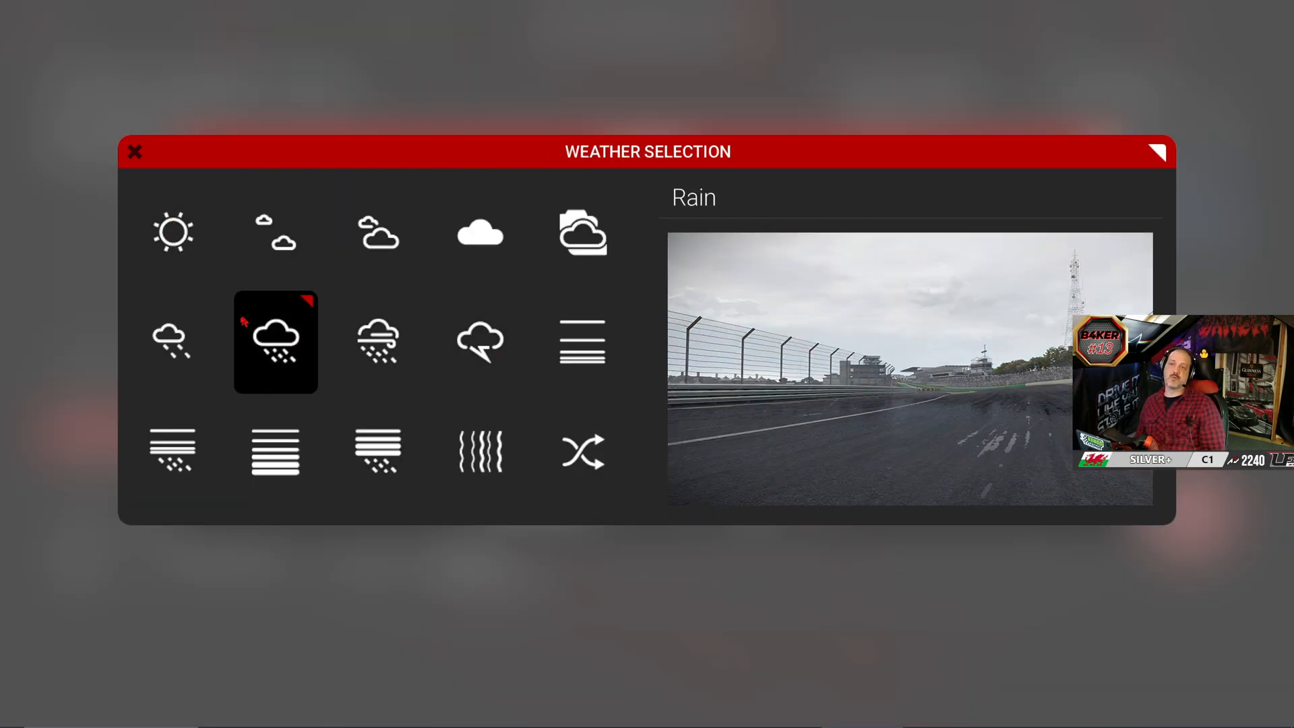
{"action": "left_click", "coordinate": [172, 232]}
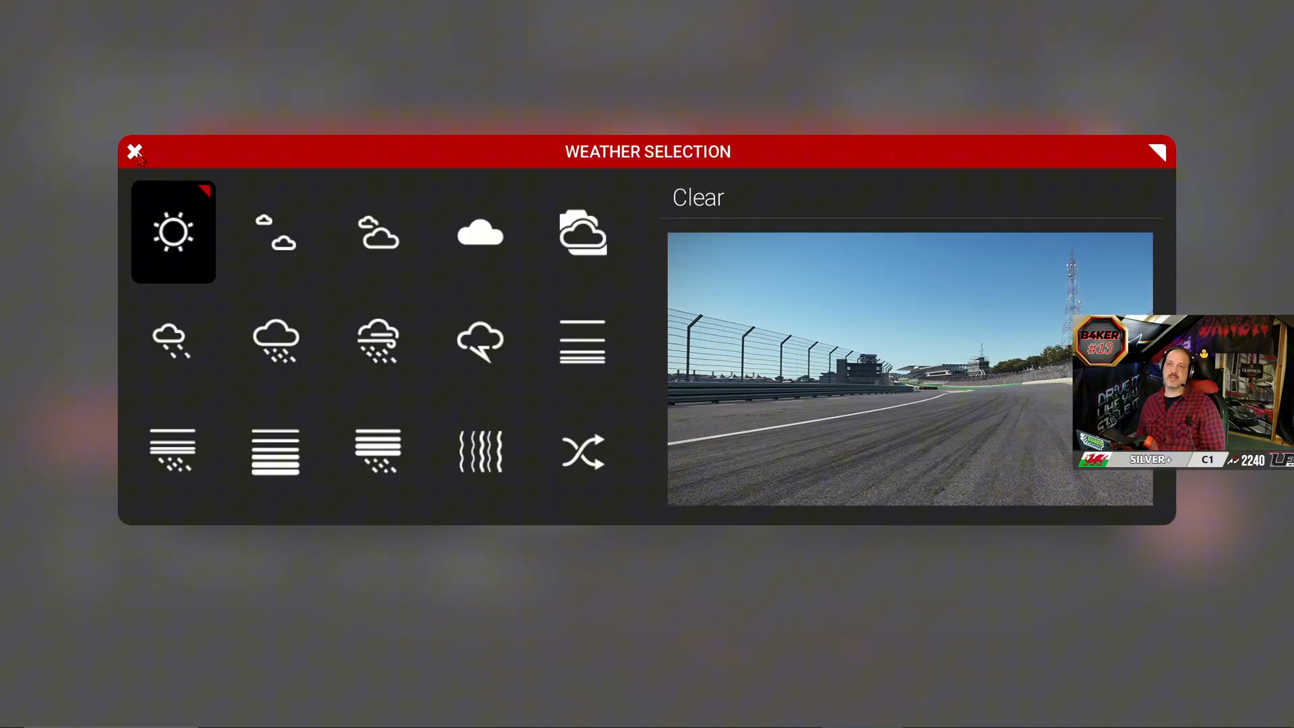
{"action": "left_click", "coordinate": [135, 151]}
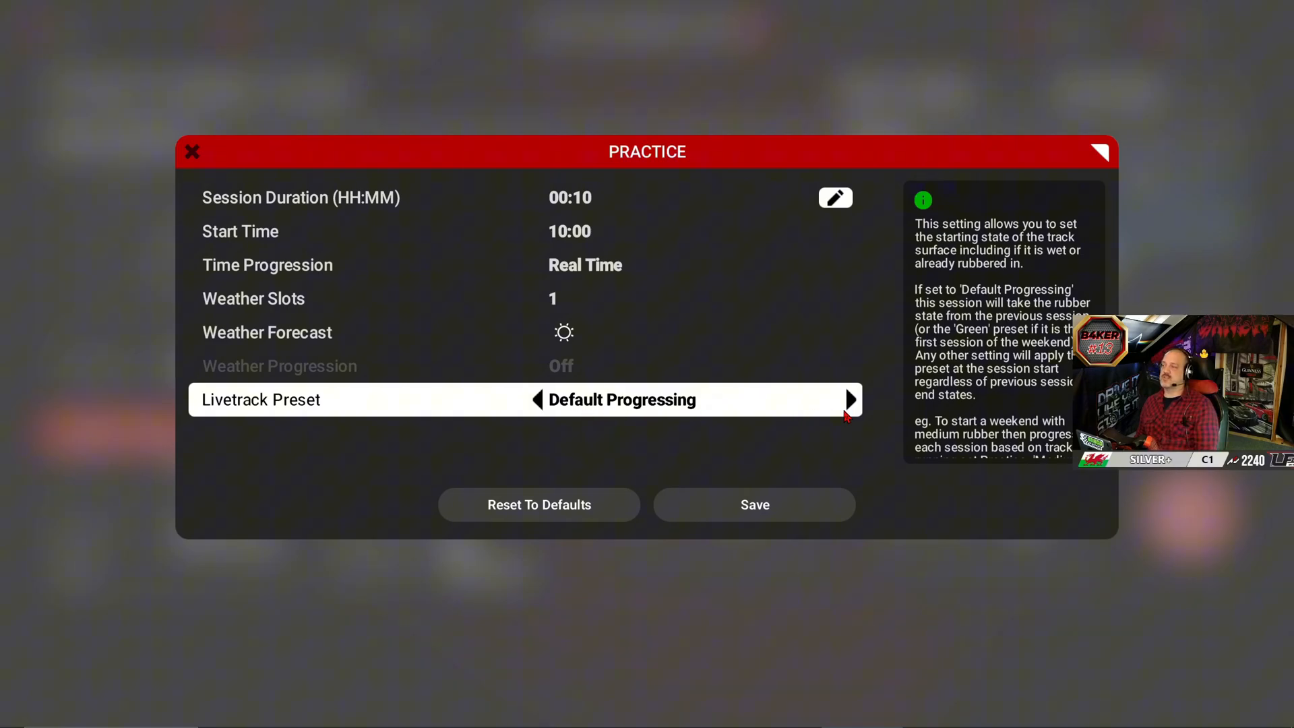
Set the practice Livetrack preset to Medium Rubber and bring up the qualifying session settings
{"action": "left_click", "coordinate": [535, 399]}
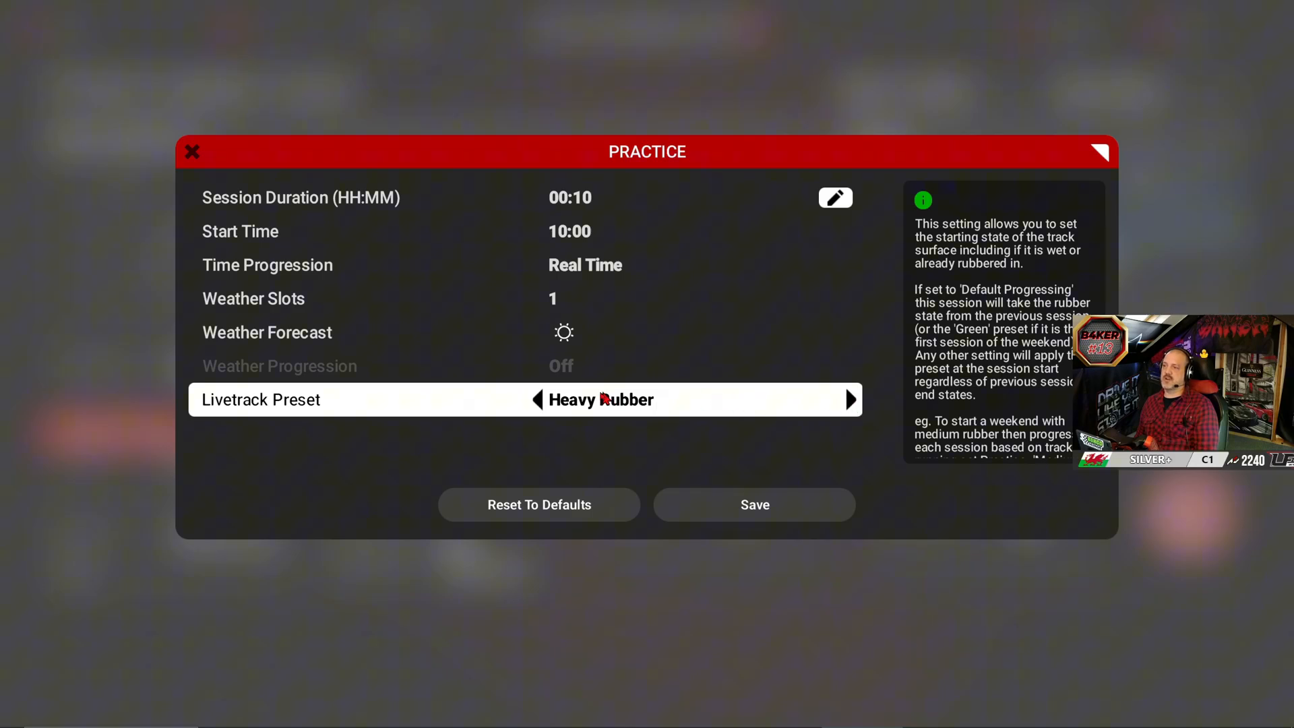
{"action": "left_click", "coordinate": [535, 400]}
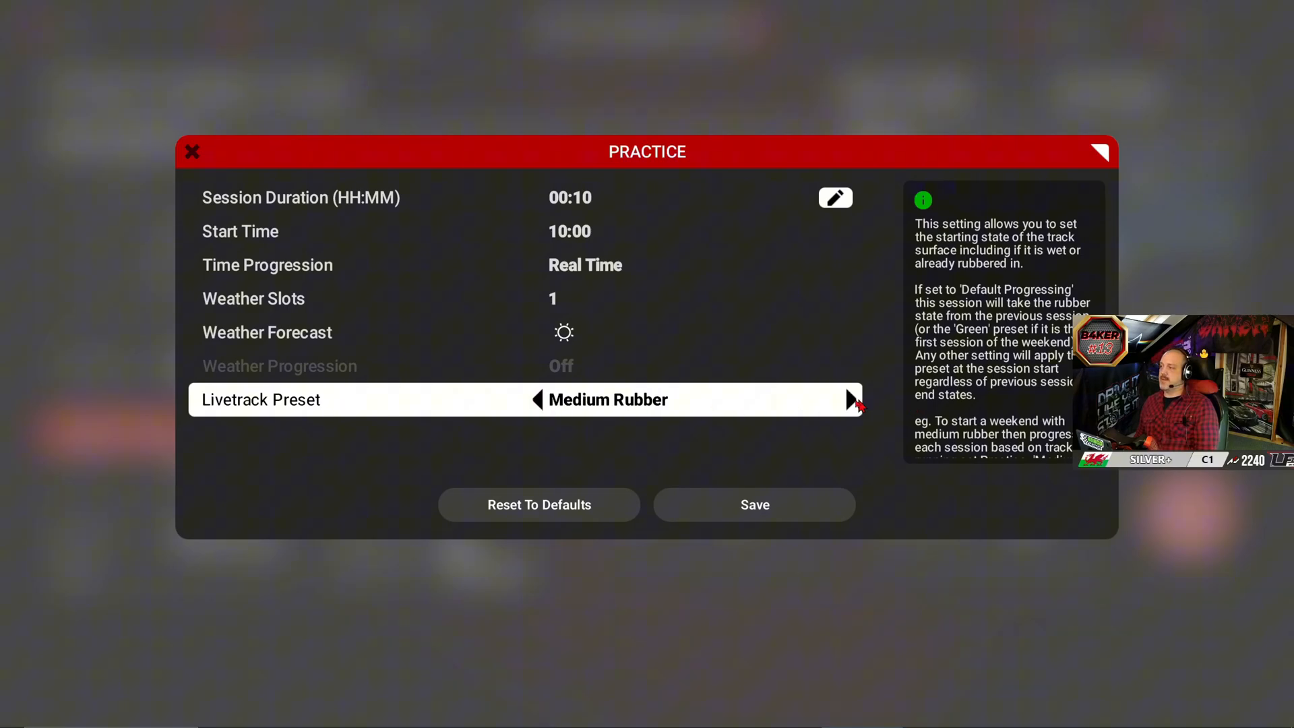
{"action": "left_click", "coordinate": [851, 400]}
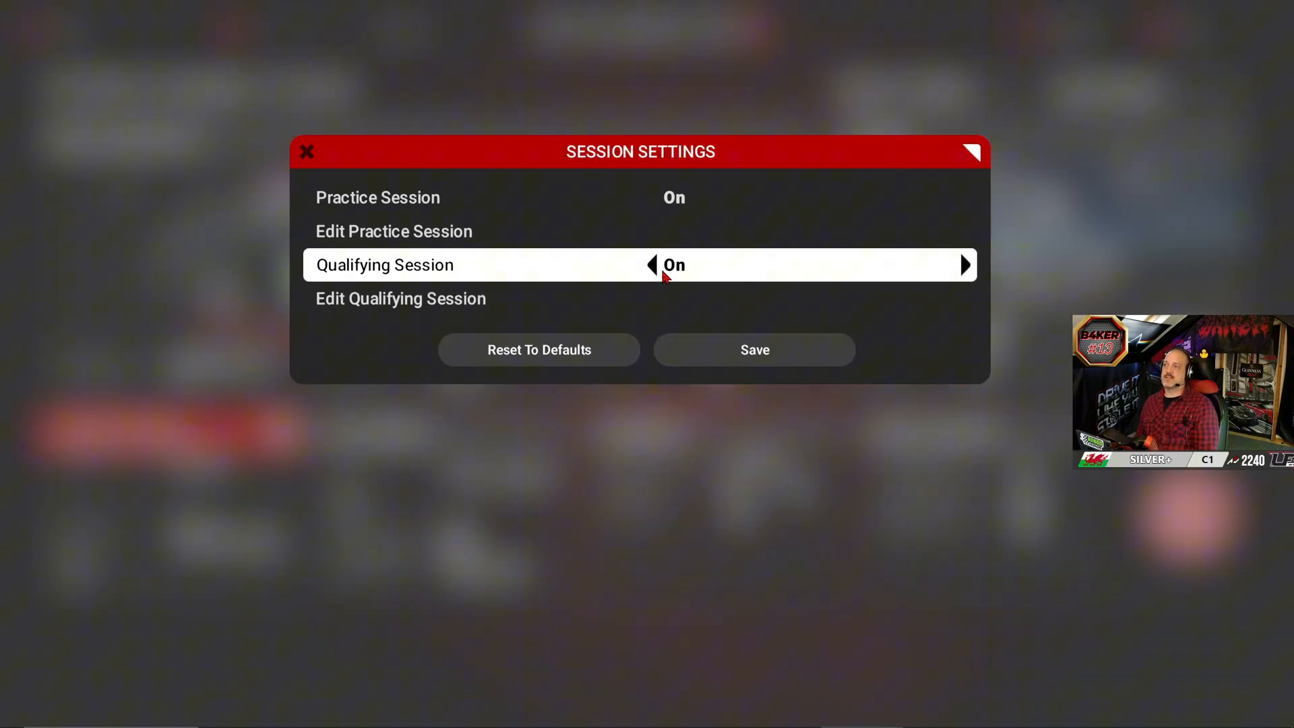
{"action": "mouse_move", "coordinate": [648, 282]}
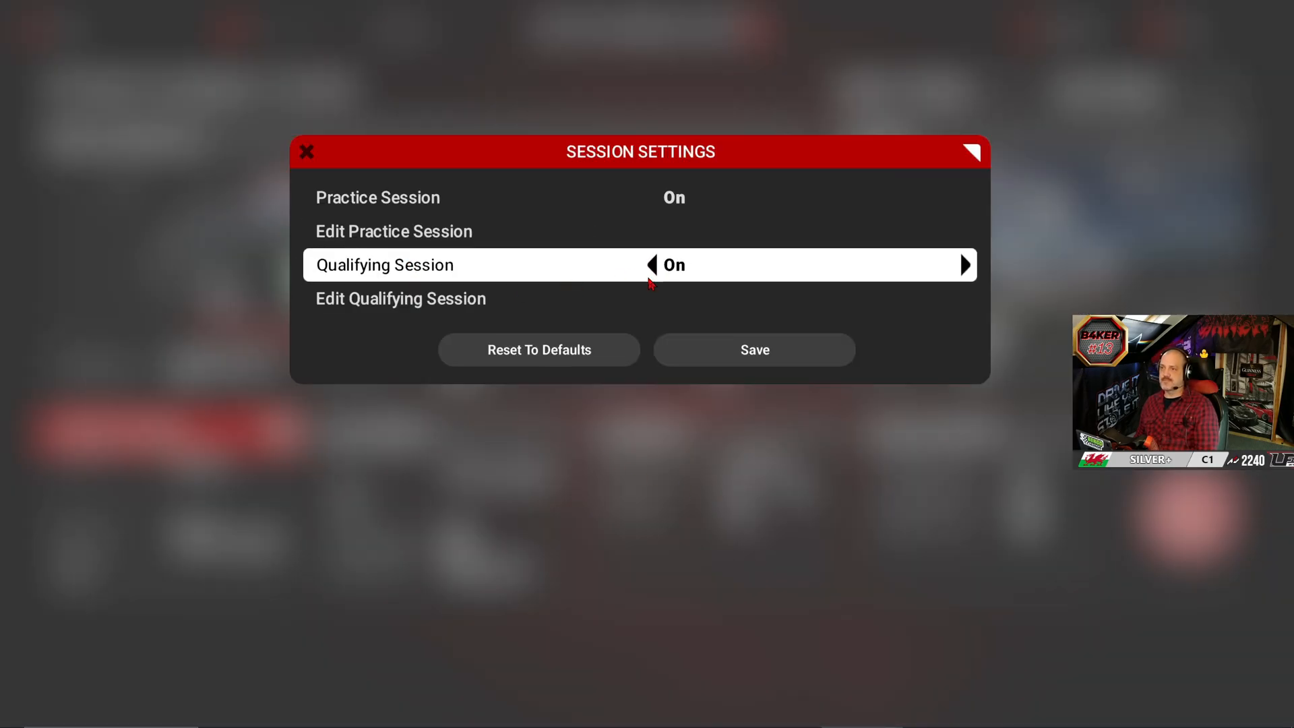
{"action": "left_click", "coordinate": [401, 297]}
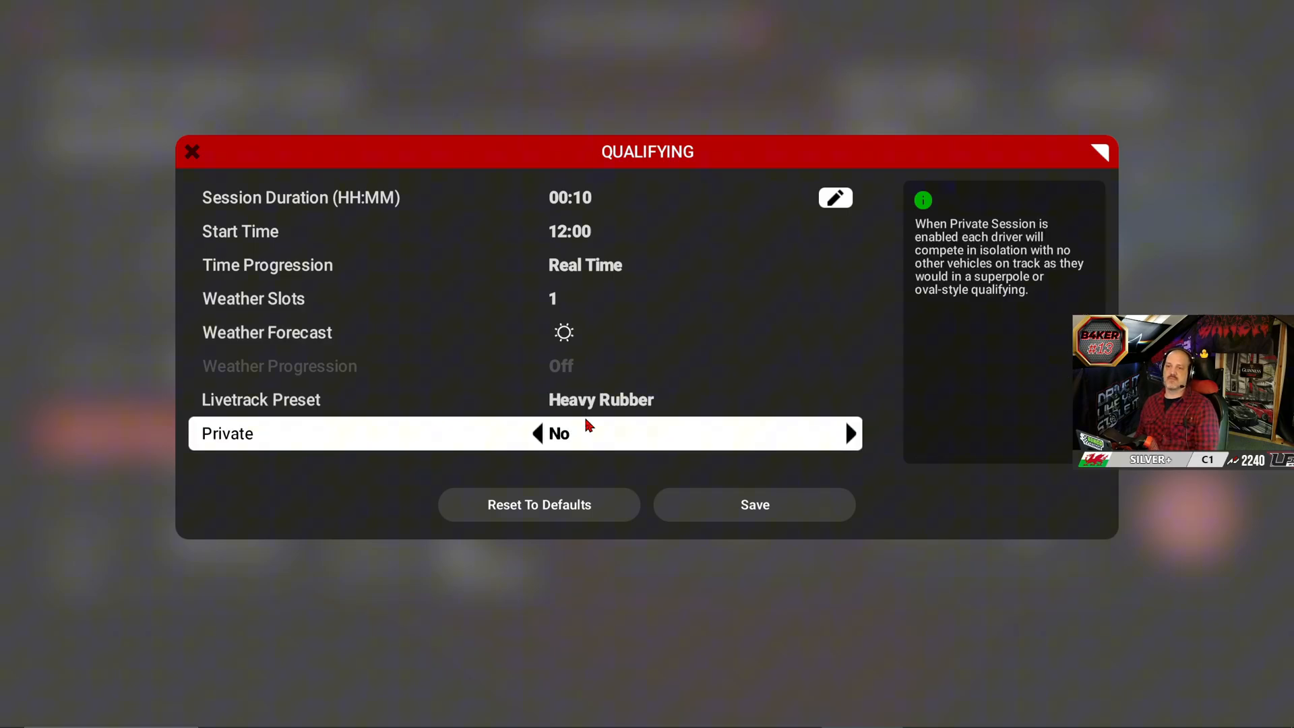
Save the qualifying settings, bringing up the Race settings with 8 laps and standing start
{"action": "left_click", "coordinate": [753, 505]}
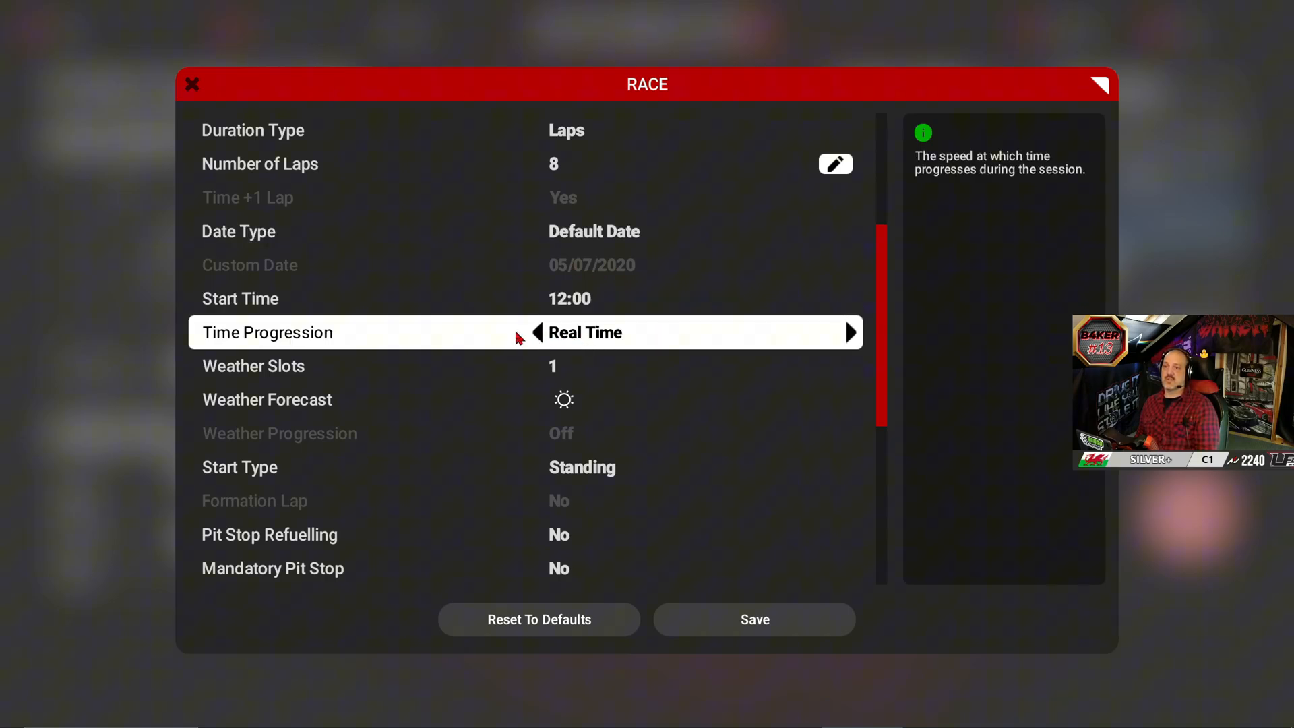
Toggle race time progression to x60 and back to Real Time, then set a Rolling start
{"action": "left_click", "coordinate": [534, 331]}
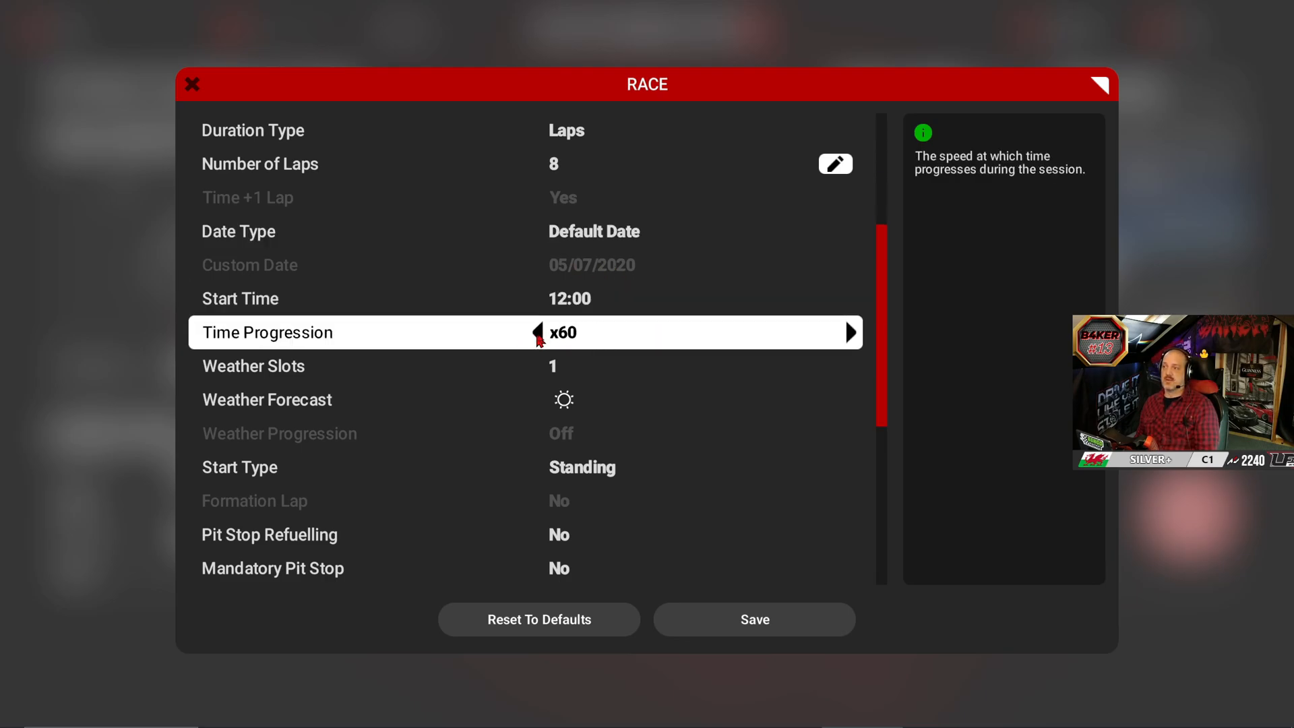
{"action": "mouse_move", "coordinate": [850, 334]}
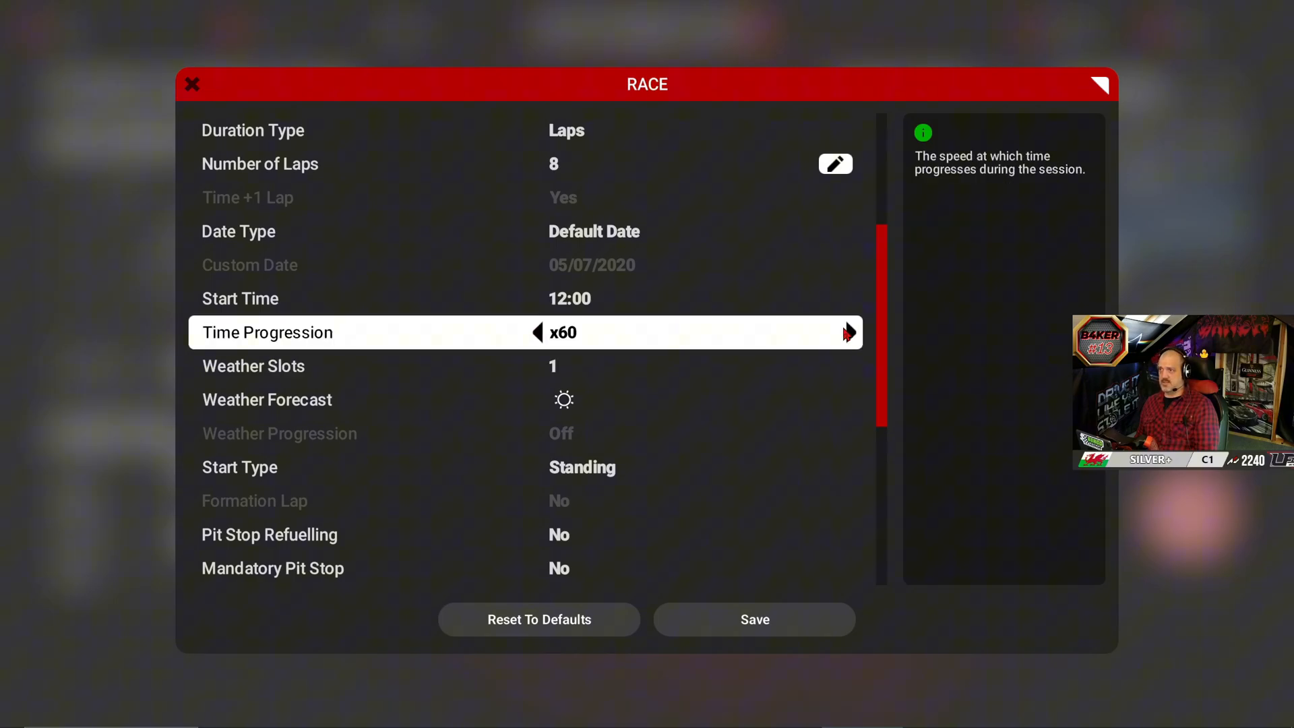
{"action": "left_click", "coordinate": [536, 332]}
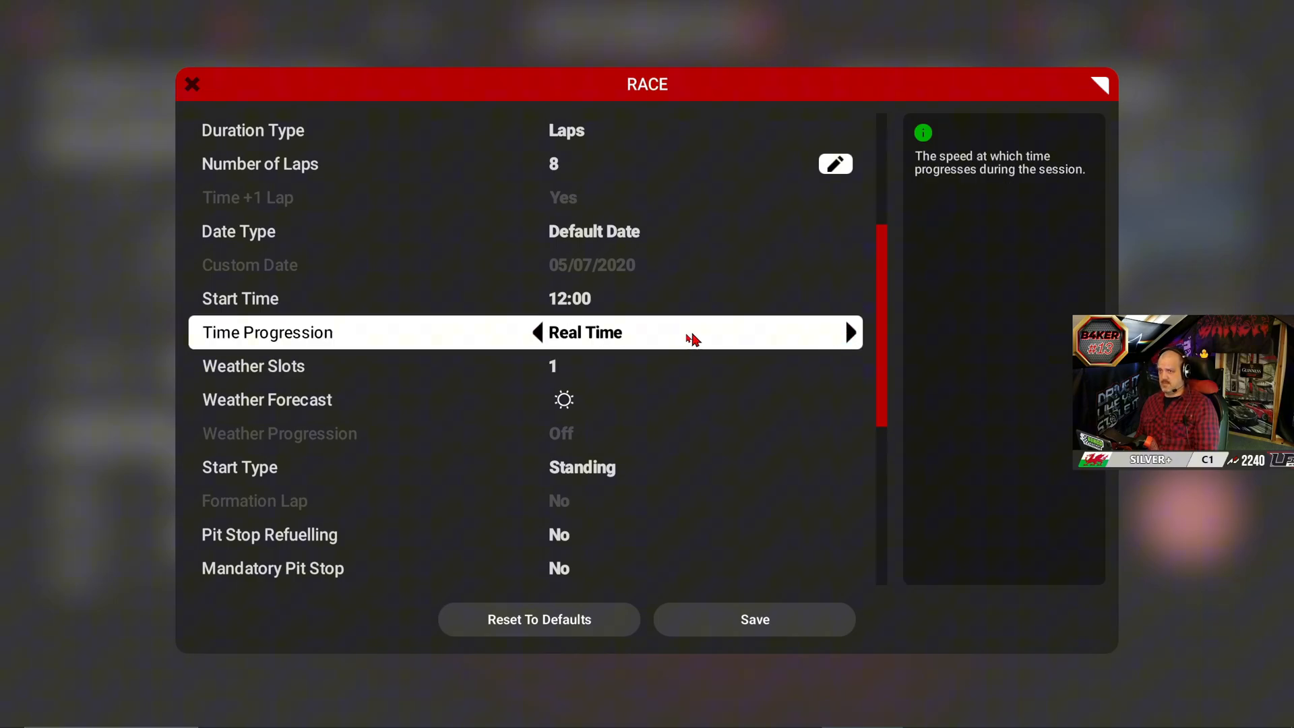
{"action": "mouse_move", "coordinate": [528, 365]}
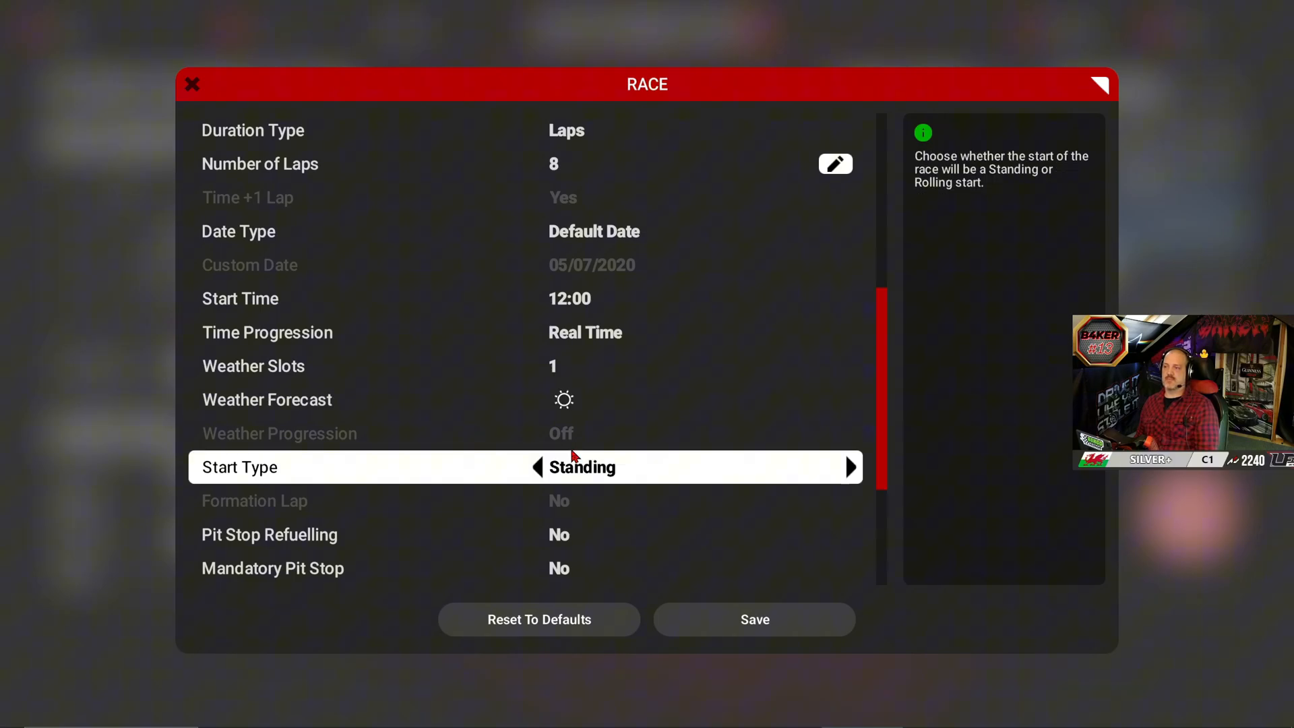
{"action": "mouse_move", "coordinate": [625, 477]}
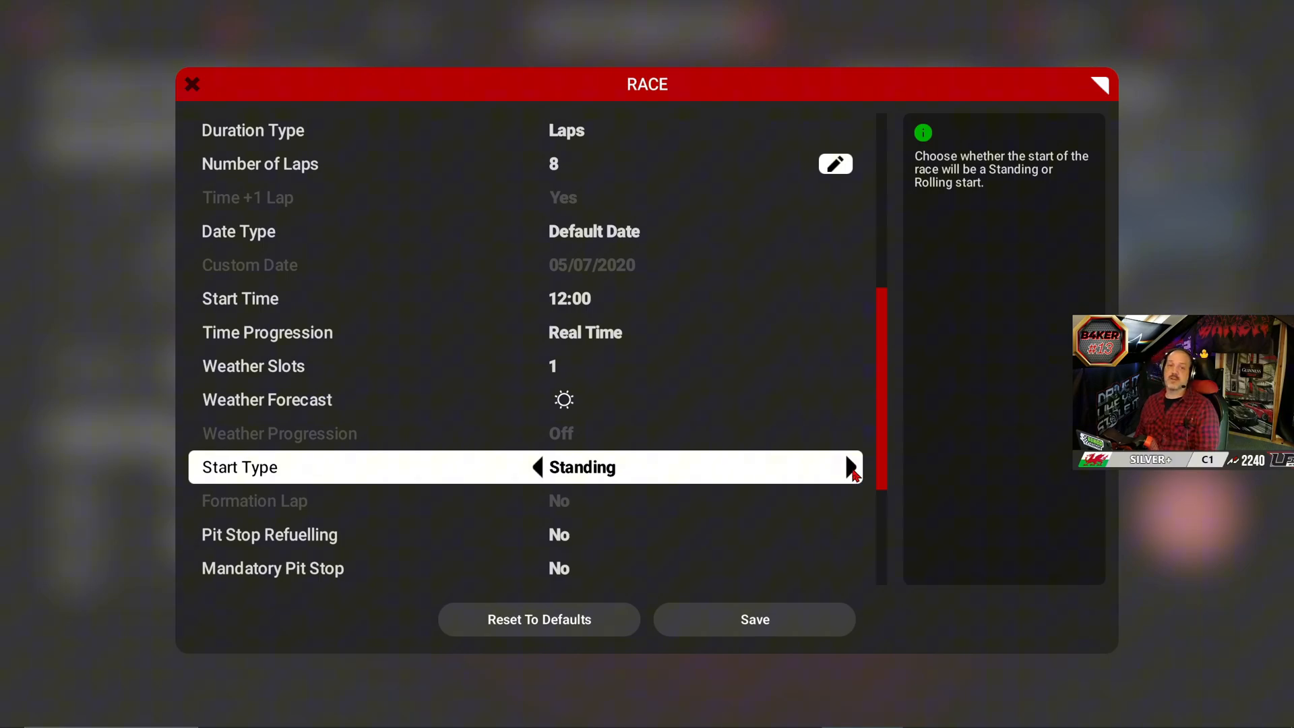
{"action": "left_click", "coordinate": [850, 467]}
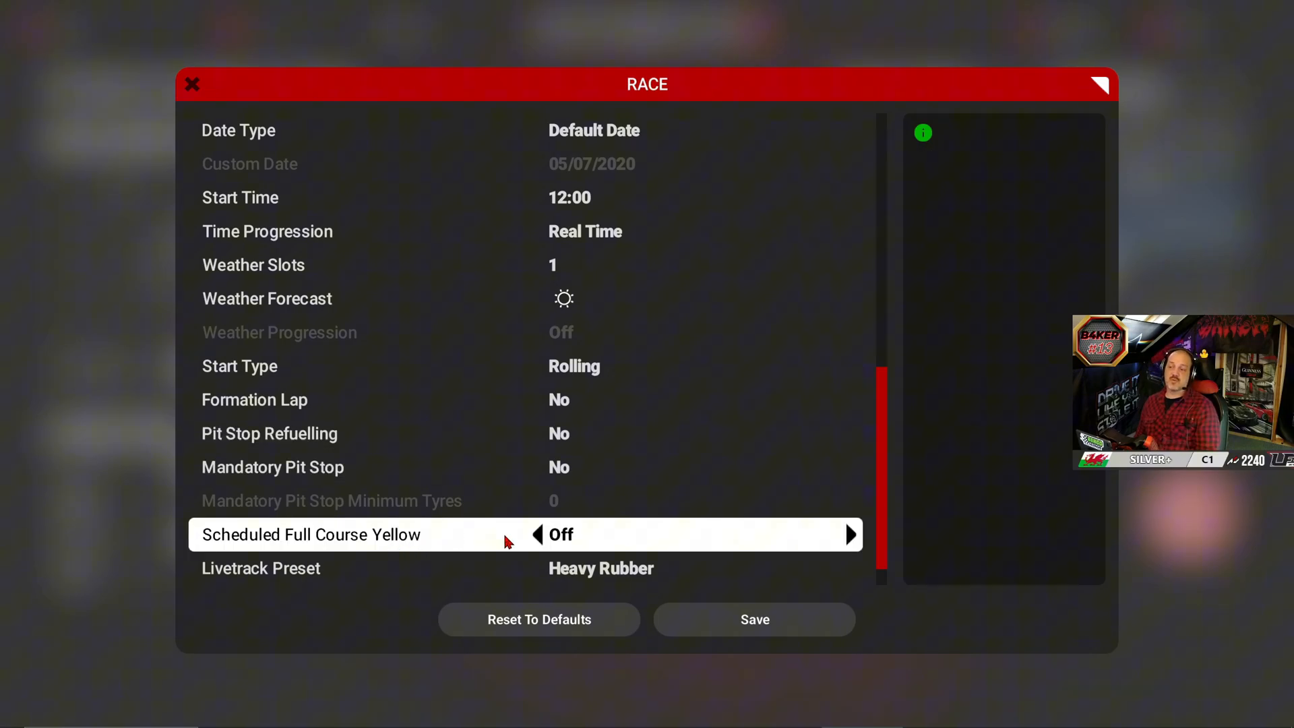
{"action": "mouse_move", "coordinate": [561, 544]}
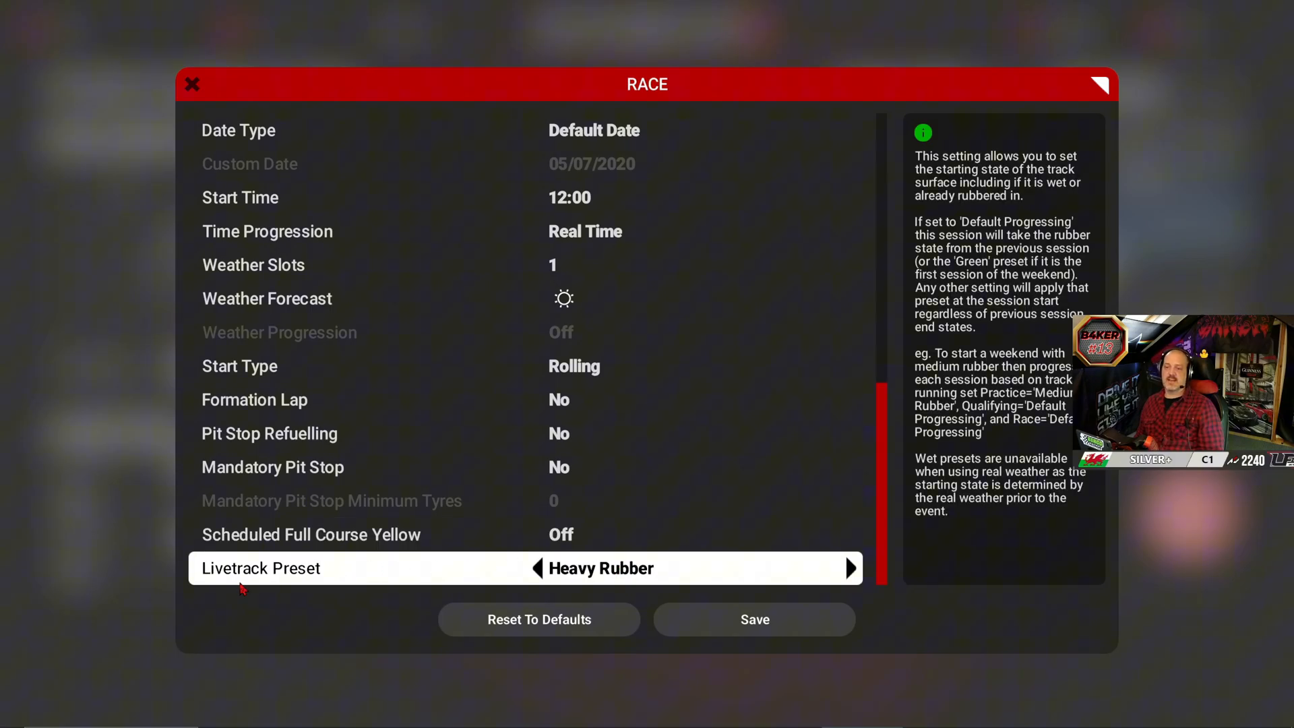
{"action": "mouse_move", "coordinate": [618, 575]}
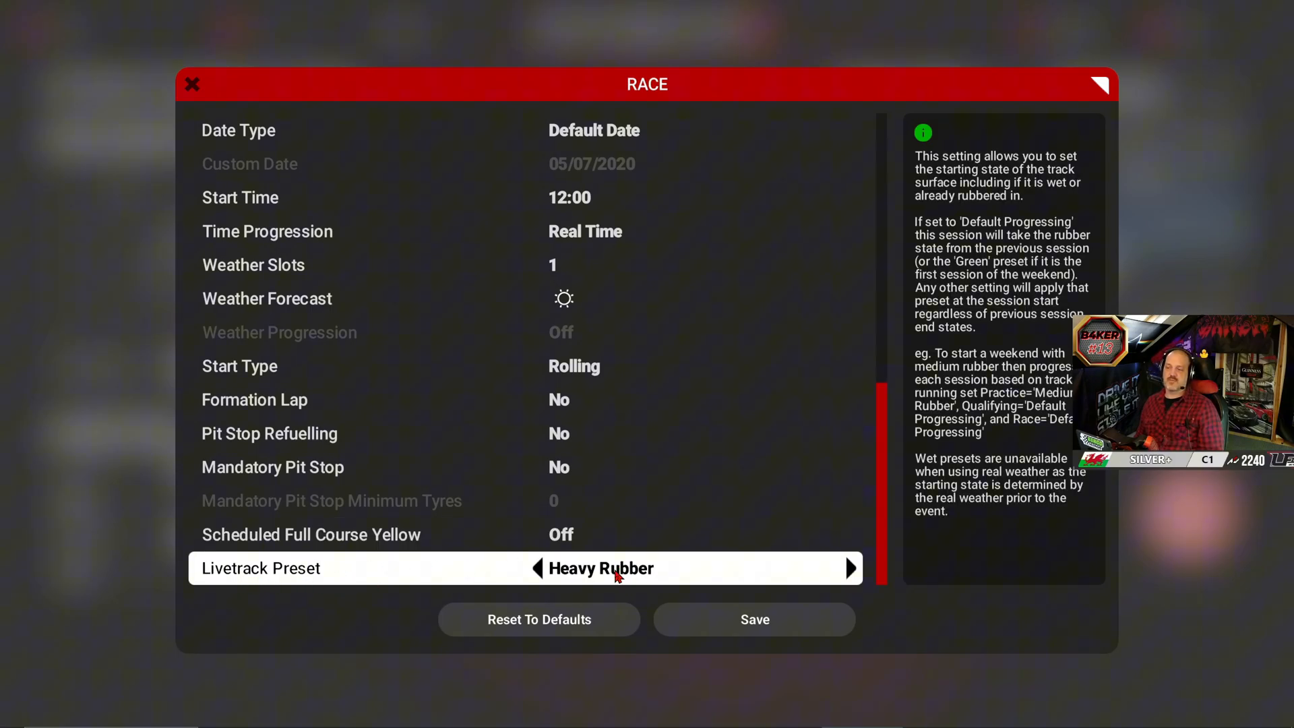
Save race settings, then set track limit warnings to 3 and pit speed limit to 200
{"action": "left_click", "coordinate": [534, 568]}
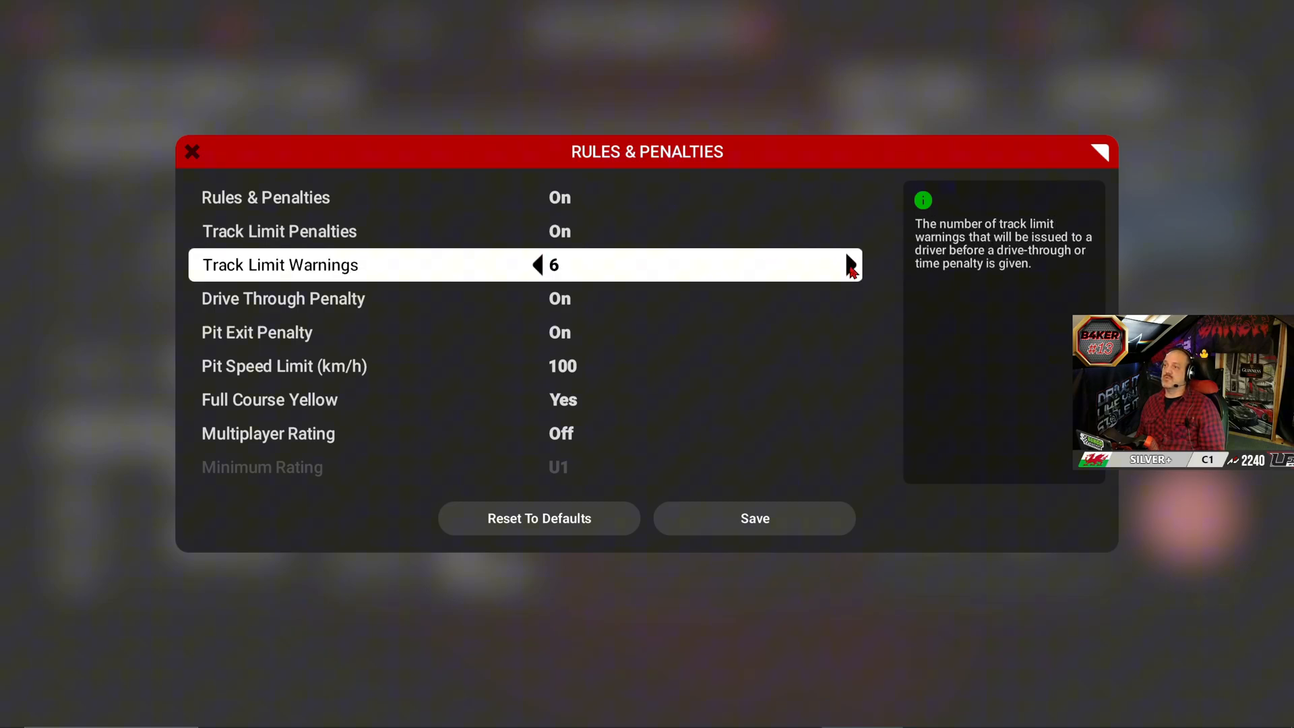
{"action": "left_click", "coordinate": [850, 264]}
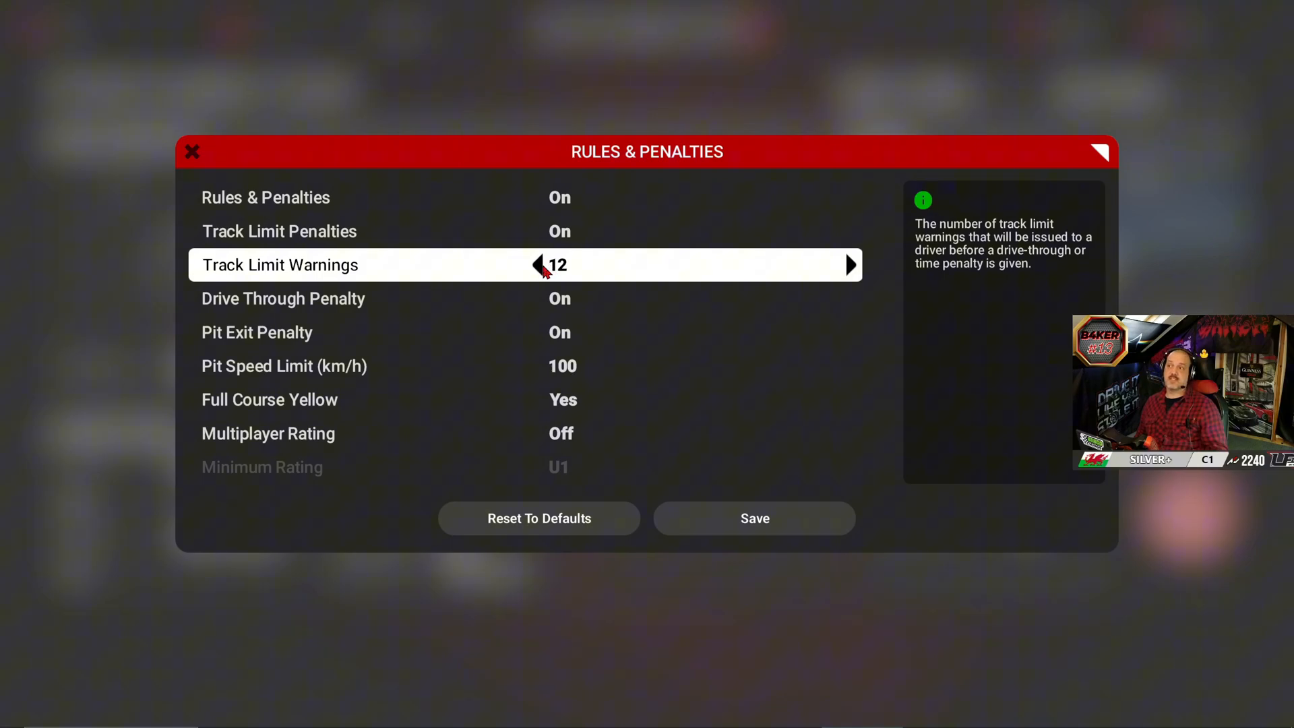
{"action": "left_click", "coordinate": [537, 265]}
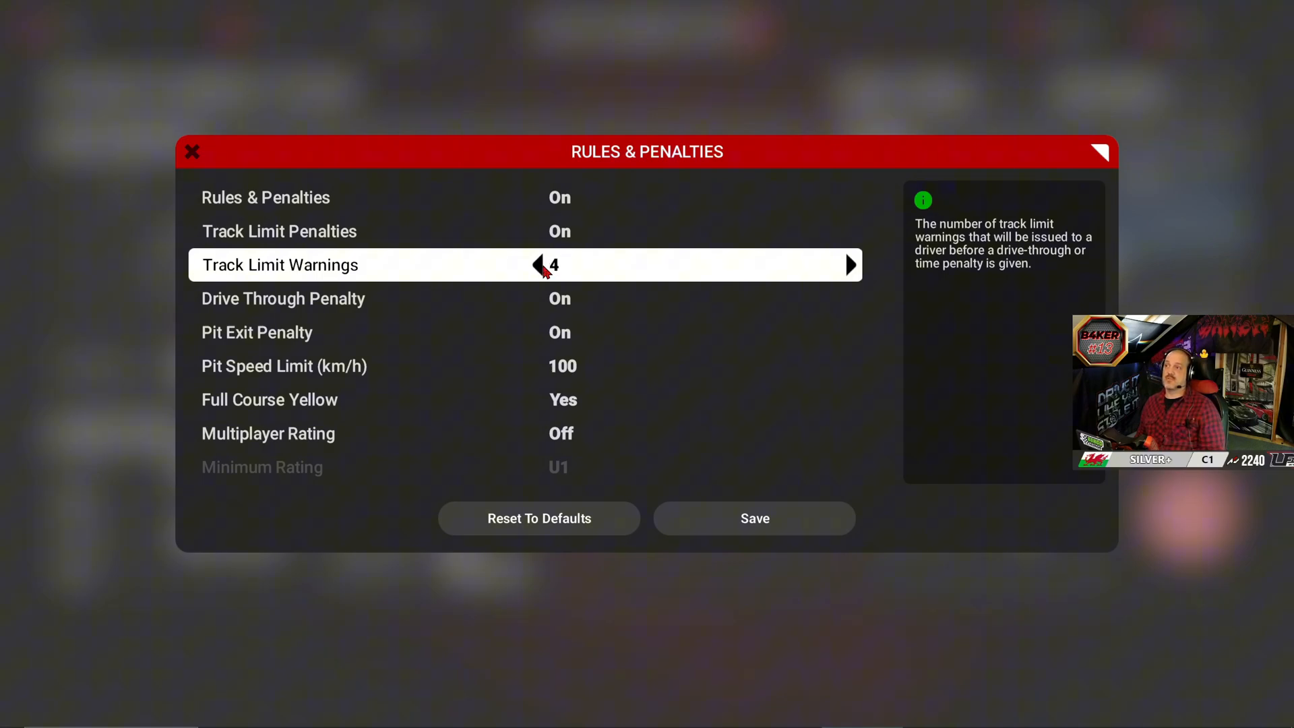
{"action": "left_click", "coordinate": [537, 264]}
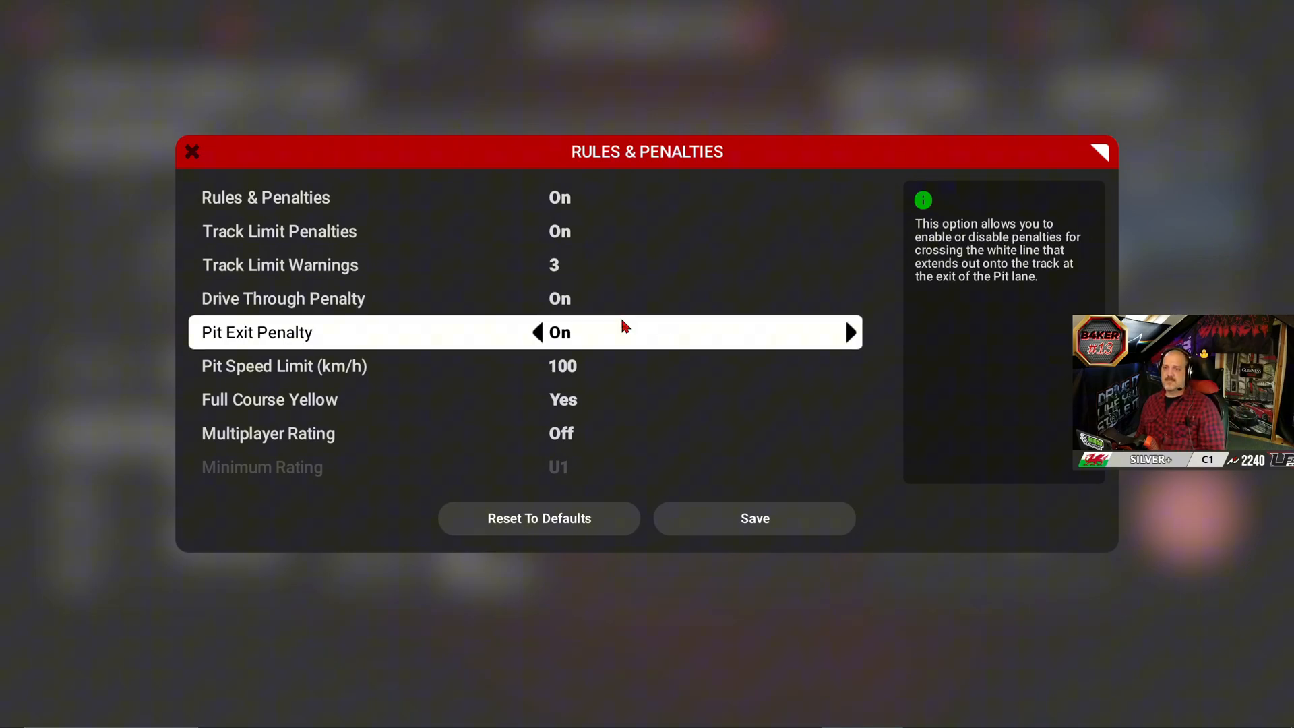
{"action": "mouse_move", "coordinate": [604, 342]}
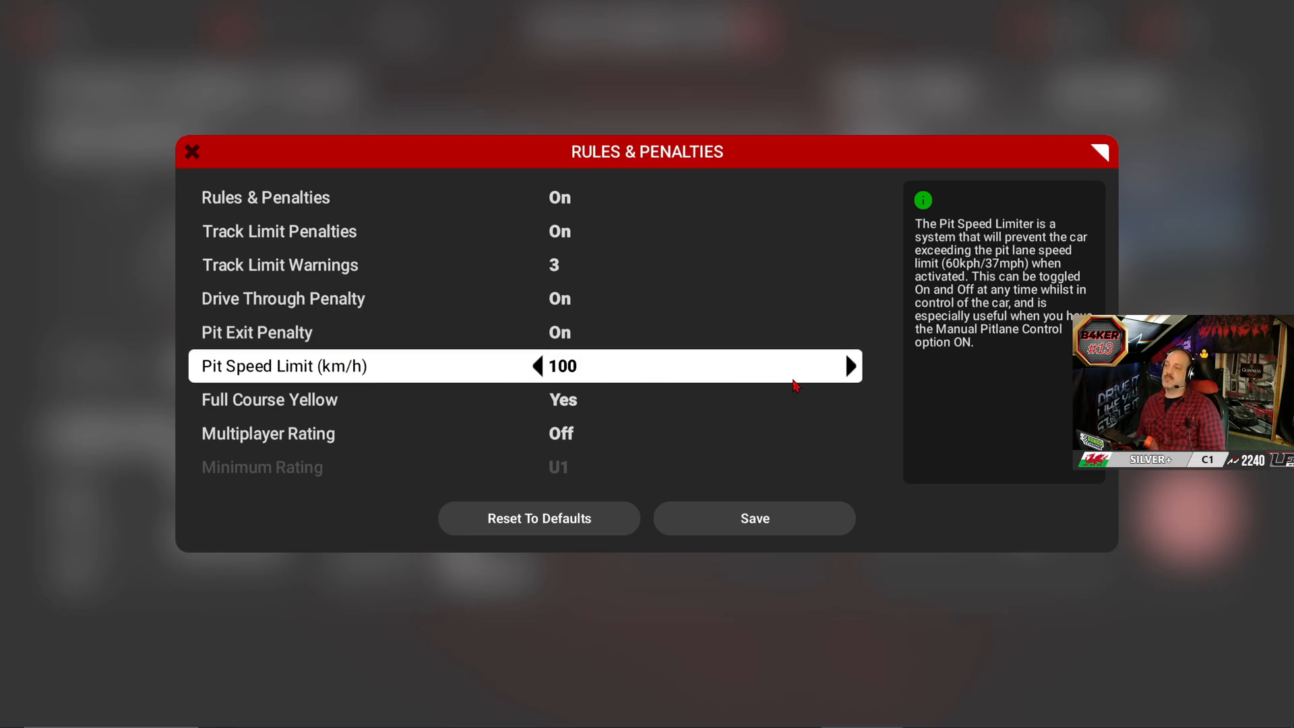
{"action": "left_click", "coordinate": [850, 365]}
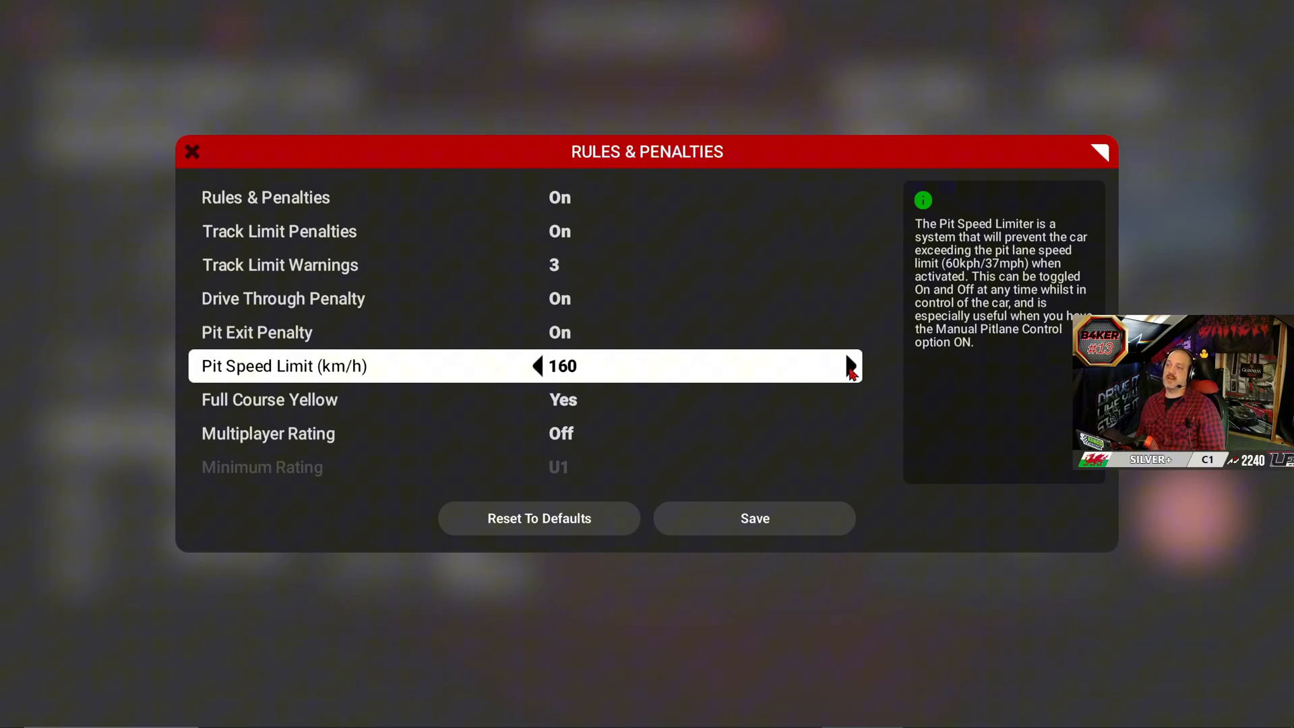
{"action": "left_click", "coordinate": [849, 366]}
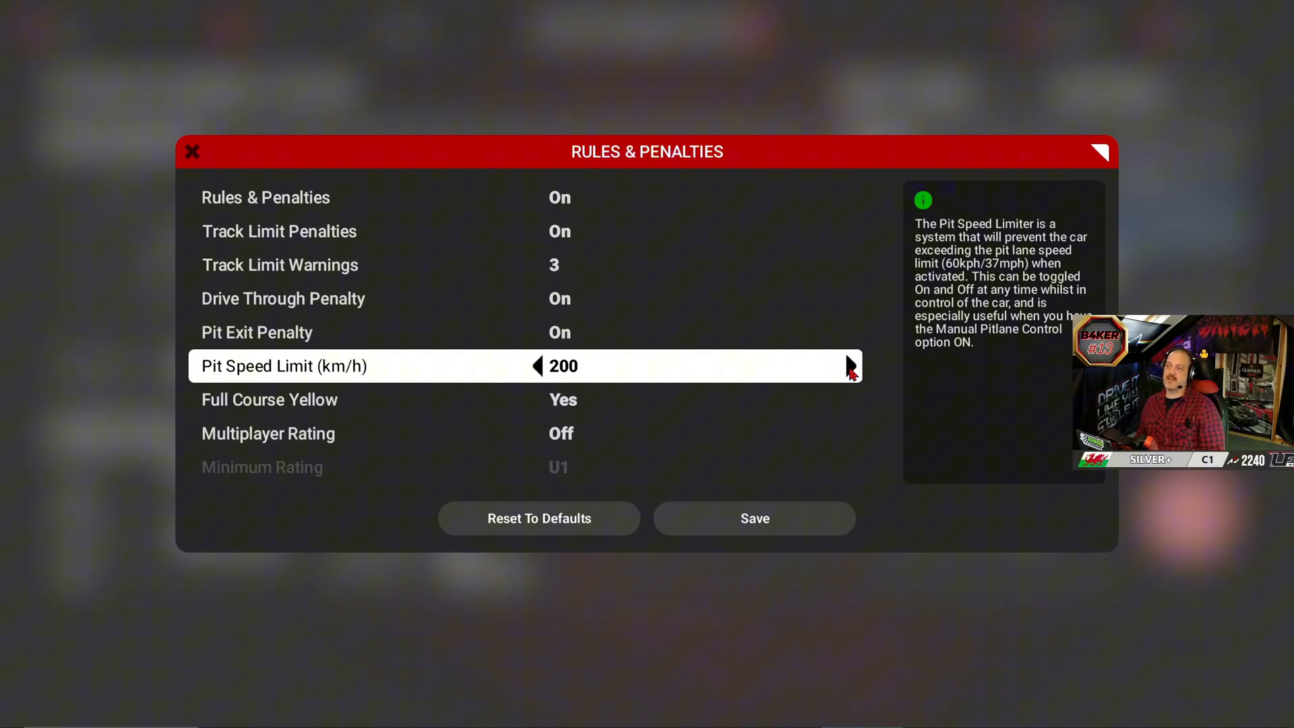
{"action": "mouse_move", "coordinate": [615, 368]}
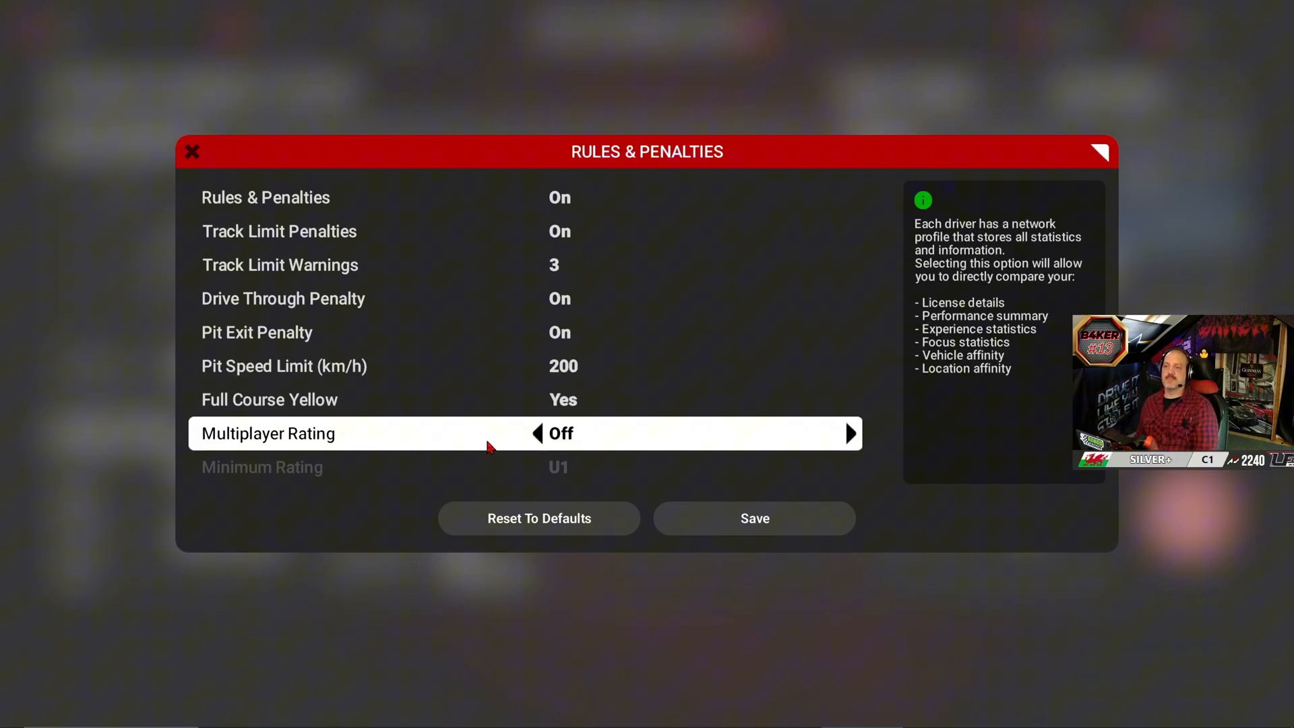
{"action": "mouse_move", "coordinate": [382, 430]}
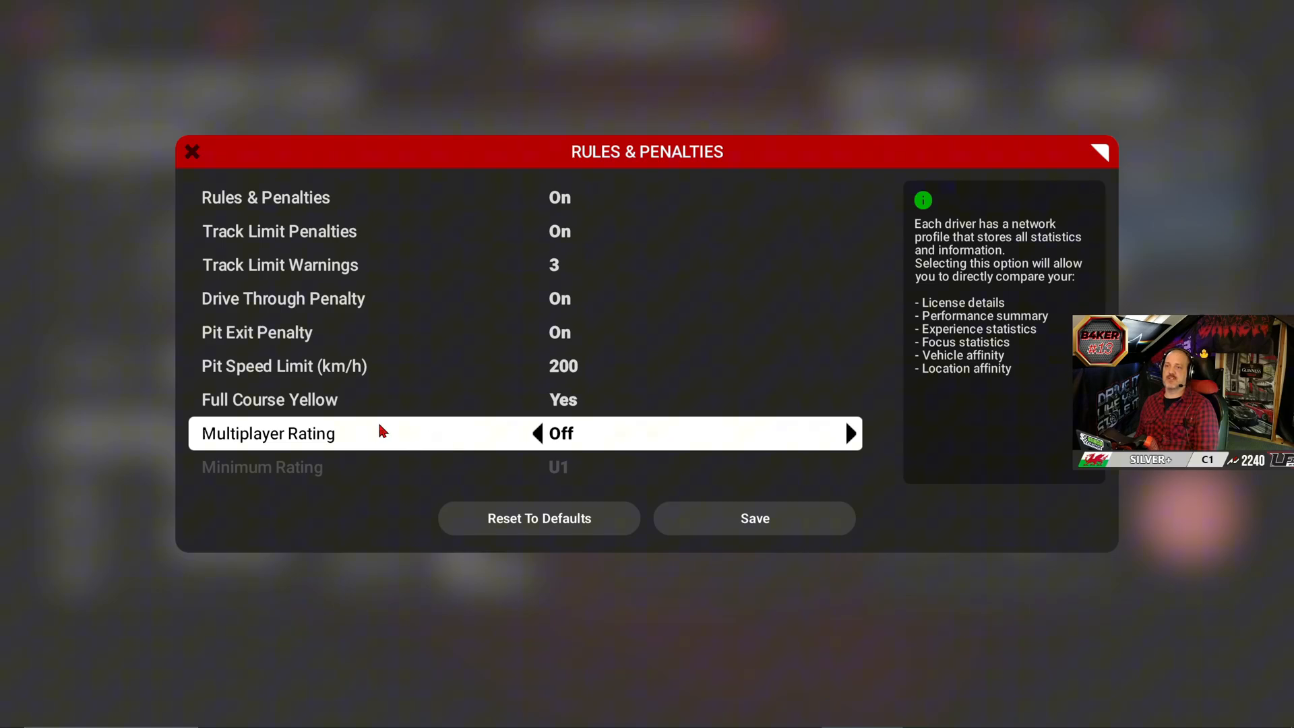
{"action": "mouse_move", "coordinate": [552, 290]}
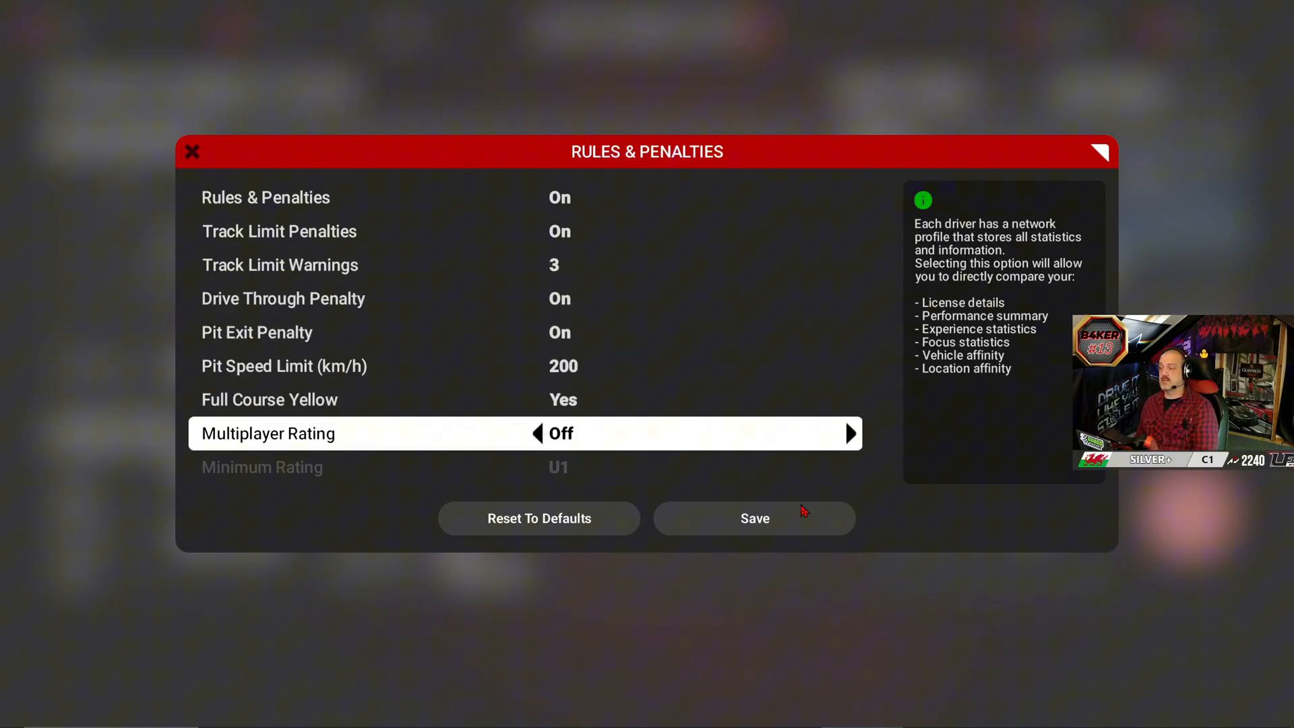
Save the rules and penalties, apply the white #12 livery, and confirm the Porsche 992 GT3 R
{"action": "left_click", "coordinate": [753, 518]}
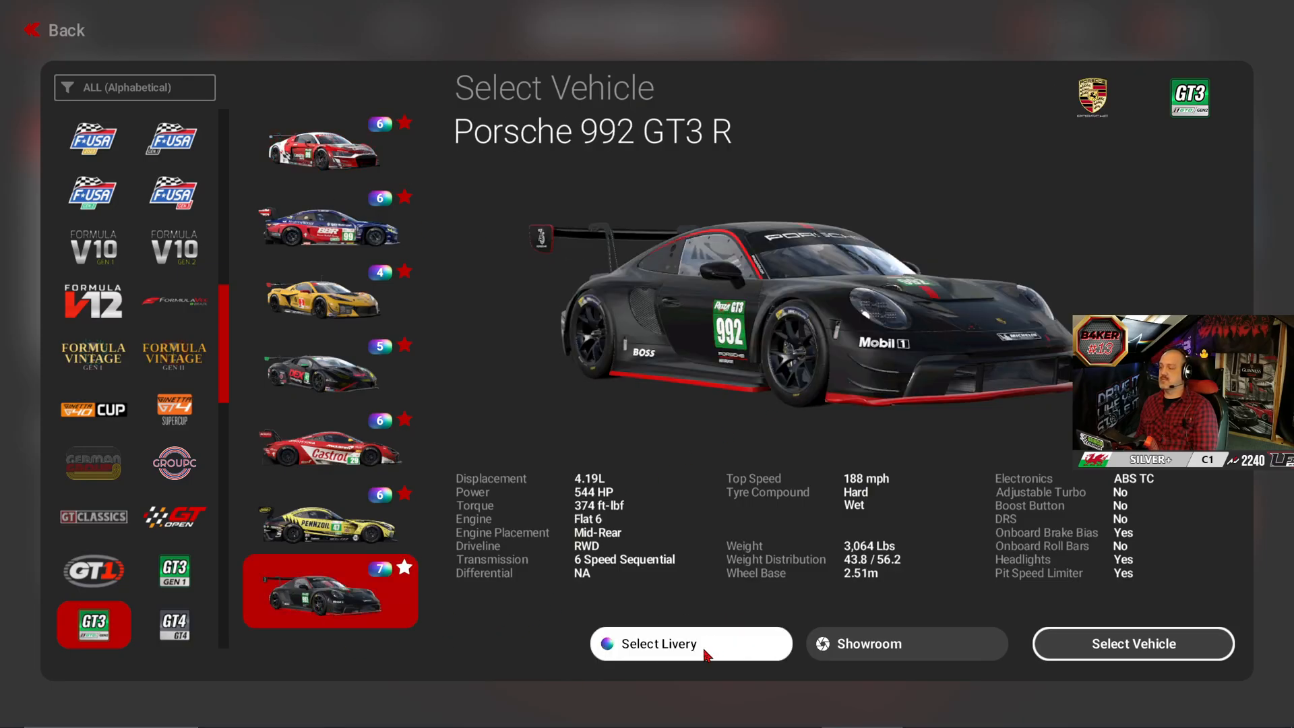
{"action": "left_click", "coordinate": [689, 644]}
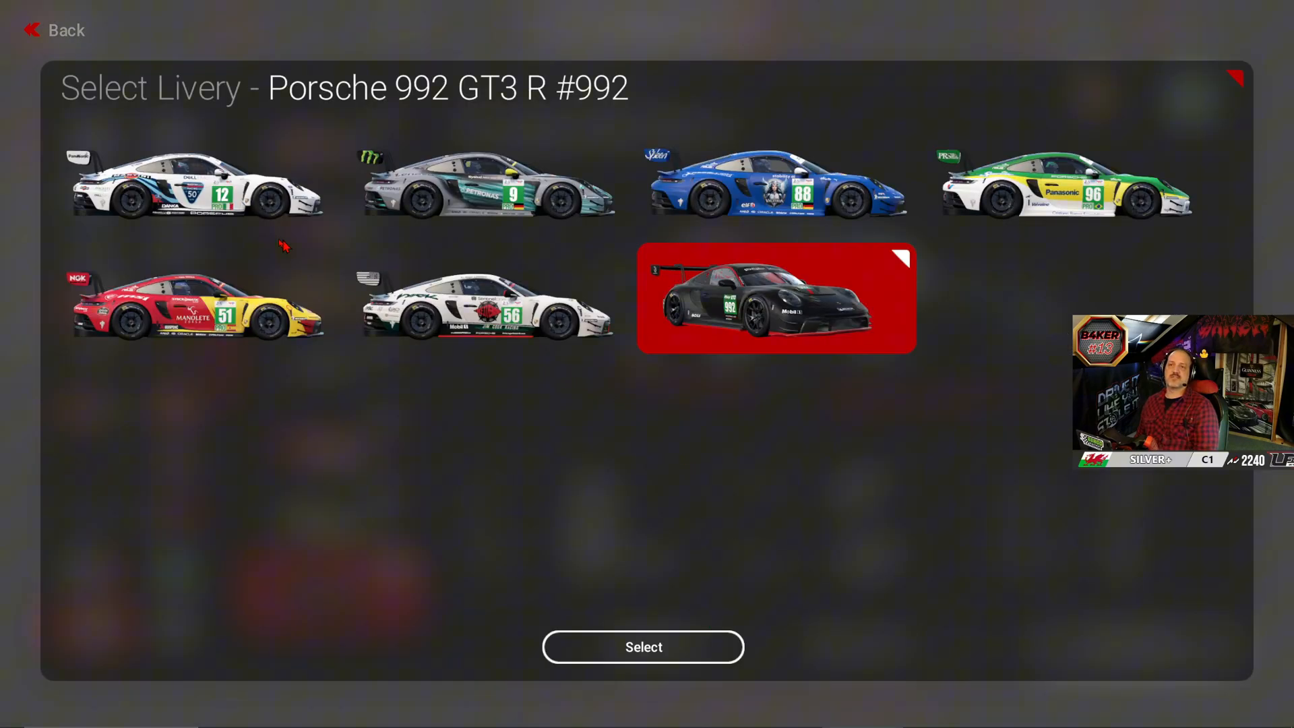
{"action": "left_click", "coordinate": [196, 180]}
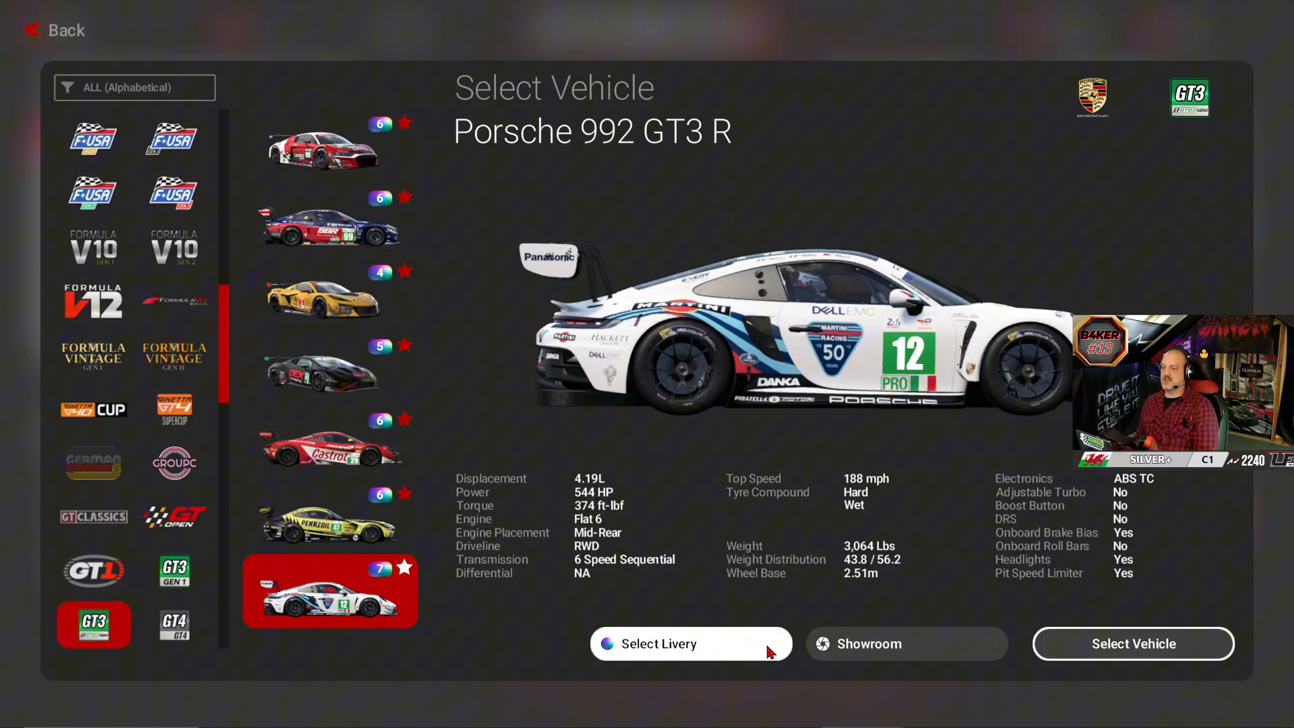
{"action": "mouse_move", "coordinate": [729, 646]}
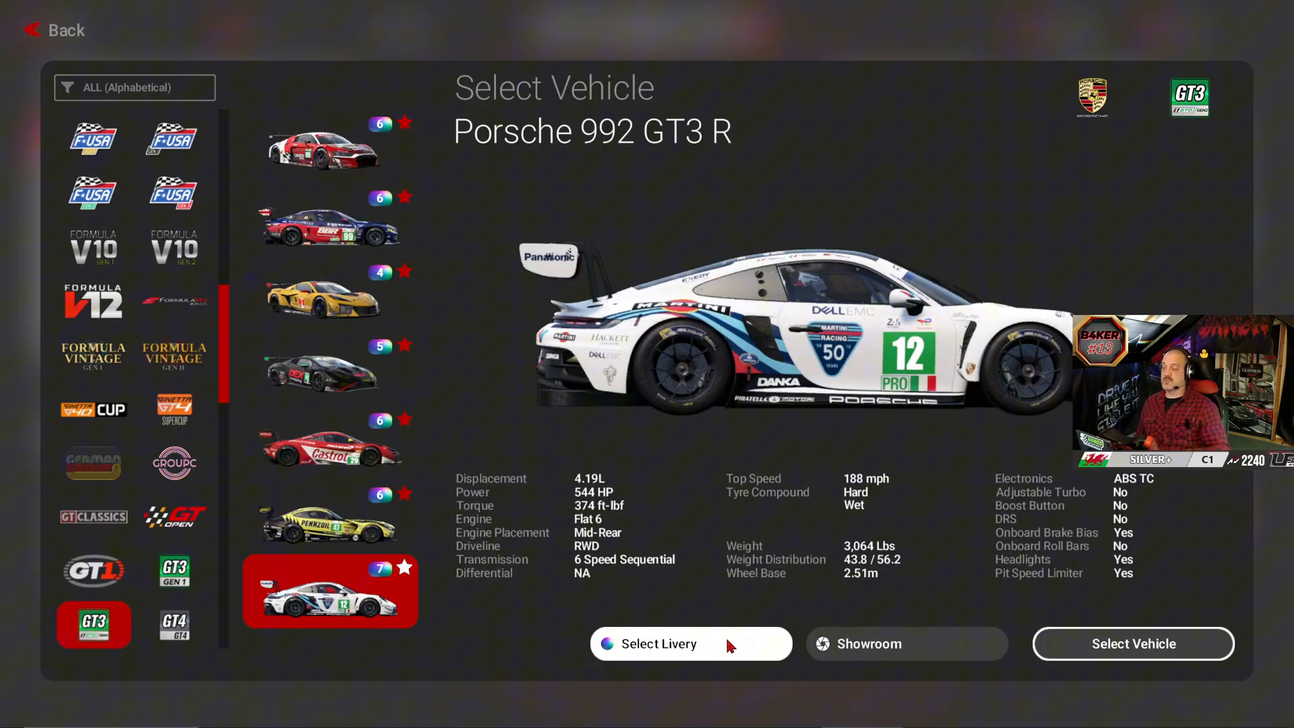
{"action": "left_click", "coordinate": [905, 644]}
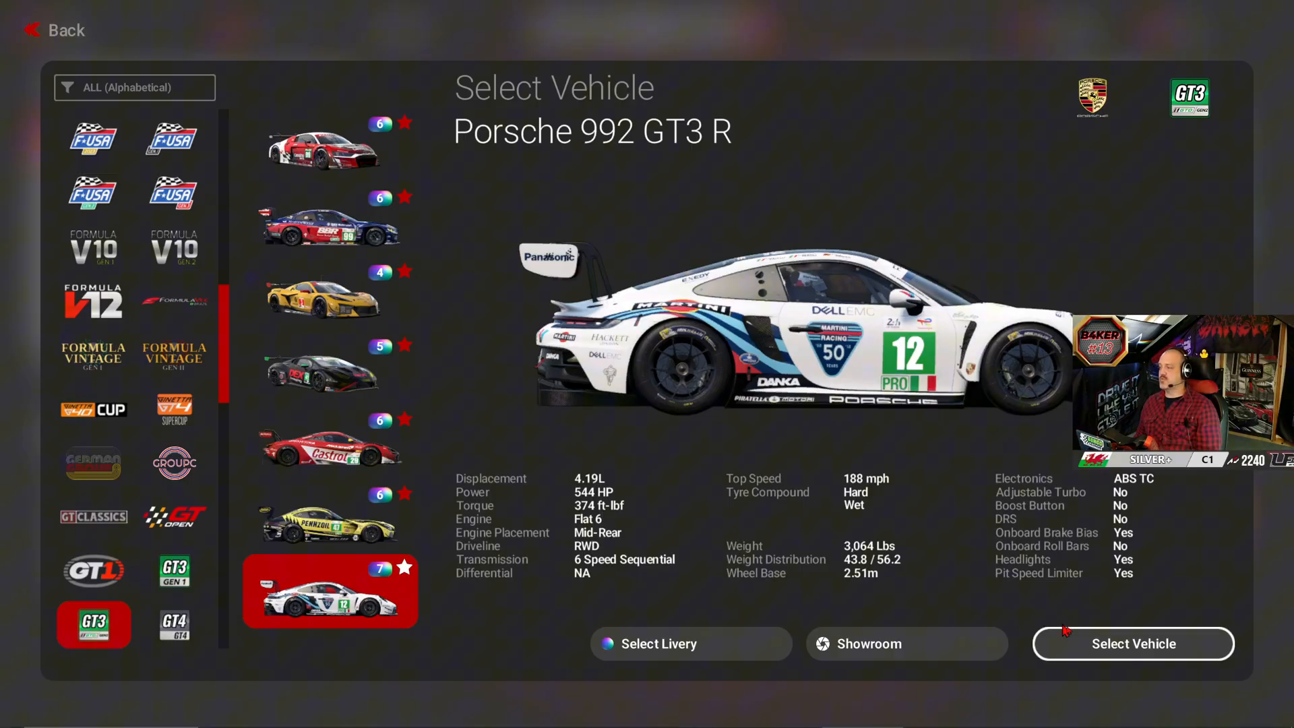
{"action": "left_click", "coordinate": [1133, 644]}
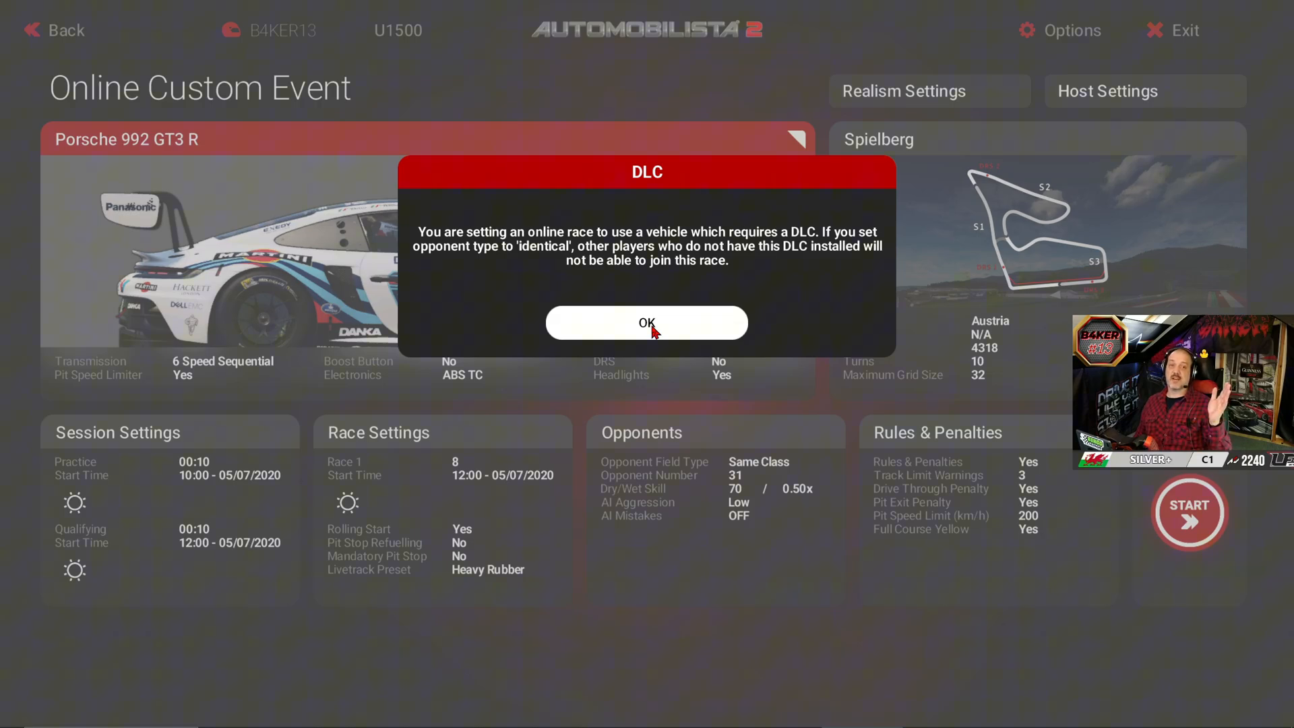
Dismiss the DLC notice, browse the P3 class, and return with the Porsche 992 GT3 R kept
{"action": "left_click", "coordinate": [646, 322]}
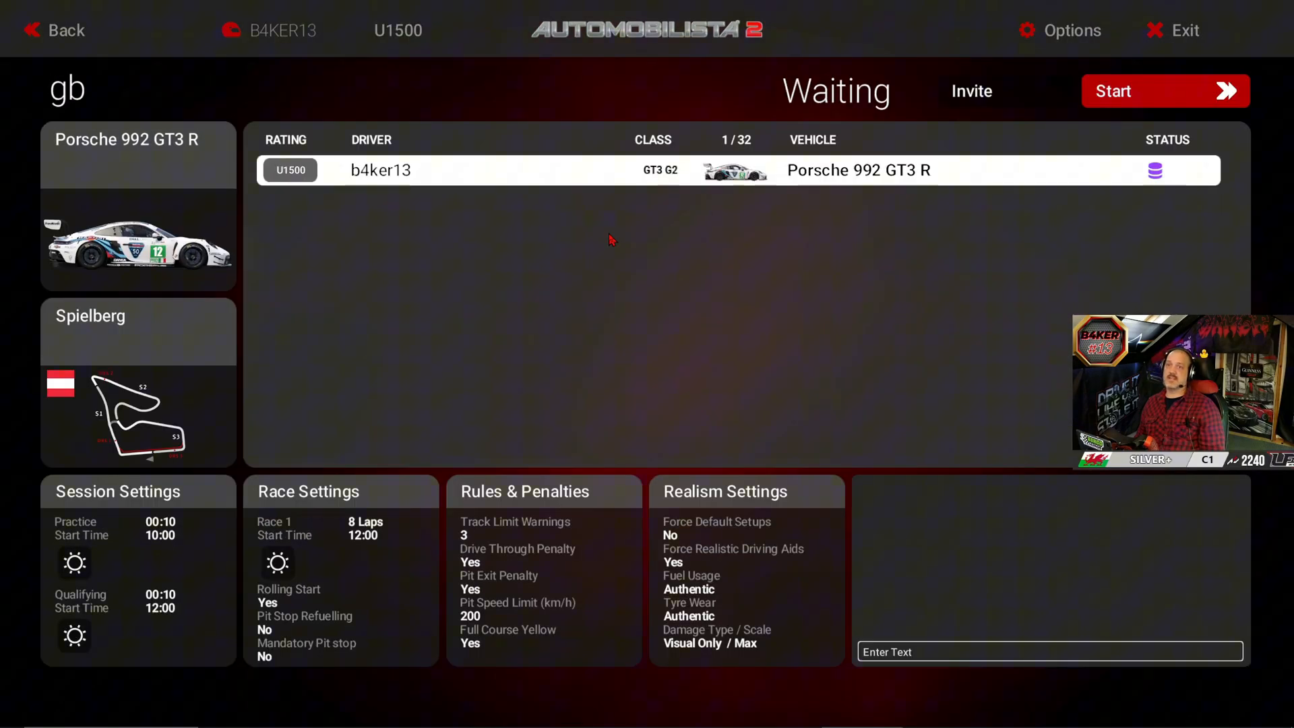
{"action": "mouse_move", "coordinate": [748, 415]}
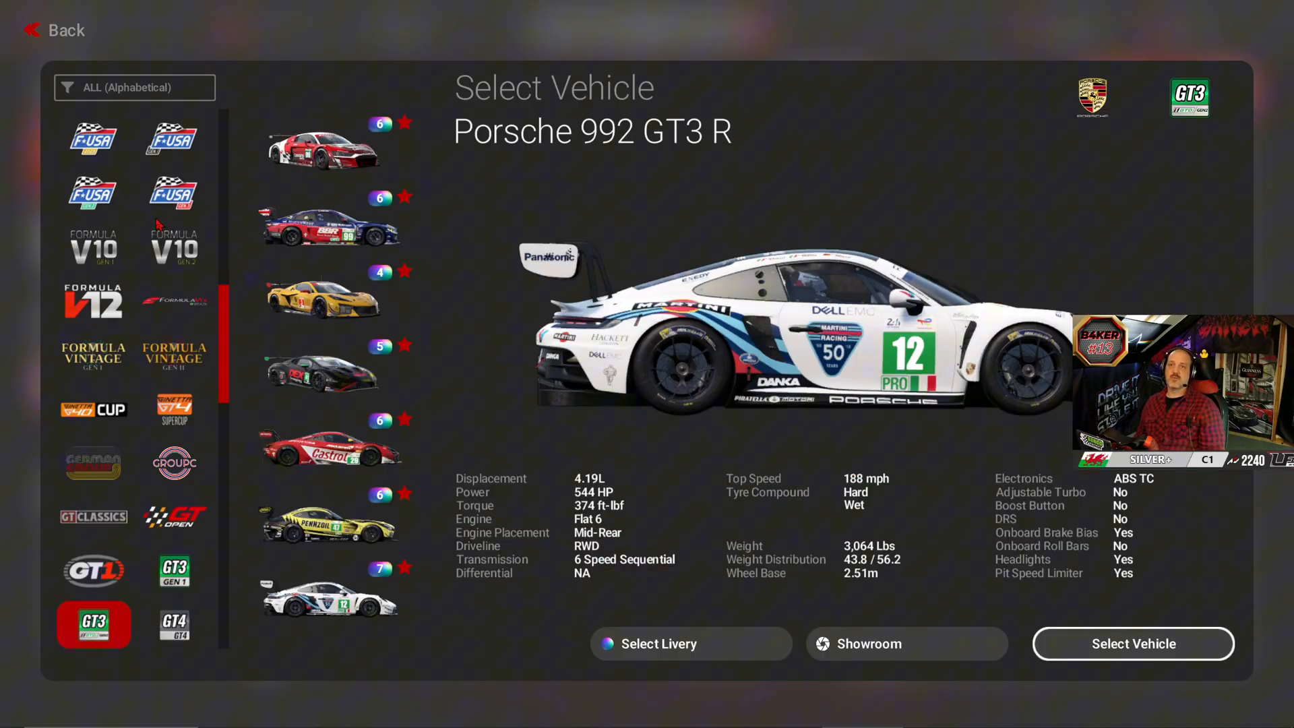
{"action": "scroll", "scroll_direction": "down", "scroll_amount": 3}
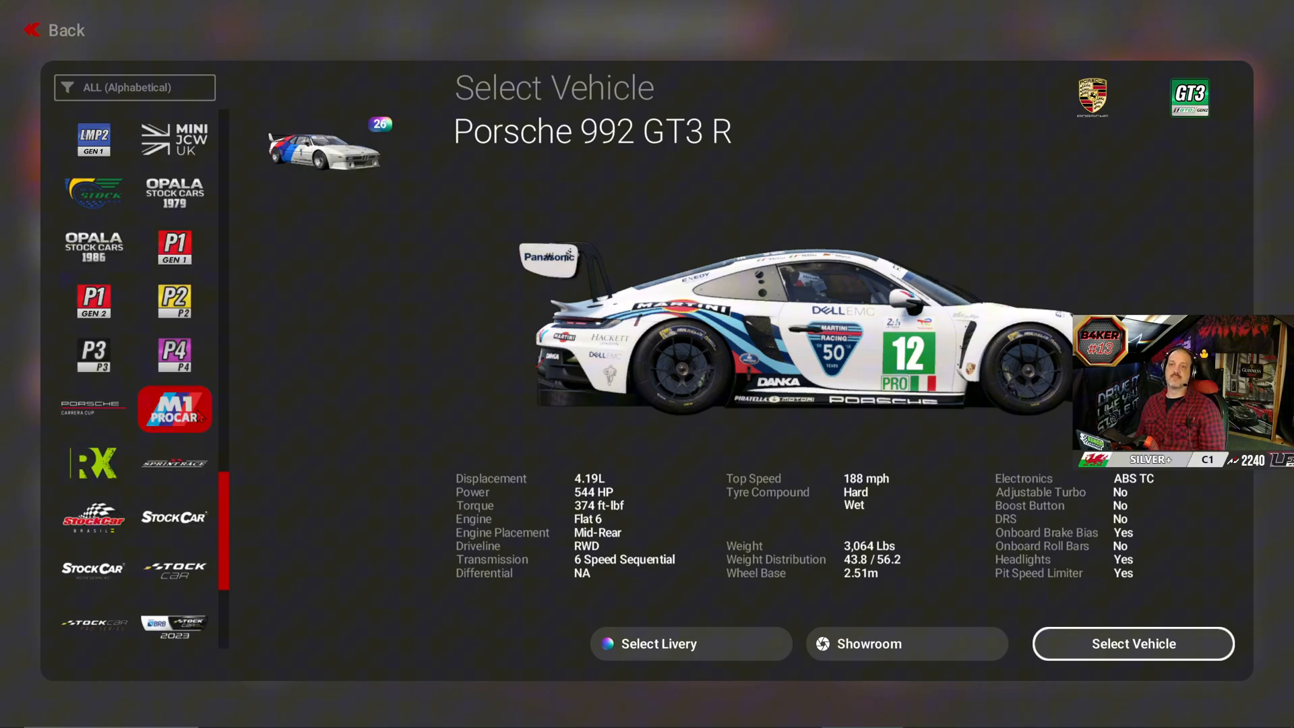
{"action": "left_click", "coordinate": [93, 355]}
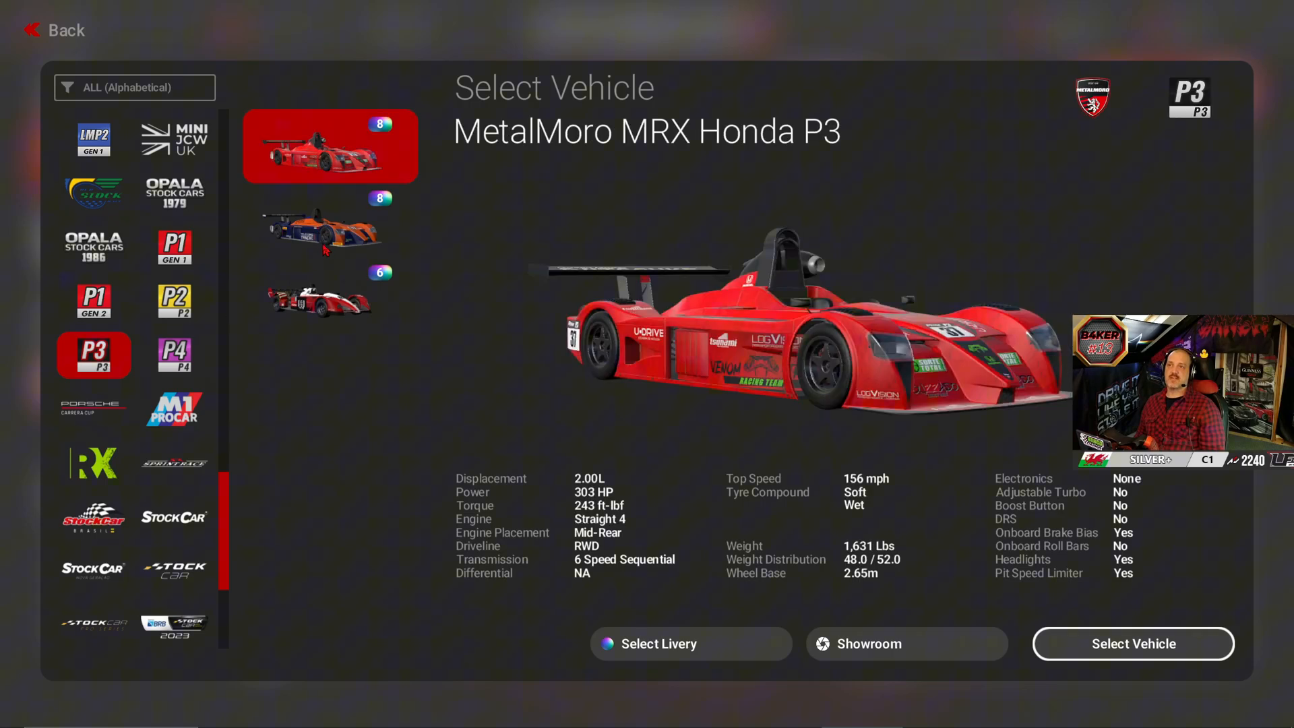
{"action": "left_click", "coordinate": [330, 228]}
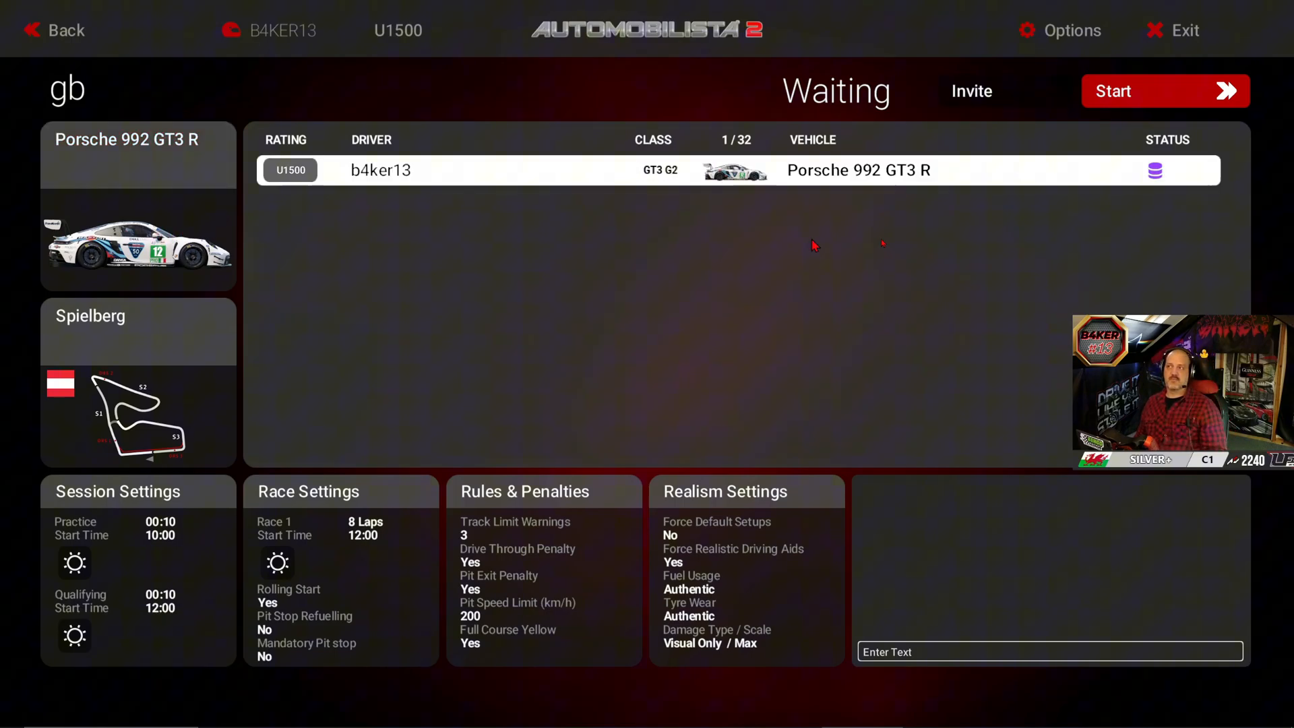
{"action": "left_click", "coordinate": [137, 379]}
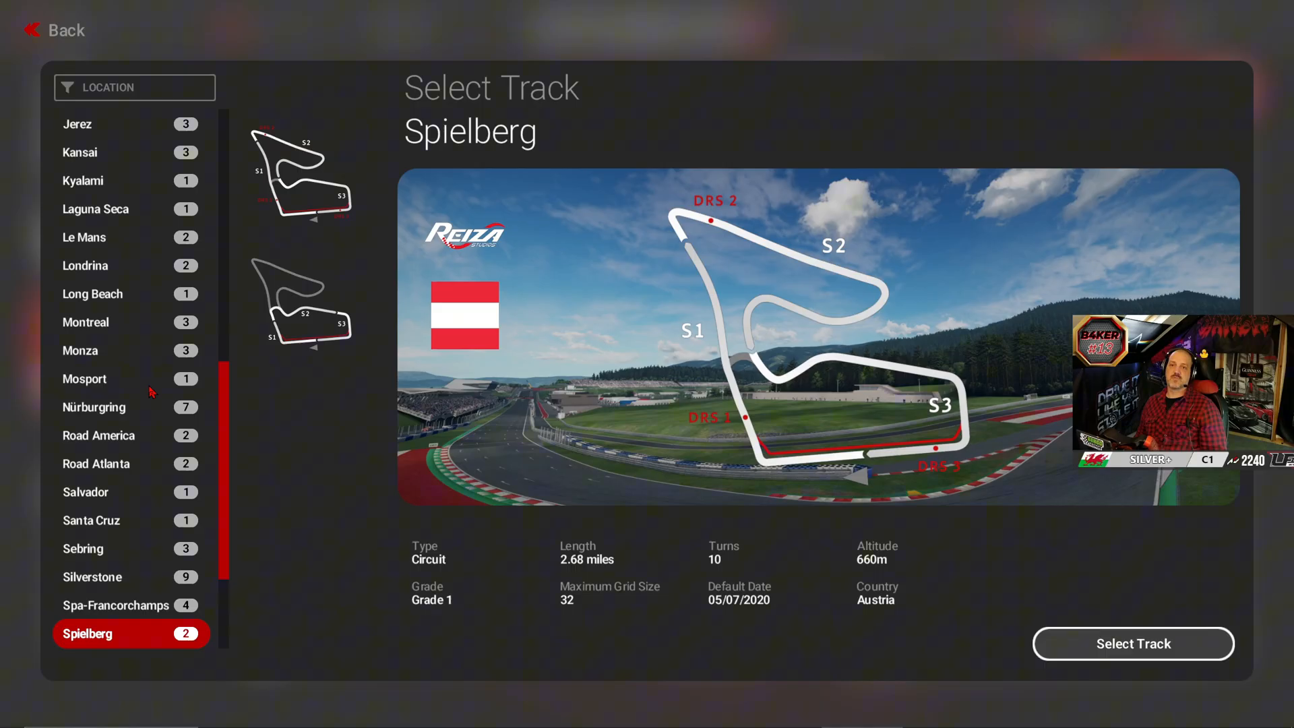
{"action": "scroll", "scroll_direction": "down", "scroll_amount": 3}
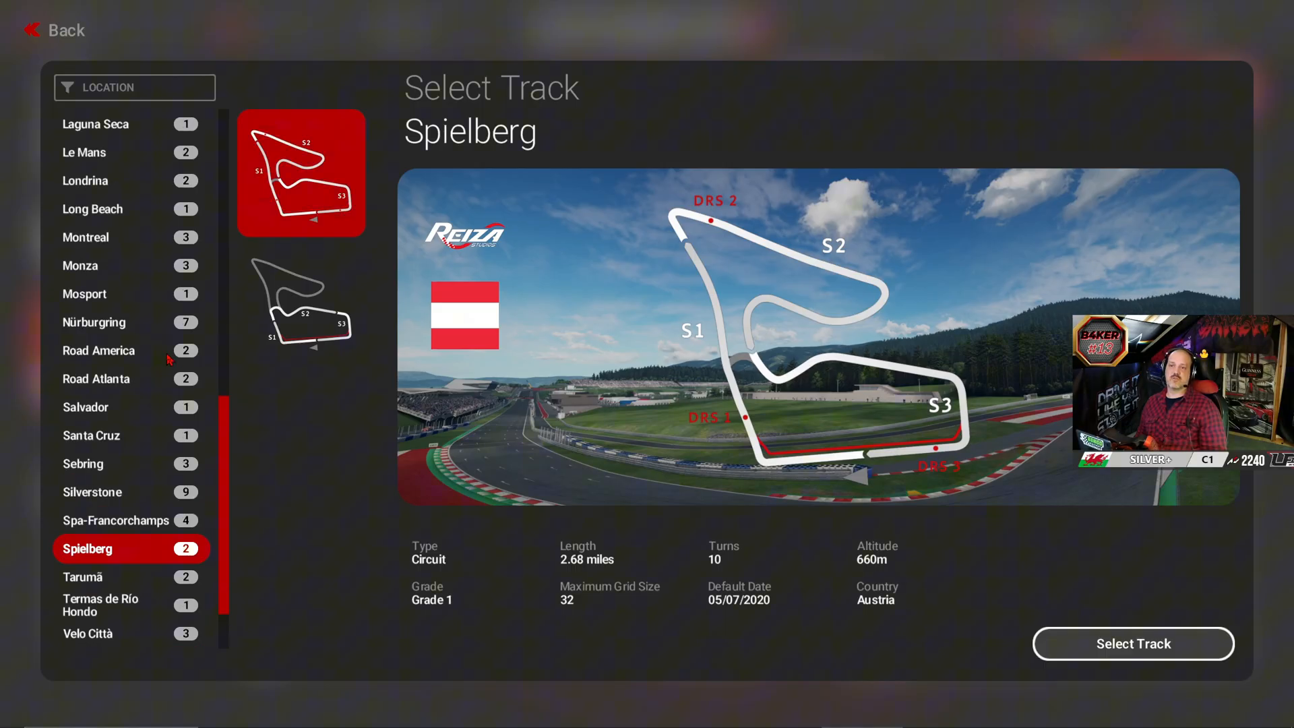
{"action": "left_click", "coordinate": [1133, 643]}
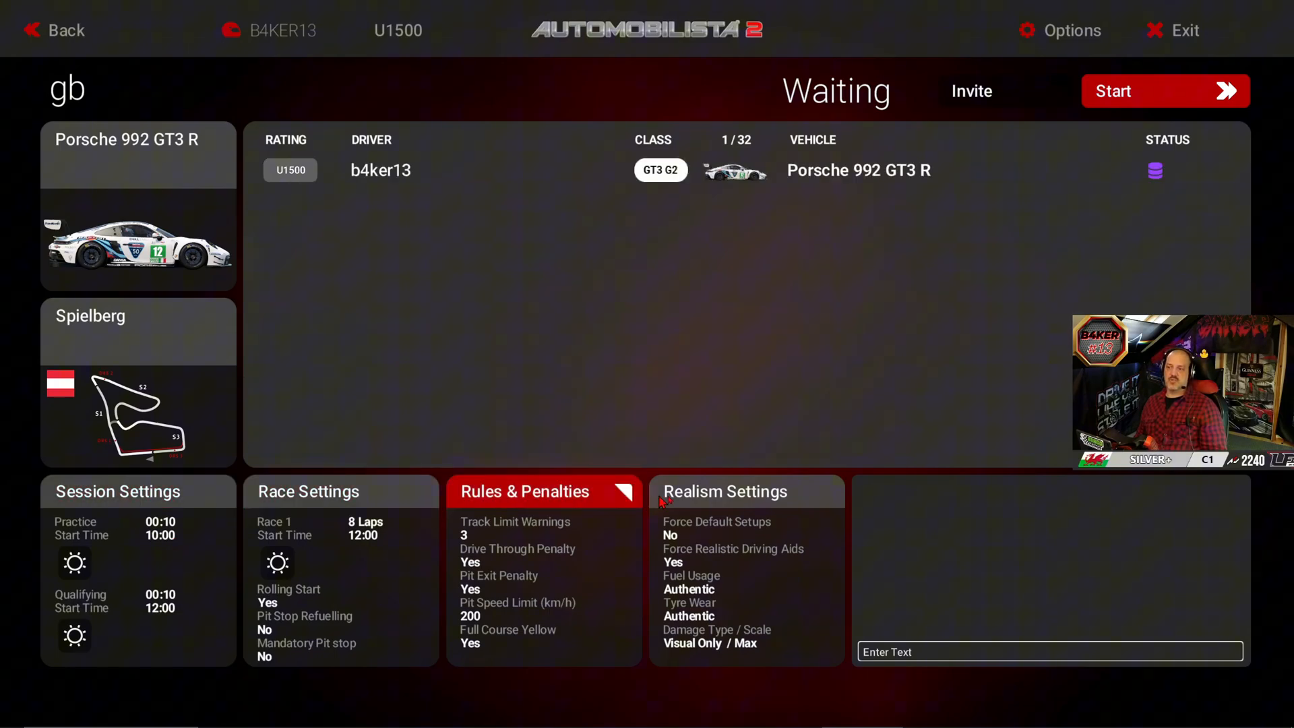
{"action": "left_click", "coordinate": [308, 491]}
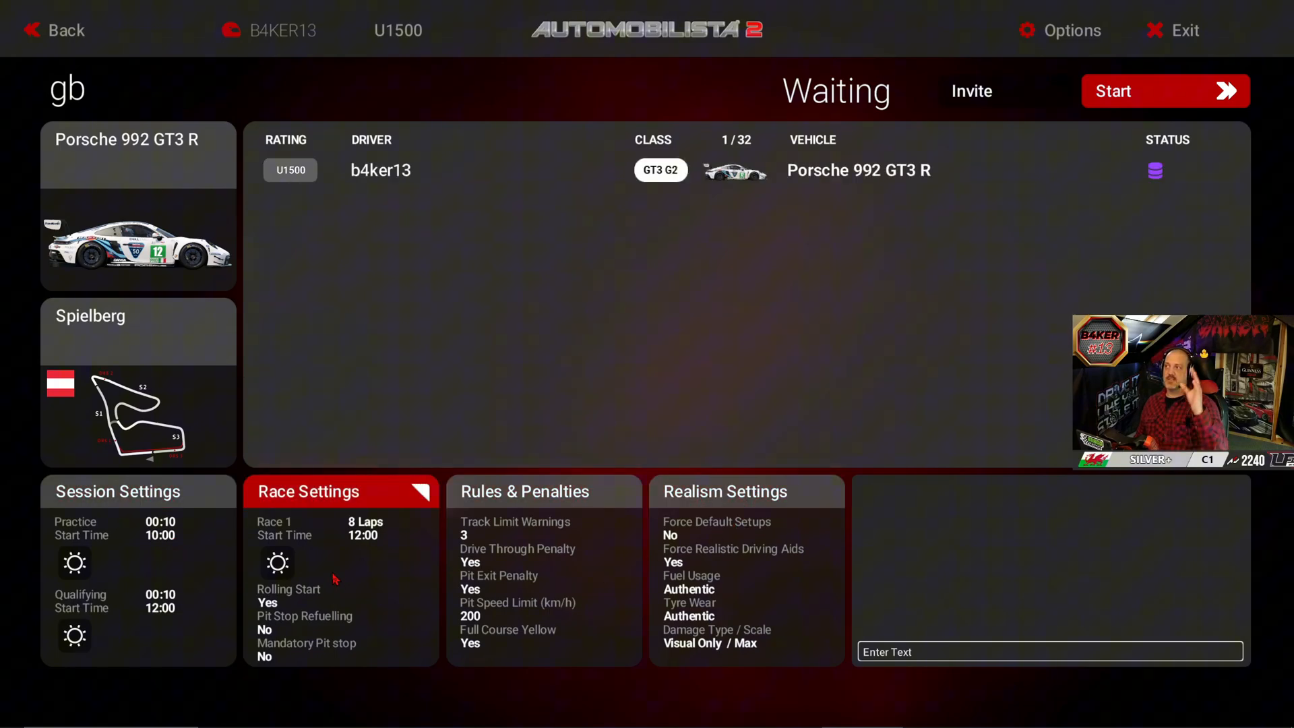
{"action": "left_click", "coordinate": [524, 491]}
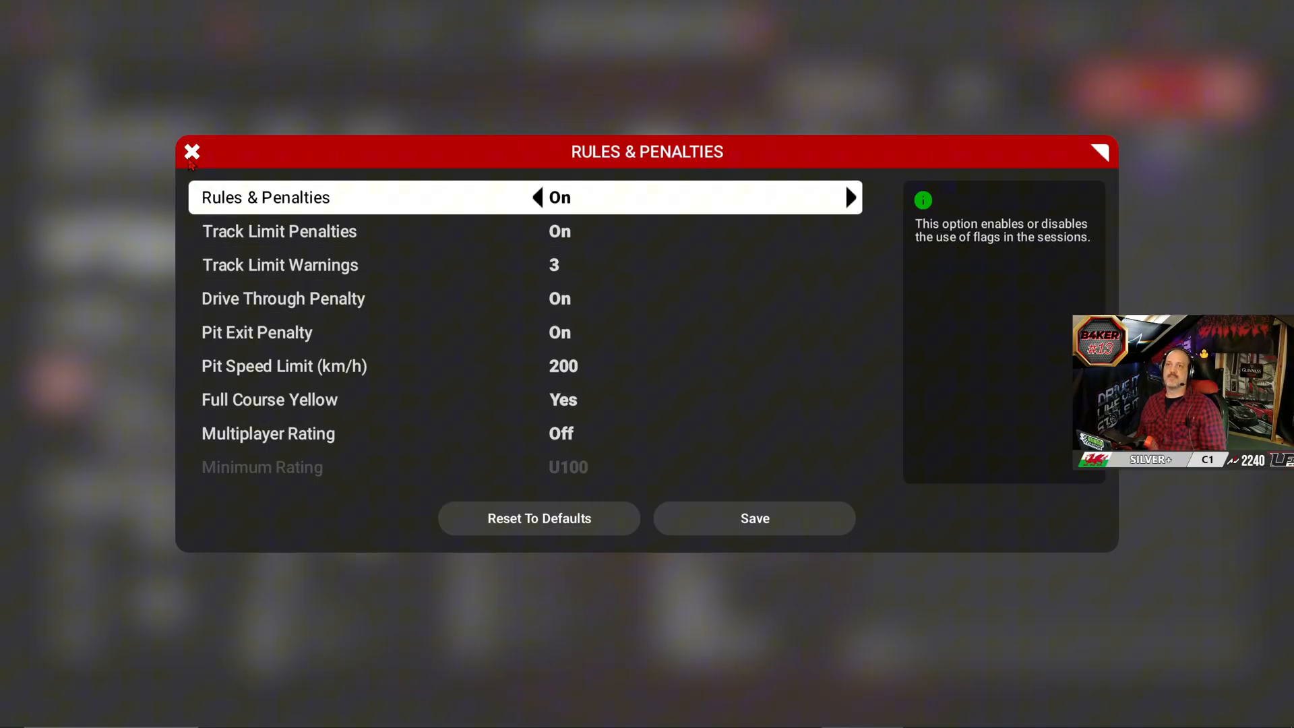
{"action": "left_click", "coordinate": [190, 152]}
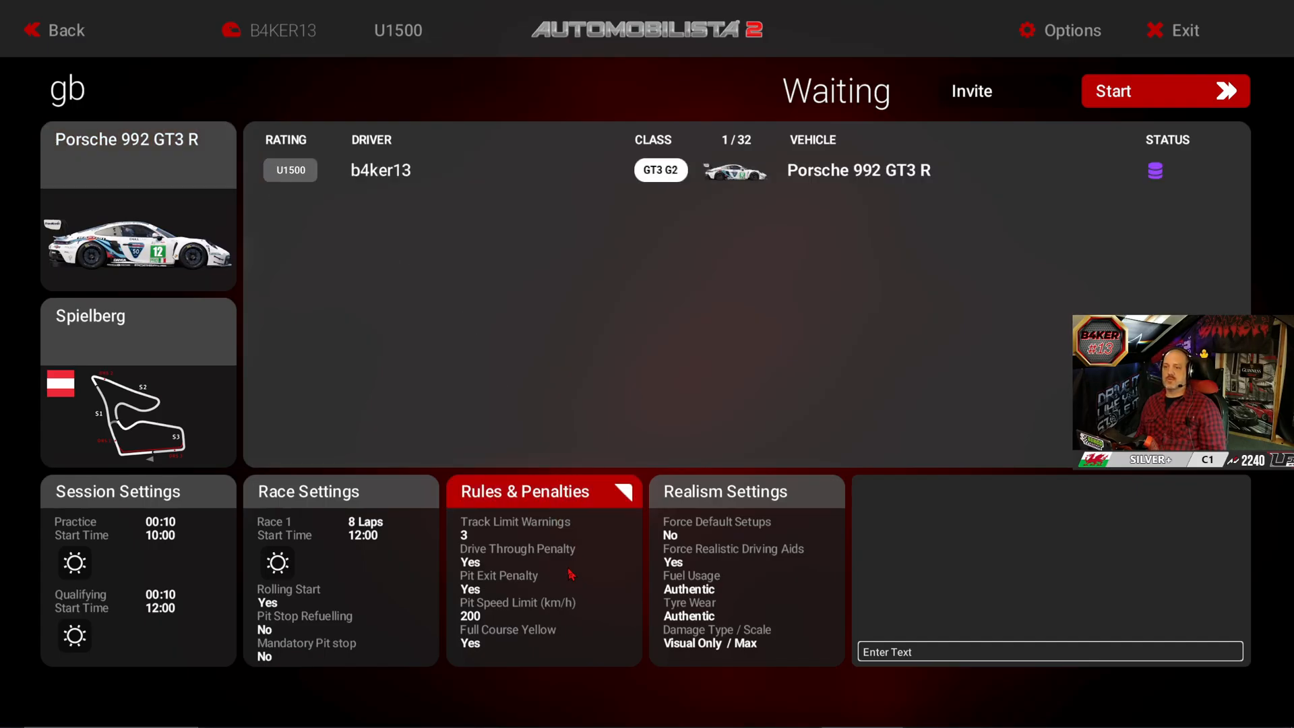
{"action": "left_click", "coordinate": [340, 491]}
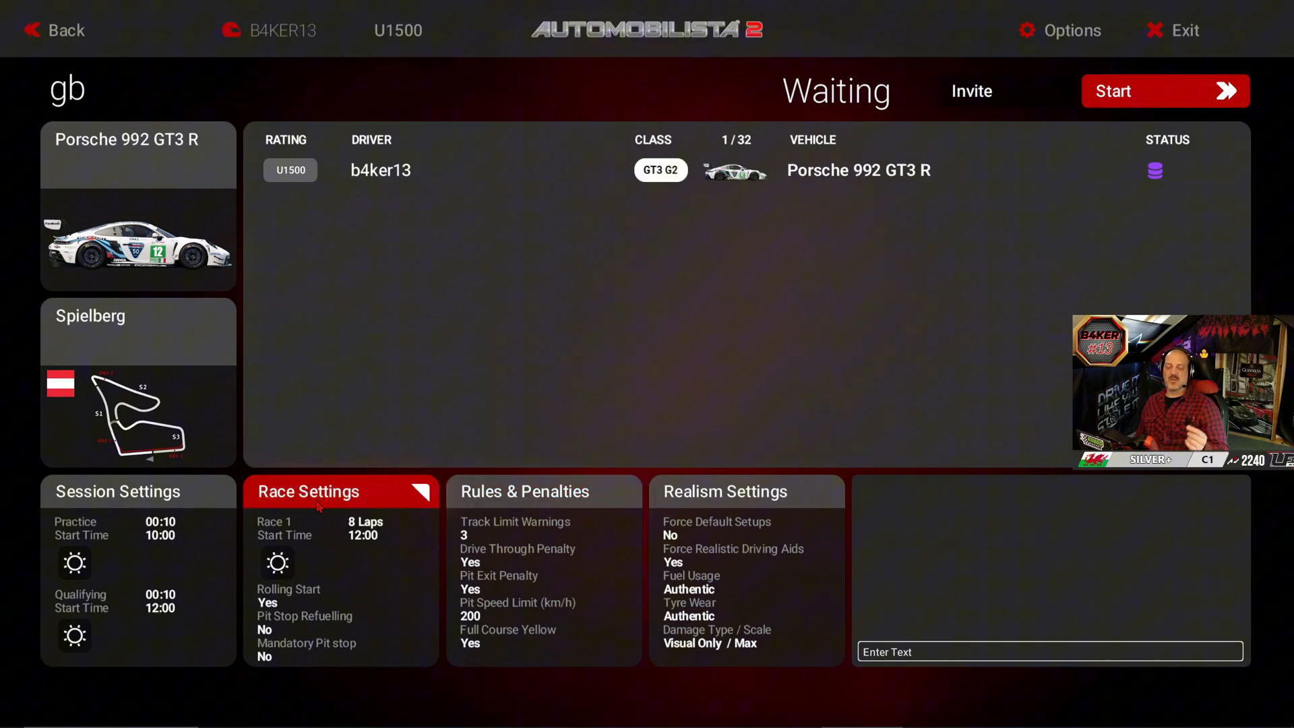
{"action": "left_click", "coordinate": [524, 491]}
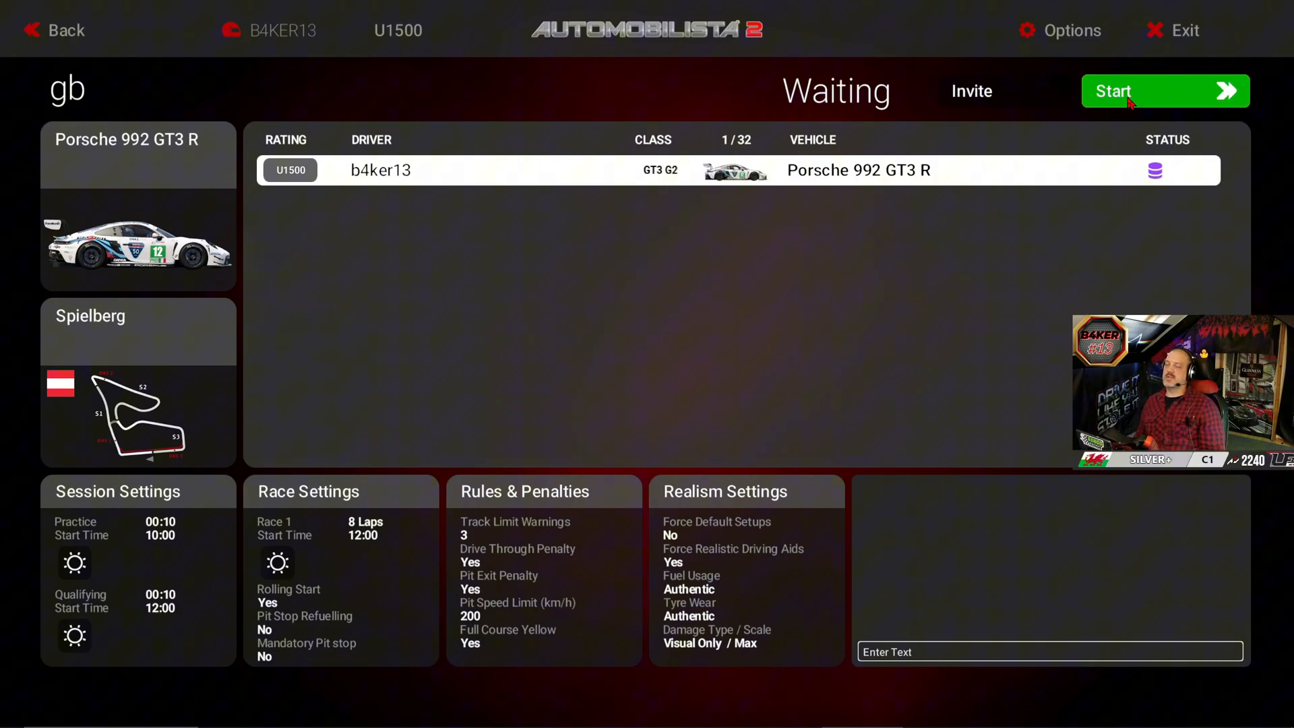
{"action": "left_click", "coordinate": [118, 492]}
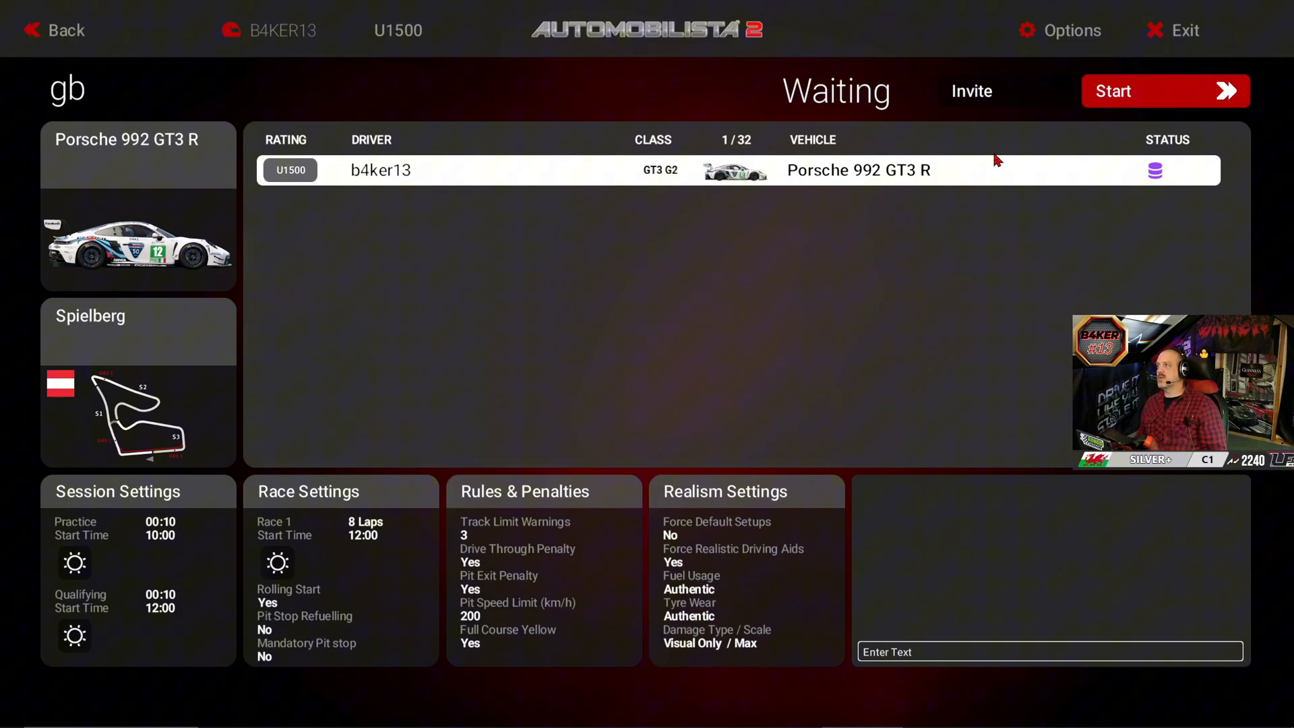
{"action": "mouse_move", "coordinate": [62, 31]}
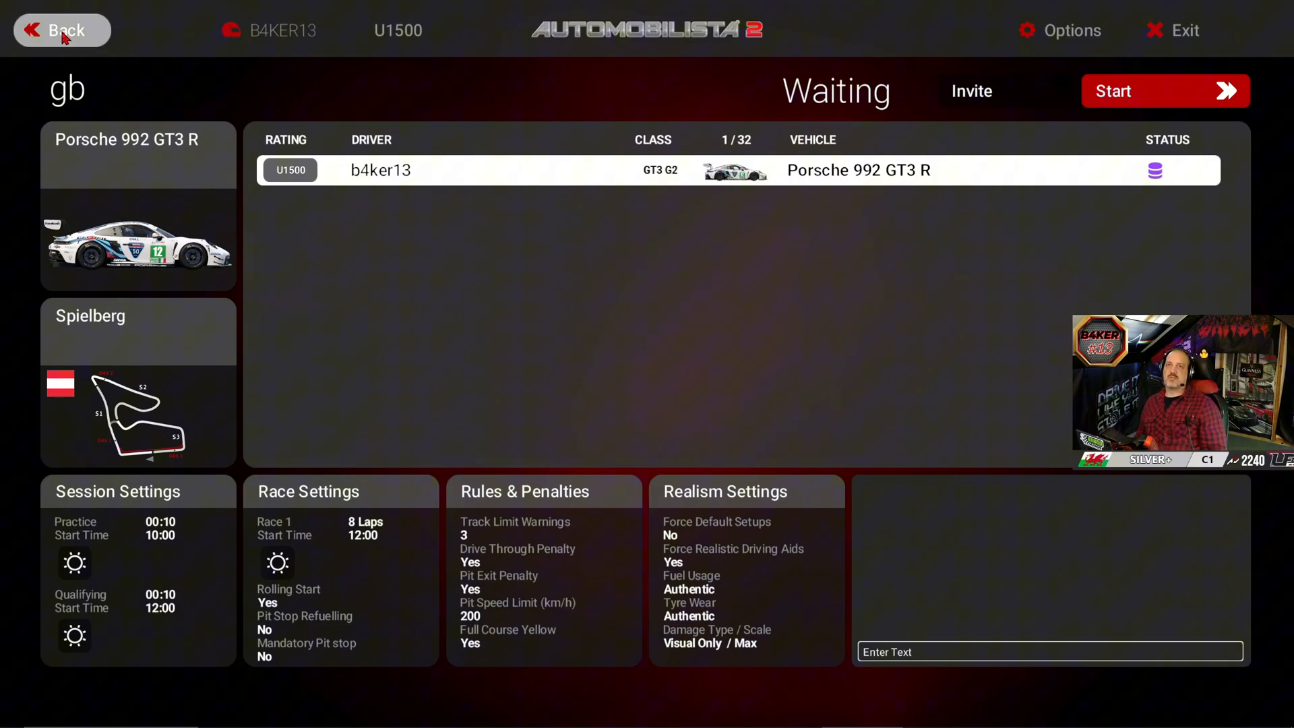
Exit the gb lobby, confirming Yes in the leave warning
{"action": "left_click", "coordinate": [62, 30]}
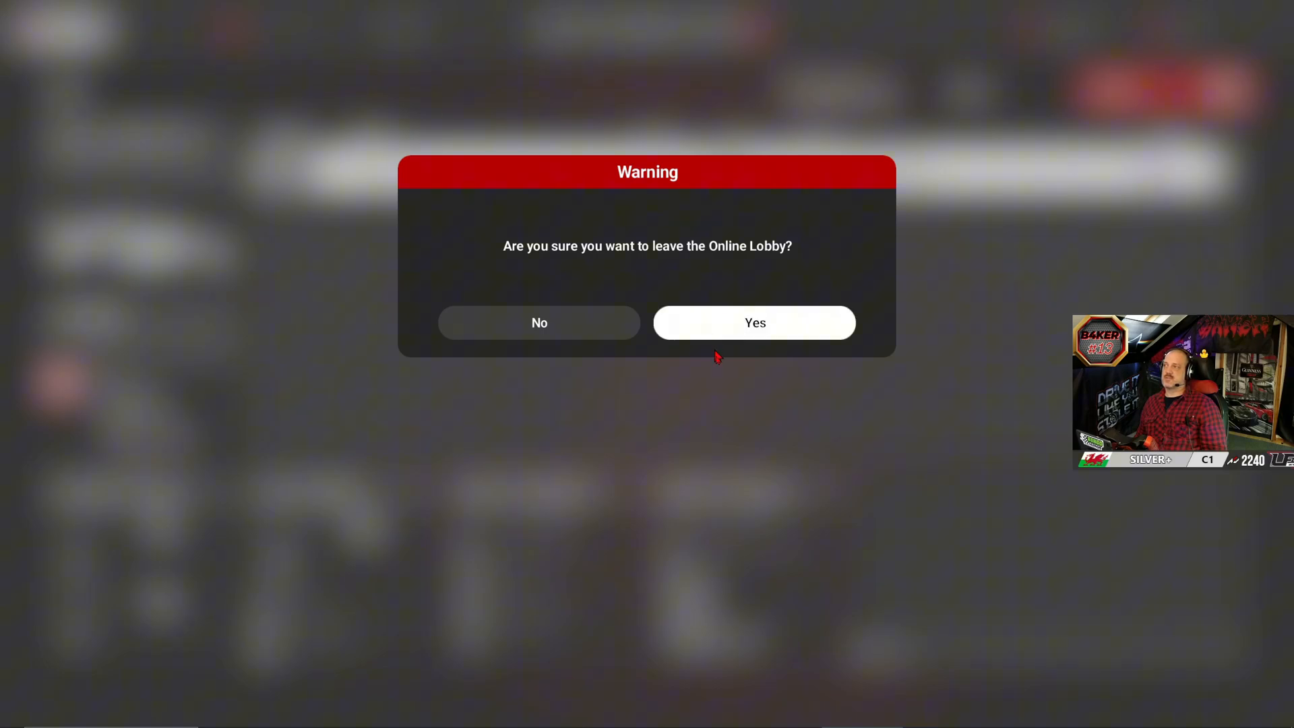
{"action": "left_click", "coordinate": [539, 322]}
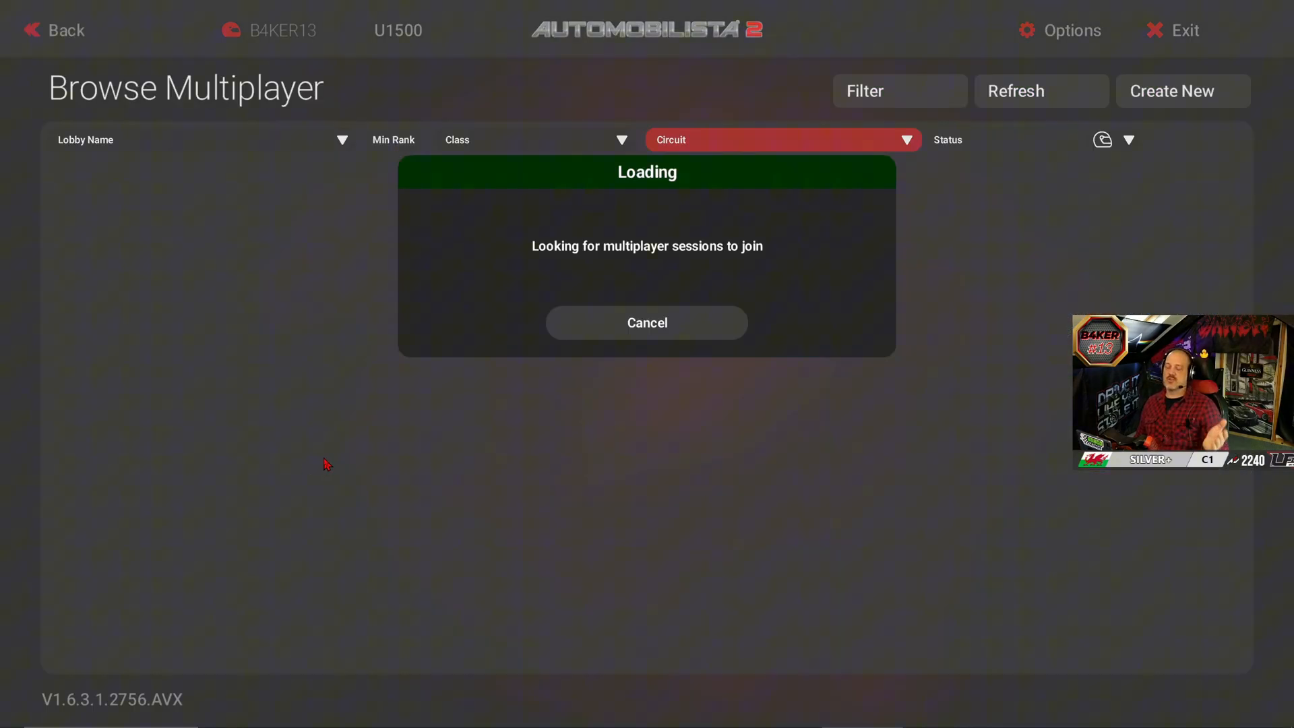
{"action": "mouse_move", "coordinate": [679, 485]}
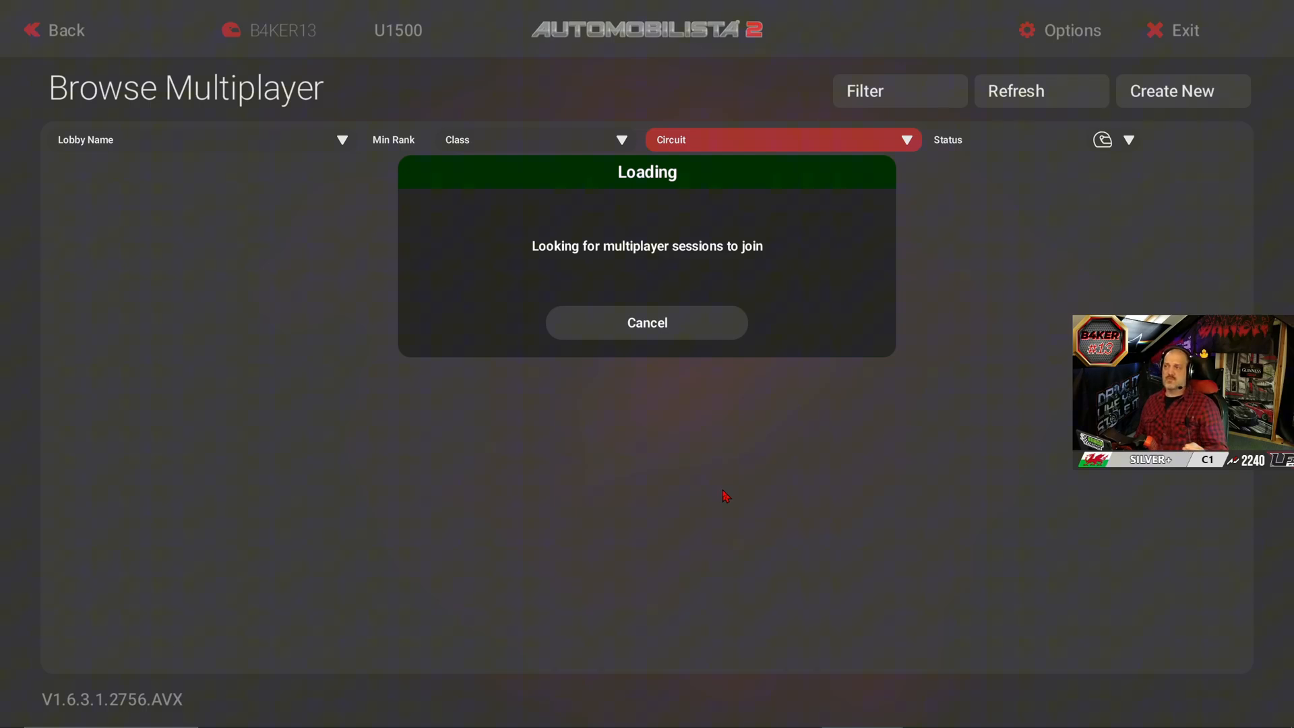
{"action": "mouse_move", "coordinate": [762, 448]}
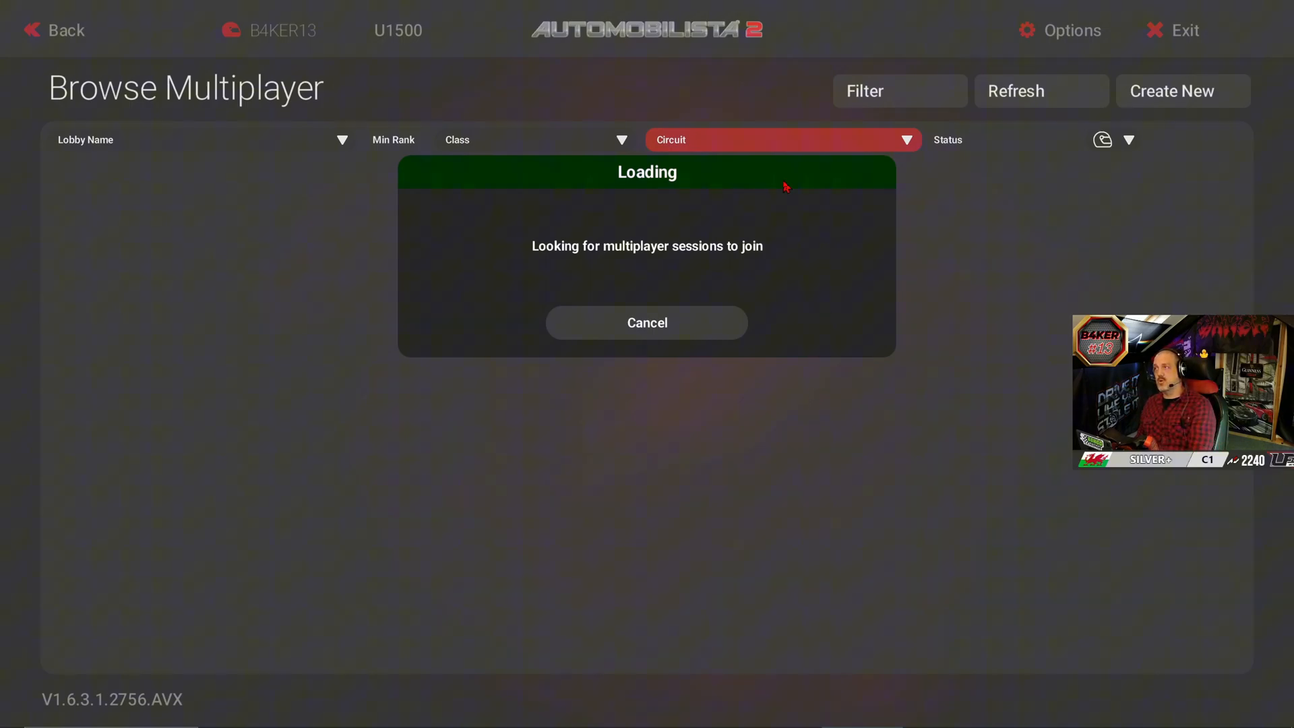
{"action": "mouse_move", "coordinate": [982, 170]}
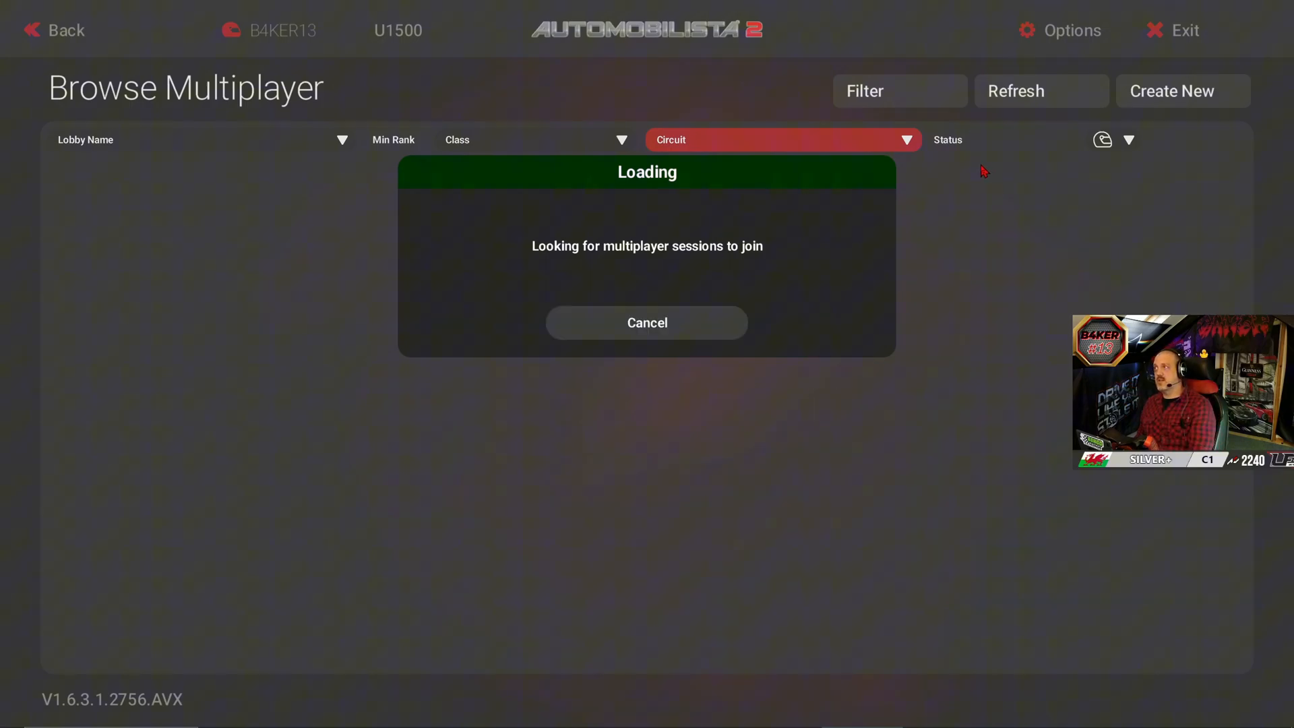
Filter online lobbies by the name 'gb', then cancel the loading search
{"action": "left_click", "coordinate": [899, 91]}
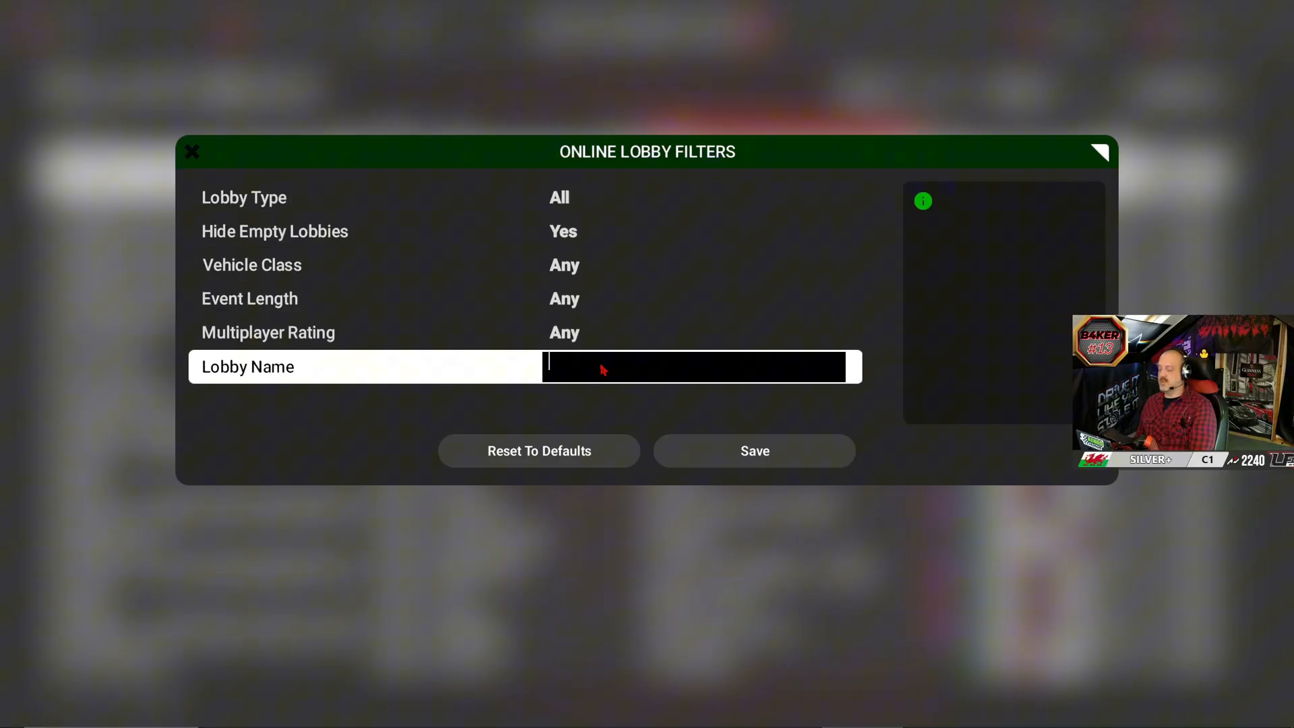
{"action": "type", "text": "gb"}
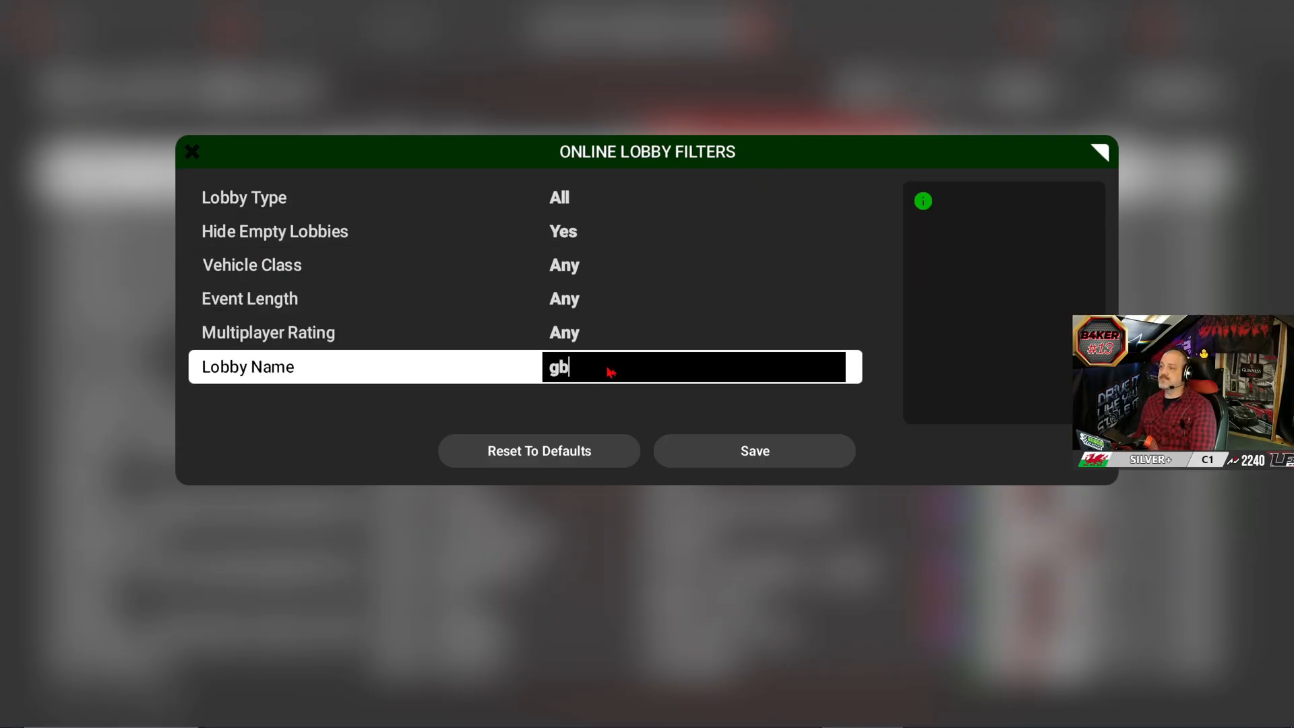
{"action": "left_click", "coordinate": [752, 451]}
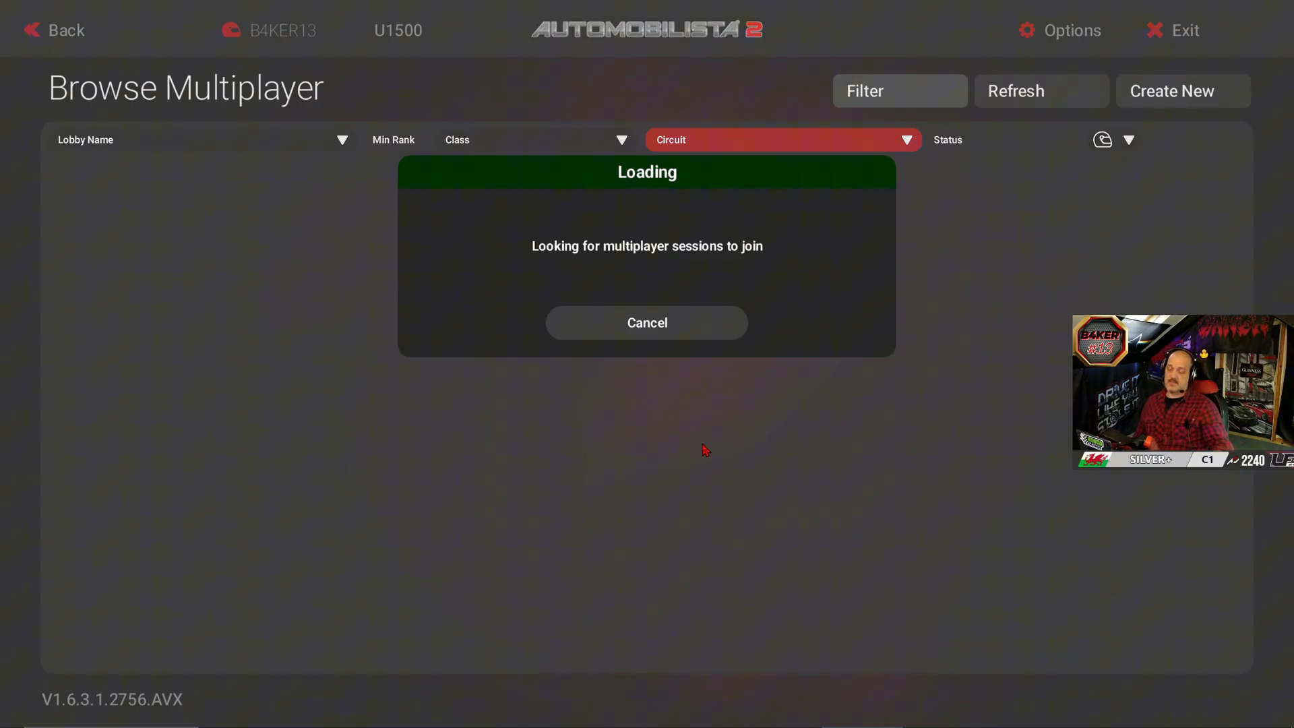
{"action": "mouse_move", "coordinate": [578, 392]}
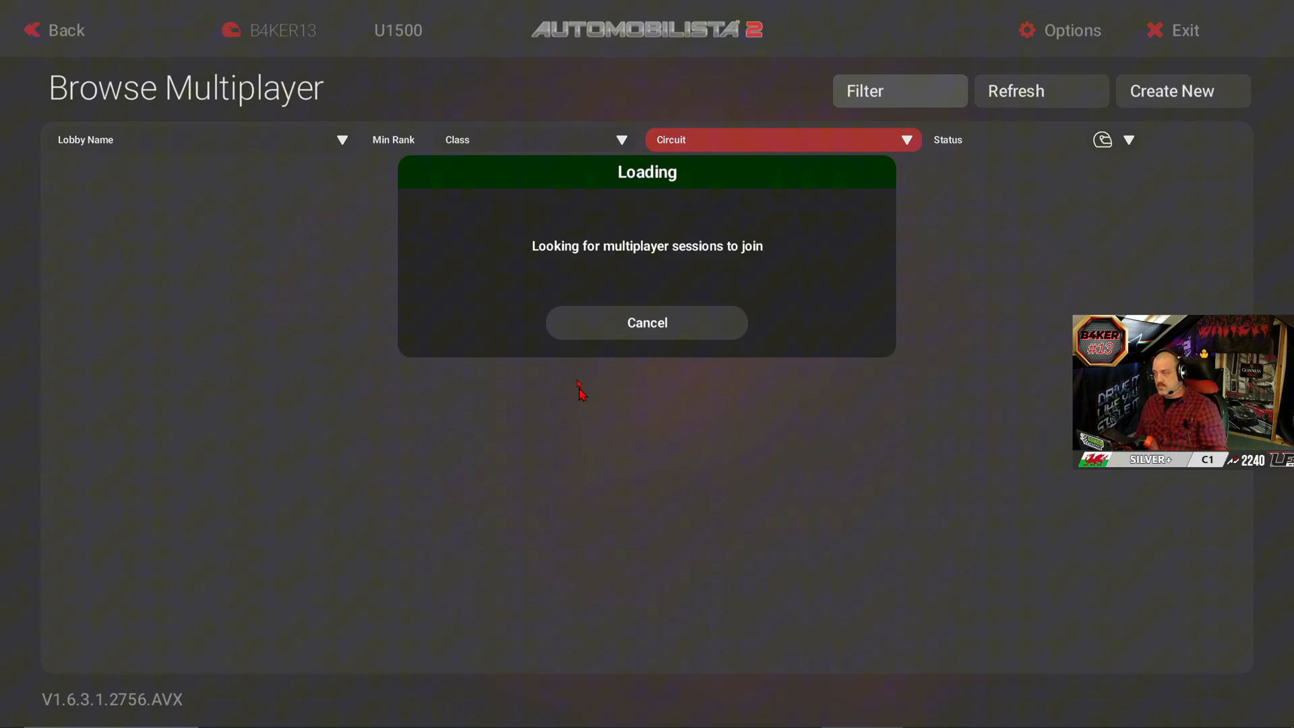
{"action": "mouse_move", "coordinate": [570, 305]}
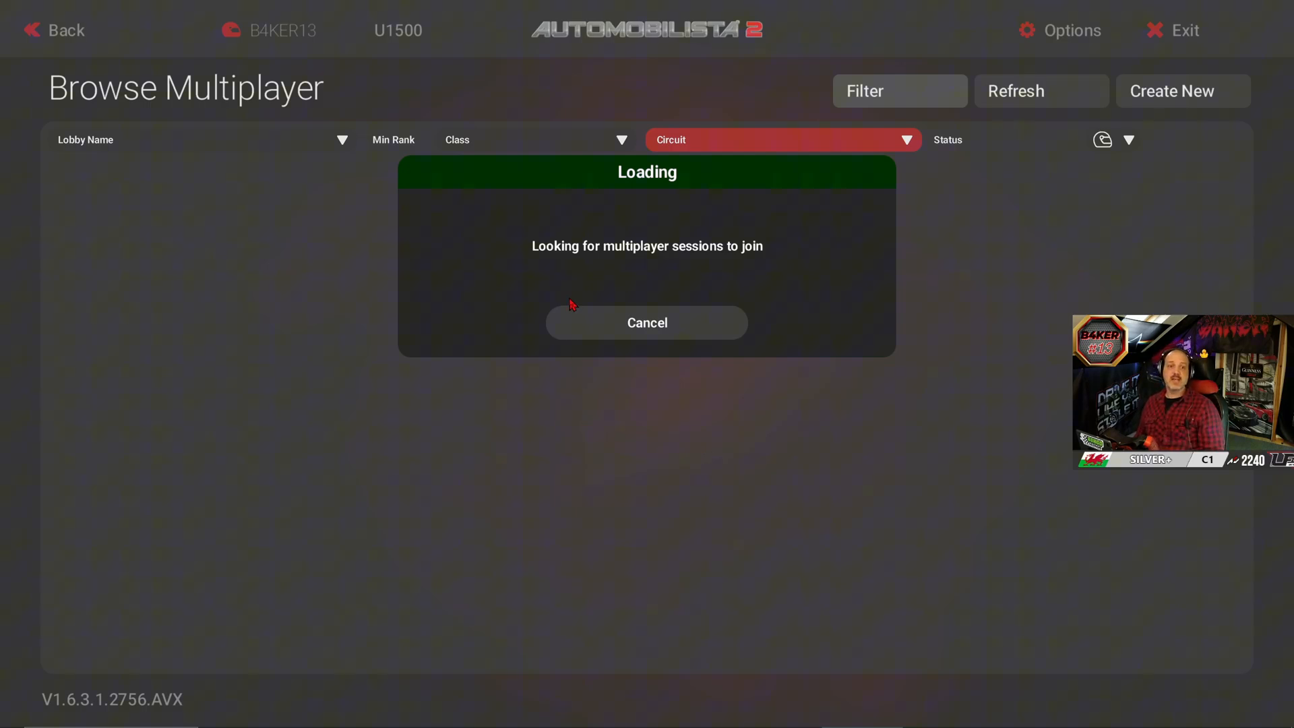
{"action": "mouse_move", "coordinate": [656, 312]}
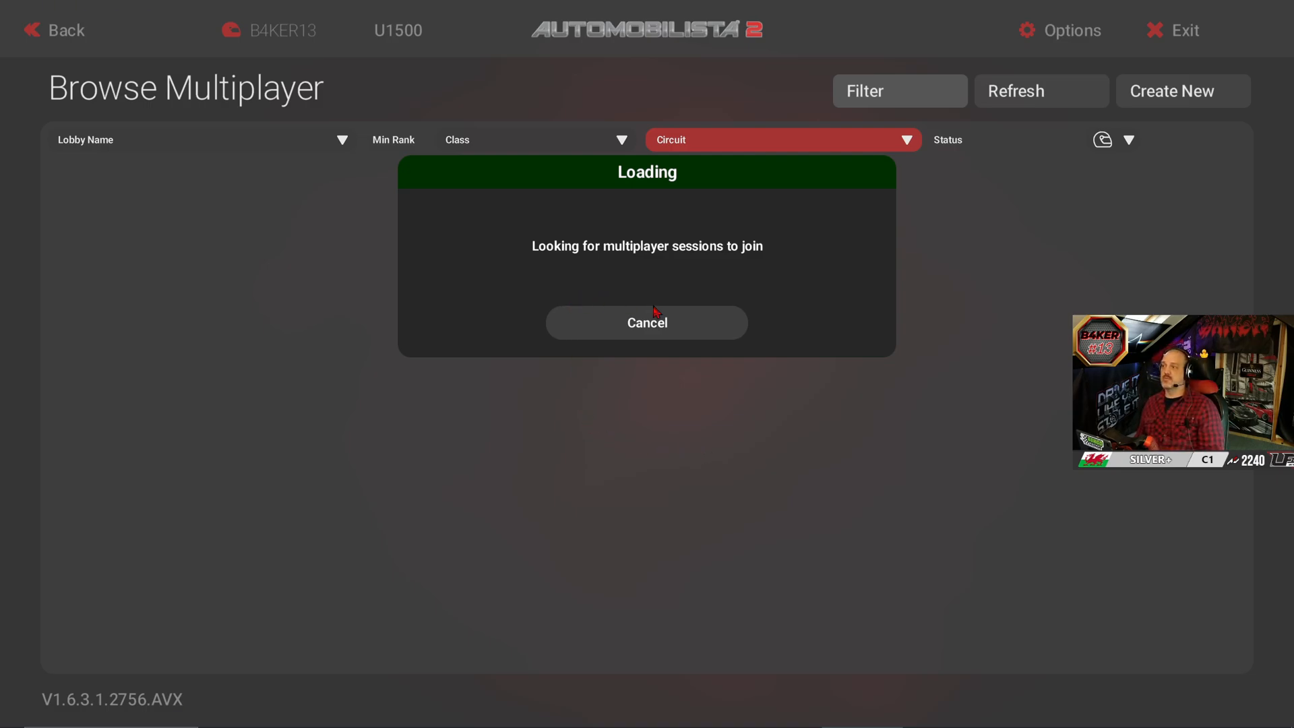
{"action": "mouse_move", "coordinate": [639, 387]}
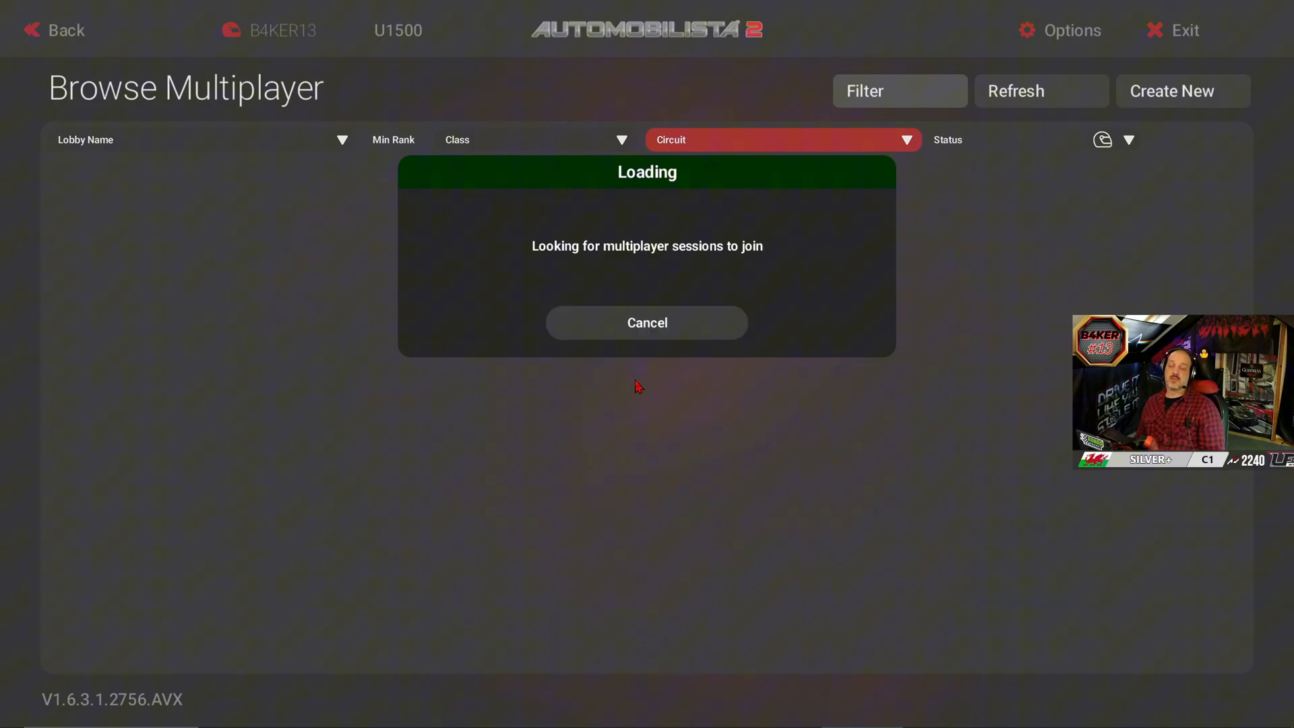
{"action": "left_click", "coordinate": [646, 323]}
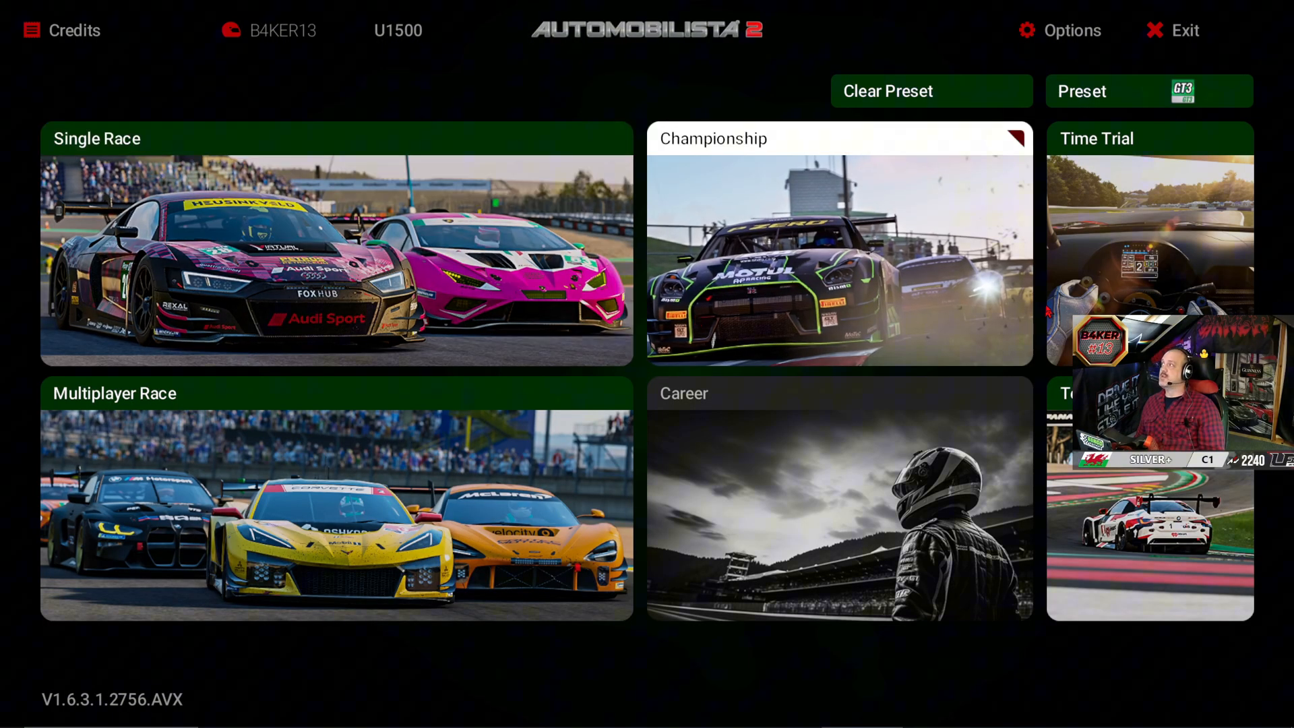